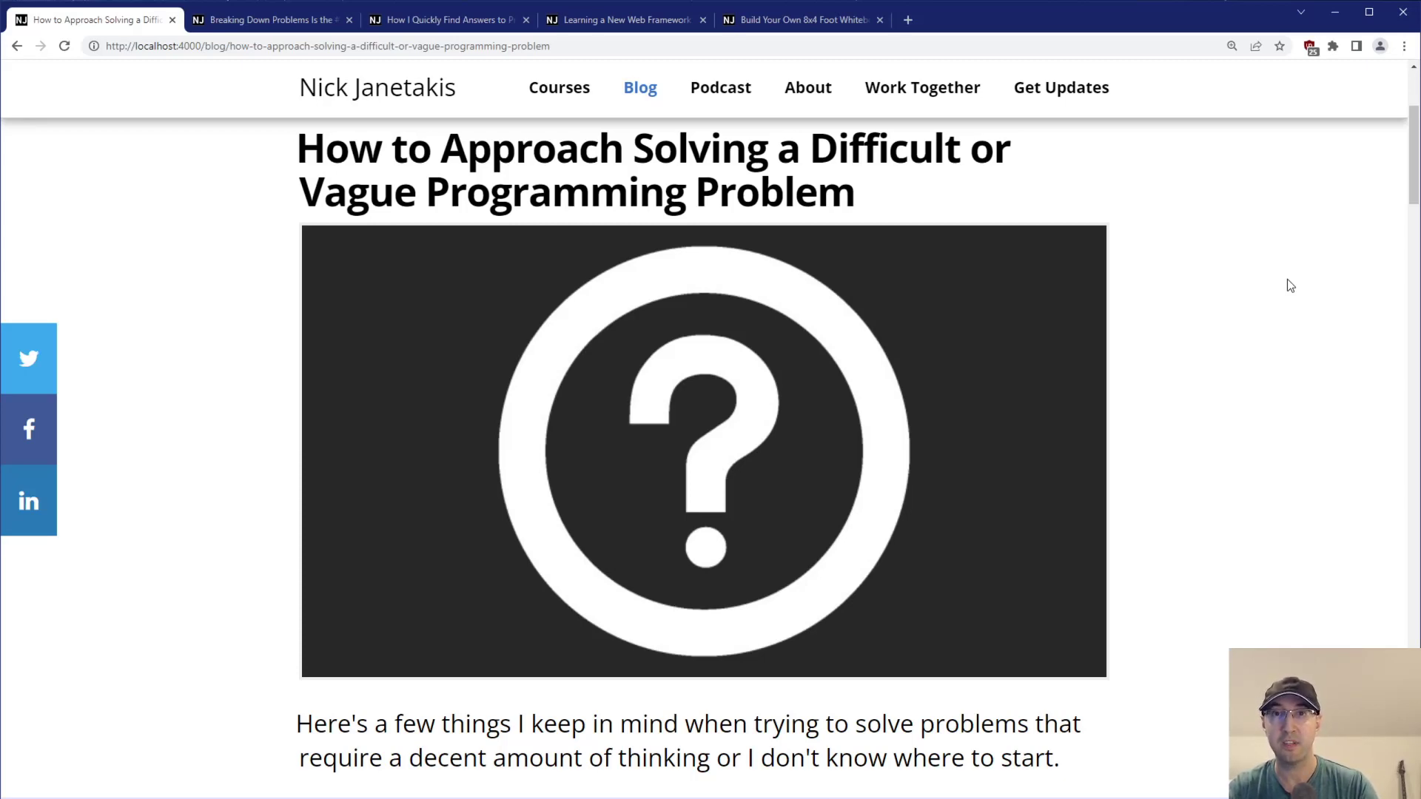
# Scroll past the header image to the intro sentence and Quick Jump links, highlighting part of the intro while reading.
pyautogui.scroll(-3)
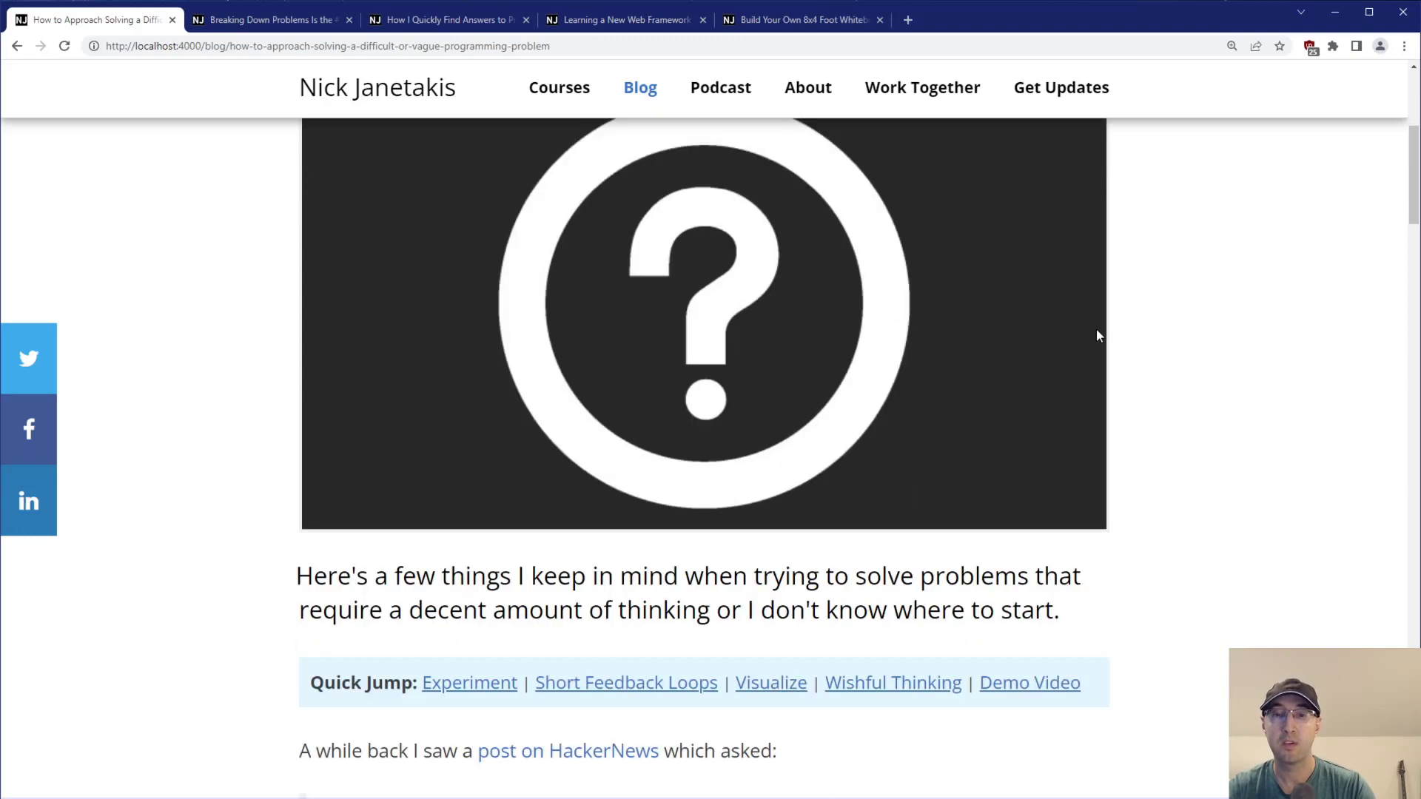
pyautogui.moveTo(499, 575); pyautogui.dragTo(661, 576)
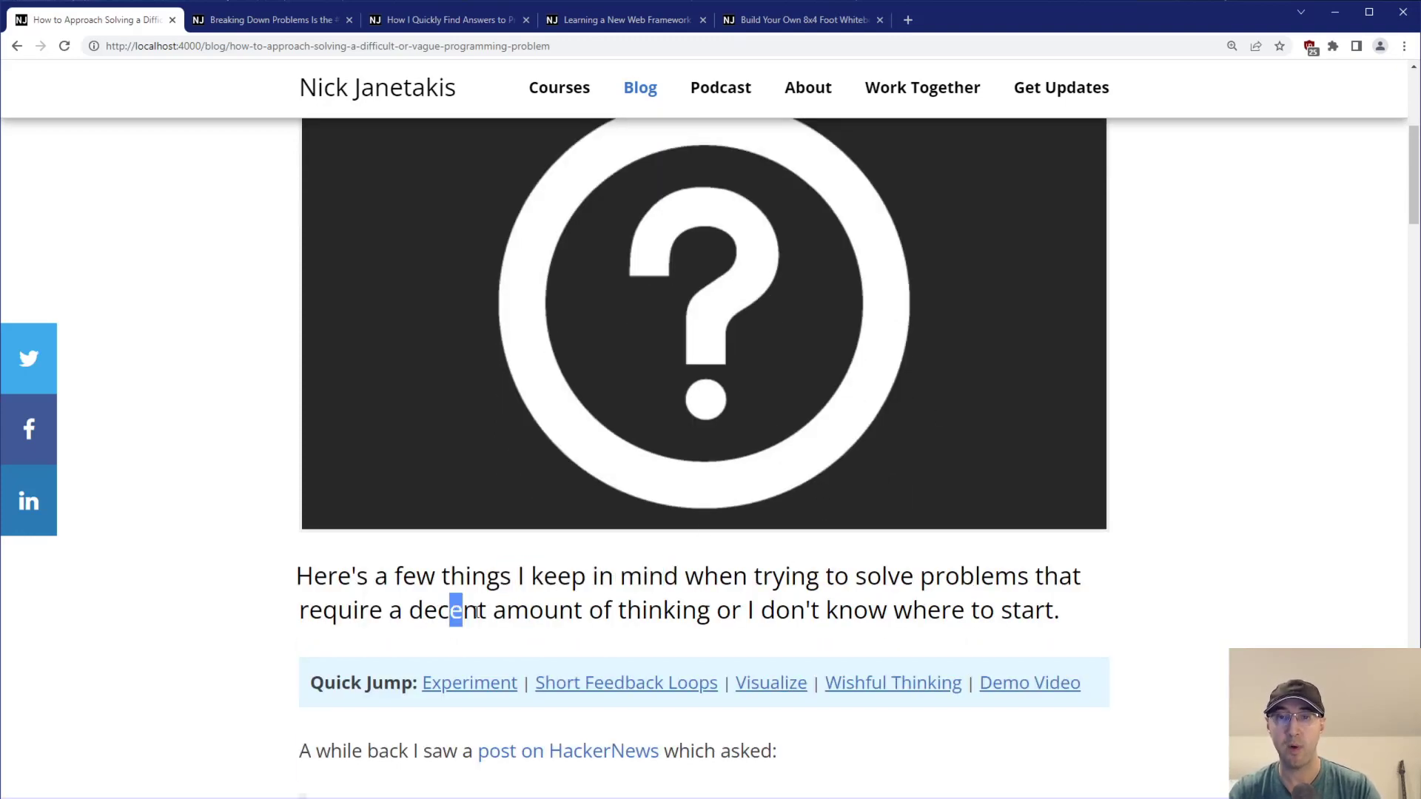
pyautogui.click(956, 606)
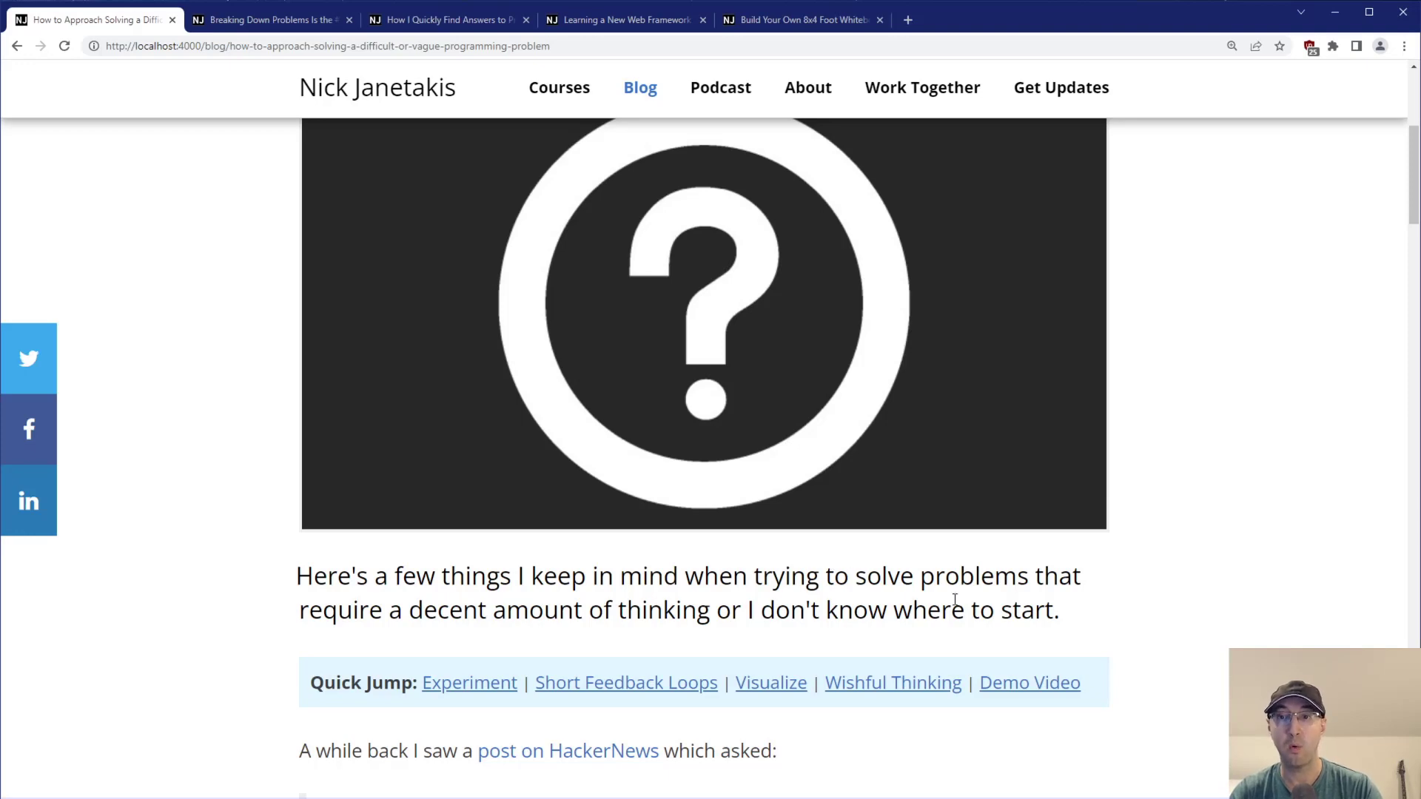
pyautogui.moveTo(1252, 426)
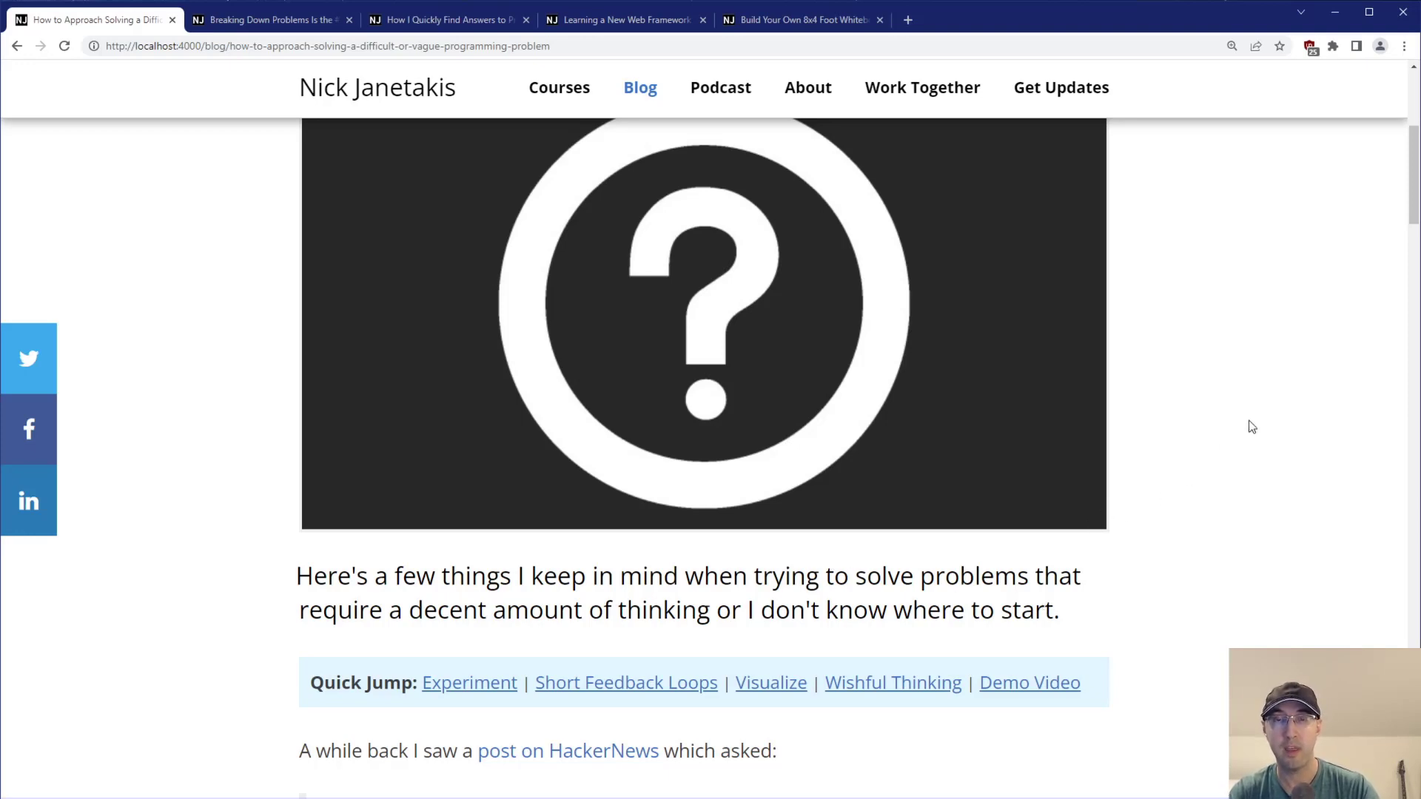
# Scroll to the quoted HackerNews question and highlight a phrase in it while reading.
pyautogui.scroll(-3)
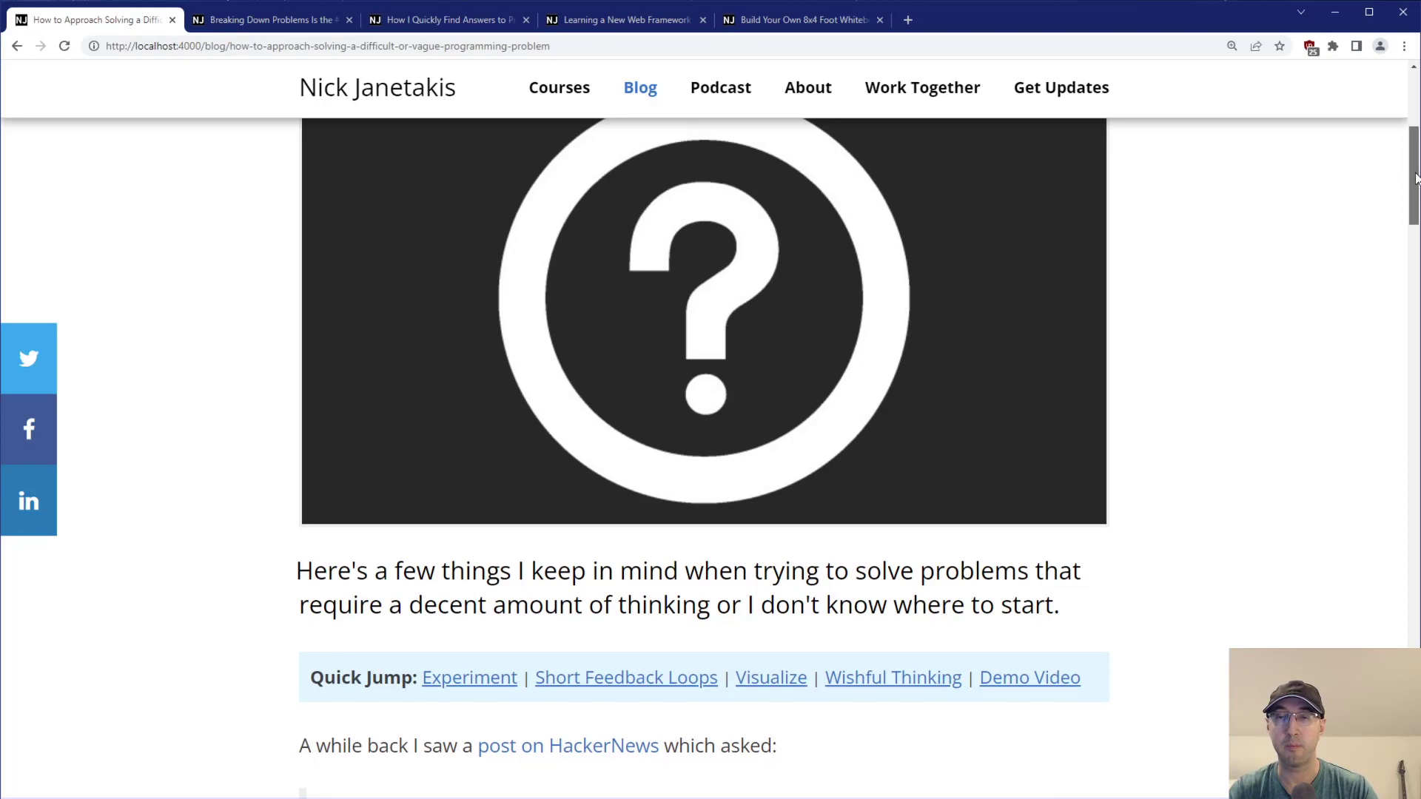
pyautogui.scroll(-3)
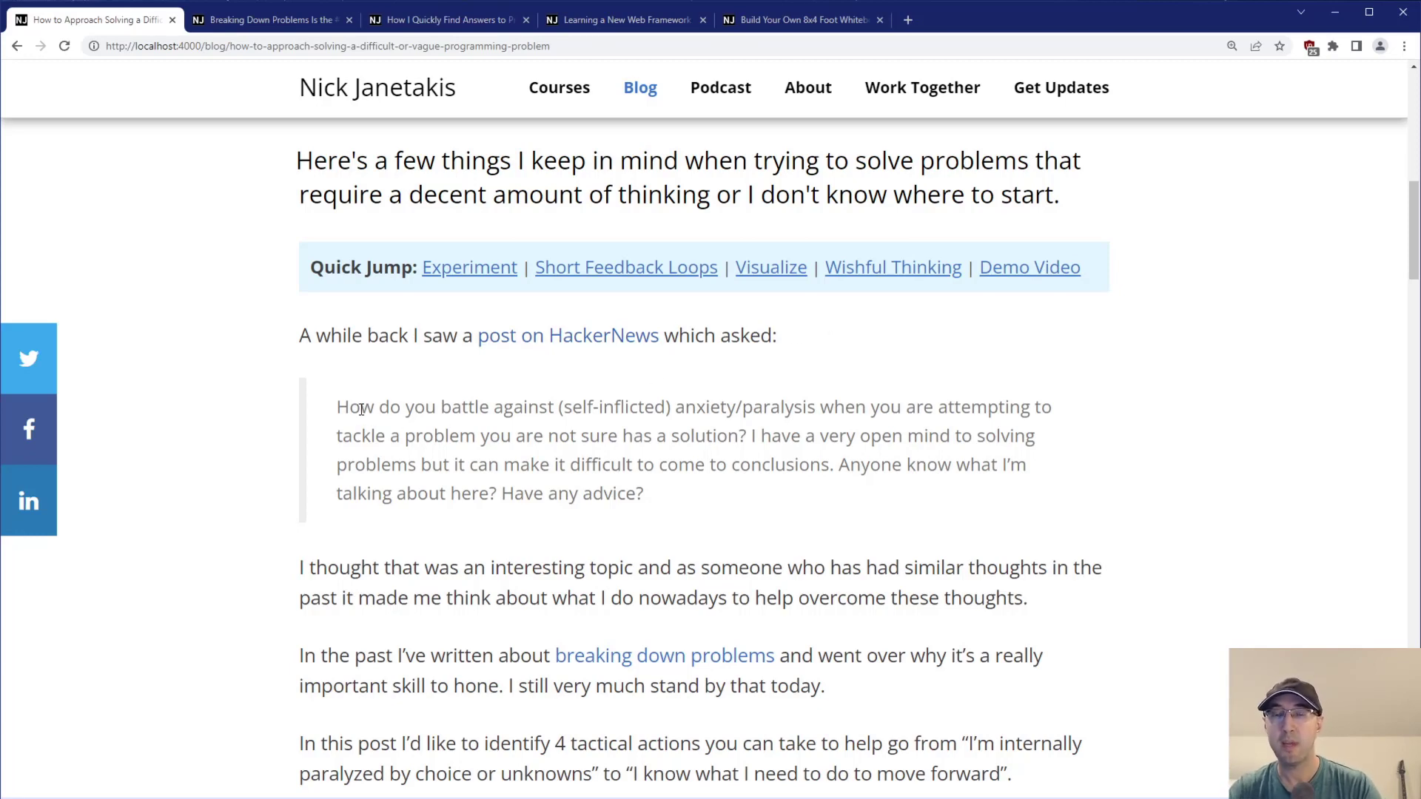
pyautogui.moveTo(684, 426)
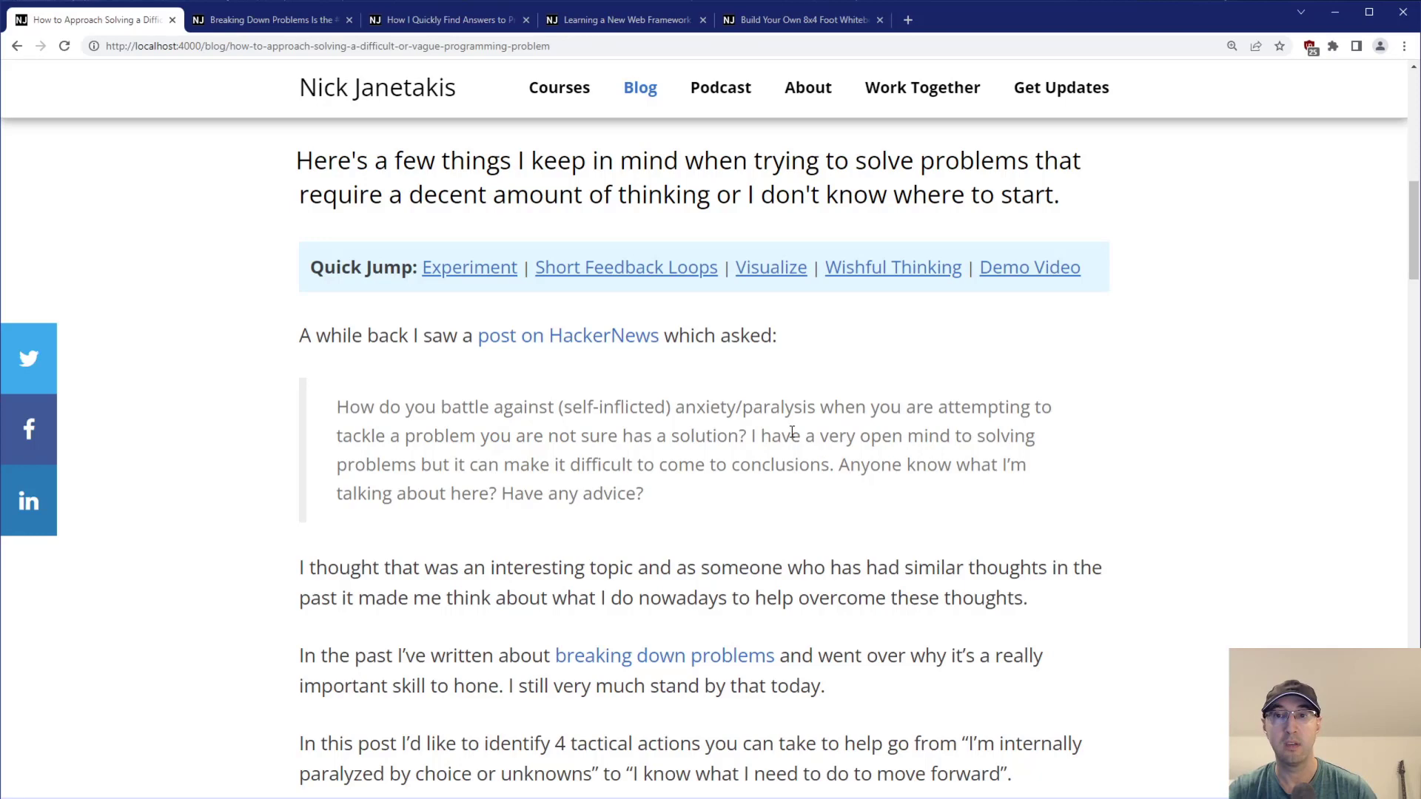
pyautogui.moveTo(419, 463); pyautogui.dragTo(520, 464)
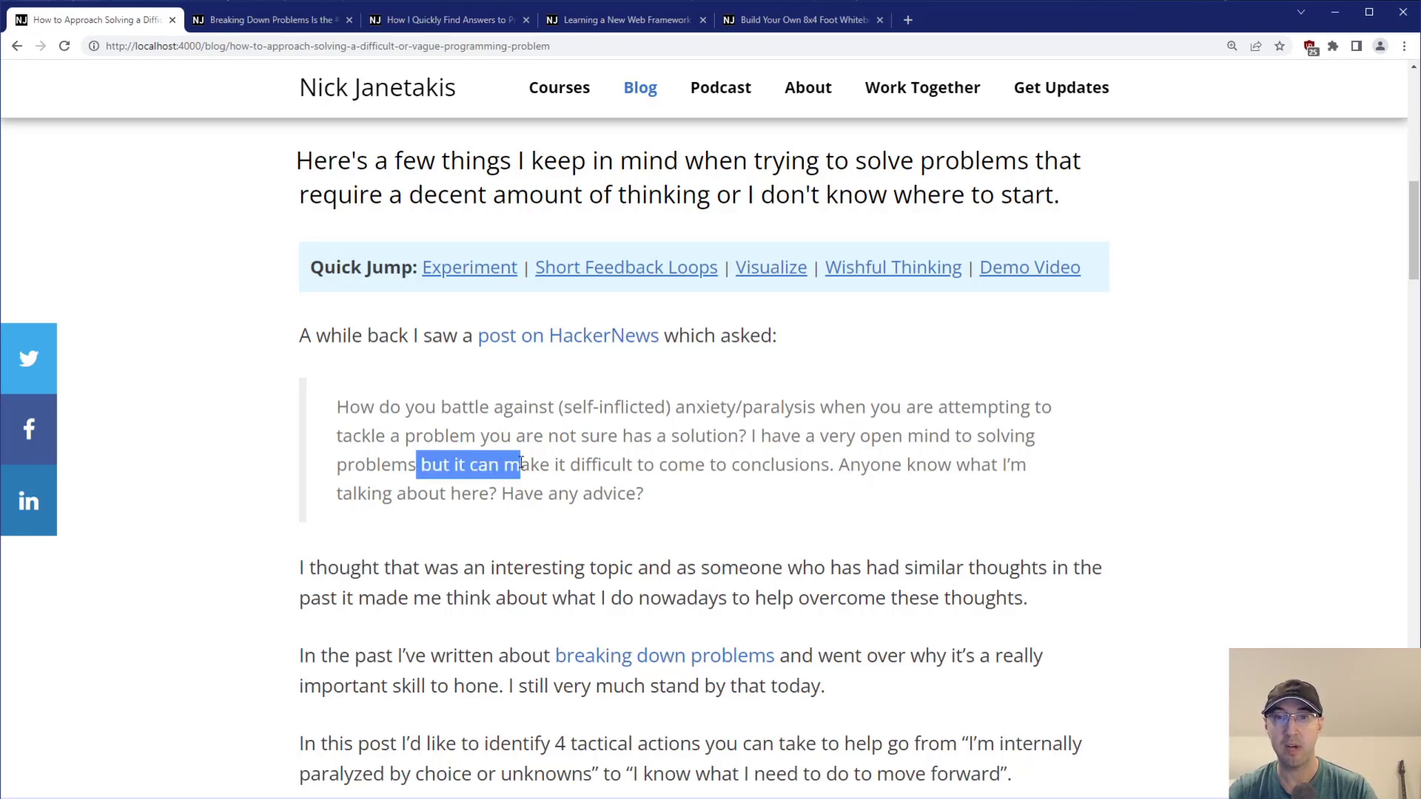
pyautogui.click(737, 471)
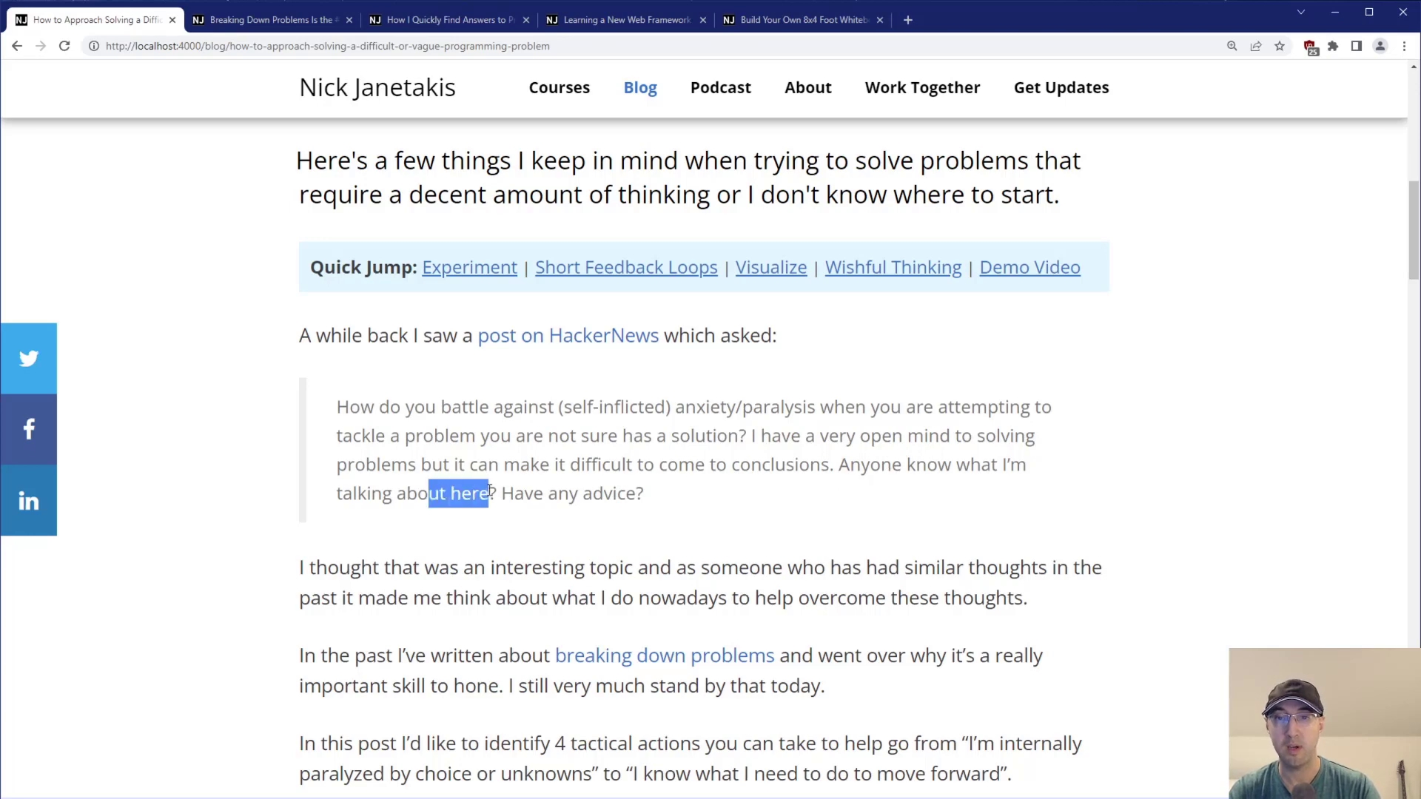
pyautogui.click(1048, 512)
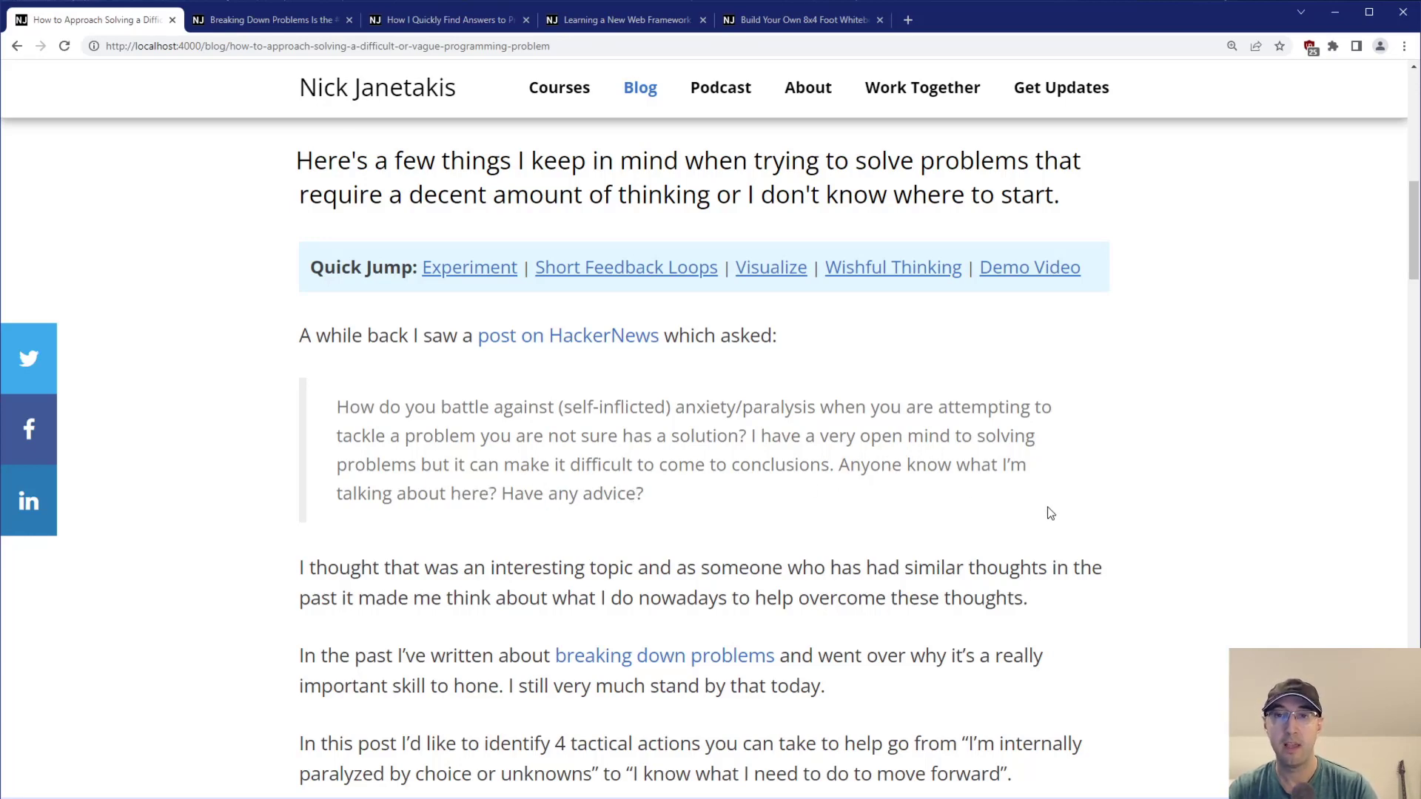
# Move on to the paragraph after the quote explaining the post's purpose, highlighting a few words.
pyautogui.scroll(-3)
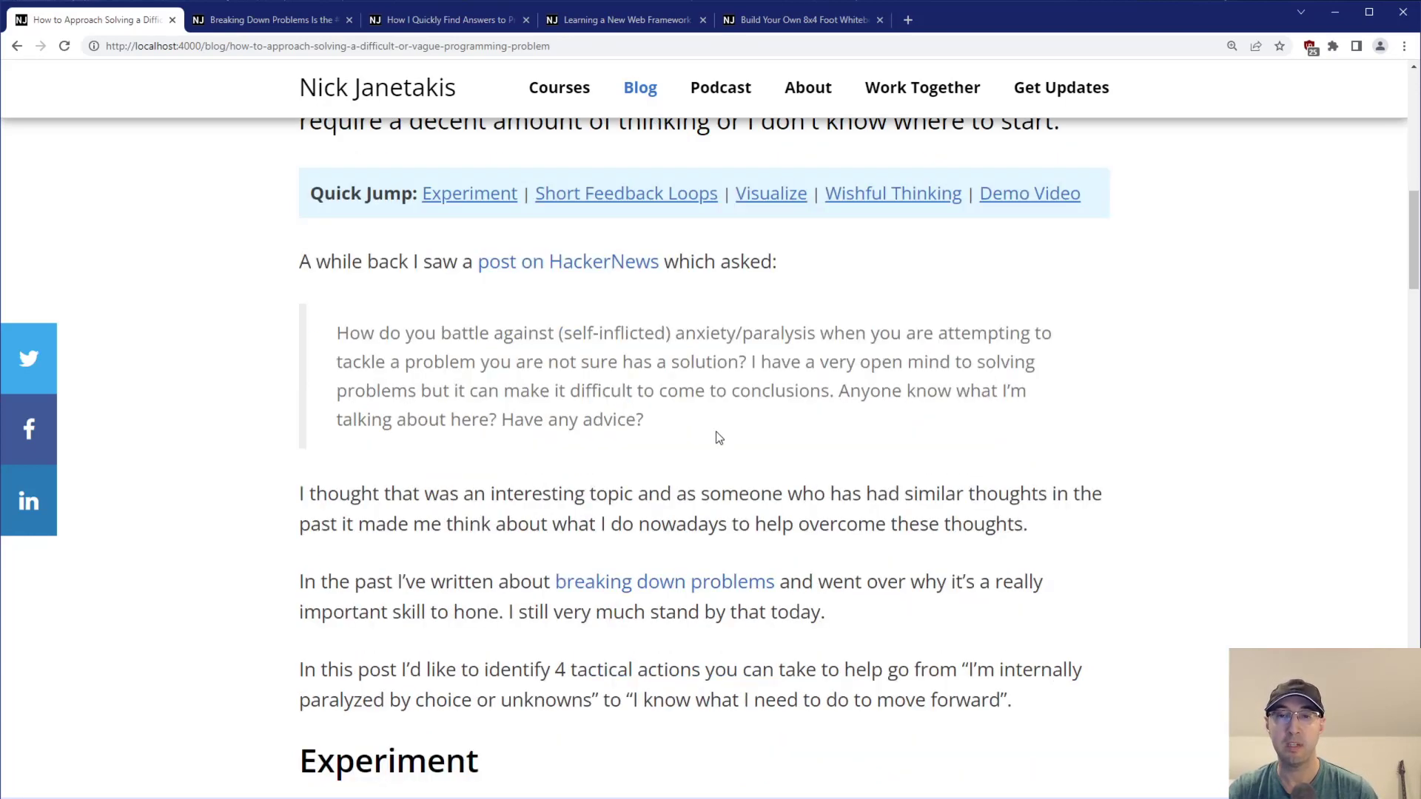
pyautogui.moveTo(870, 478)
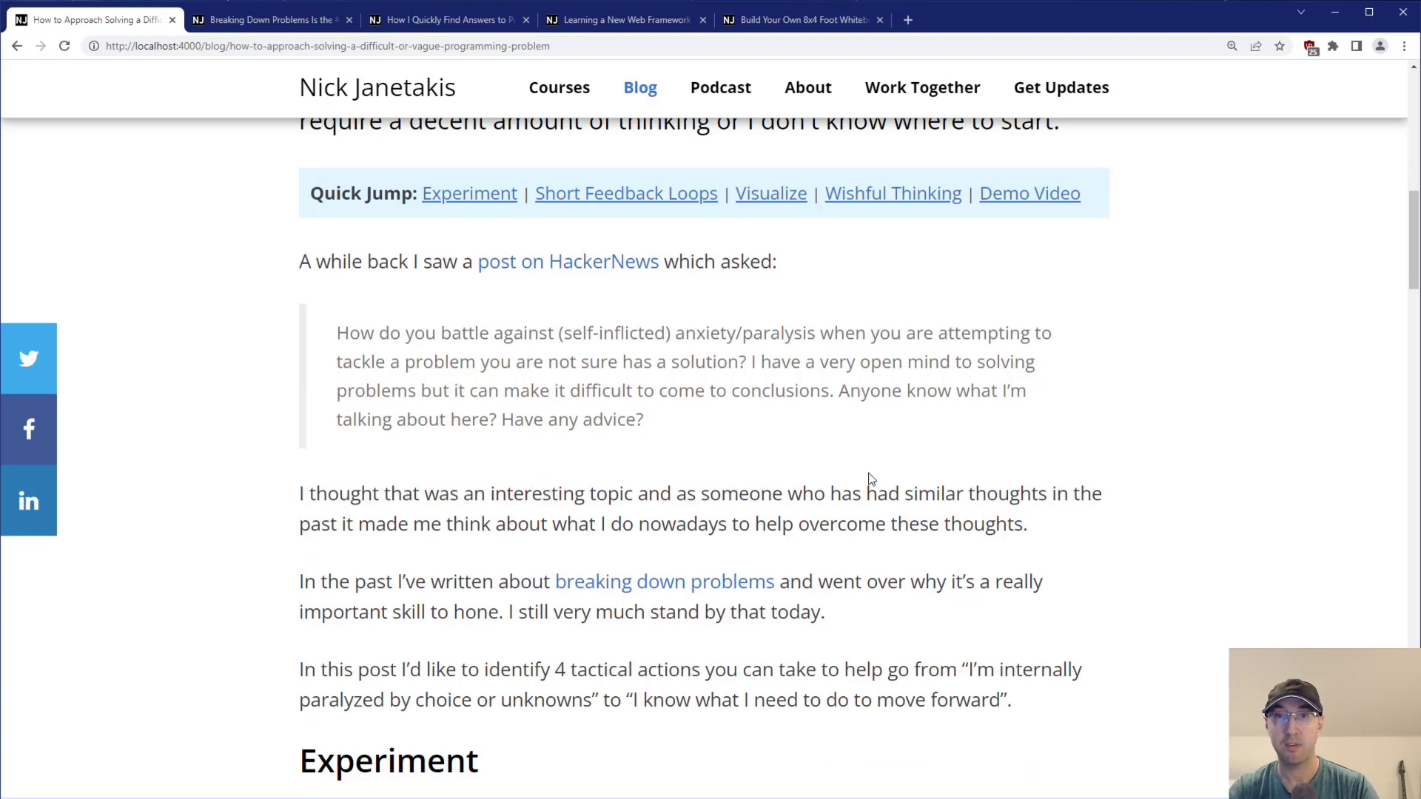
pyautogui.moveTo(974, 493); pyautogui.dragTo(1068, 493)
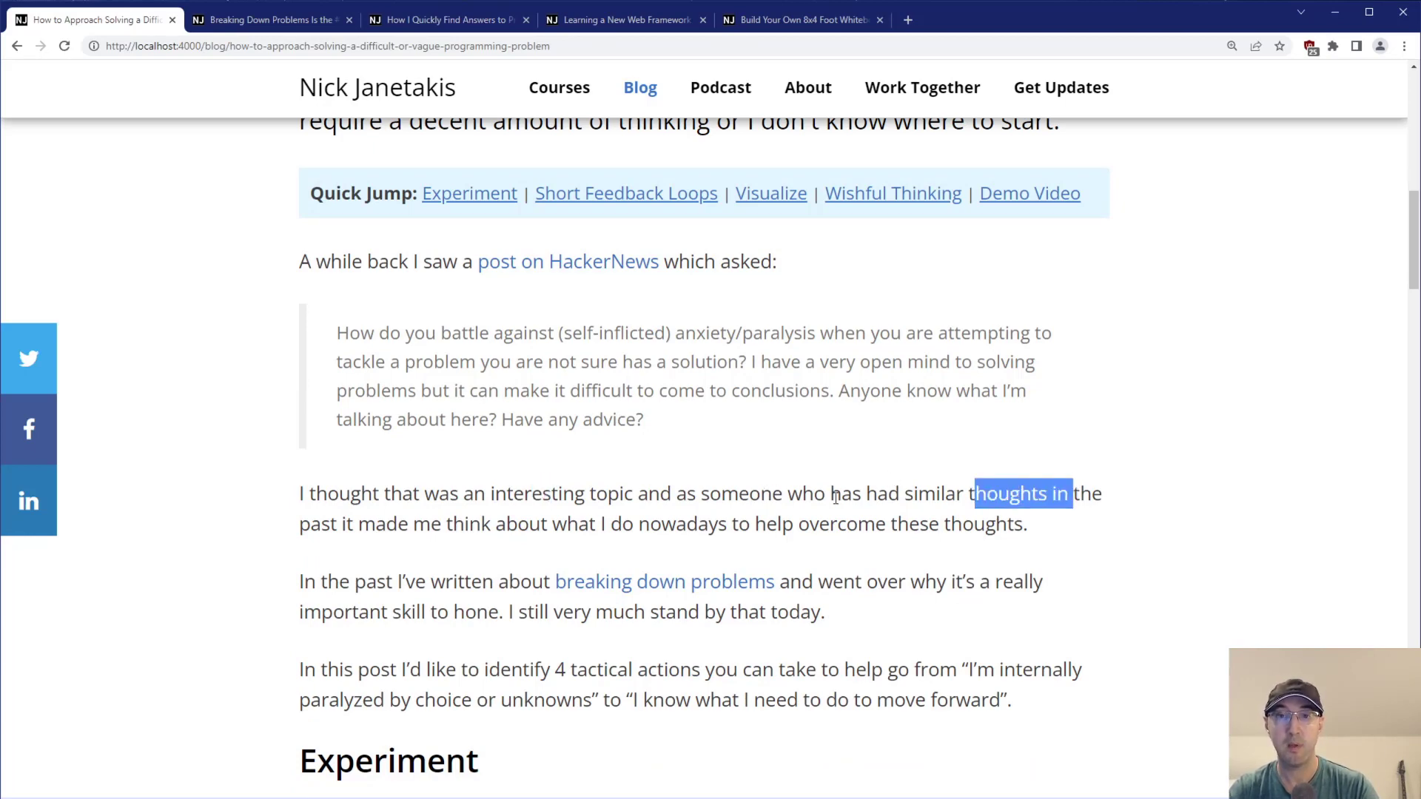
pyautogui.doubleClick(382, 524)
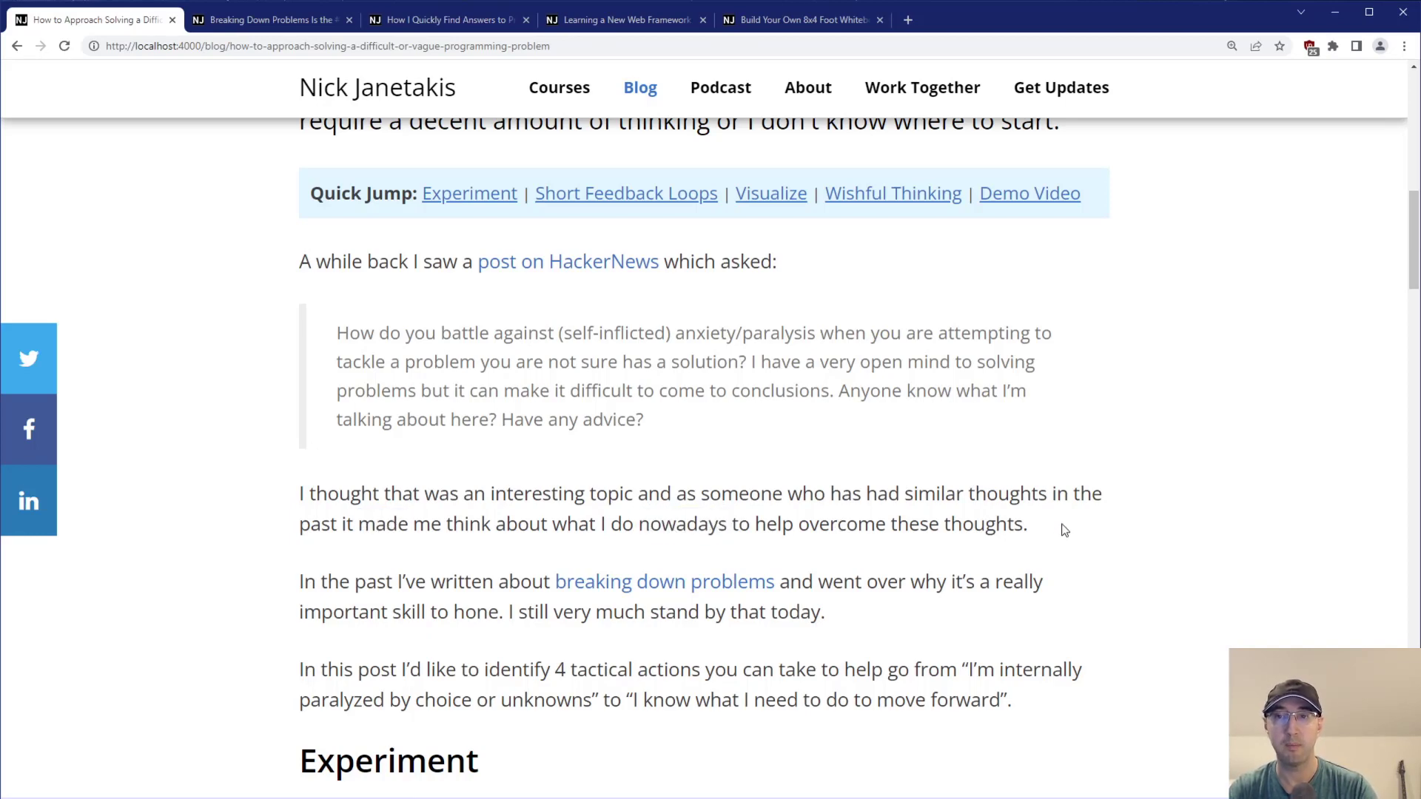
pyautogui.moveTo(1118, 510)
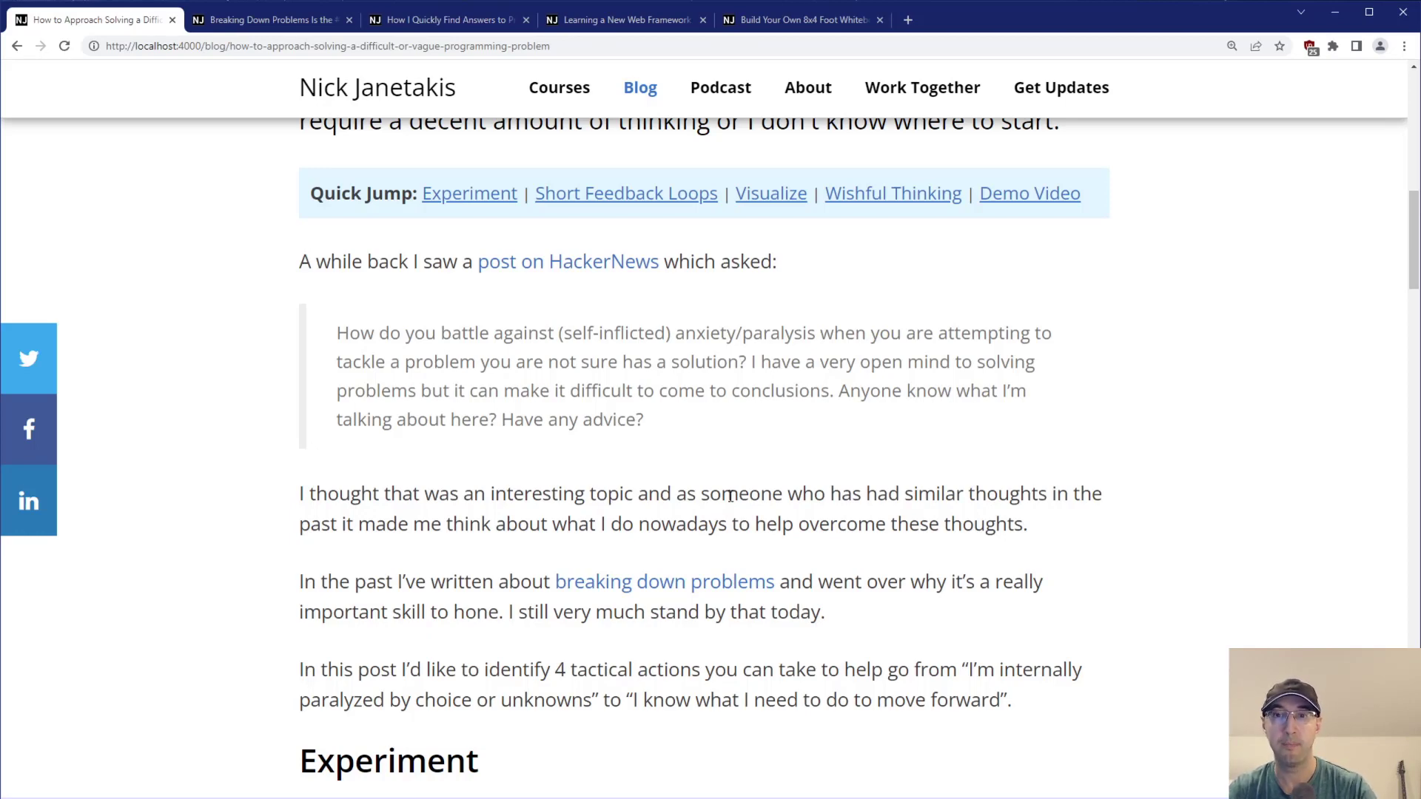
pyautogui.moveTo(749, 494)
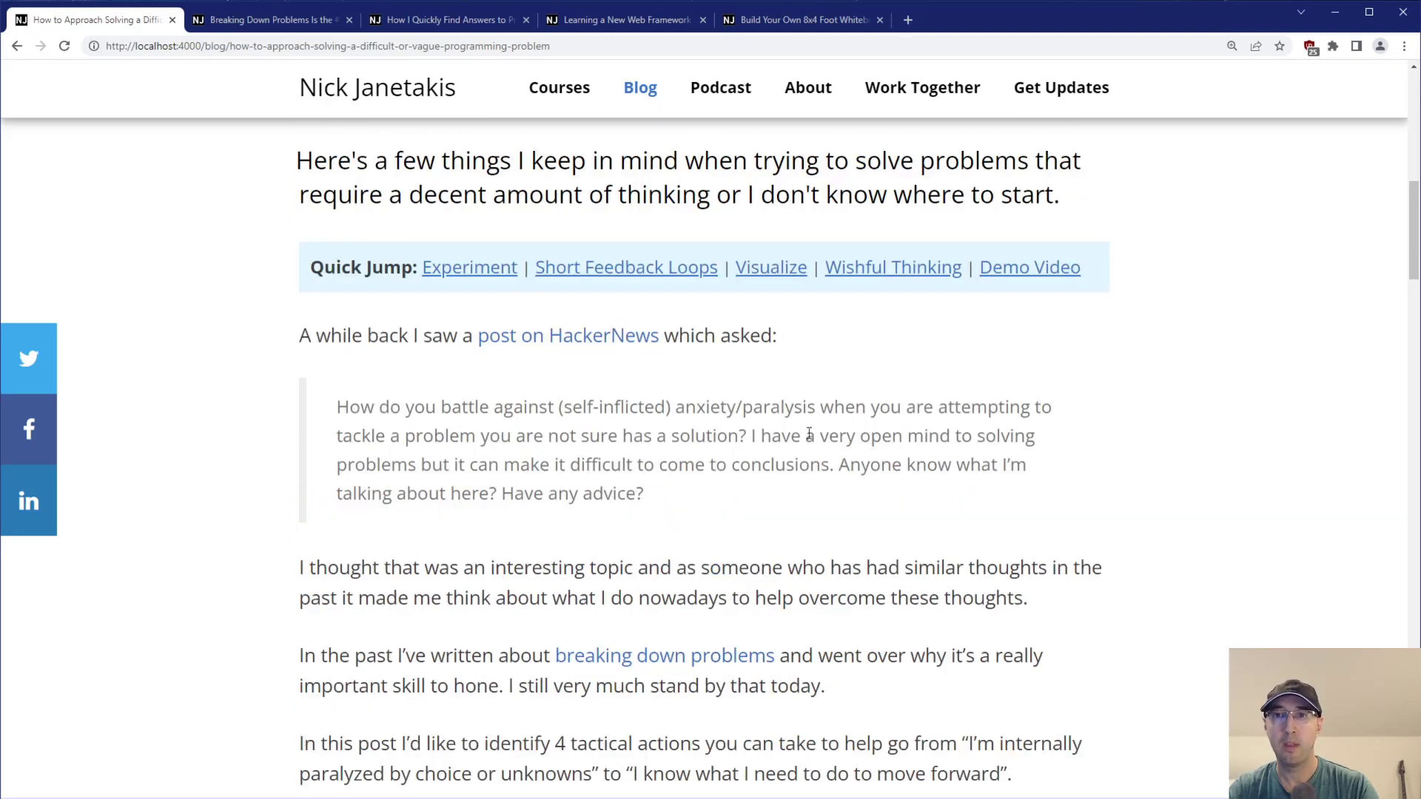
pyautogui.moveTo(665, 237)
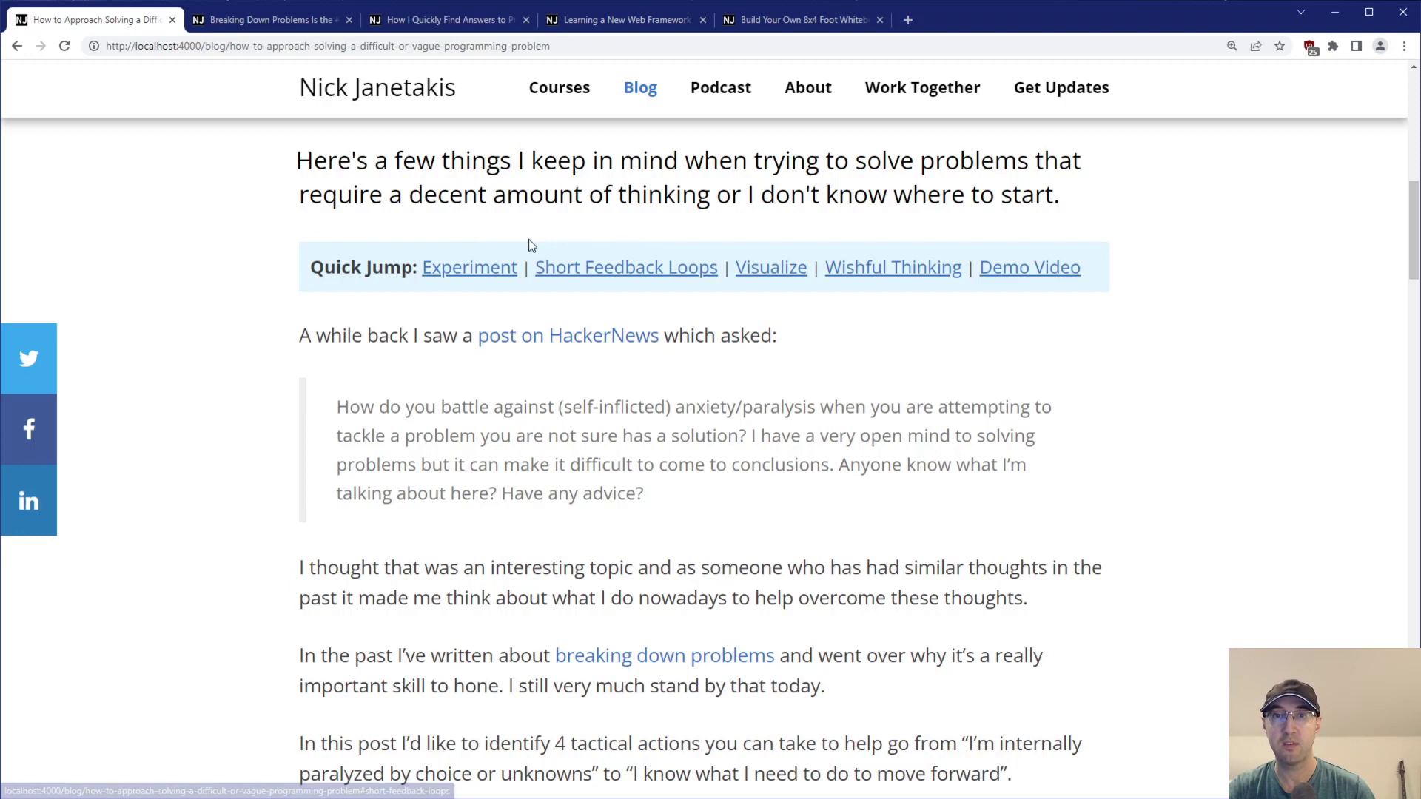
pyautogui.moveTo(654, 272)
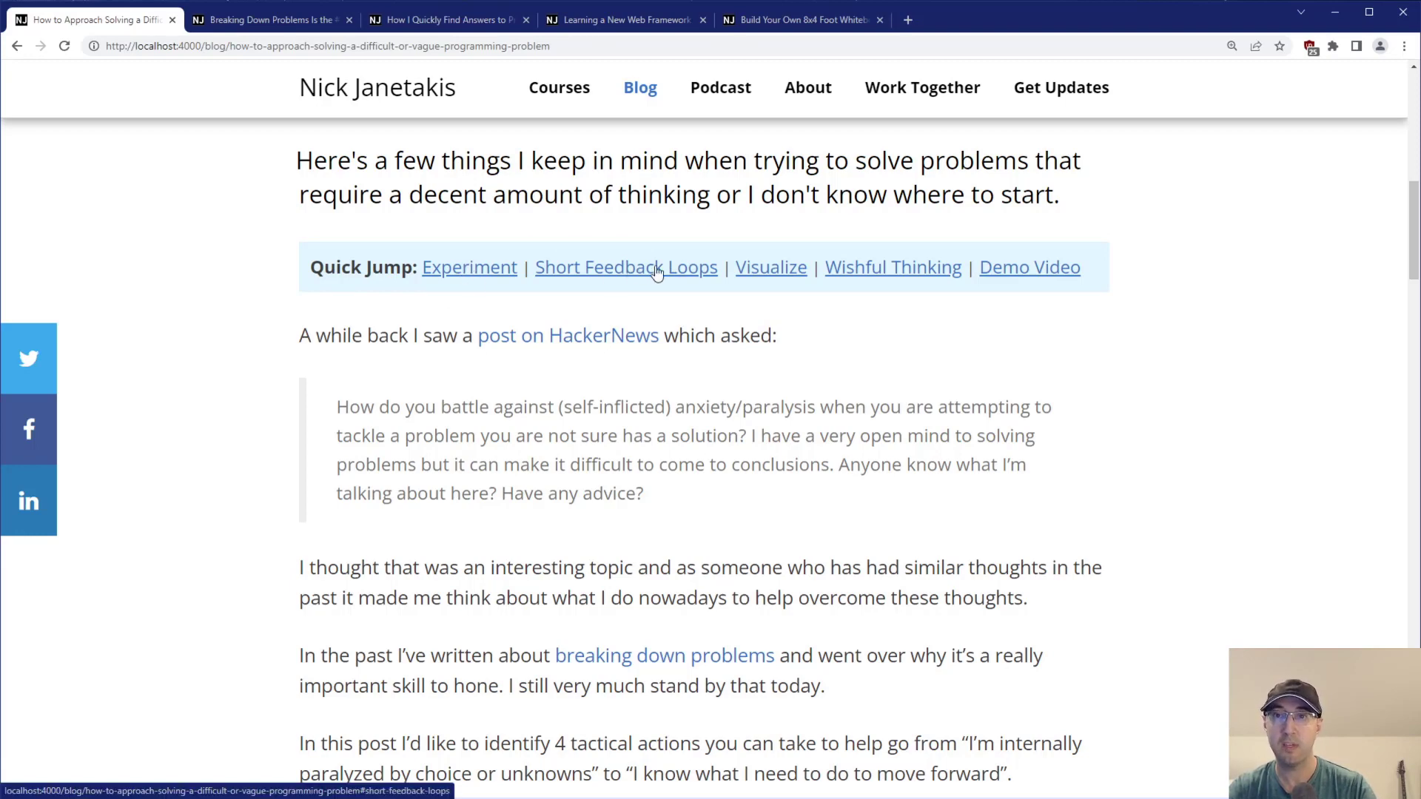
pyautogui.moveTo(1350, 207)
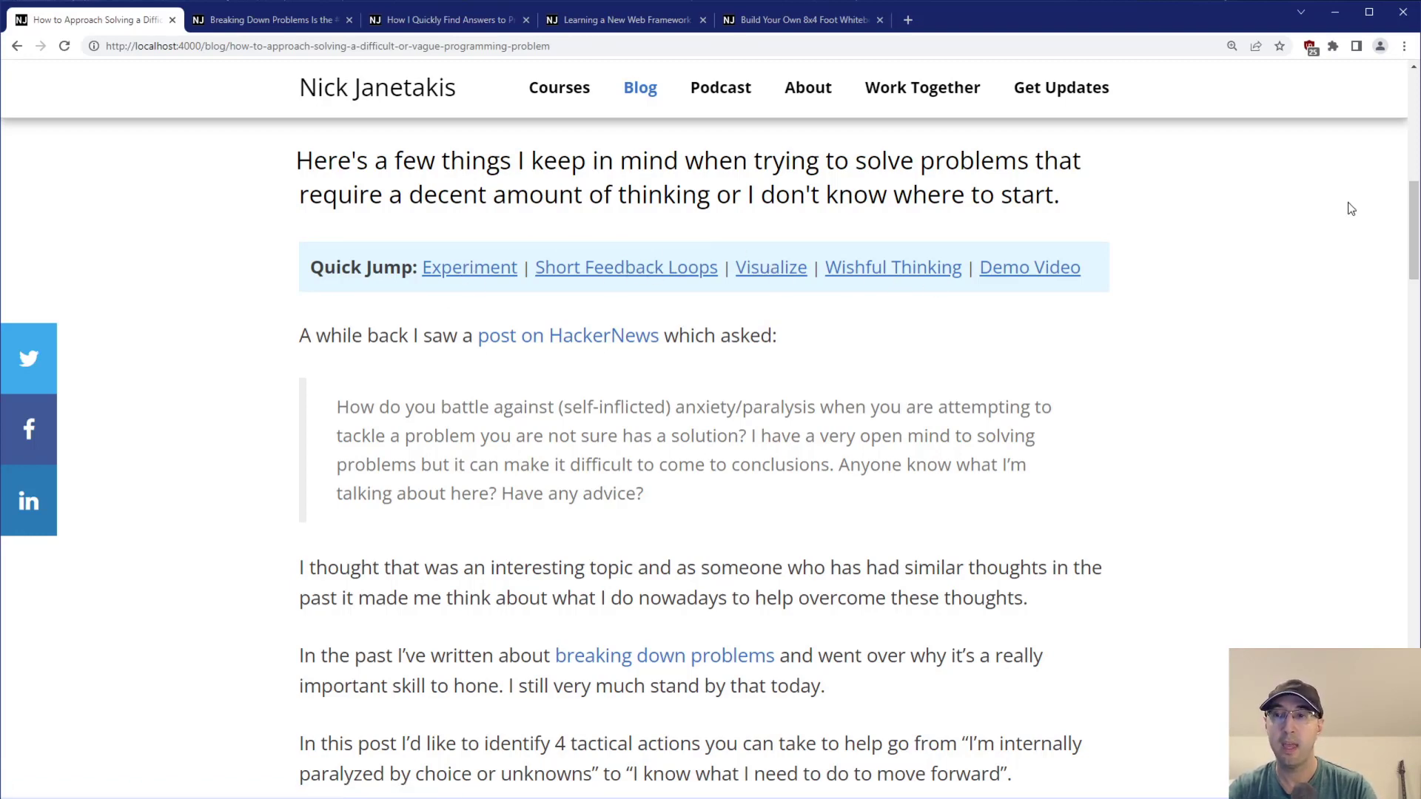
pyautogui.moveTo(778, 272)
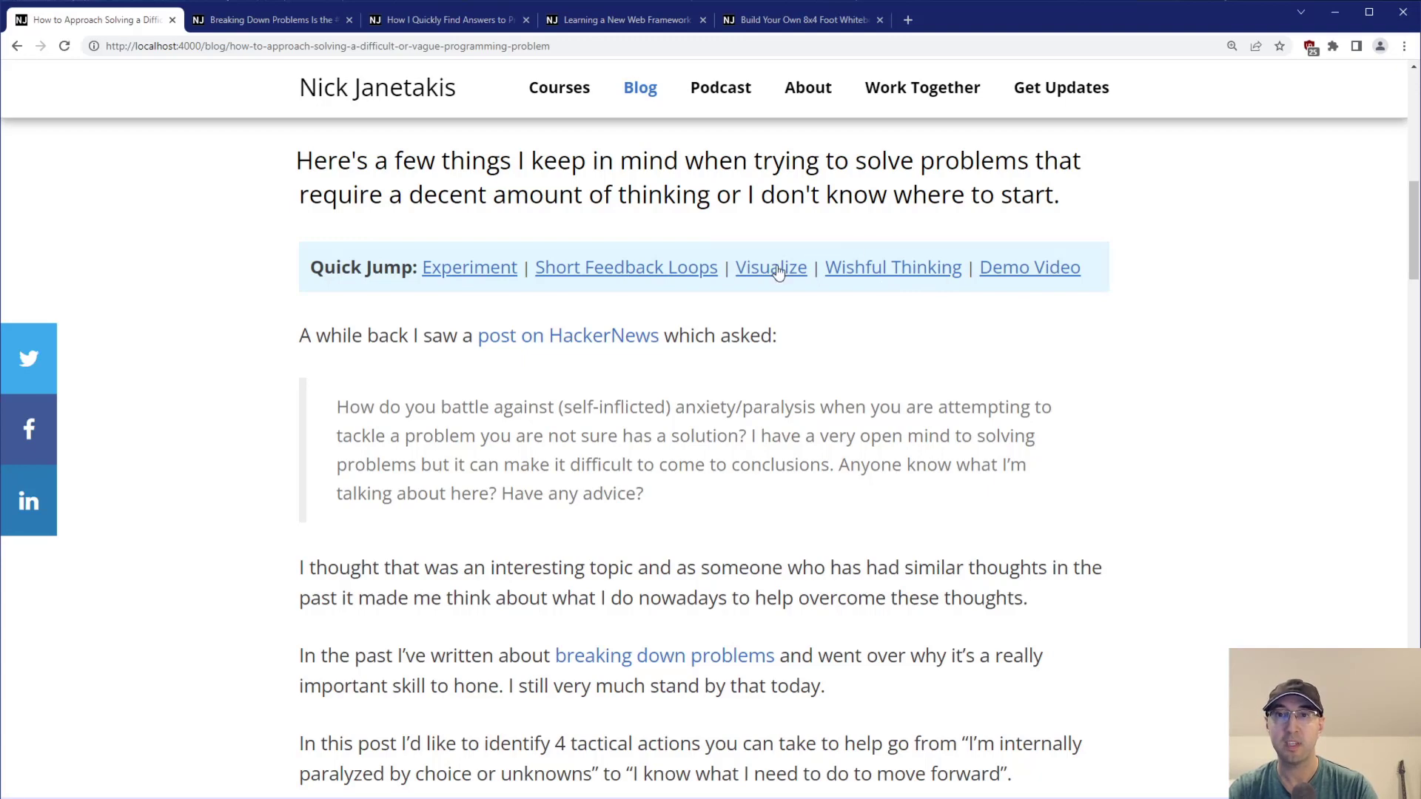
pyautogui.moveTo(965, 333)
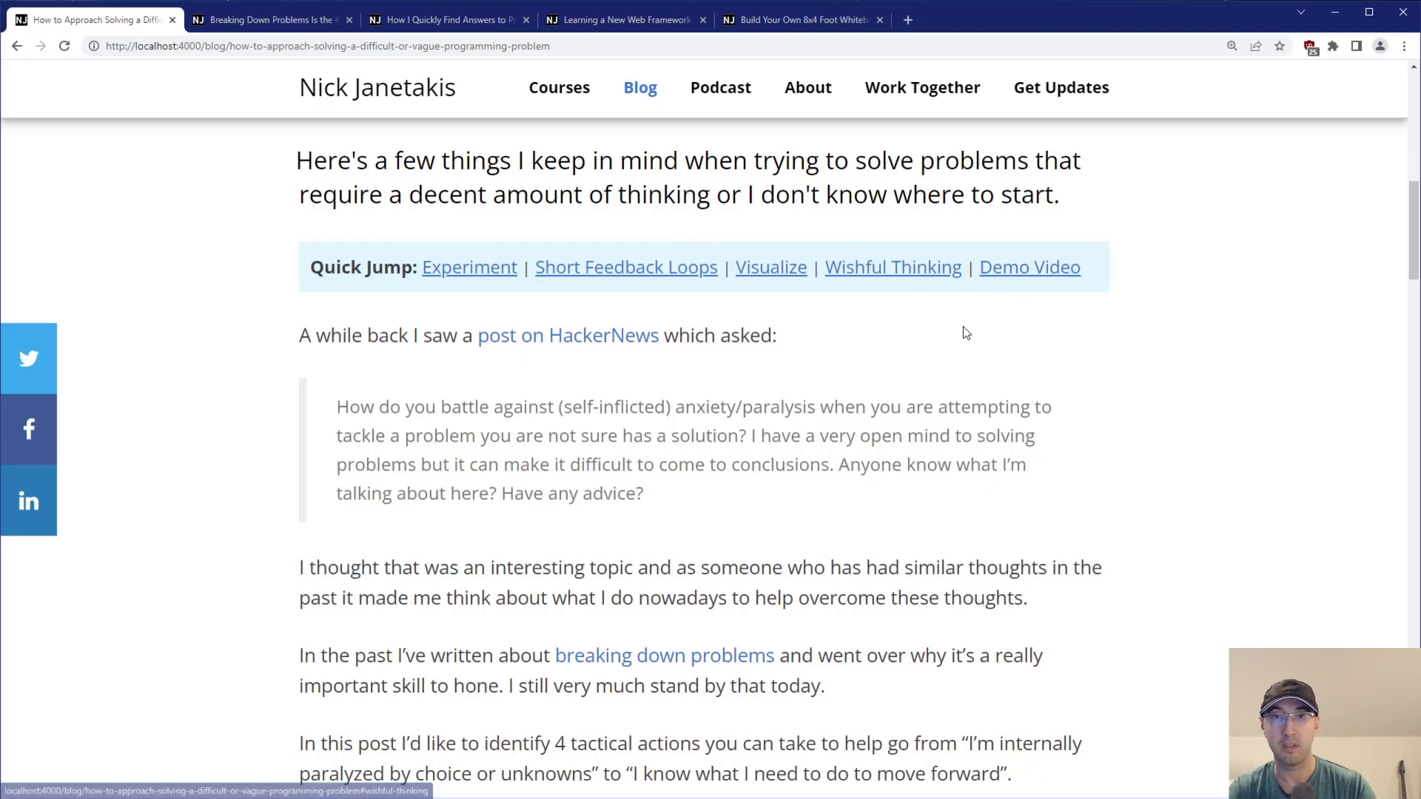
# Scroll to the 'breaking down problems' paragraph and highlight part of it.
pyautogui.scroll(-3)
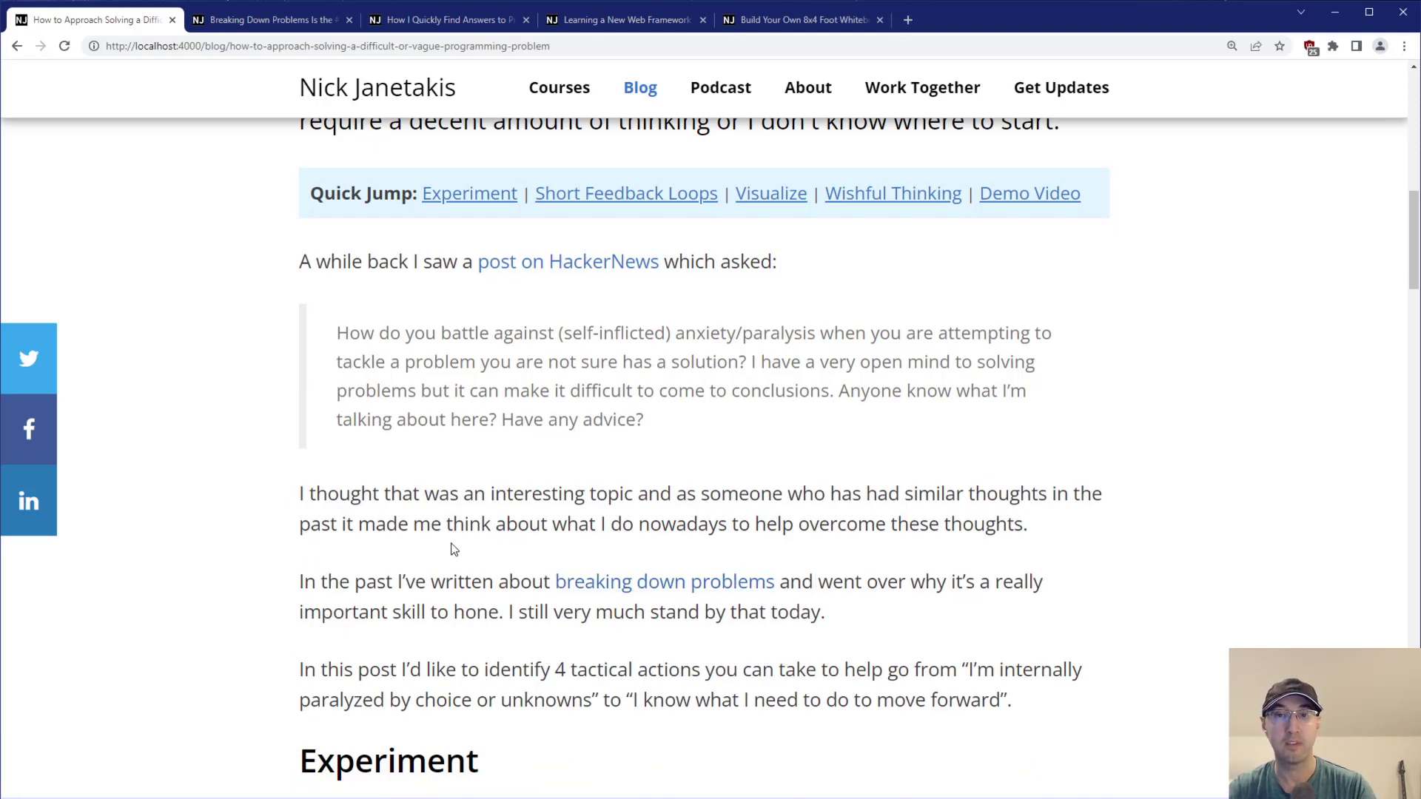
pyautogui.moveTo(594, 611); pyautogui.dragTo(688, 611)
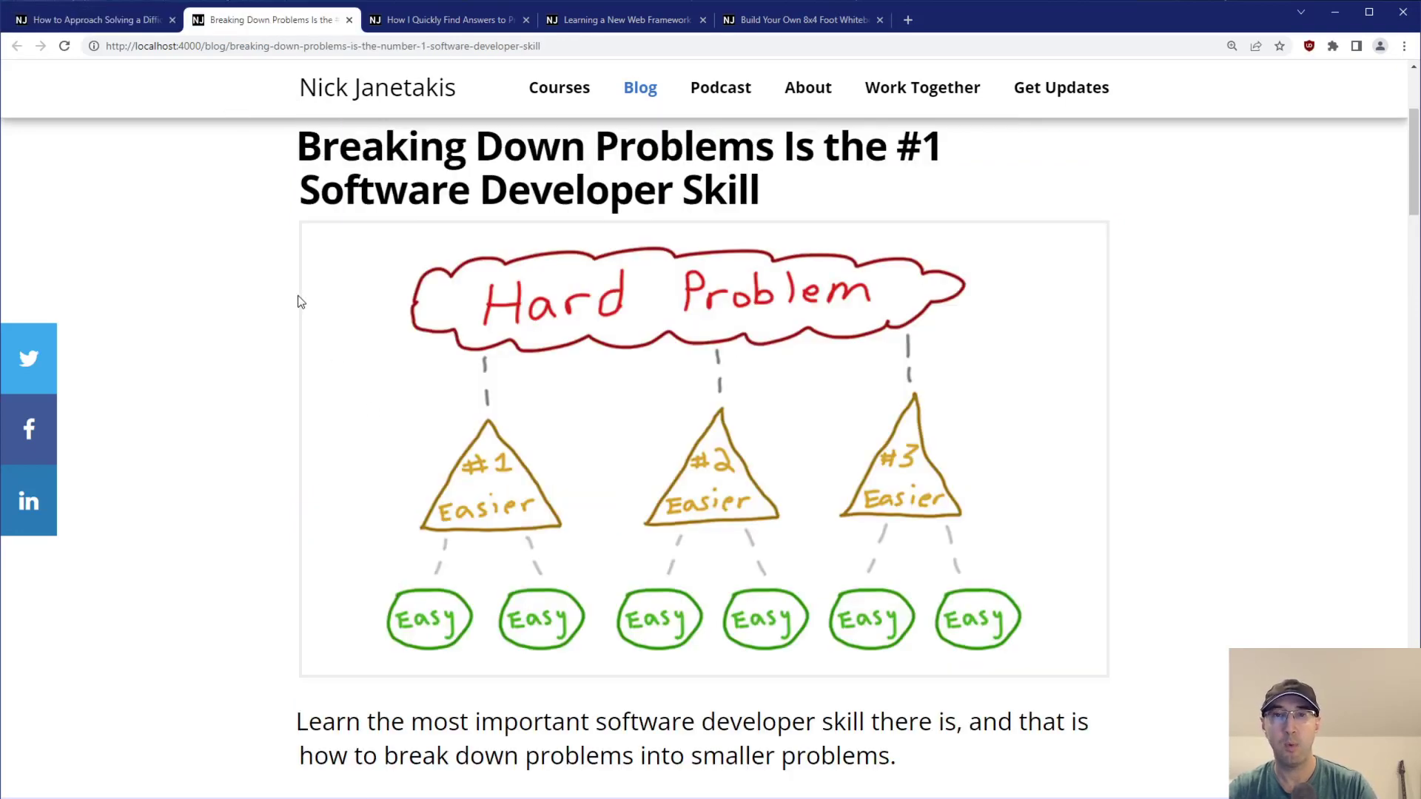
pyautogui.moveTo(1263, 195)
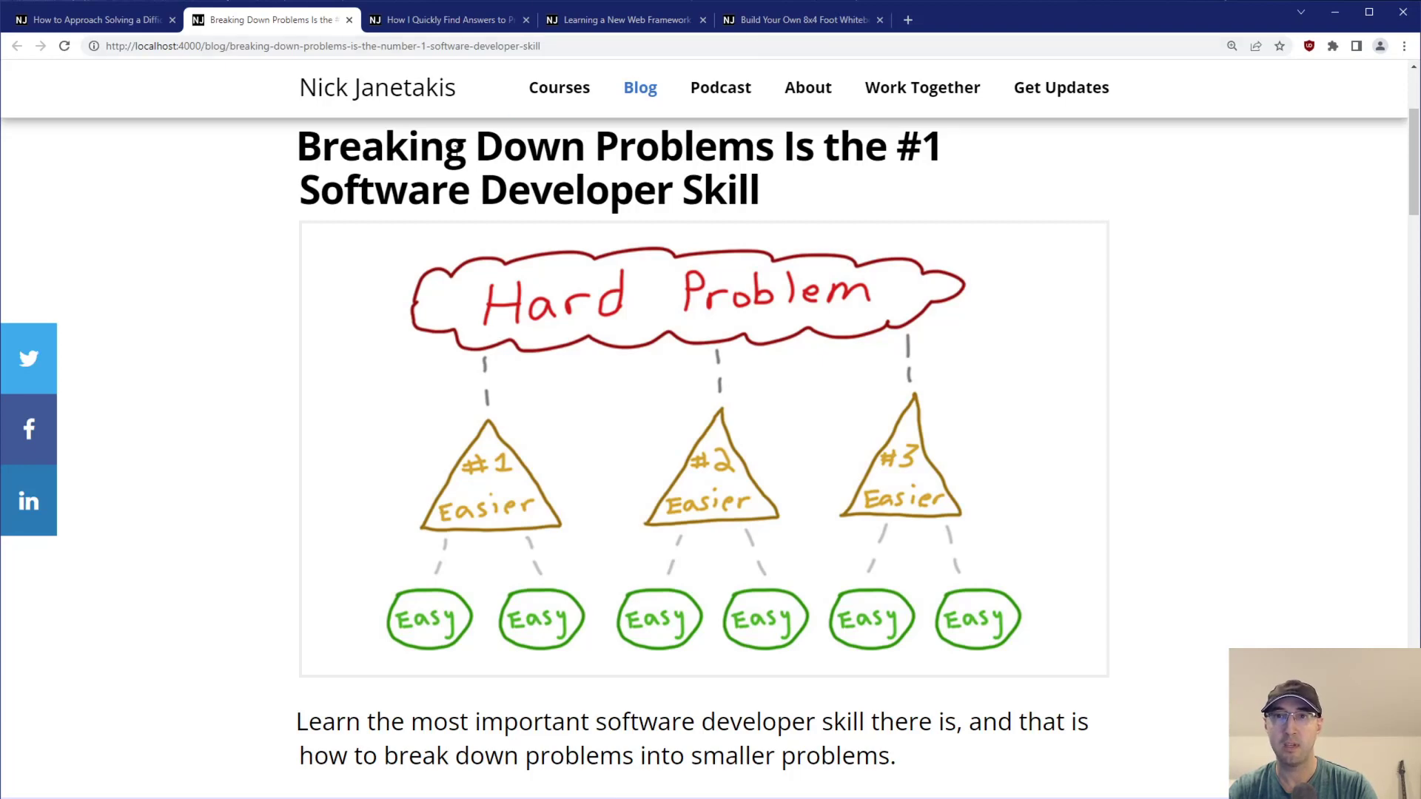
# Return to the difficult programming problem article and scroll toward the Experiment heading.
pyautogui.click(89, 17)
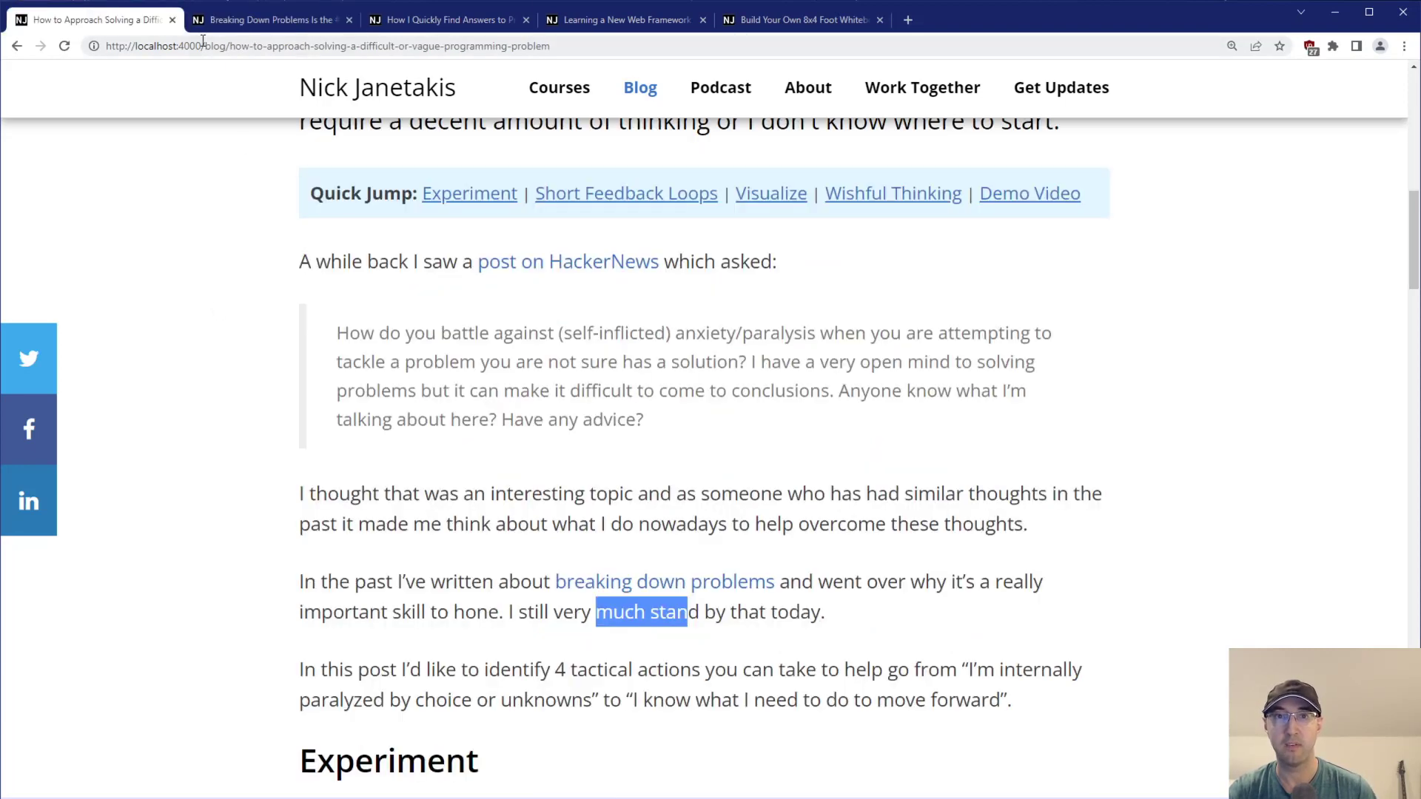
pyautogui.click(240, 386)
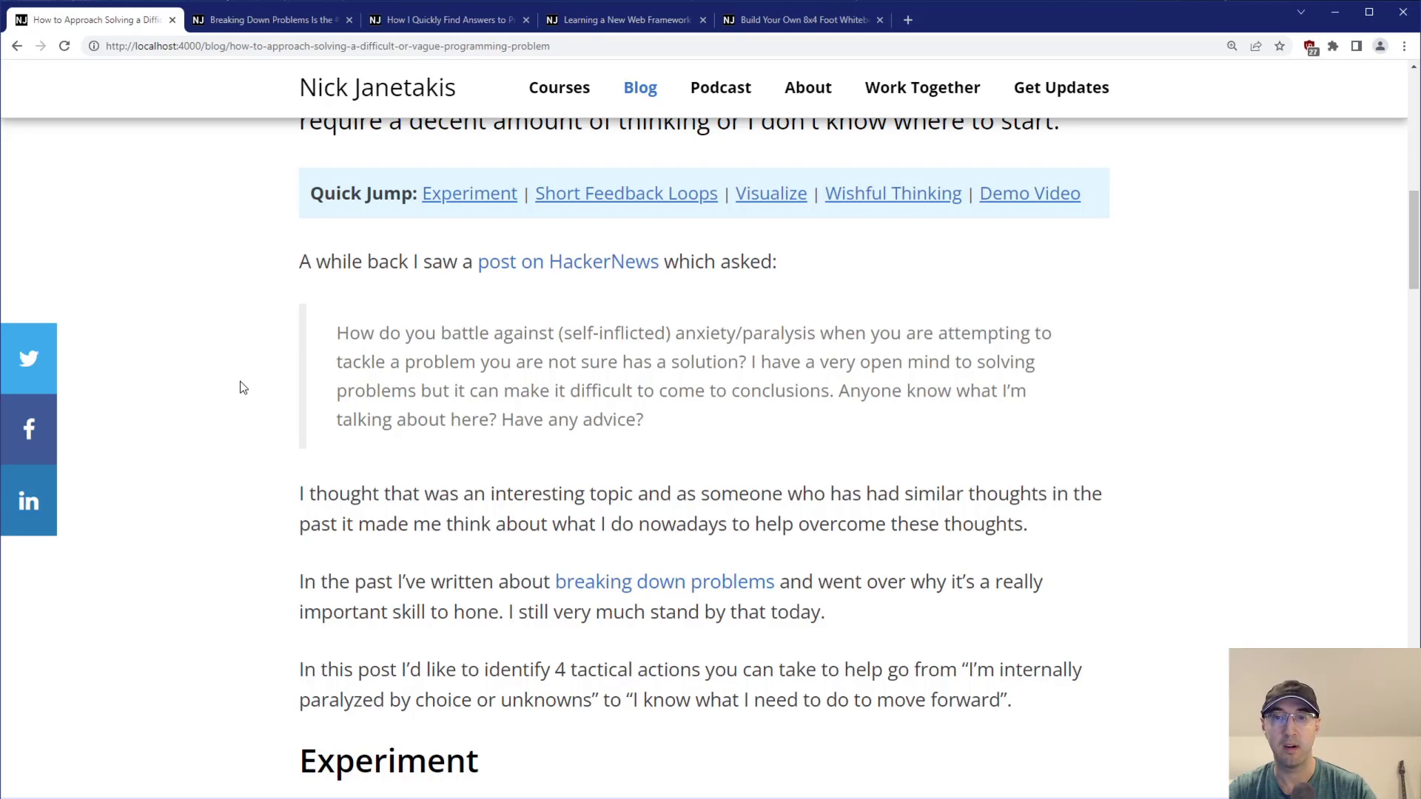
pyautogui.scroll(-3)
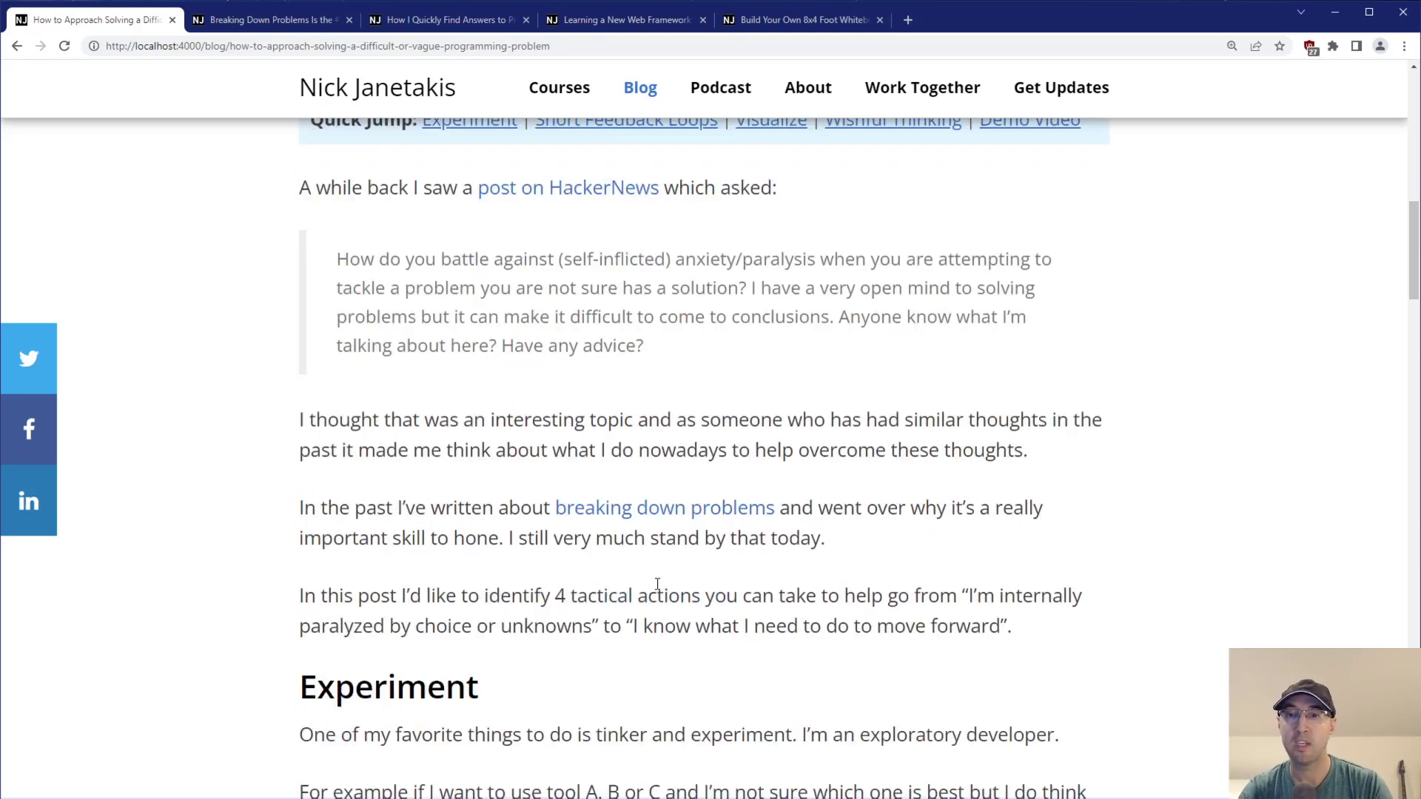
pyautogui.moveTo(1003, 602)
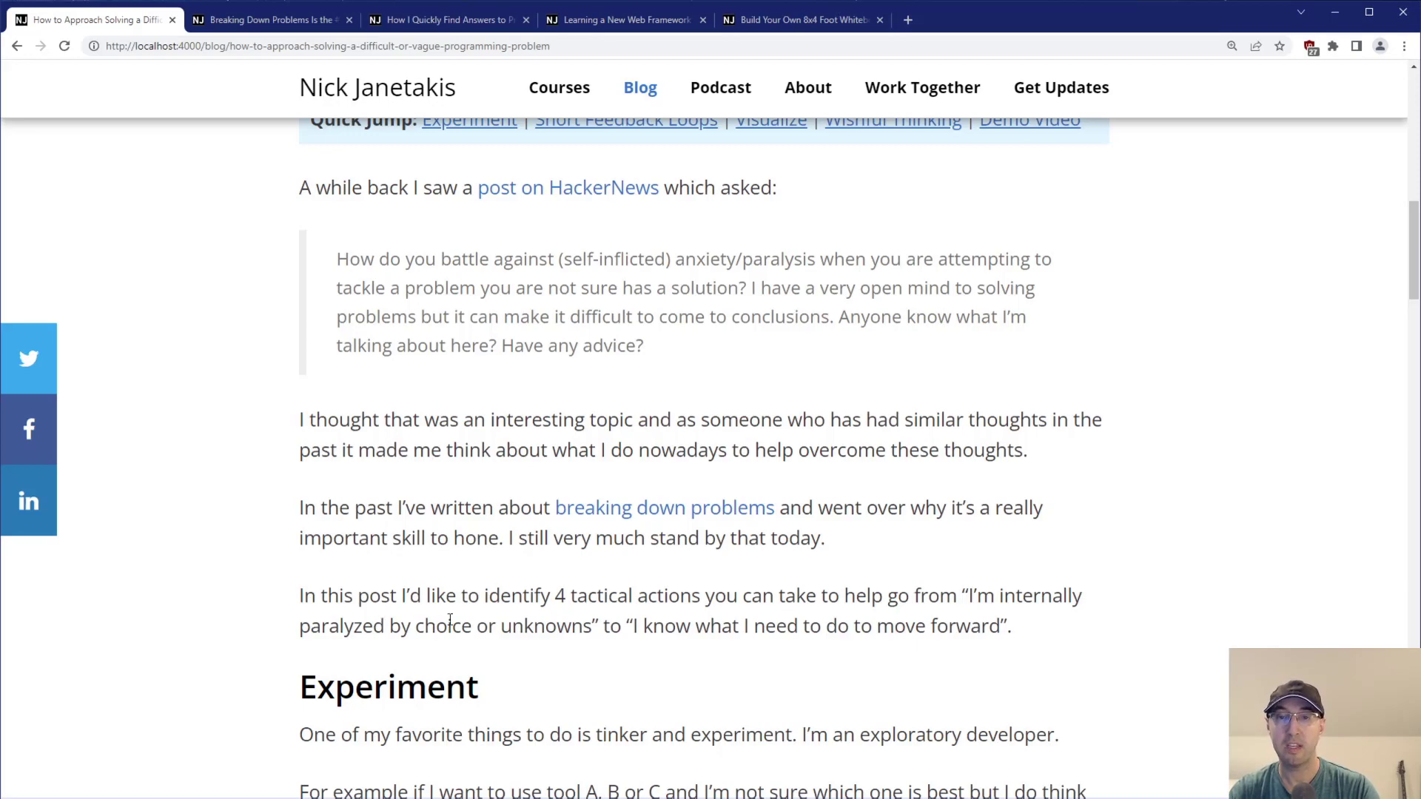
pyautogui.moveTo(758, 595)
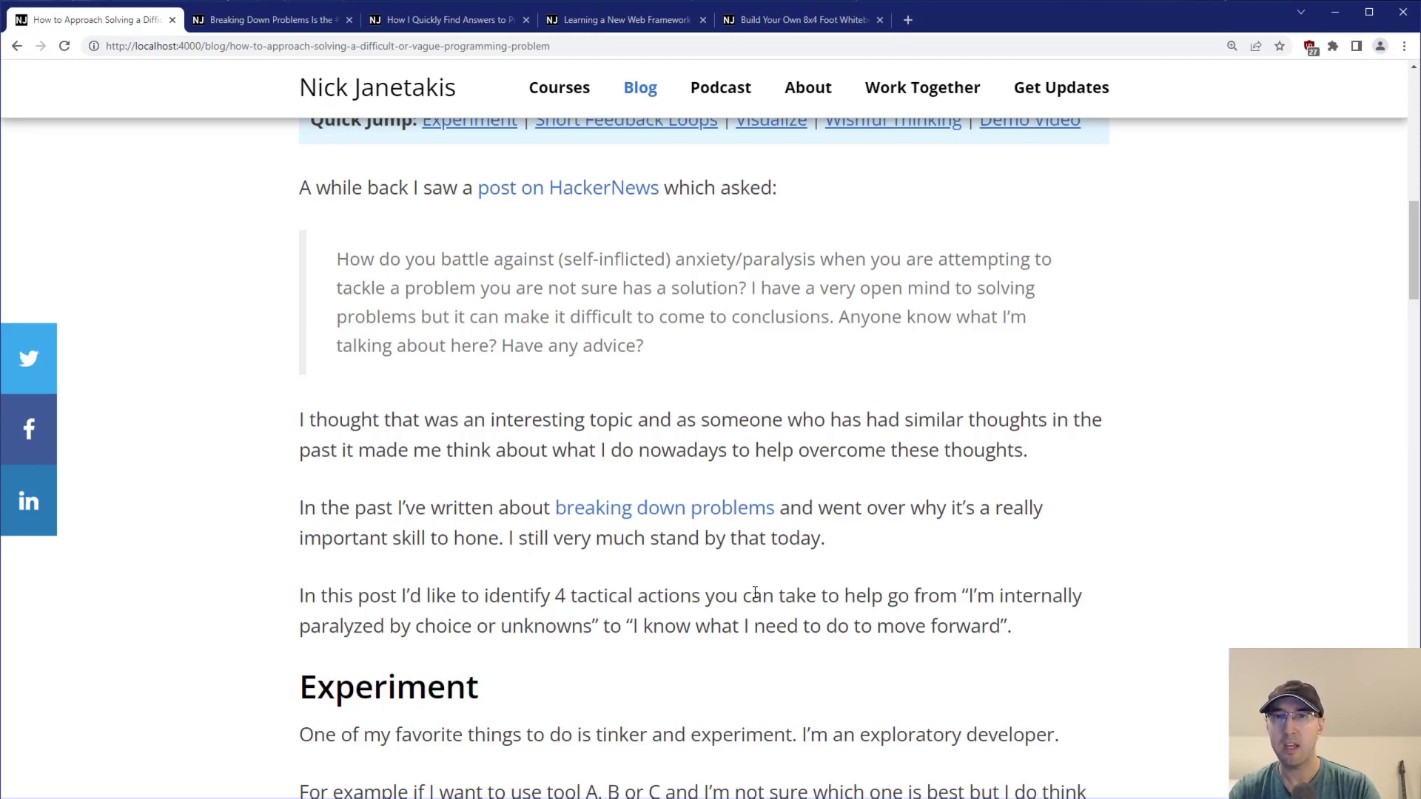
# Scroll into the Experiment section and highlight words in the tinker and experiment sentence.
pyautogui.scroll(-3)
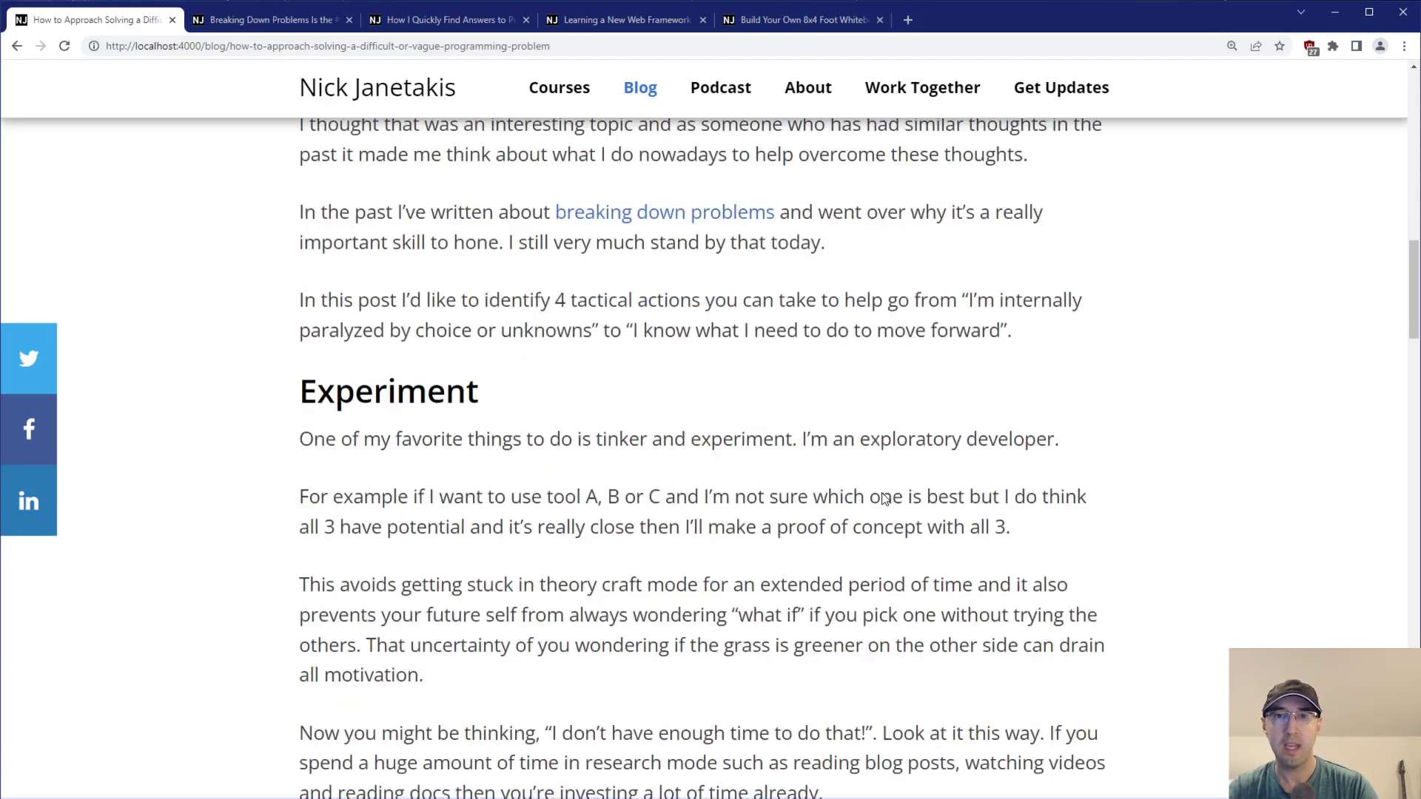
pyautogui.scroll(-3)
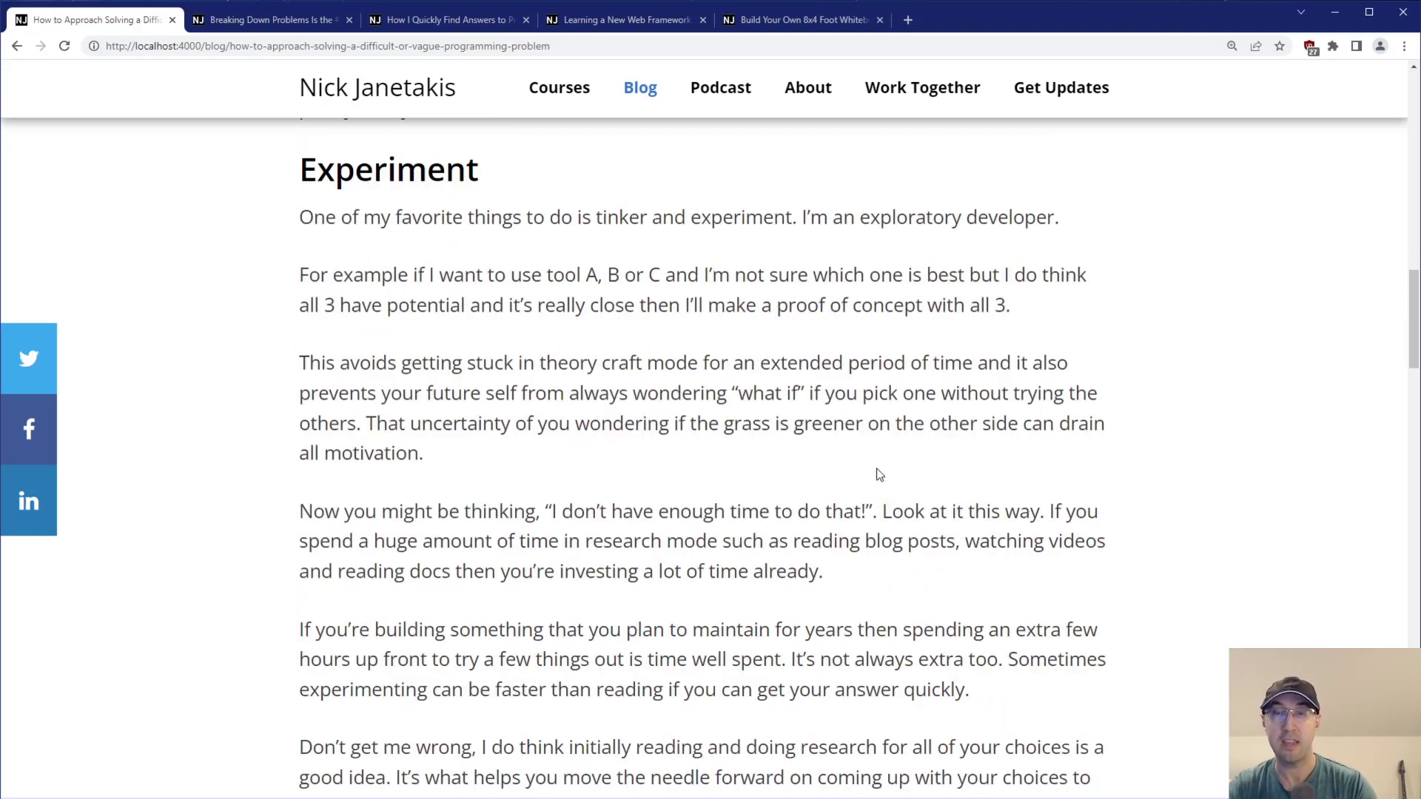
pyautogui.moveTo(1076, 346)
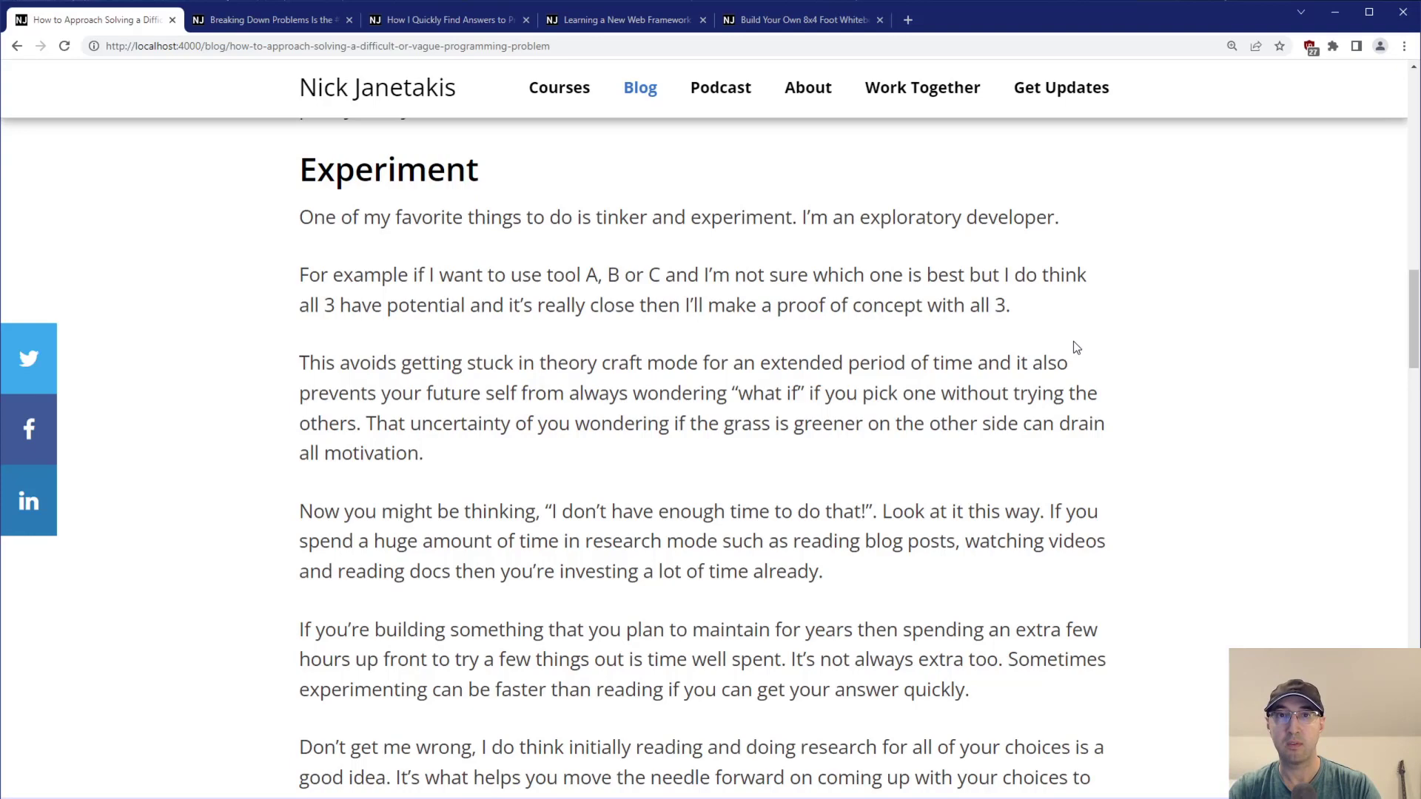
pyautogui.moveTo(586, 328)
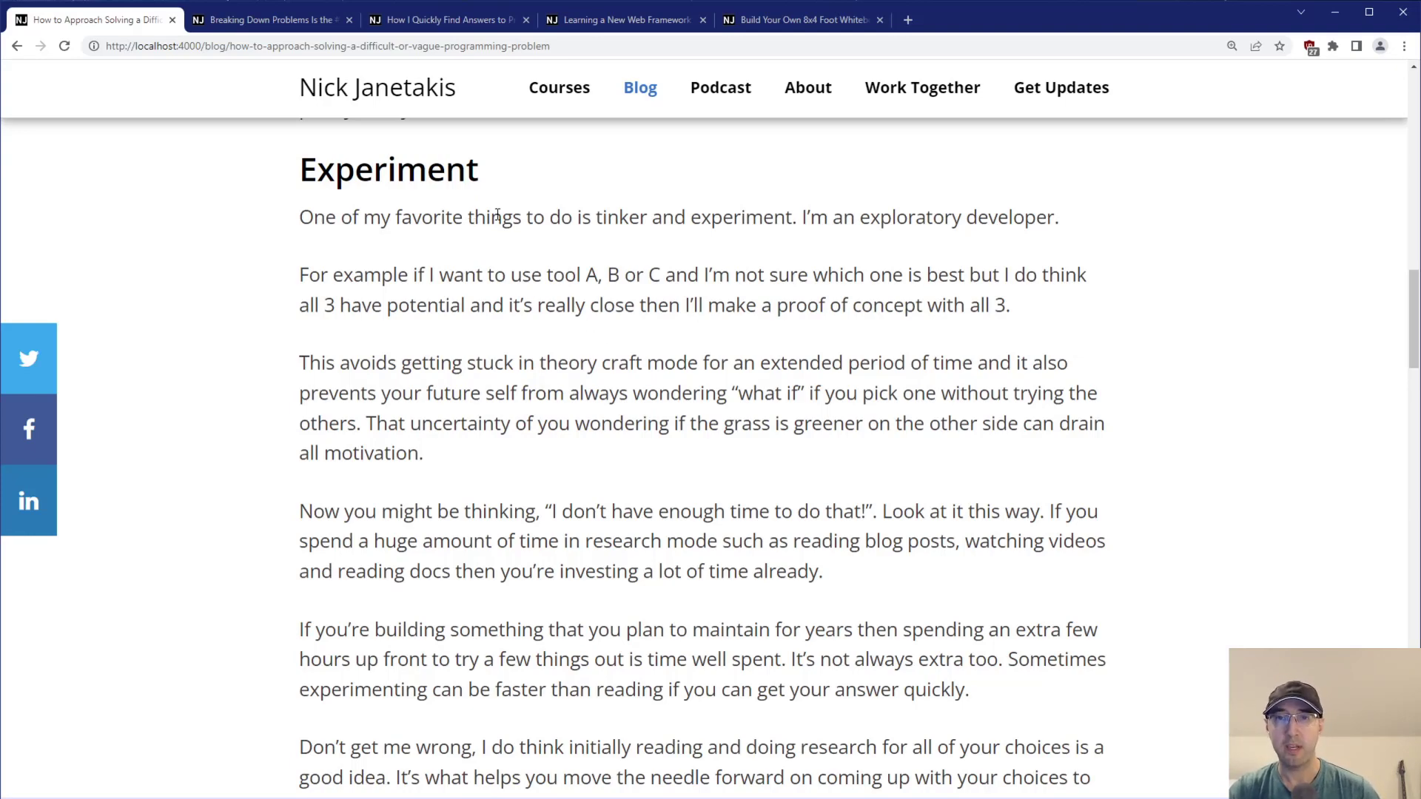
pyautogui.moveTo(648, 216); pyautogui.dragTo(697, 216)
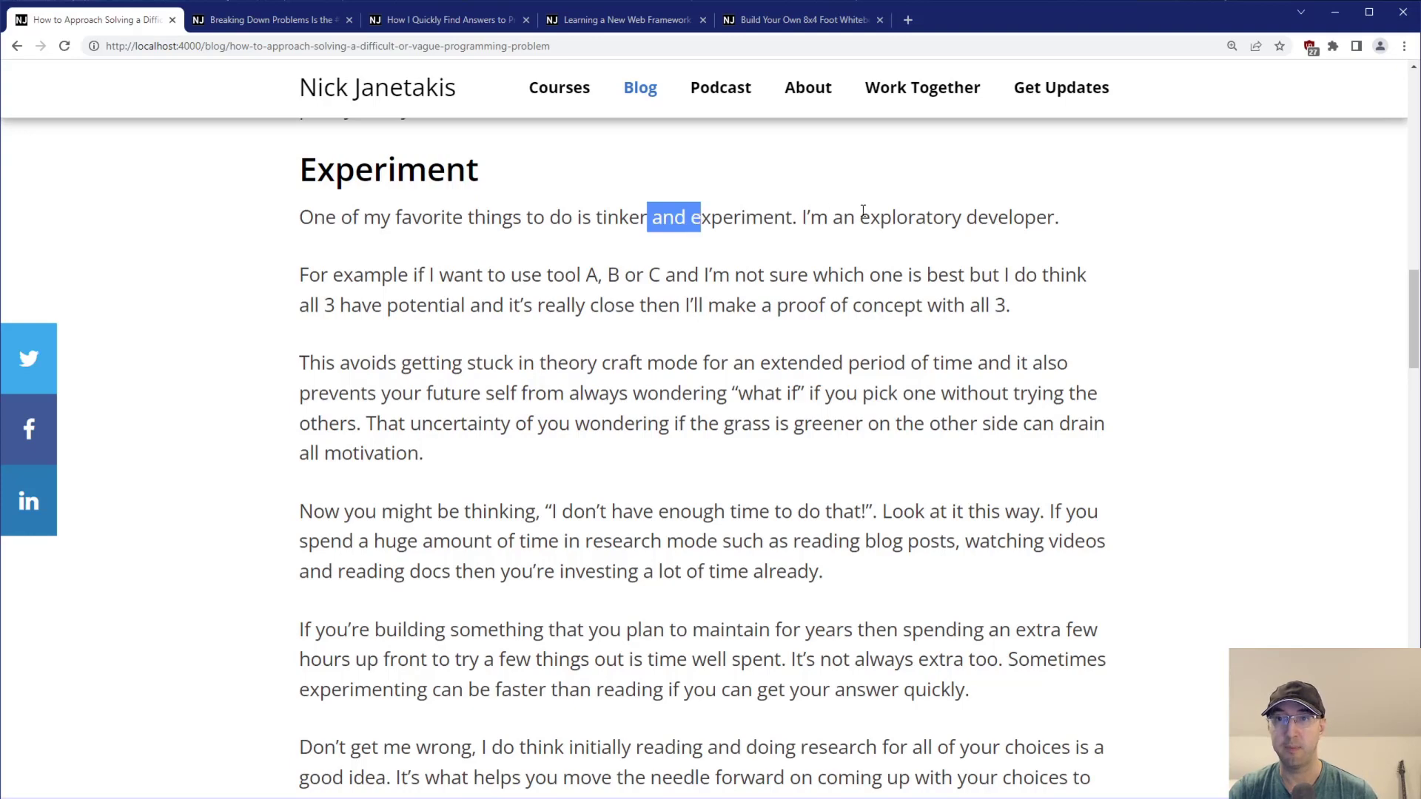
pyautogui.click(1140, 255)
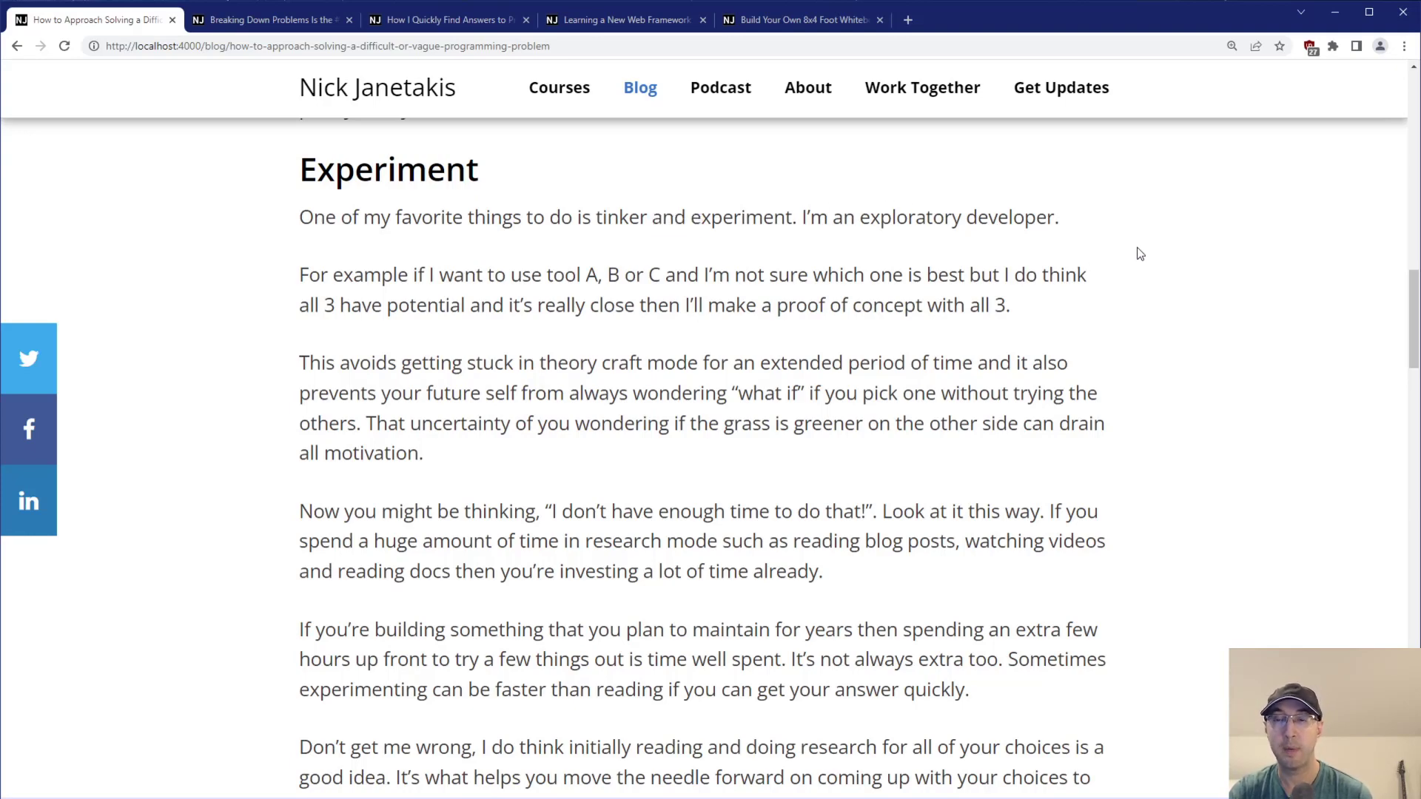
pyautogui.moveTo(1112, 237)
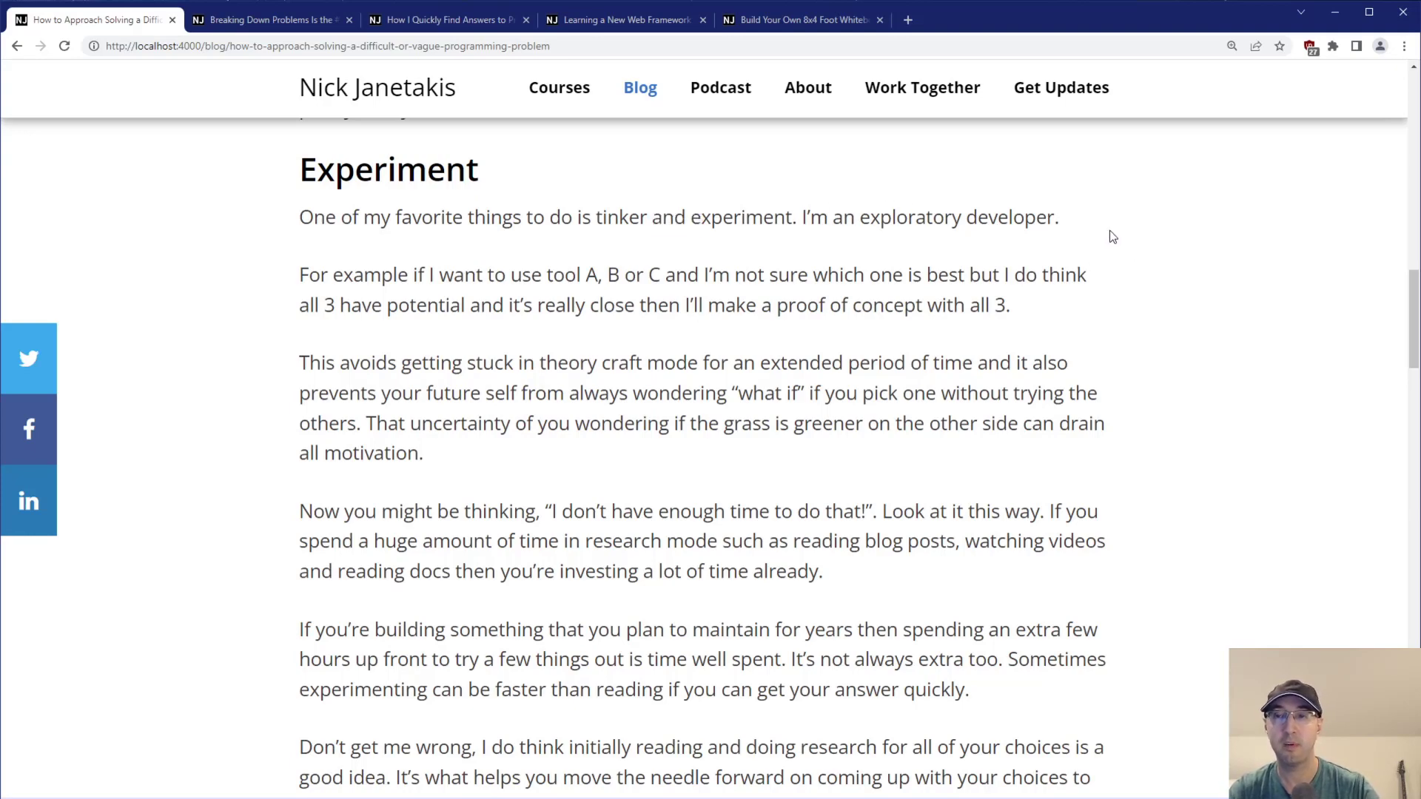
pyautogui.moveTo(1065, 232)
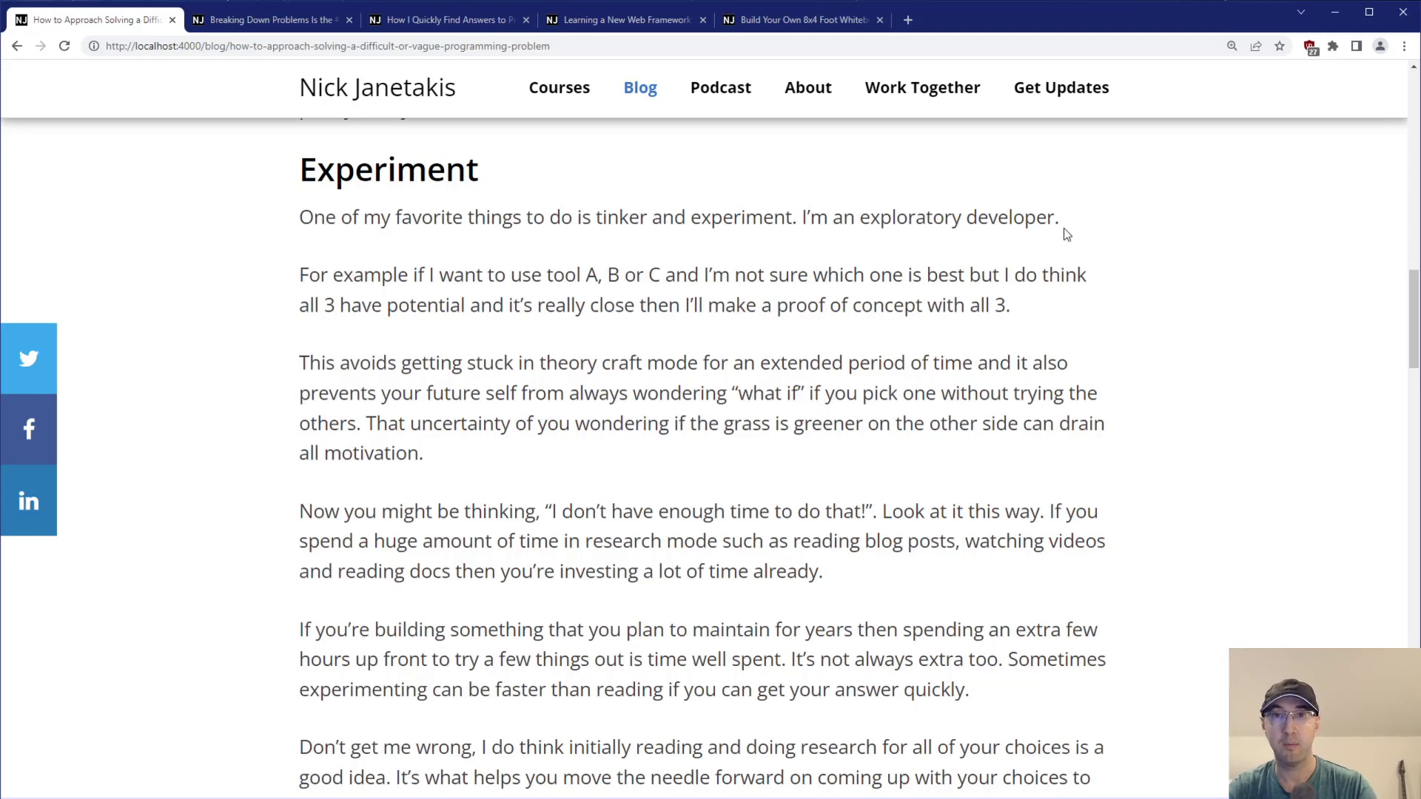
pyautogui.moveTo(1068, 238)
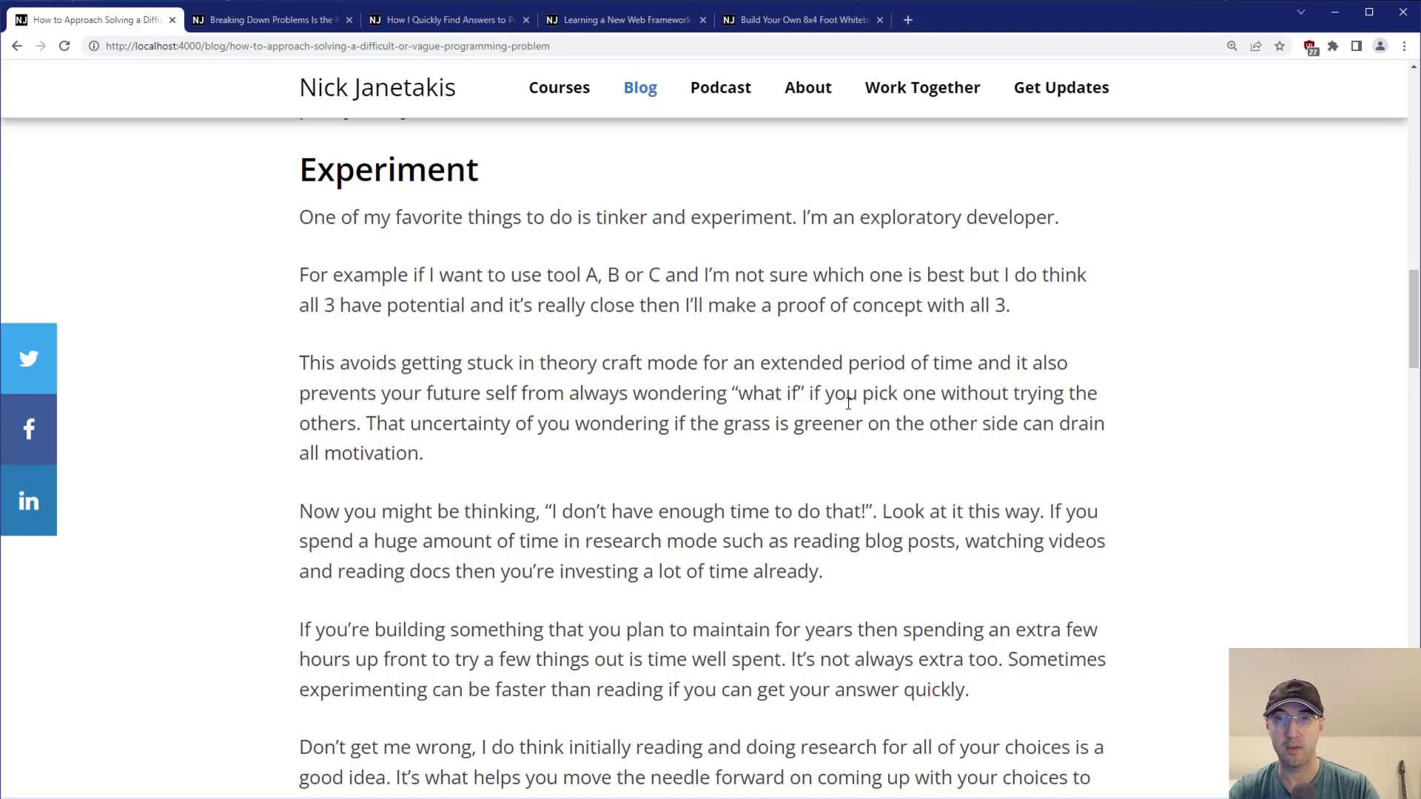
pyautogui.moveTo(950, 278)
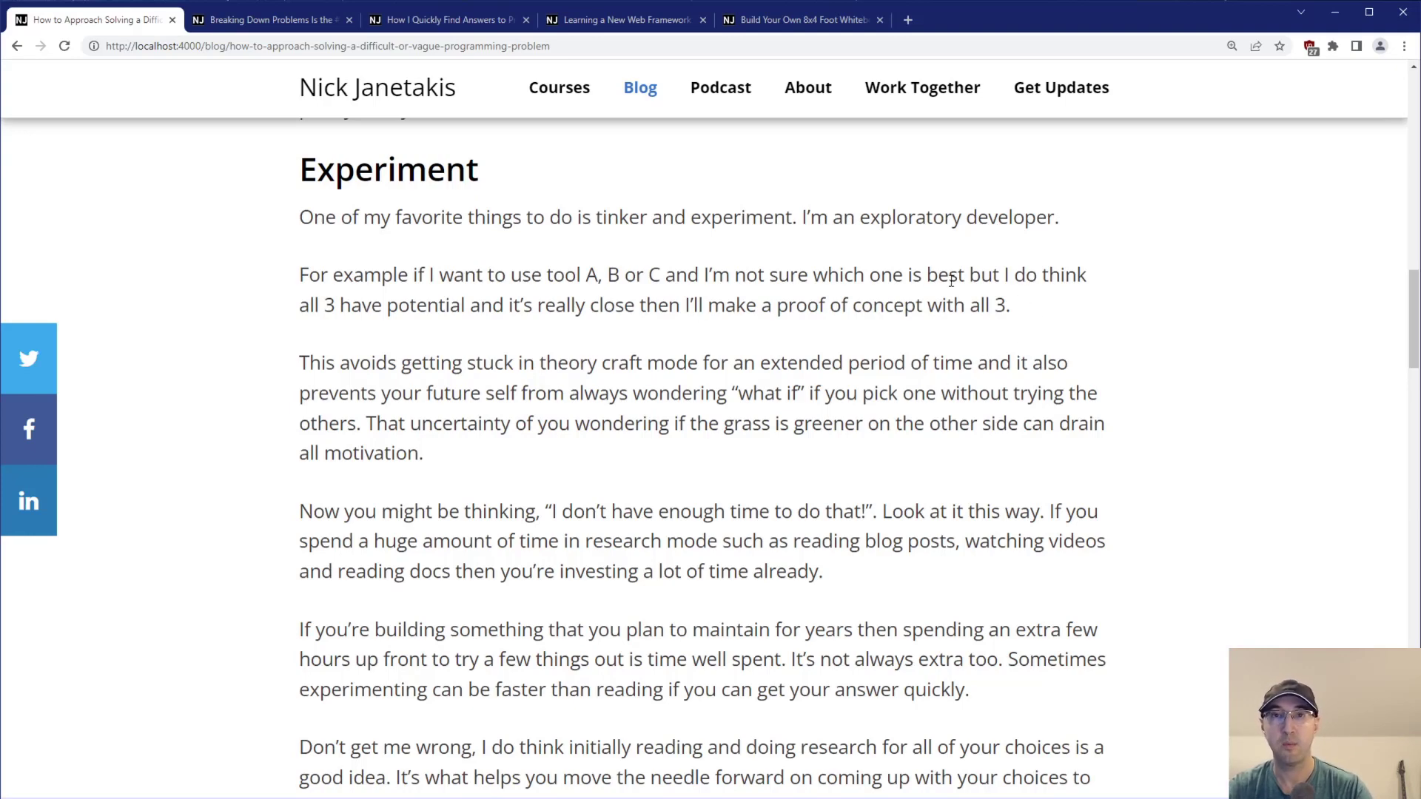
pyautogui.moveTo(879, 229)
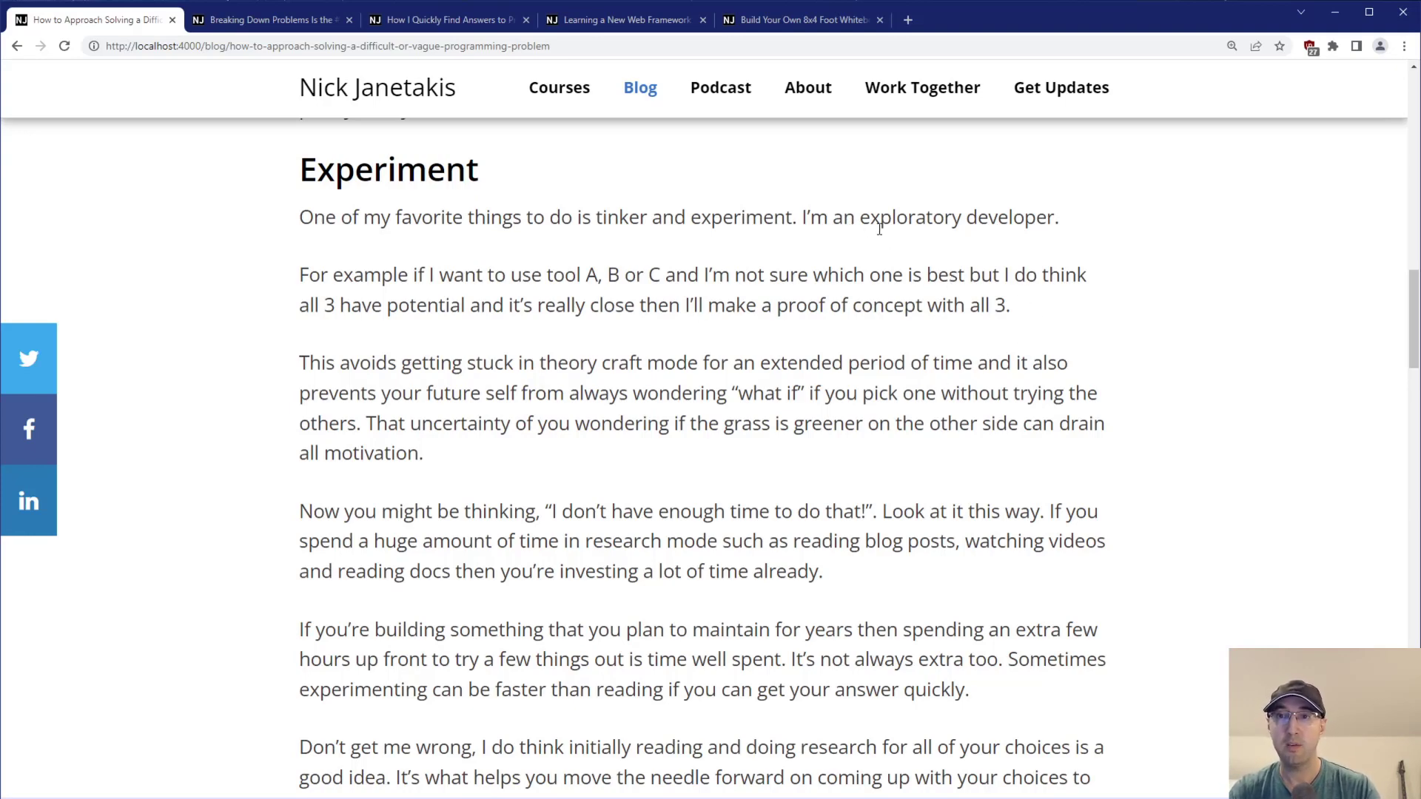
pyautogui.moveTo(1123, 235)
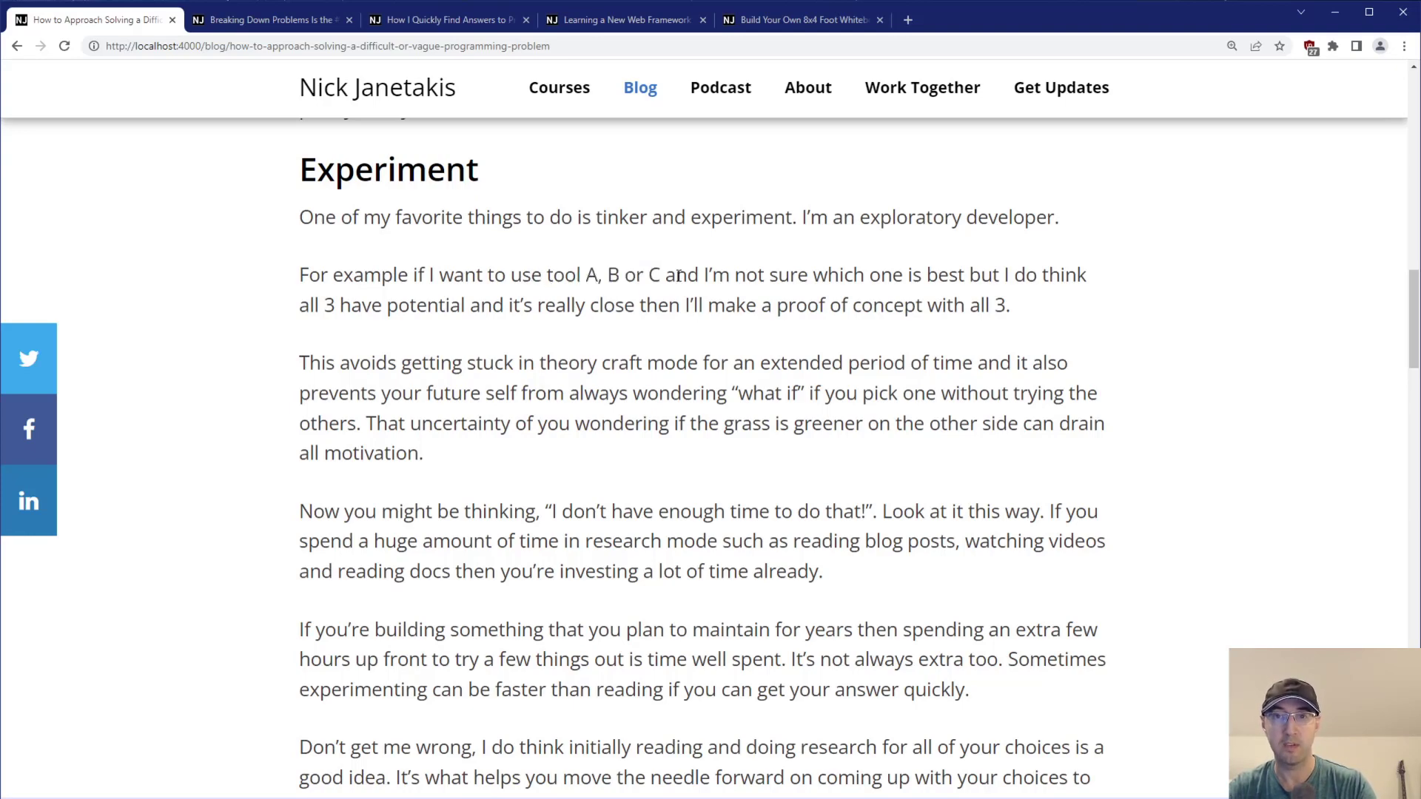
pyautogui.moveTo(1169, 308)
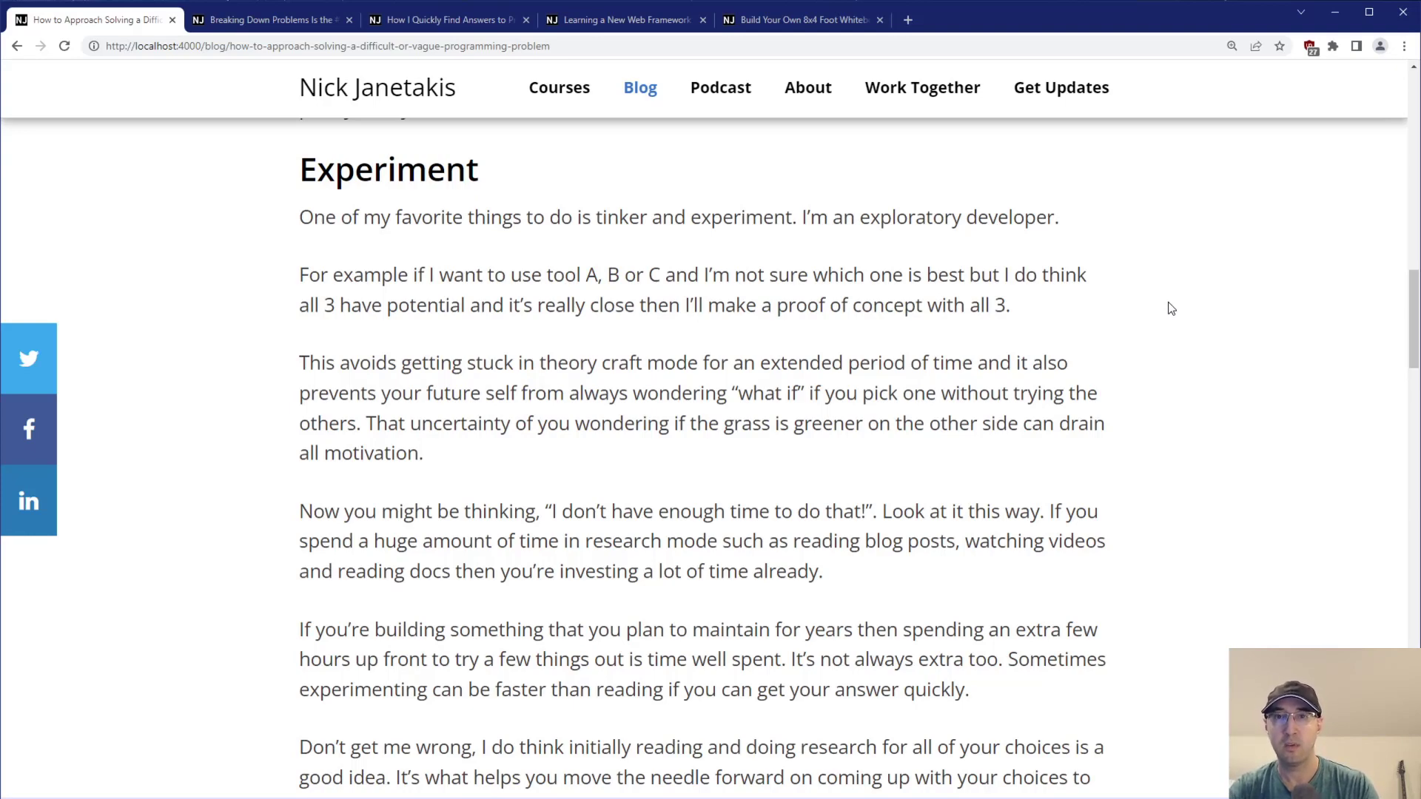
pyautogui.moveTo(1048, 302)
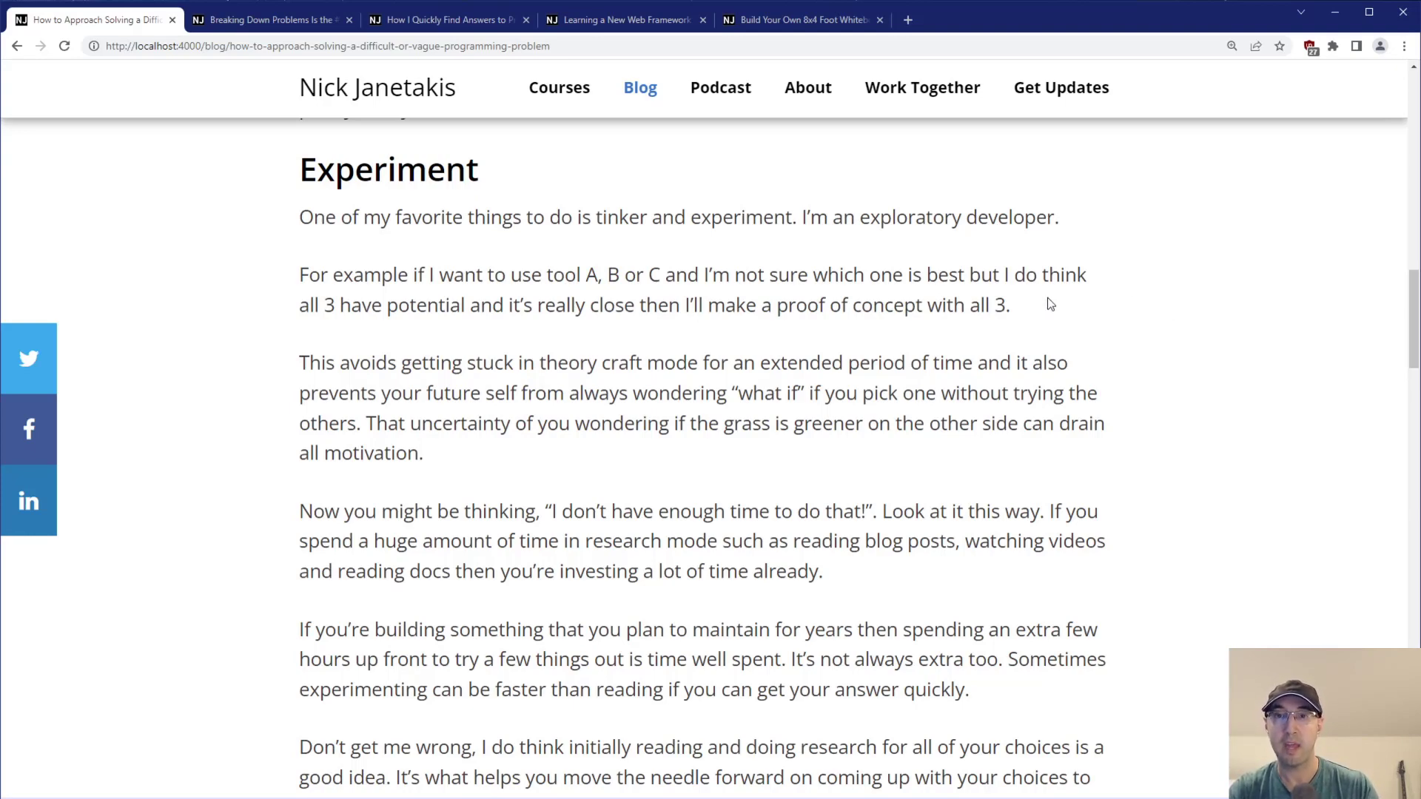
# Highlight the phrases about not being sure, having potential, 'close', and the 'This avoids' sentence while reading.
pyautogui.moveTo(735, 275); pyautogui.dragTo(837, 275)
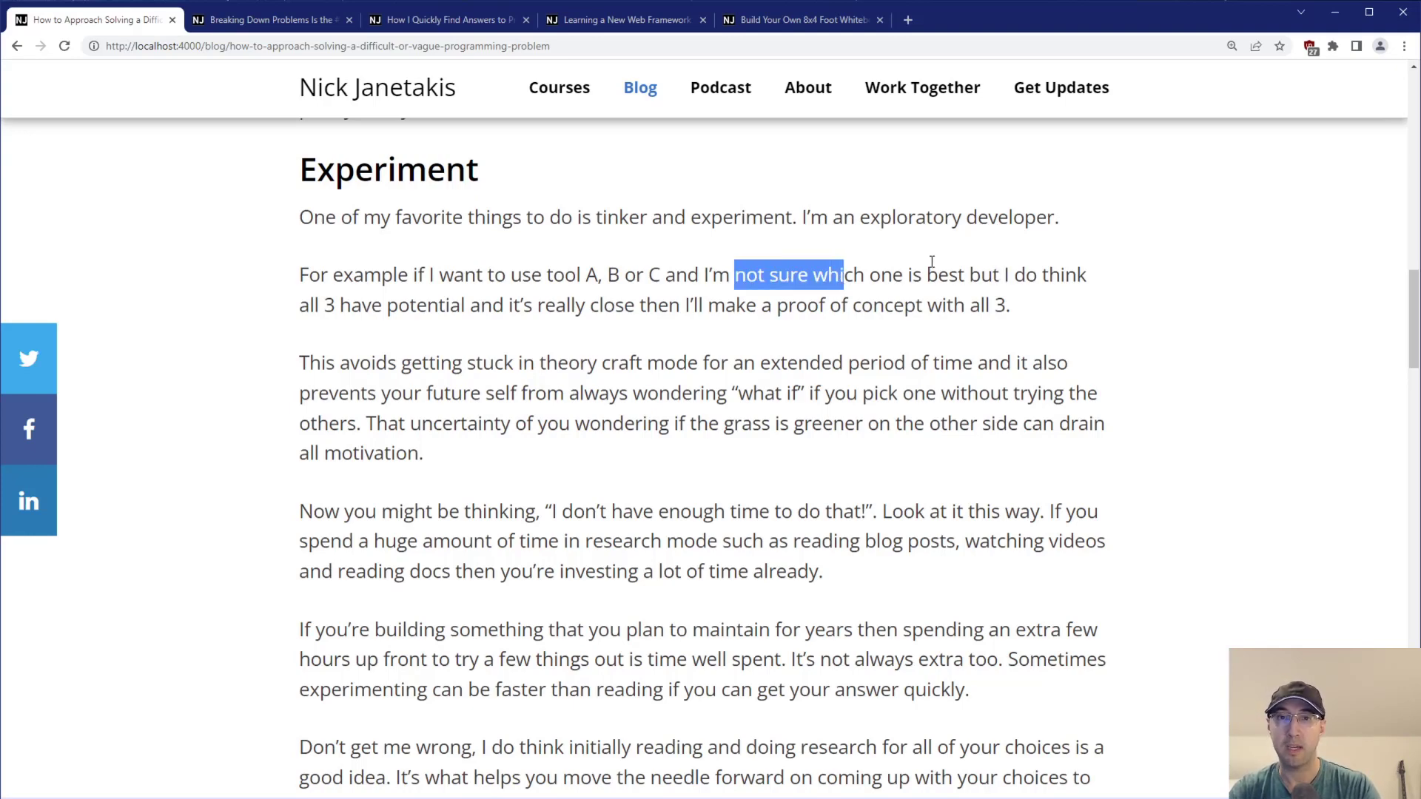
pyautogui.moveTo(337, 305); pyautogui.dragTo(435, 305)
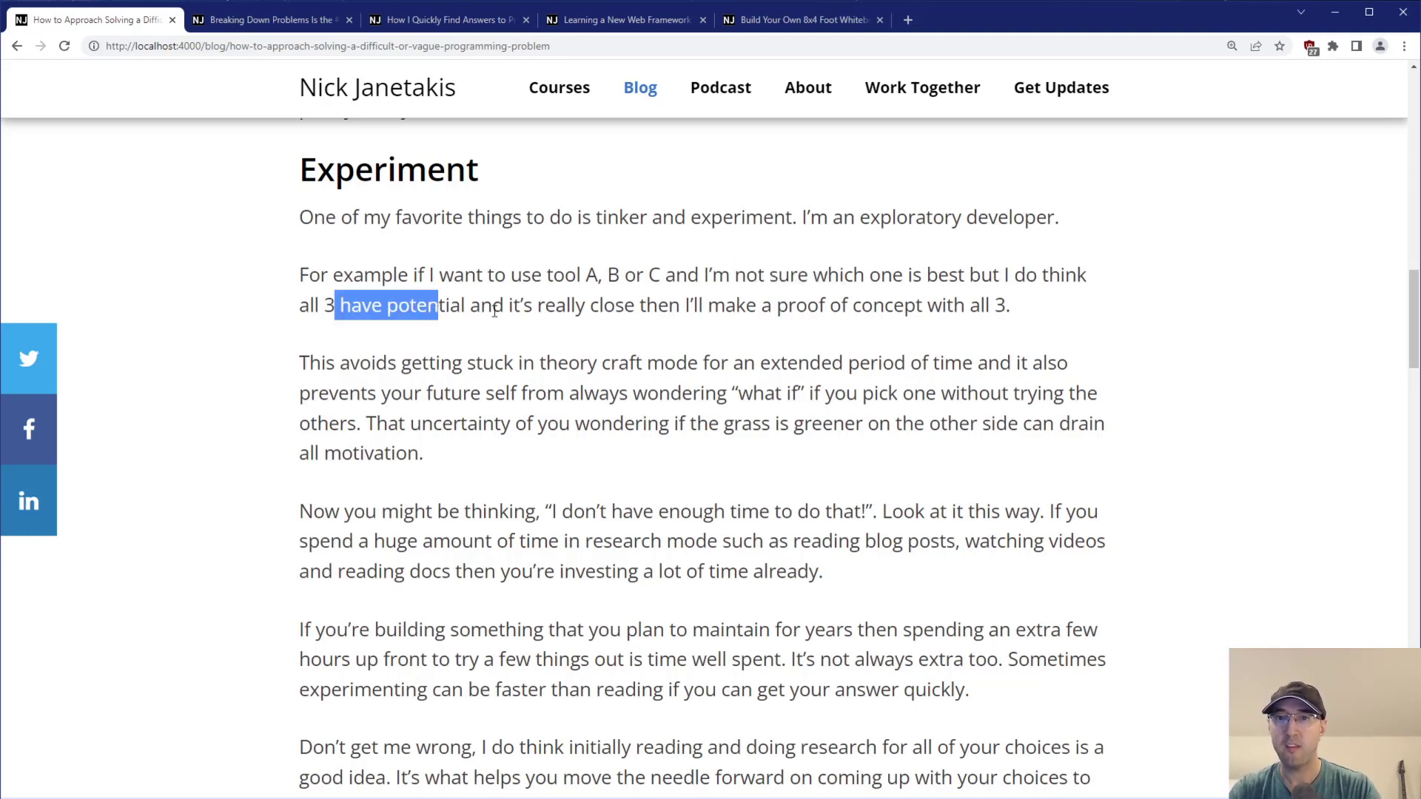
pyautogui.doubleClick(604, 305)
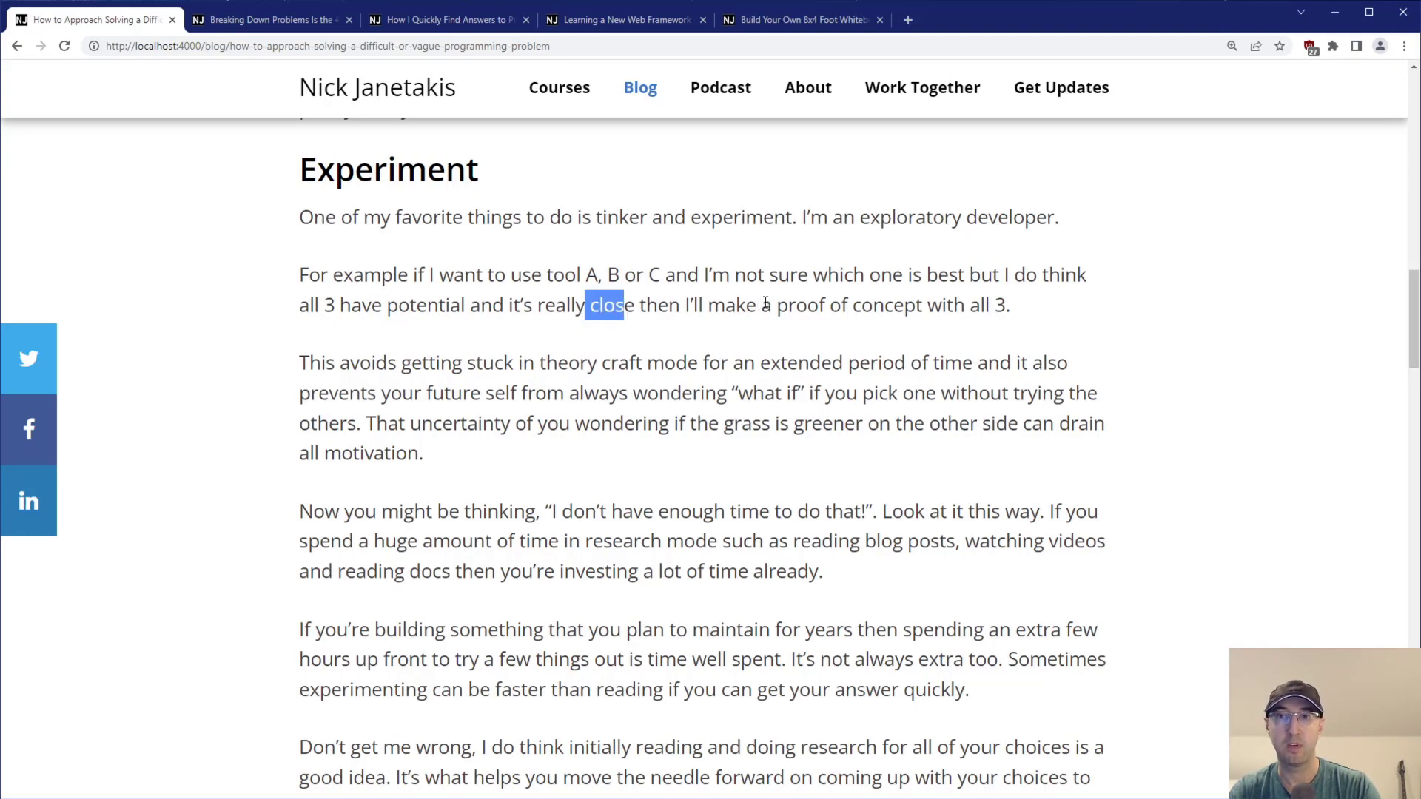
pyautogui.click(652, 311)
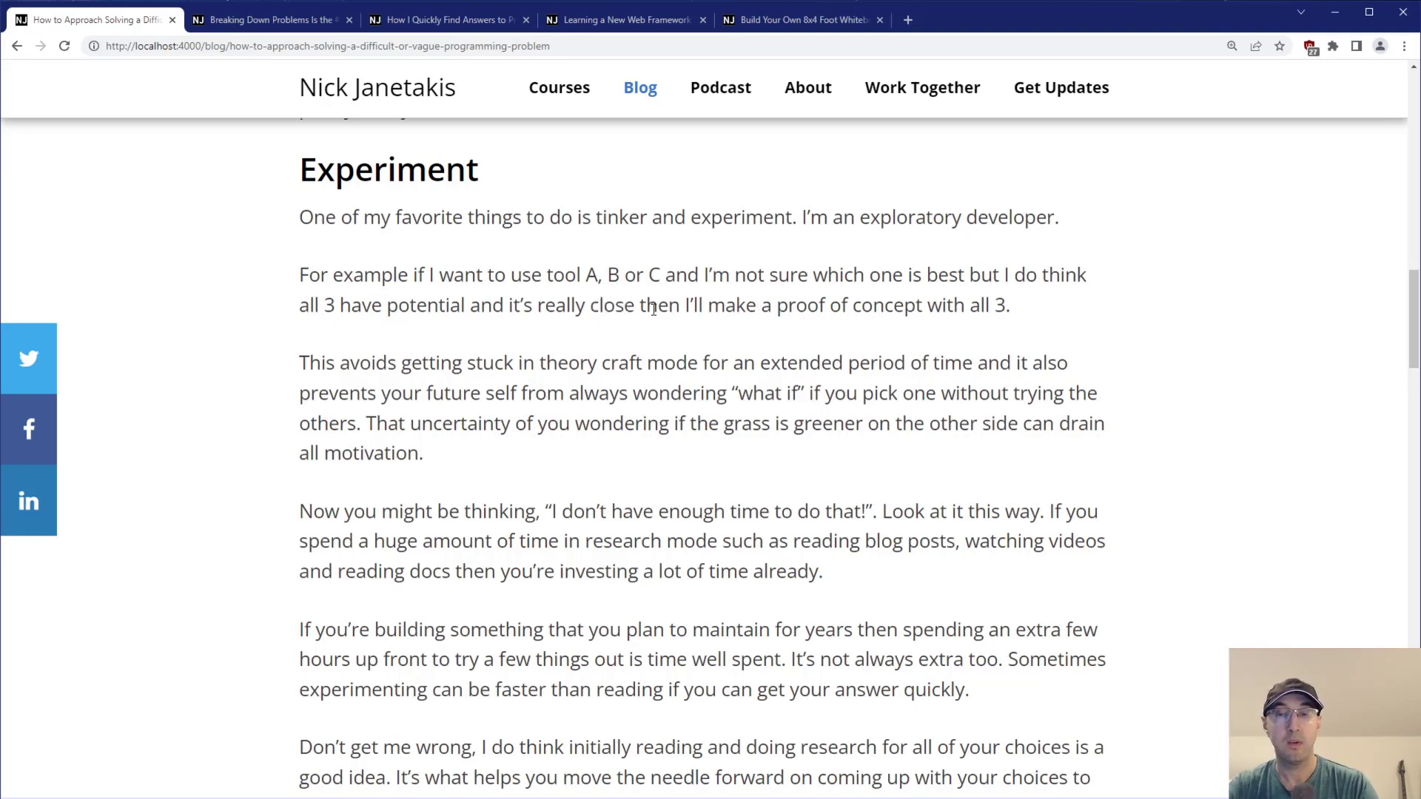
pyautogui.moveTo(932, 315)
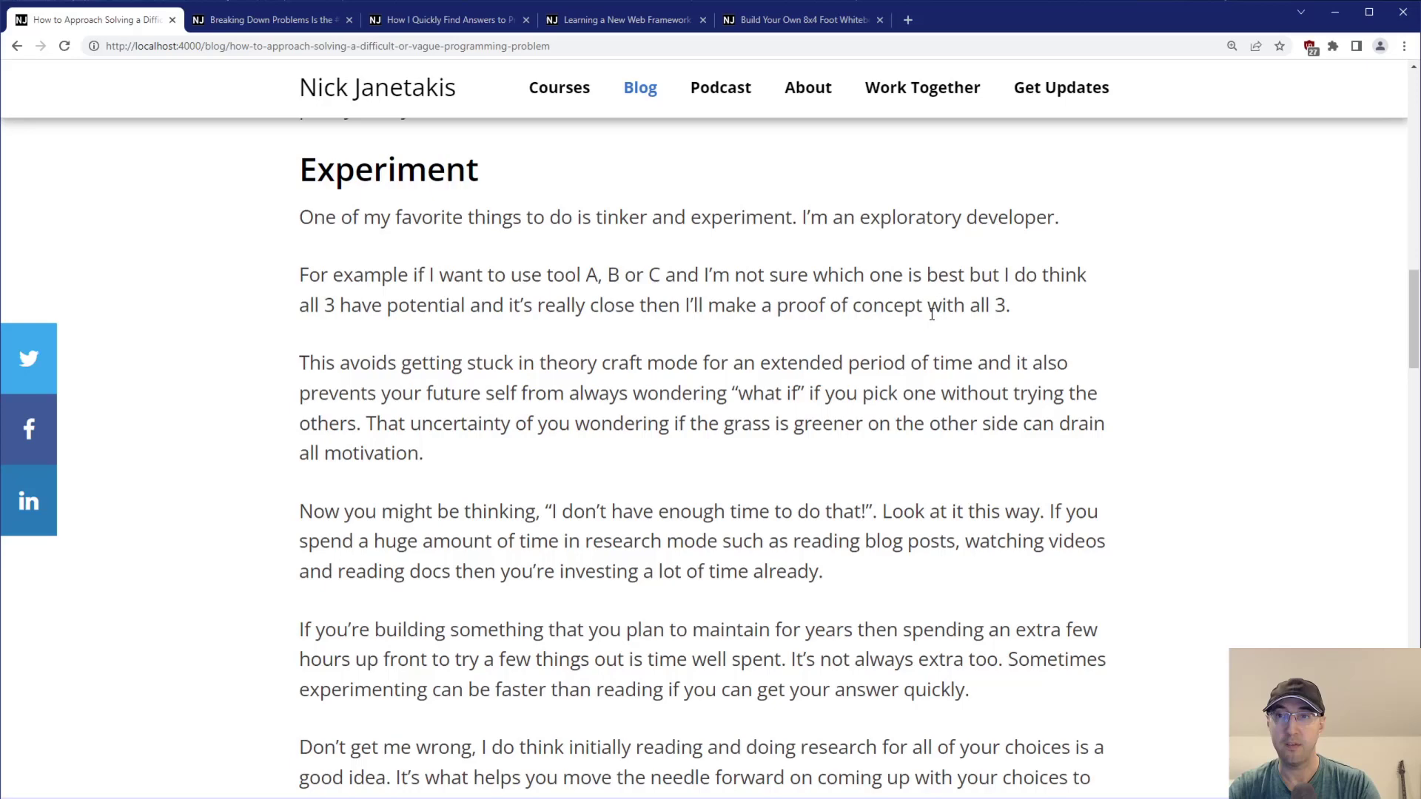
pyautogui.moveTo(299, 362); pyautogui.dragTo(362, 363)
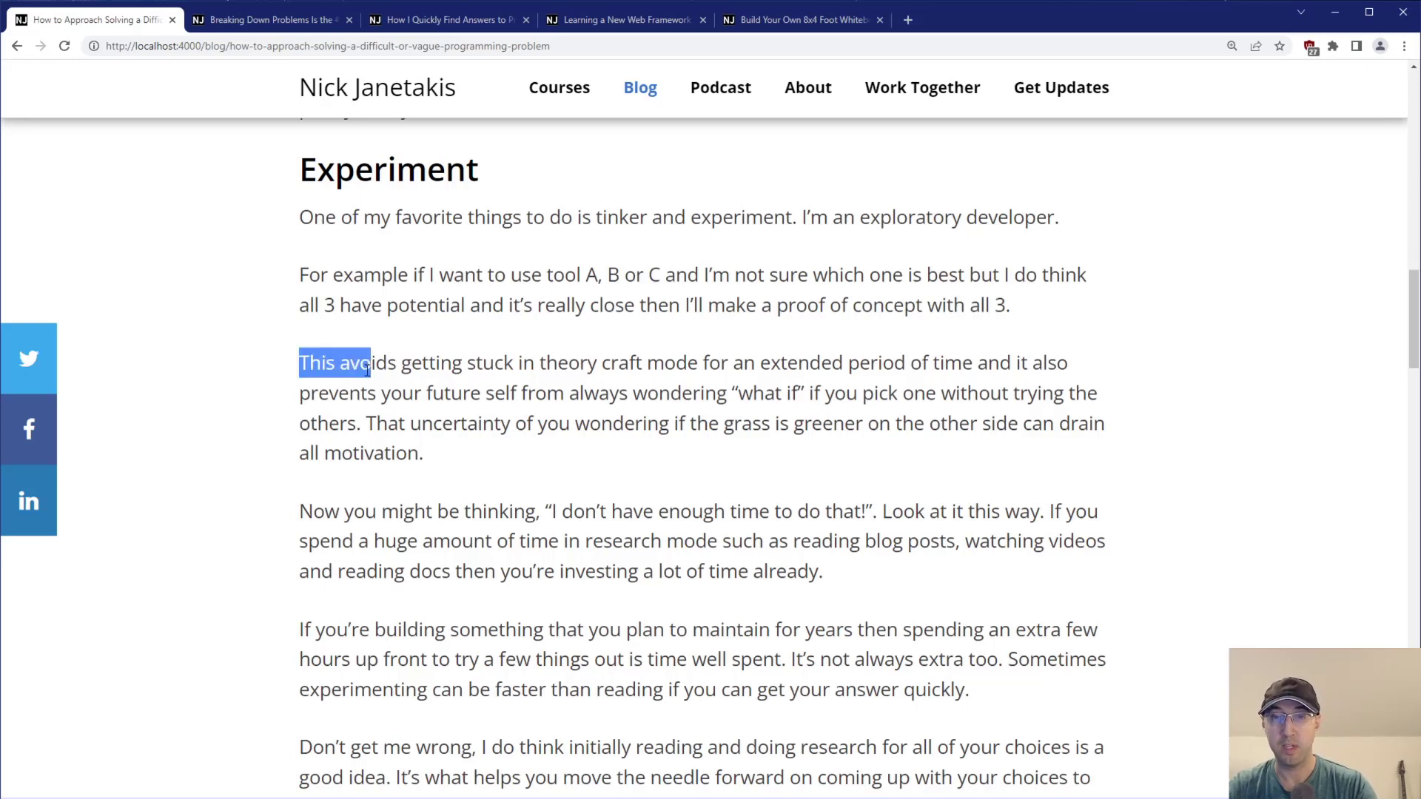
pyautogui.click(577, 361)
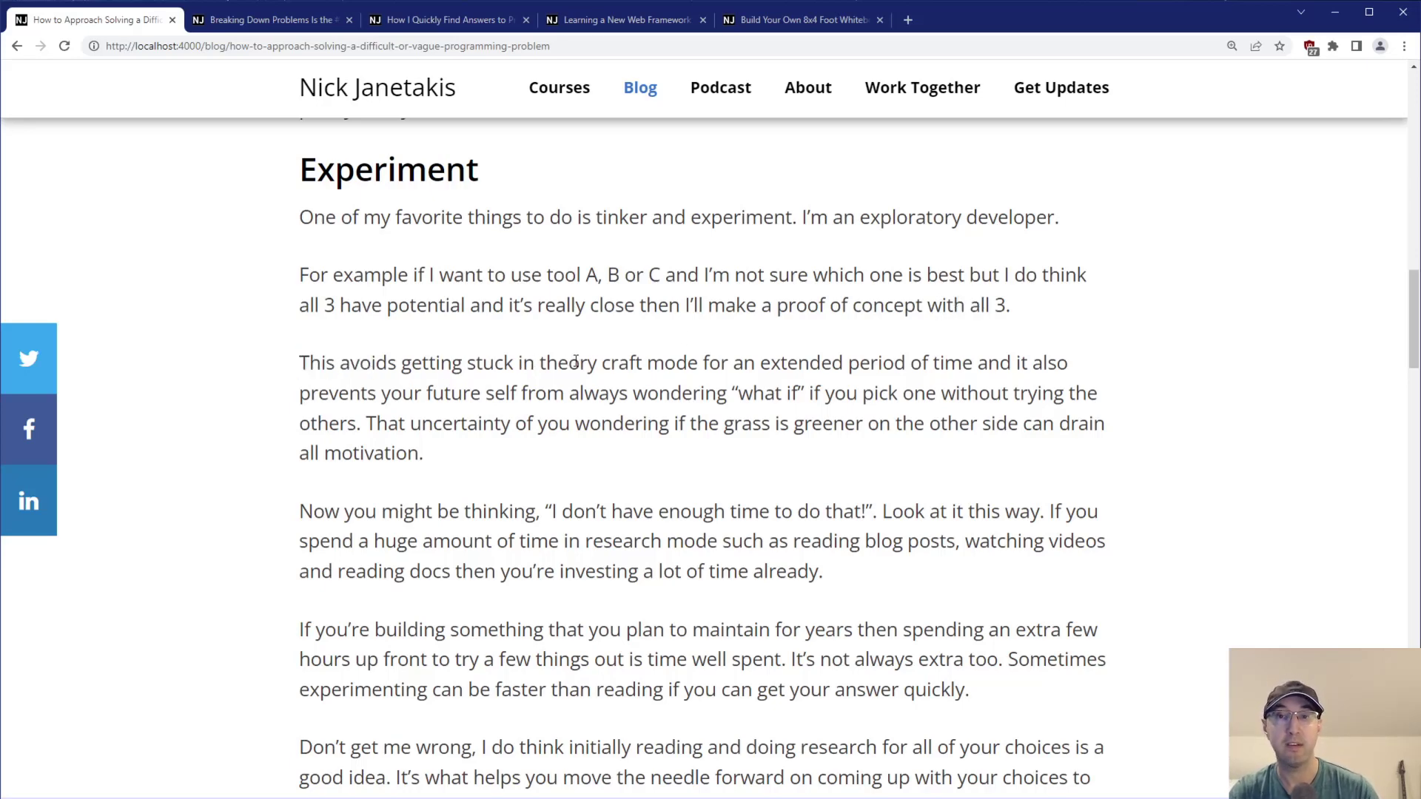
pyautogui.moveTo(798, 349)
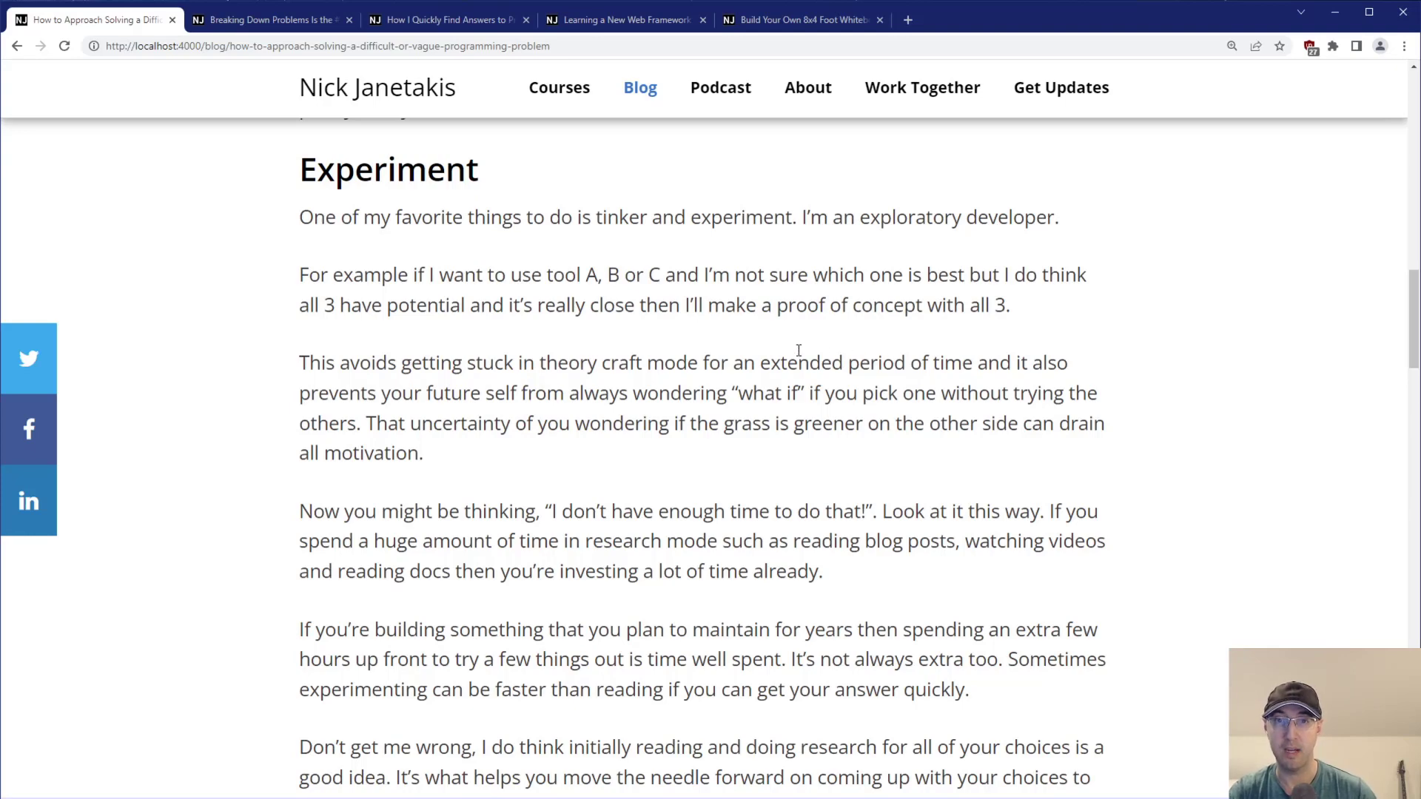
pyautogui.moveTo(463, 393)
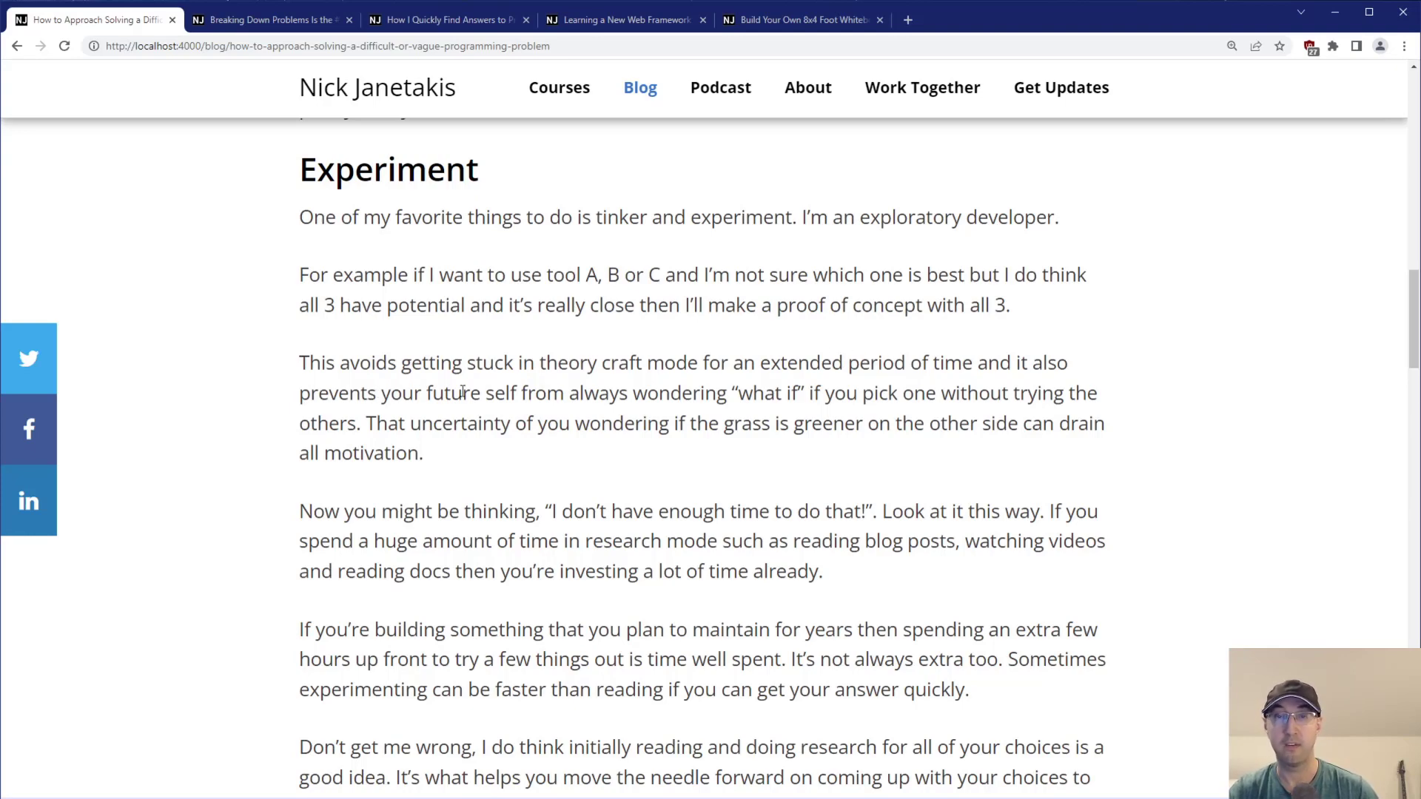
# Highlight the always-wondering and grass-is-greener phrases and a later line in the Experiment section.
pyautogui.moveTo(462, 392); pyautogui.dragTo(726, 392)
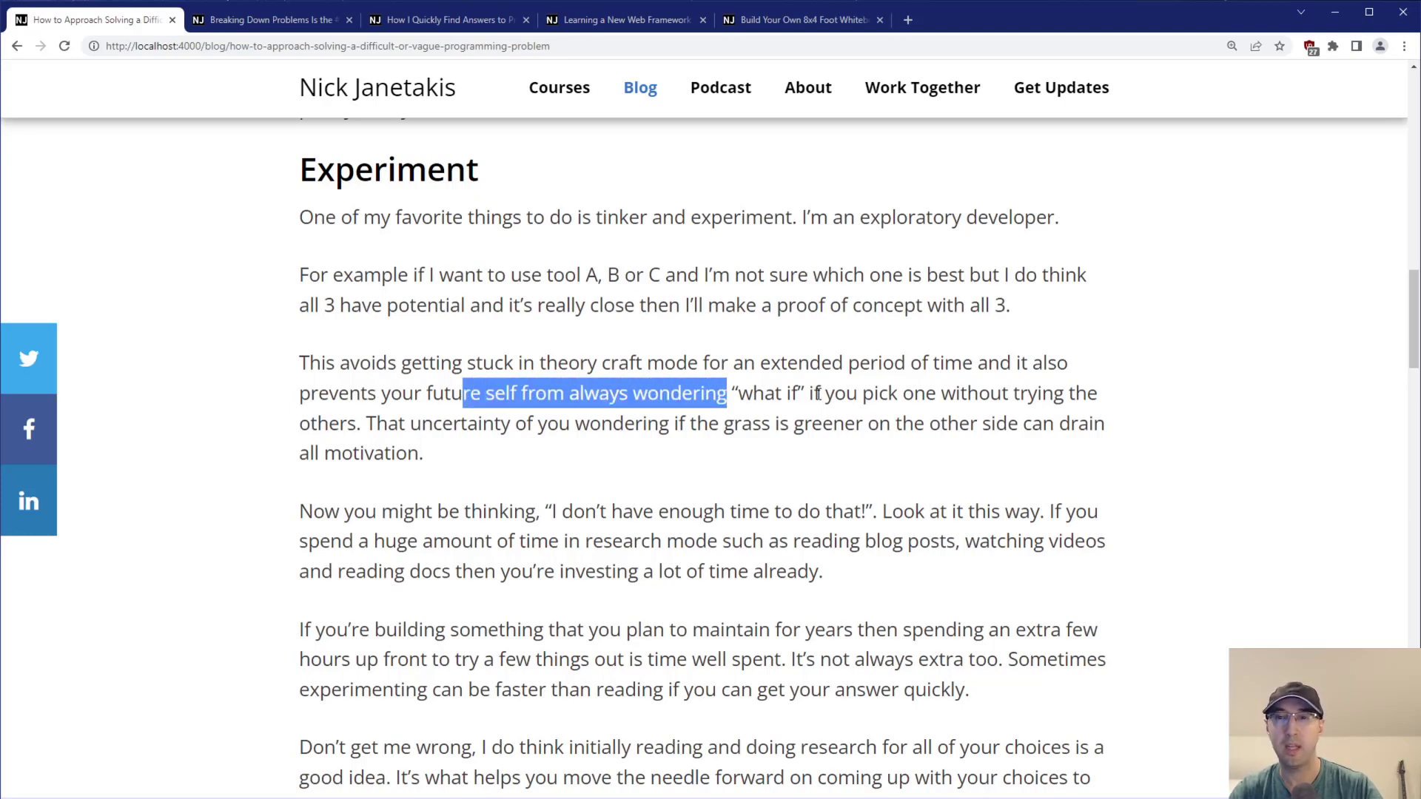
pyautogui.moveTo(1031, 393)
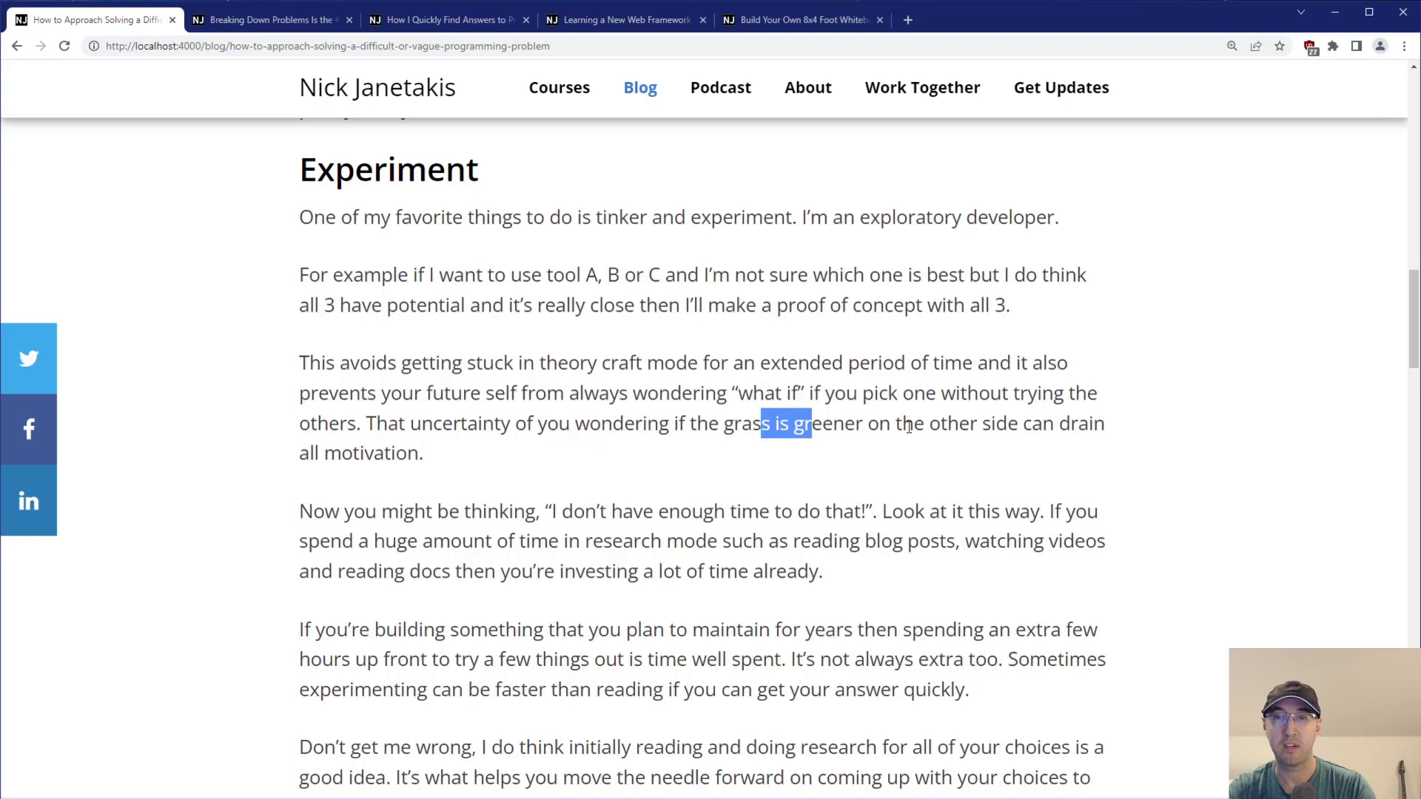
pyautogui.click(464, 467)
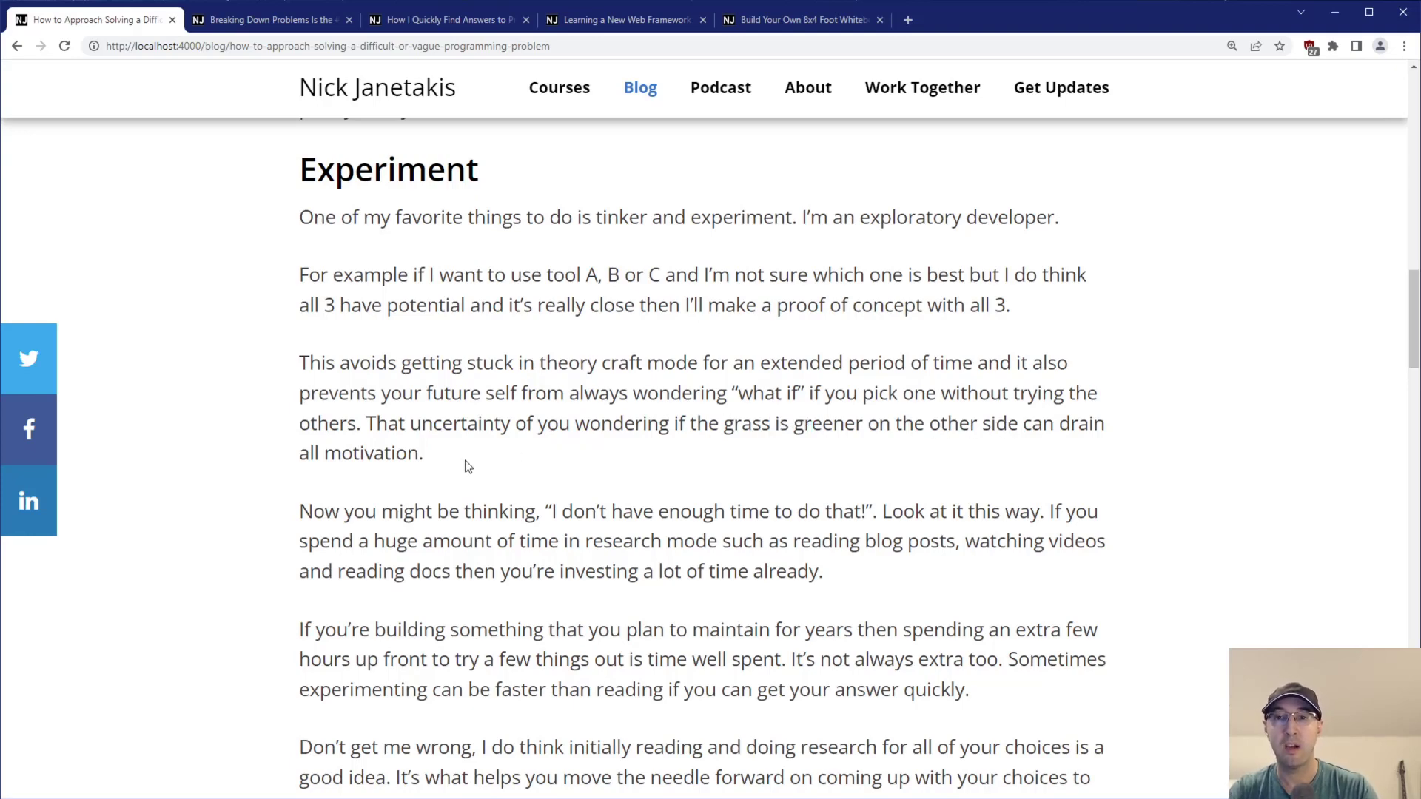
pyautogui.moveTo(539, 453)
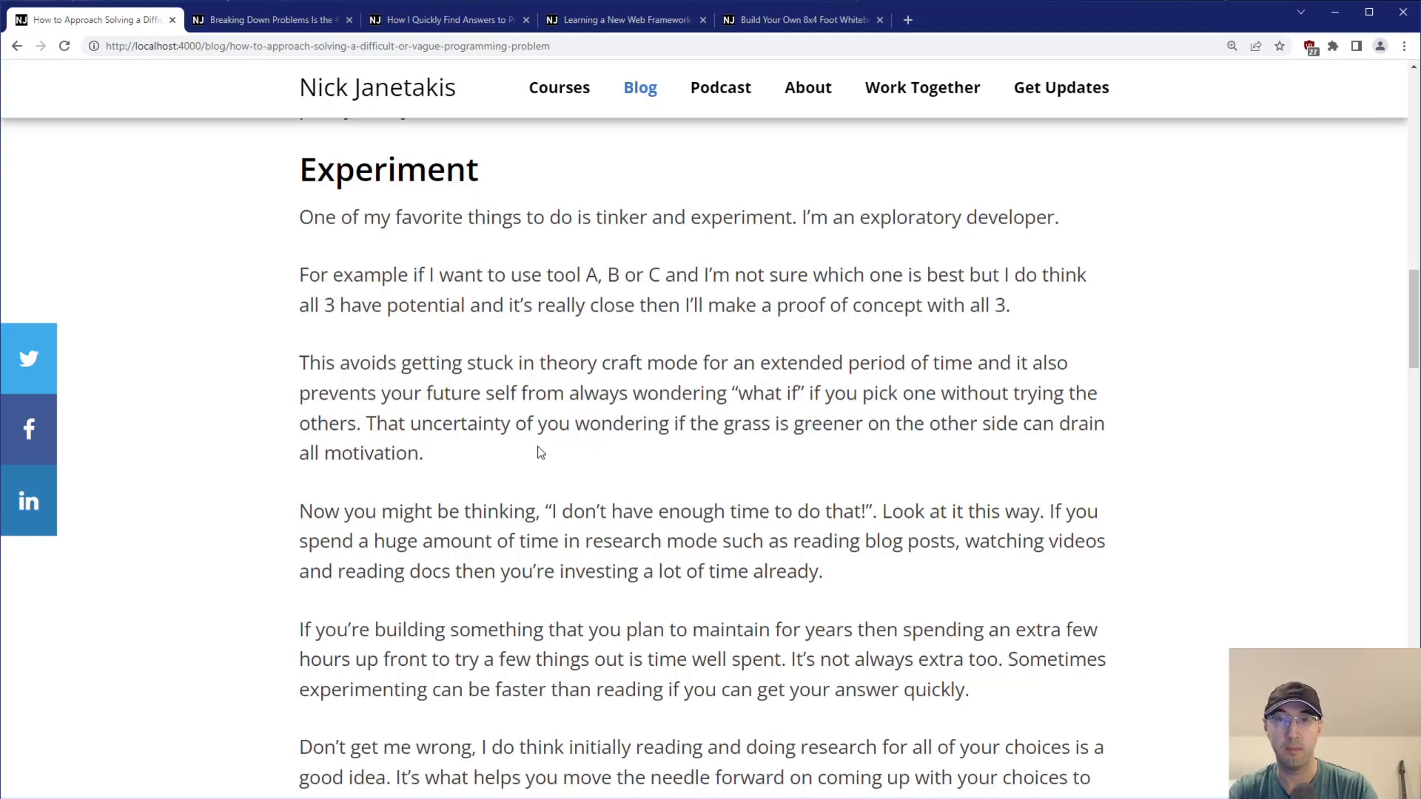
pyautogui.moveTo(583, 264)
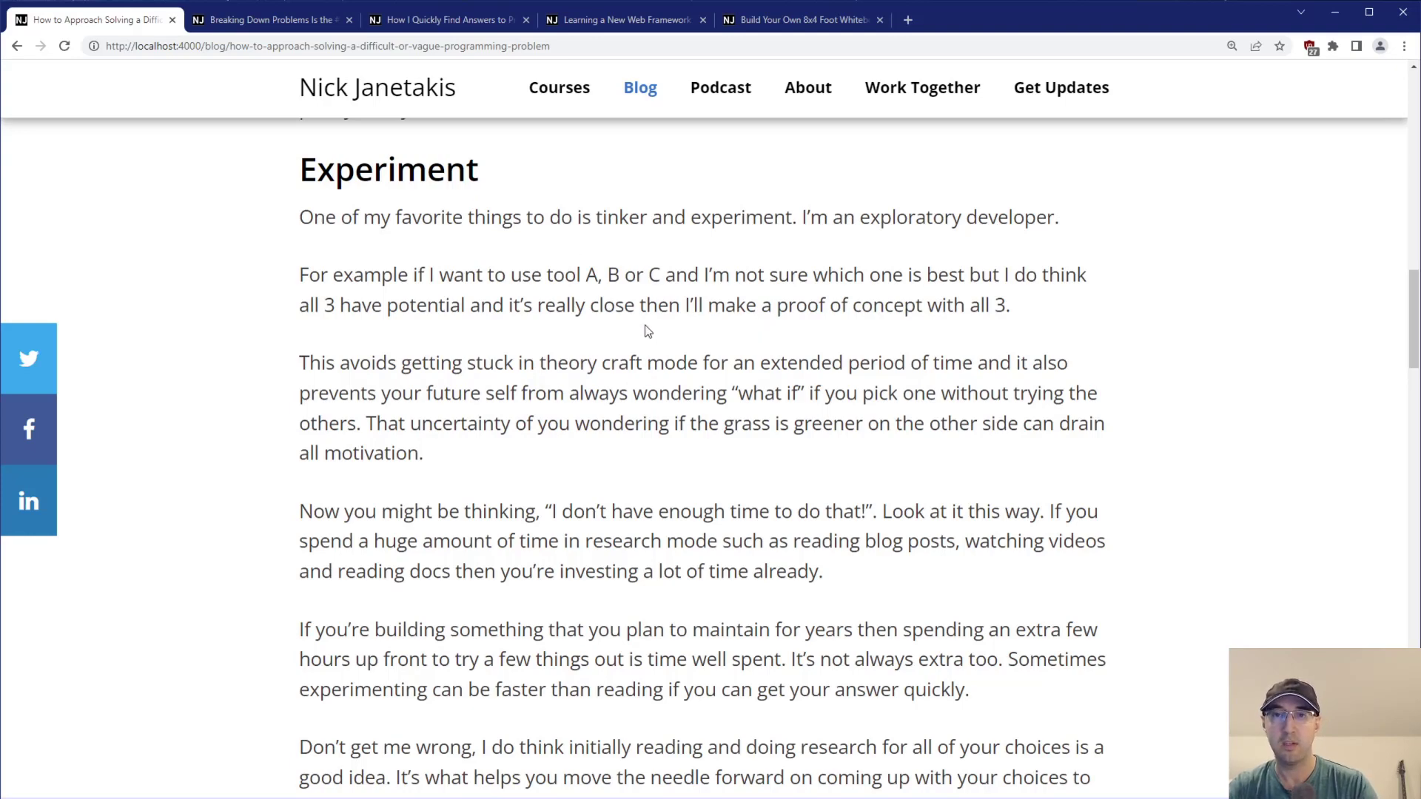
pyautogui.moveTo(640, 322)
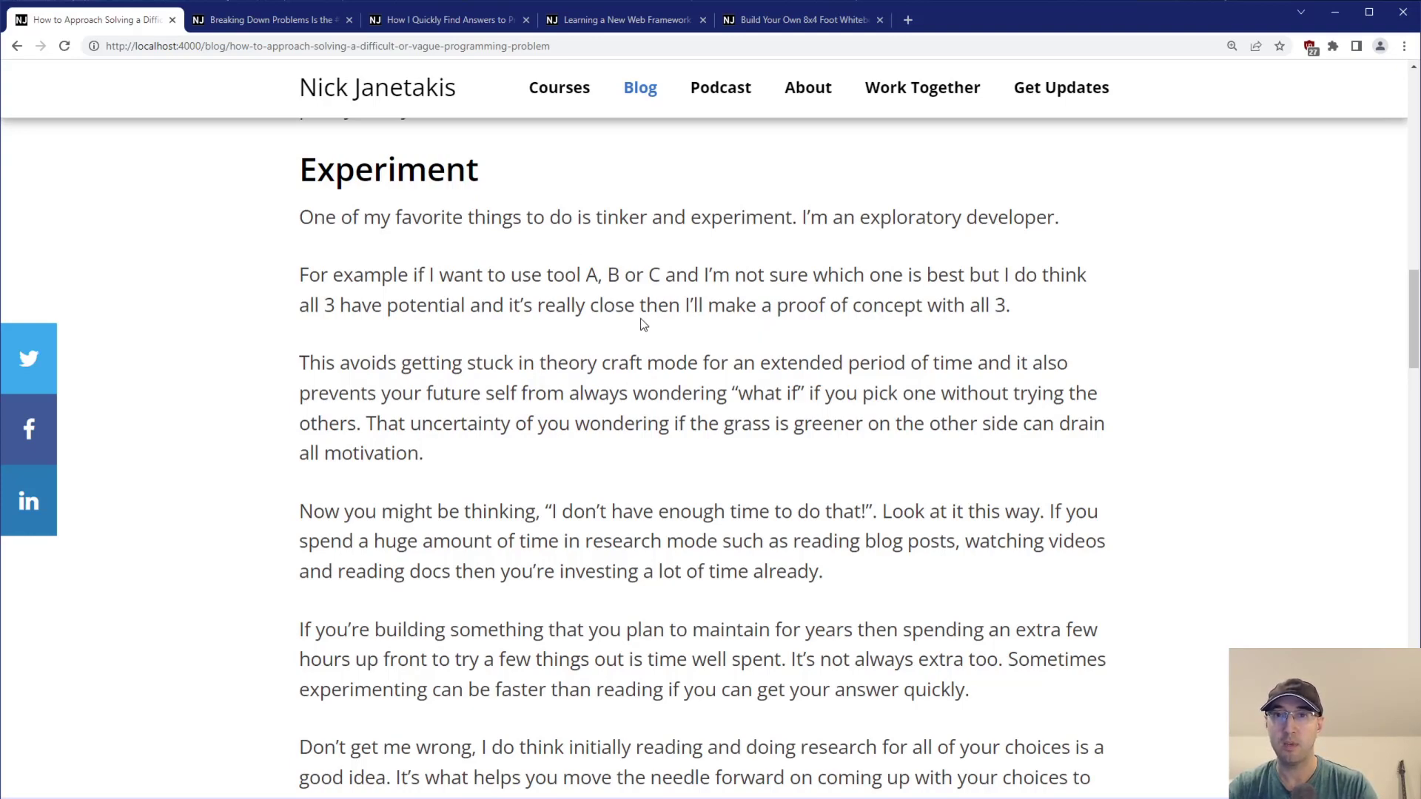
pyautogui.moveTo(649, 326)
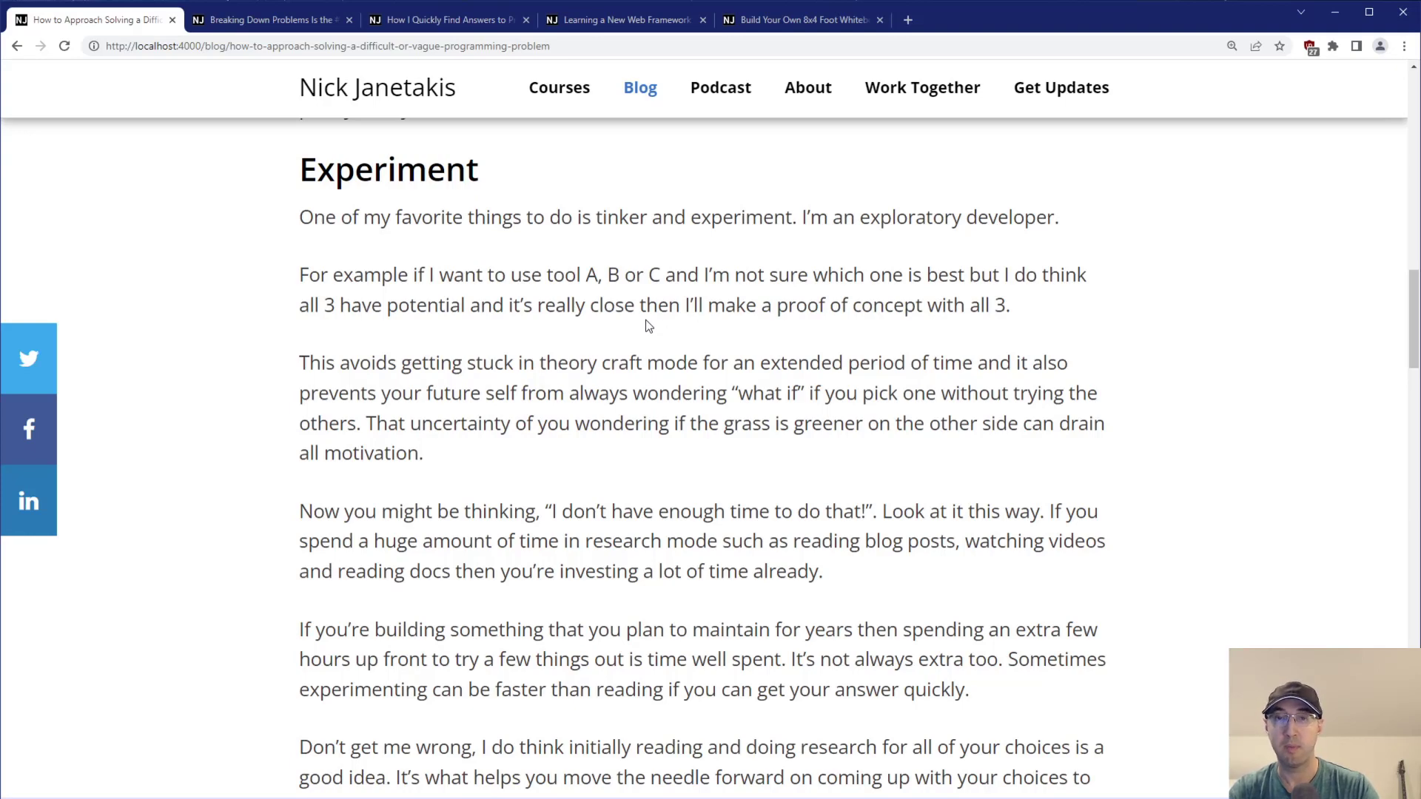
pyautogui.moveTo(529, 678)
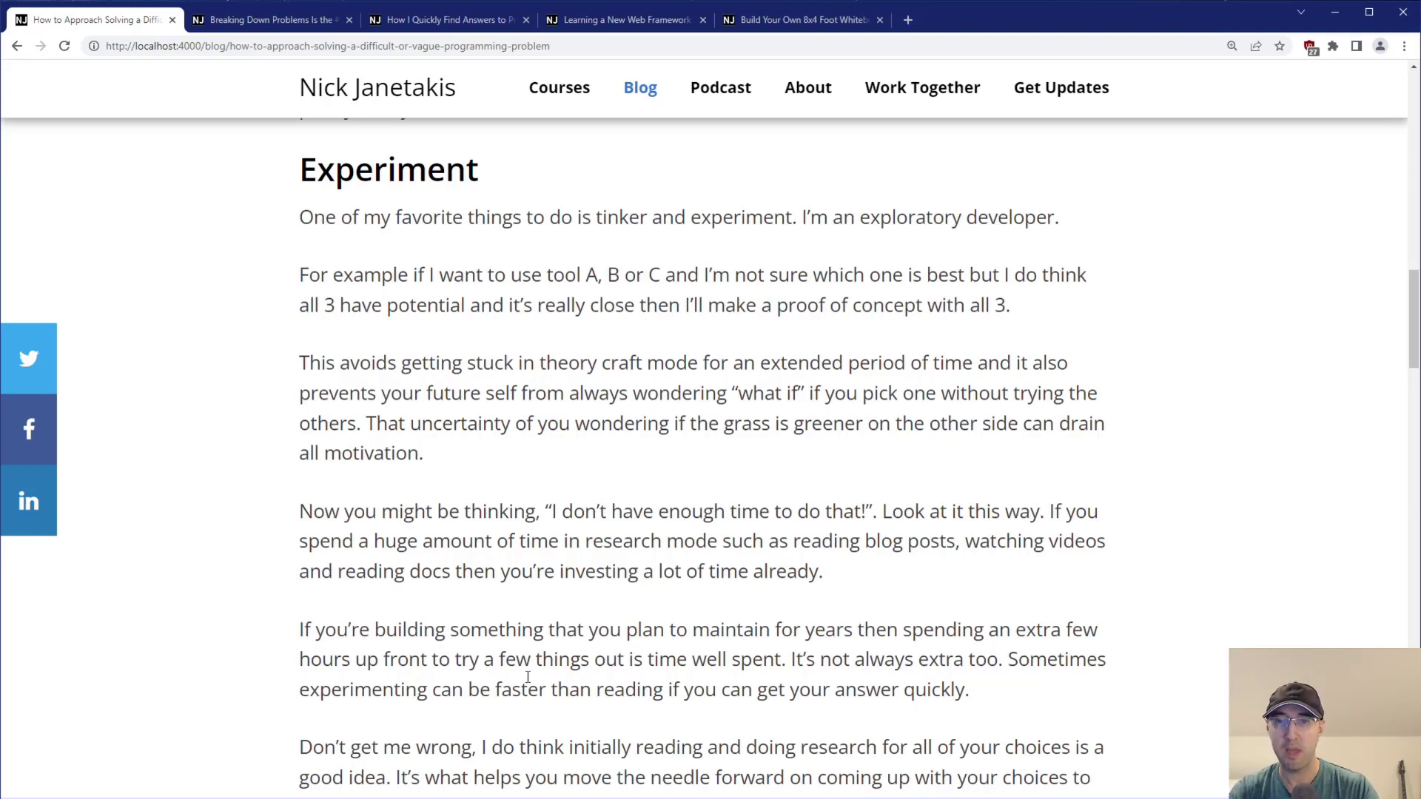
pyautogui.moveTo(340, 746); pyautogui.dragTo(503, 746)
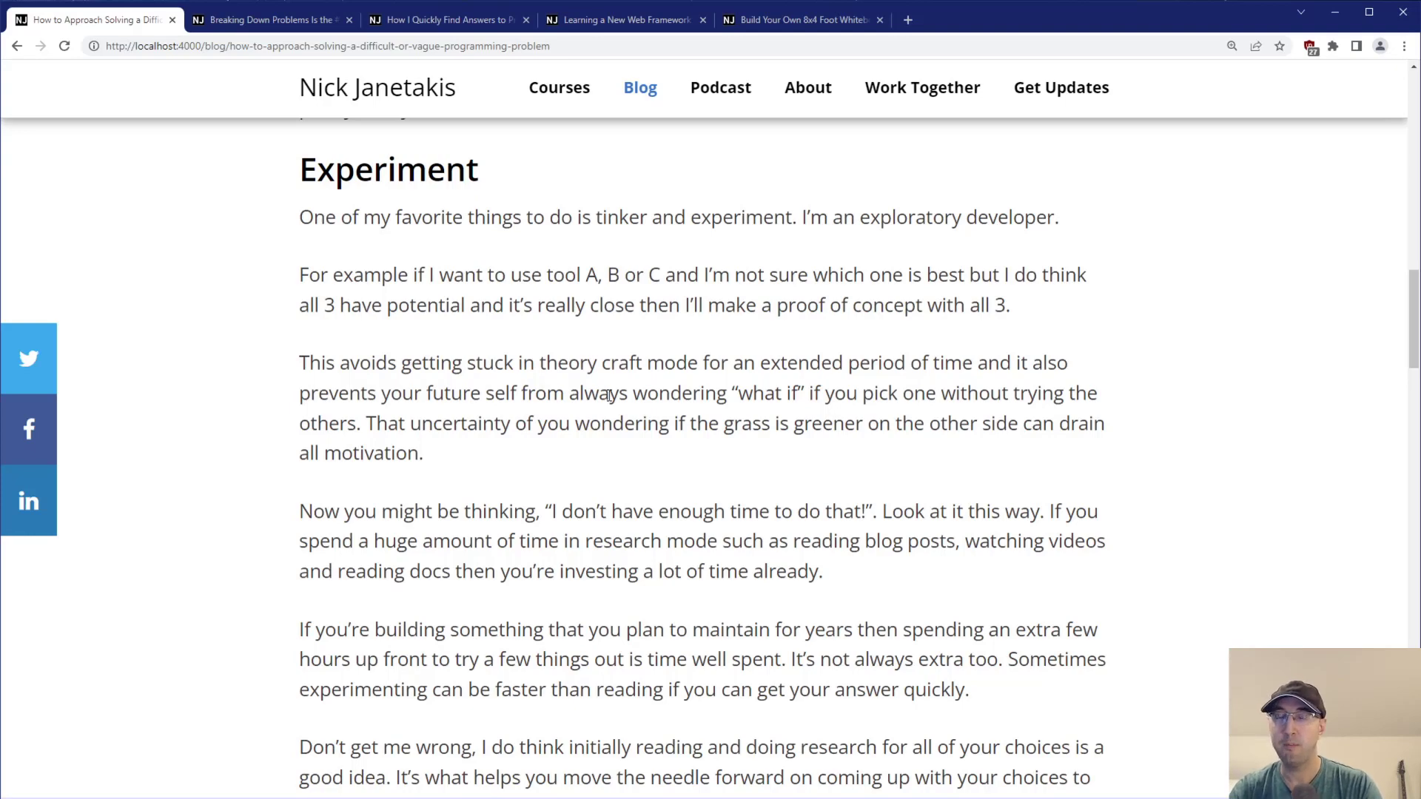
pyautogui.doubleClick(654, 275)
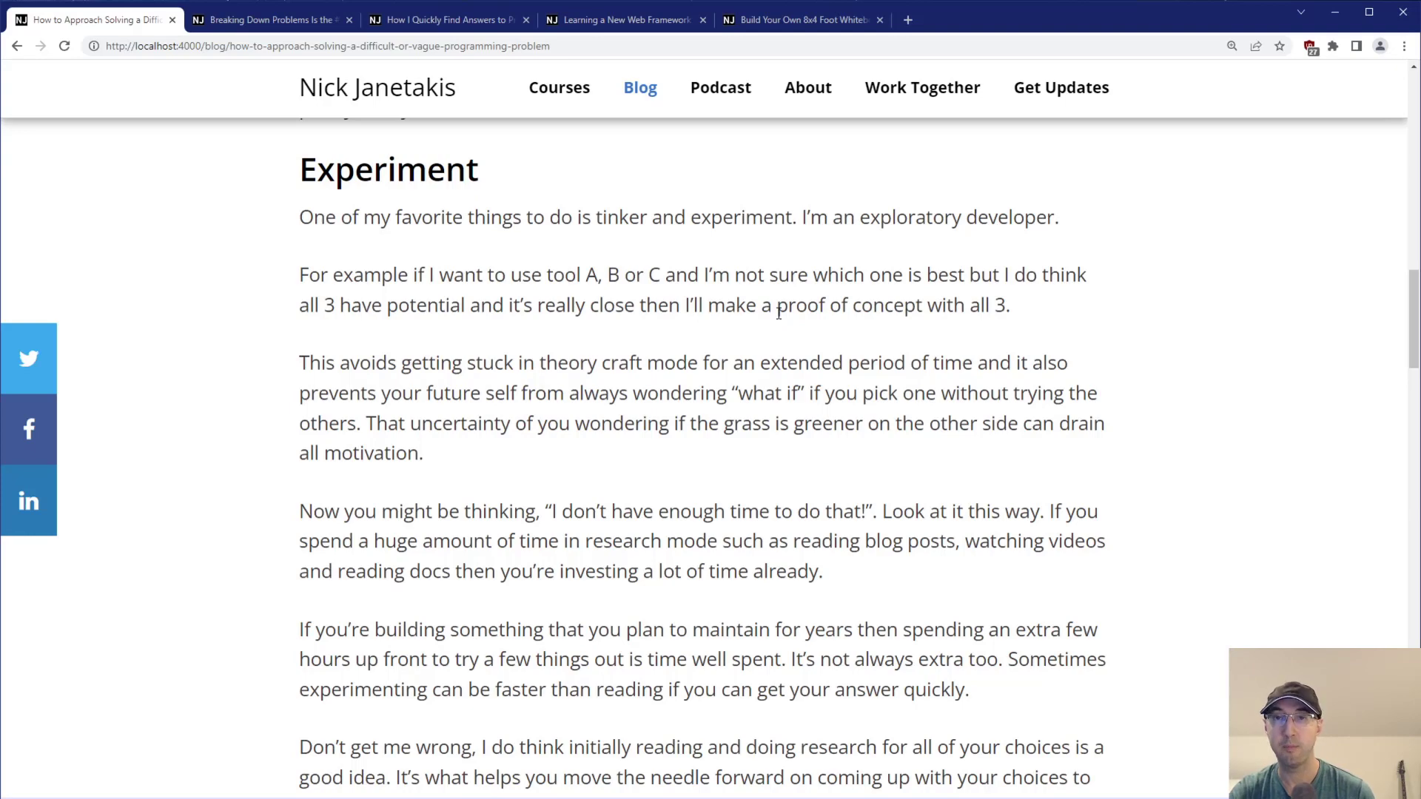
# Scroll to the paragraphs on researching versus experimenting, highlighting the words about investing a lot of time.
pyautogui.scroll(-3)
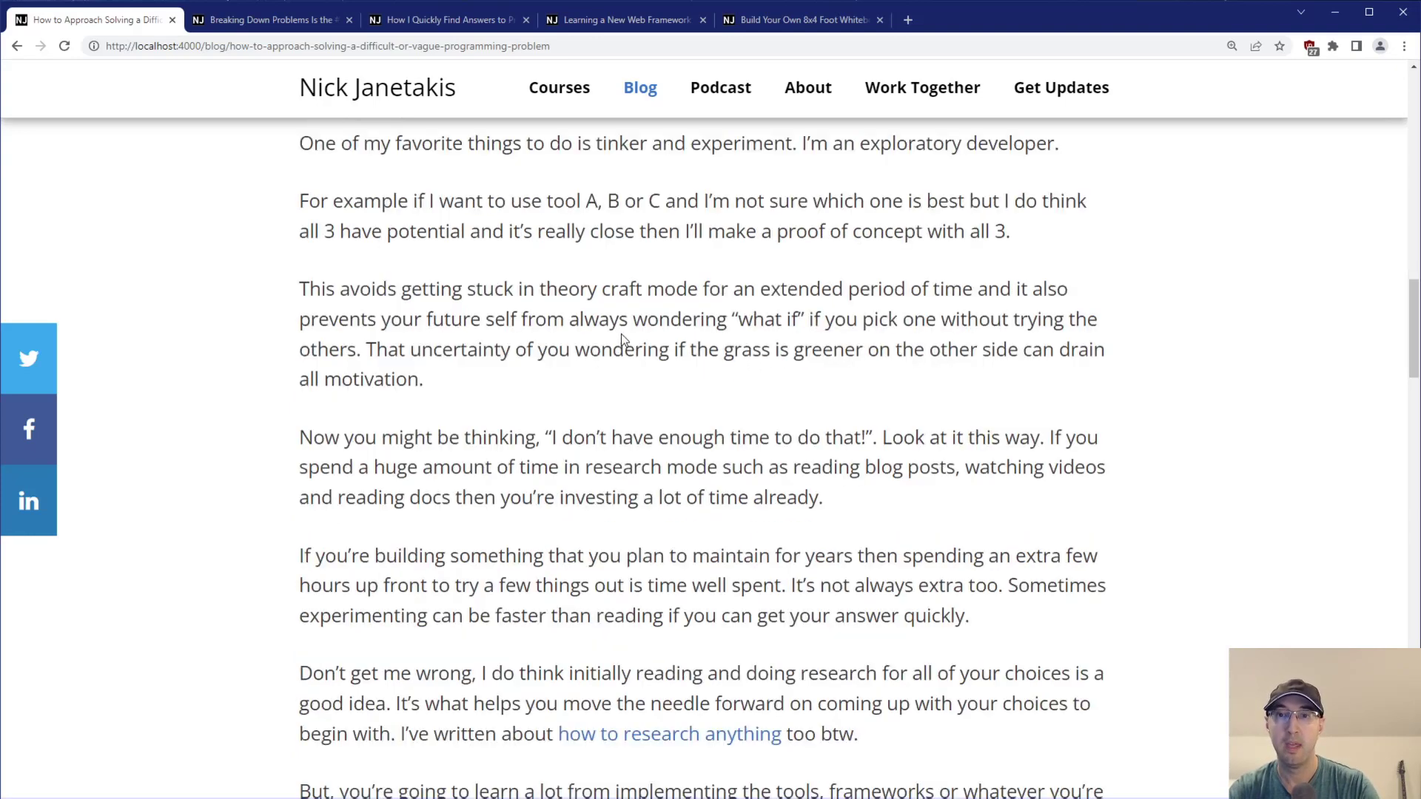
pyautogui.moveTo(722, 400)
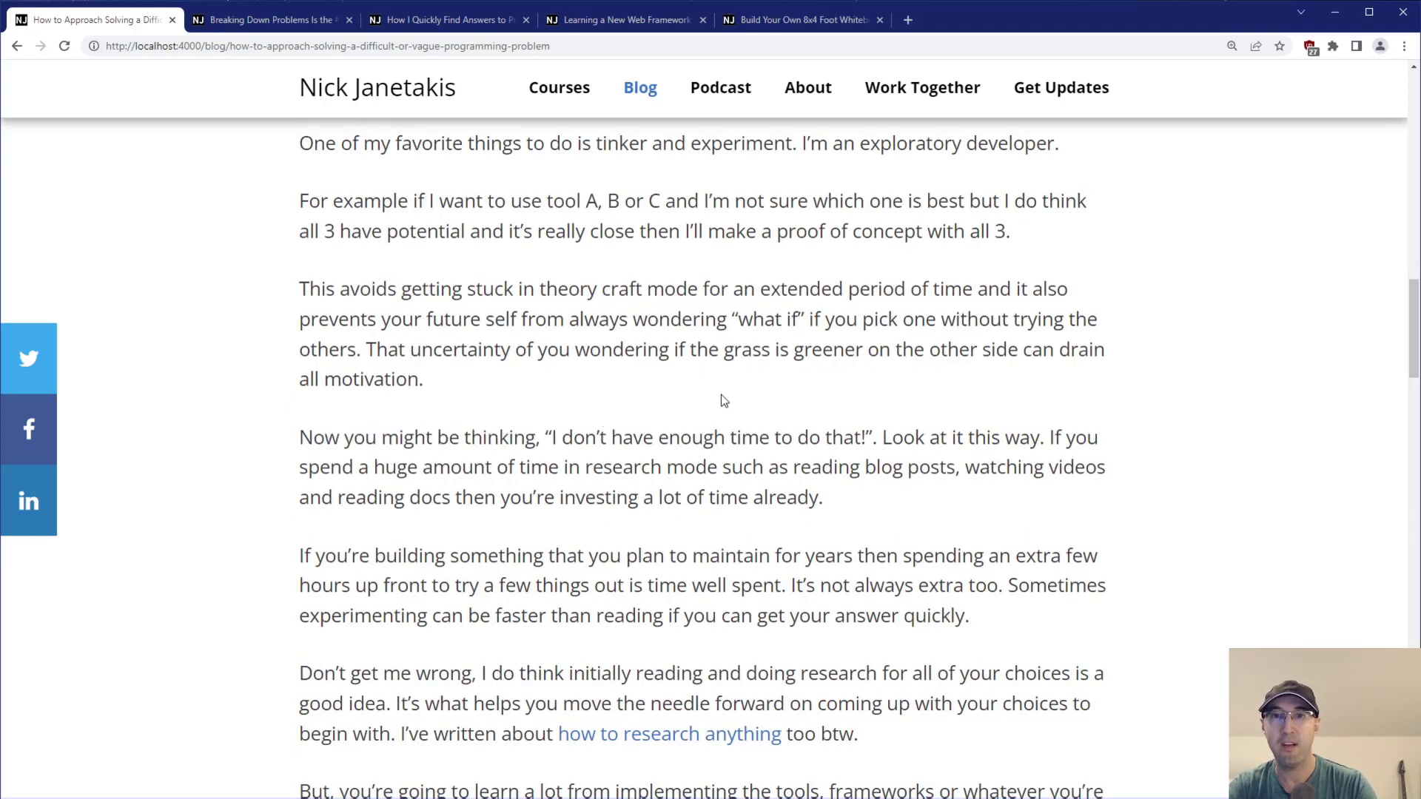
pyautogui.moveTo(941, 436); pyautogui.dragTo(1028, 436)
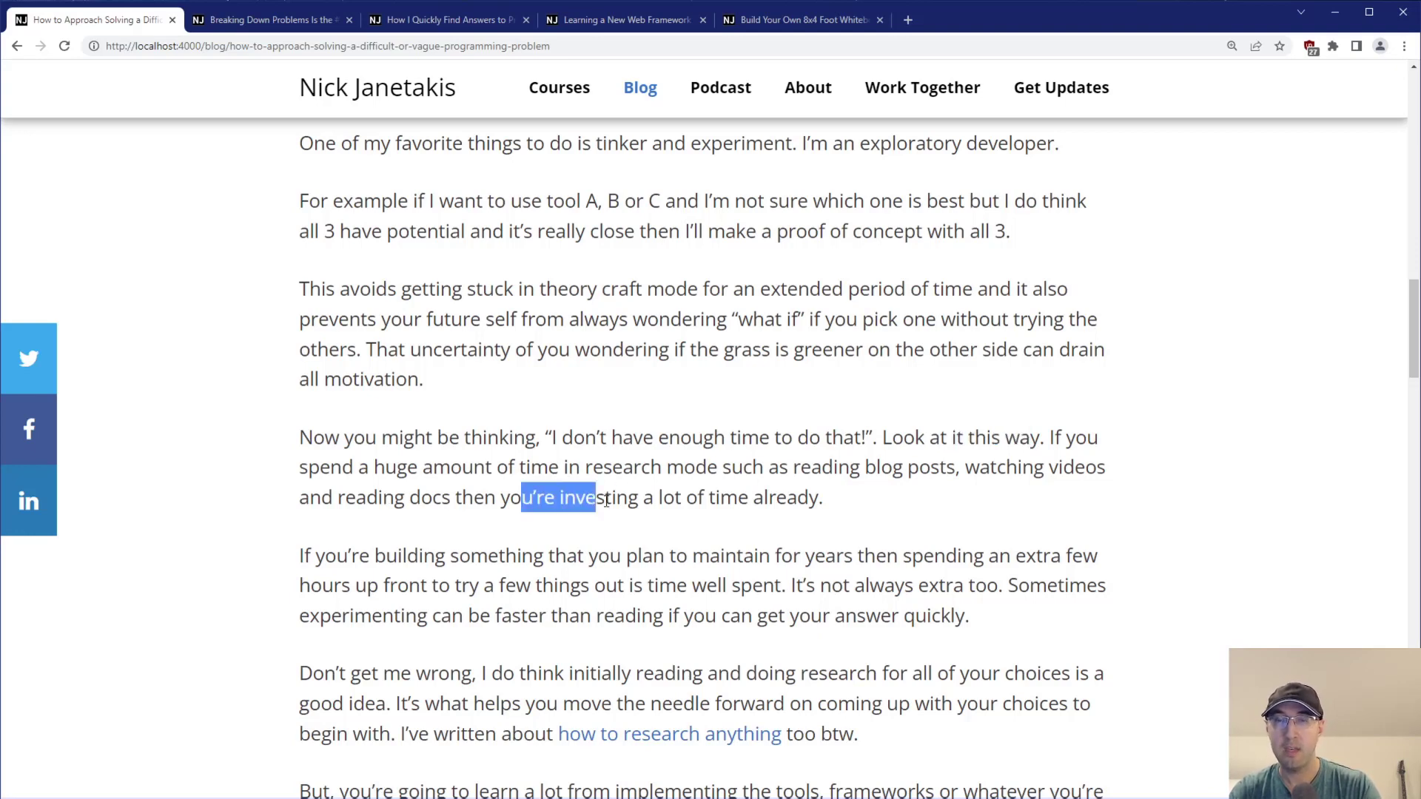
pyautogui.scroll(-3)
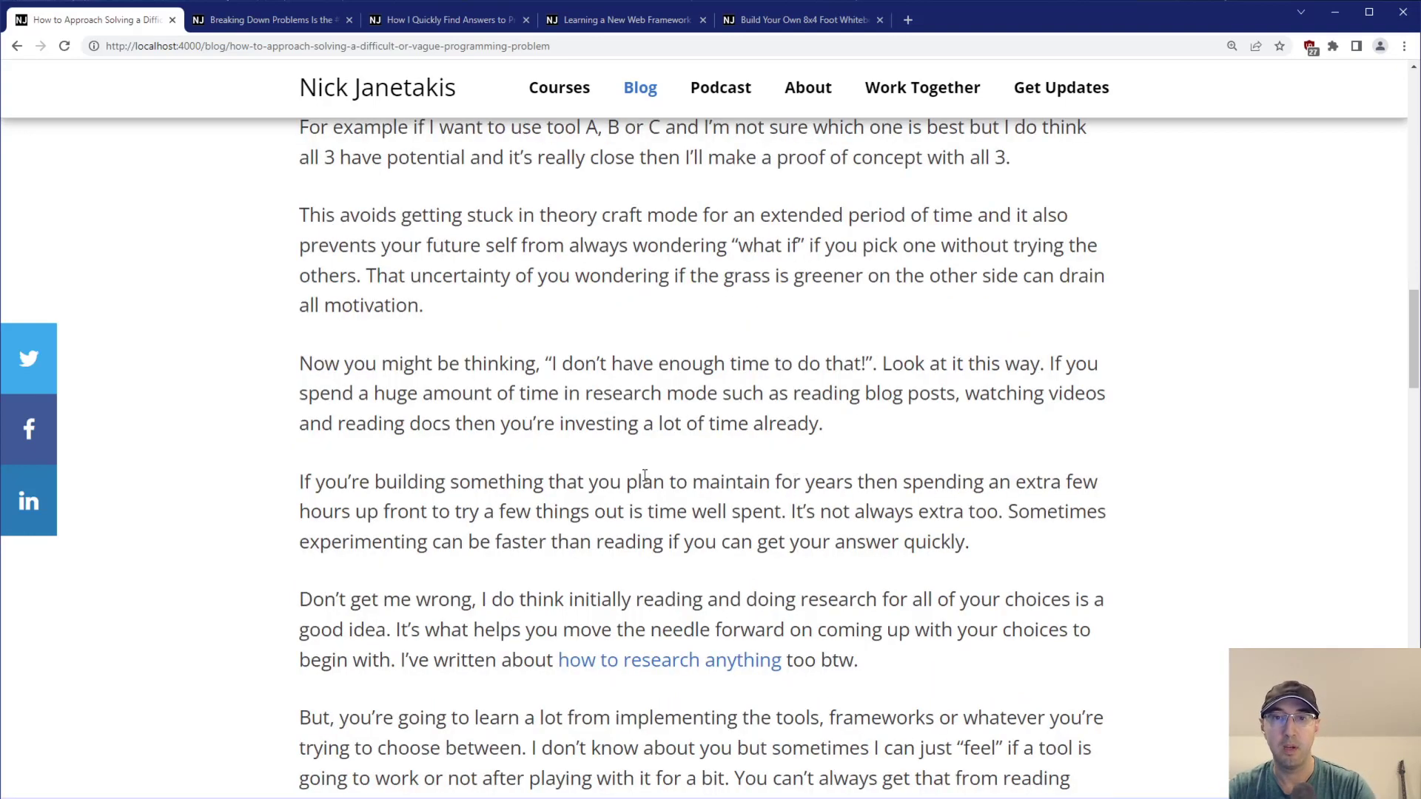
pyautogui.moveTo(935, 459)
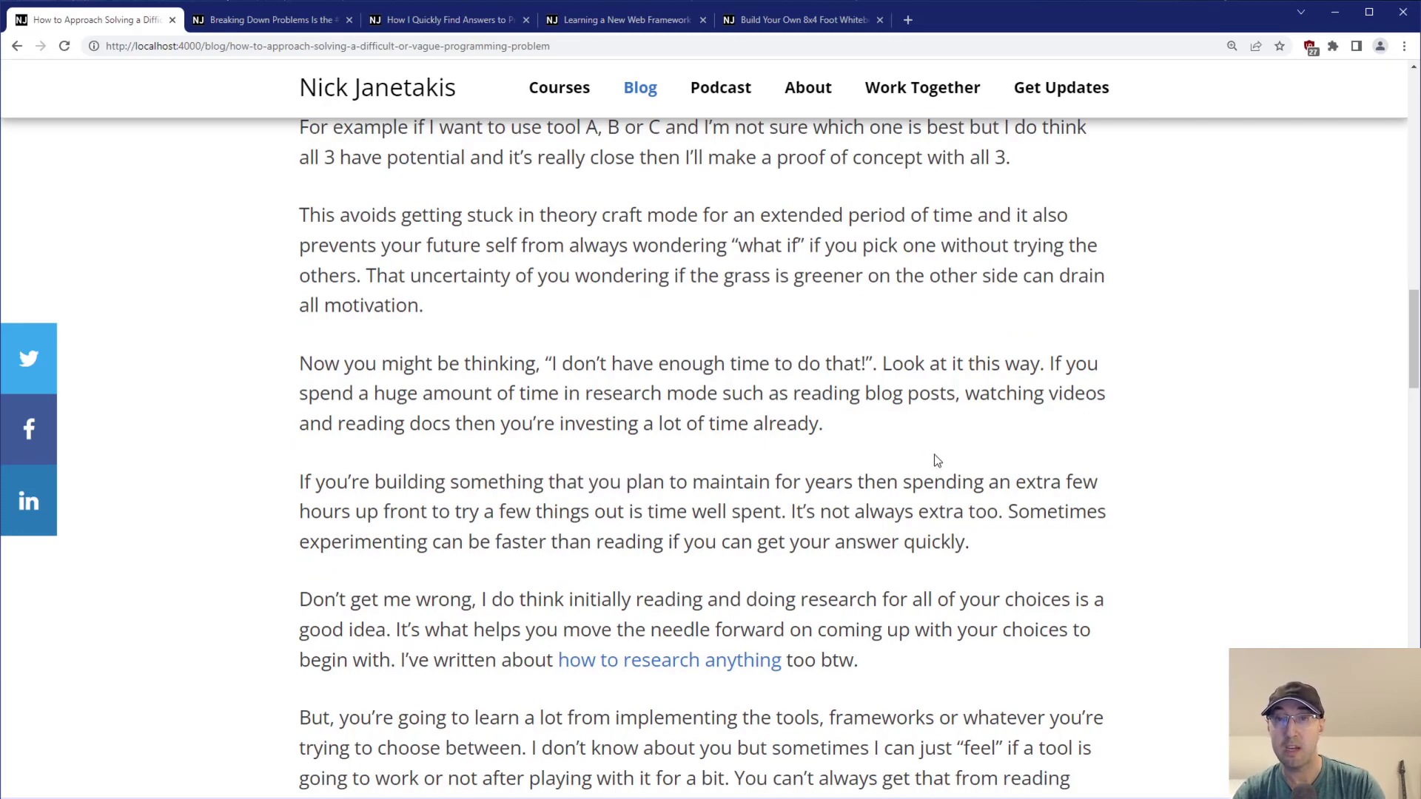
pyautogui.moveTo(945, 450)
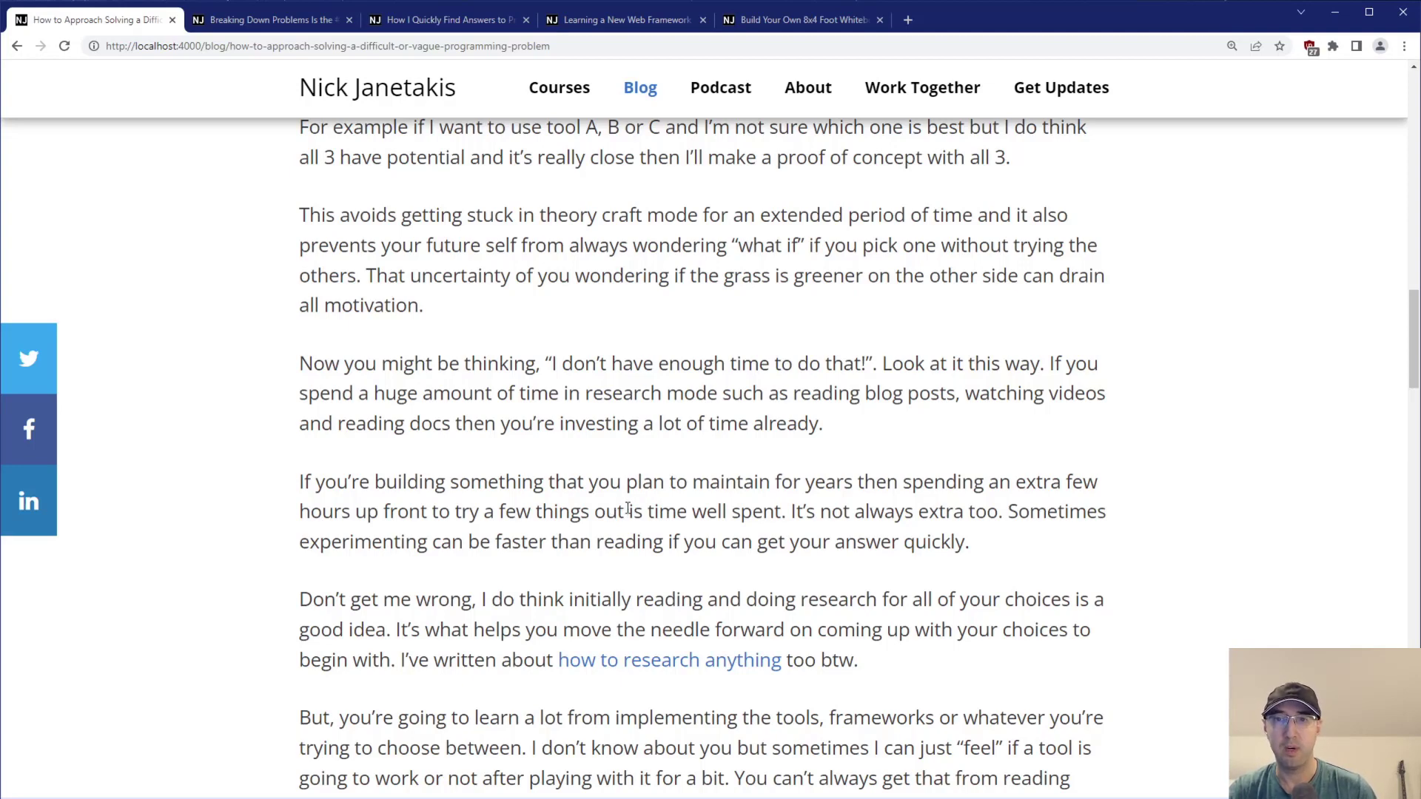
pyautogui.moveTo(918, 510)
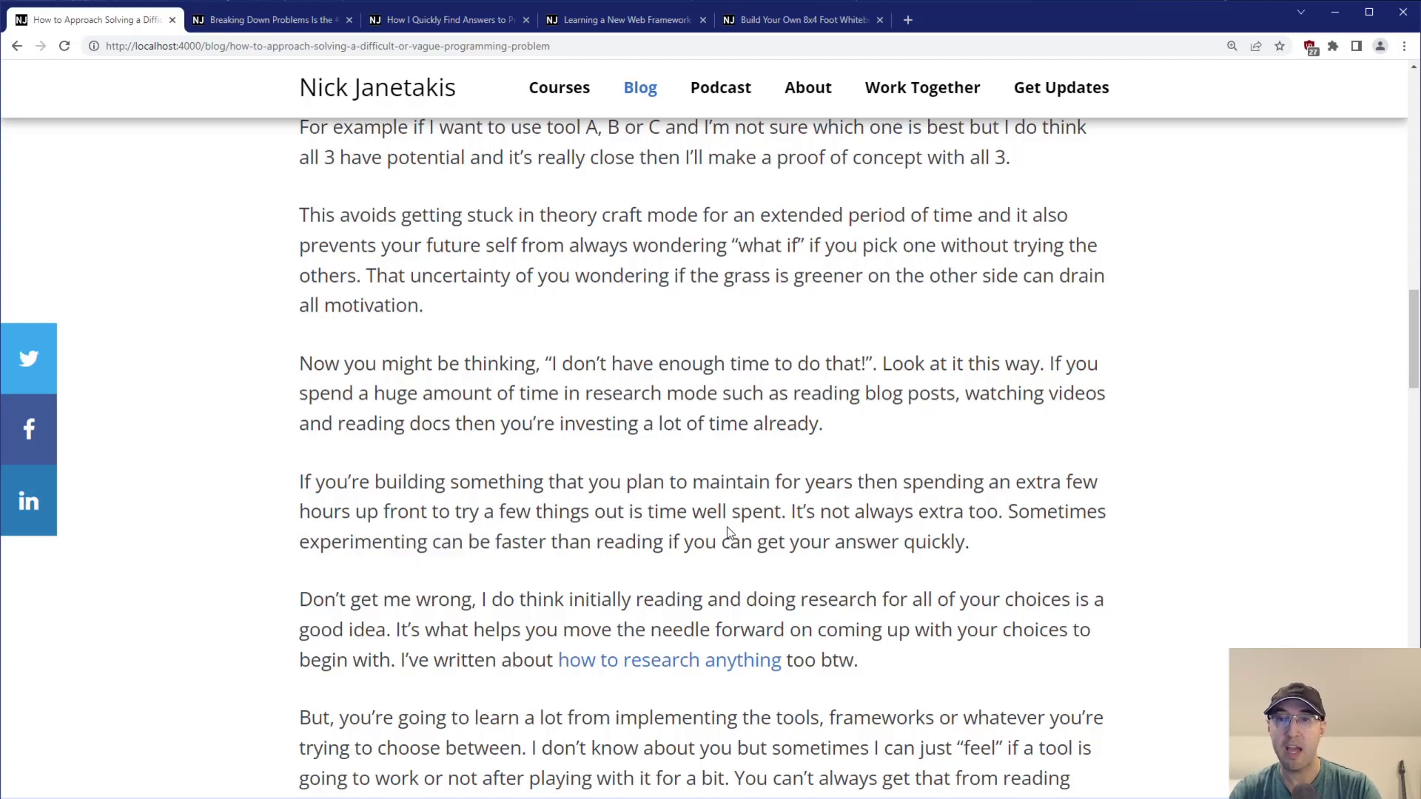
pyautogui.moveTo(798, 543)
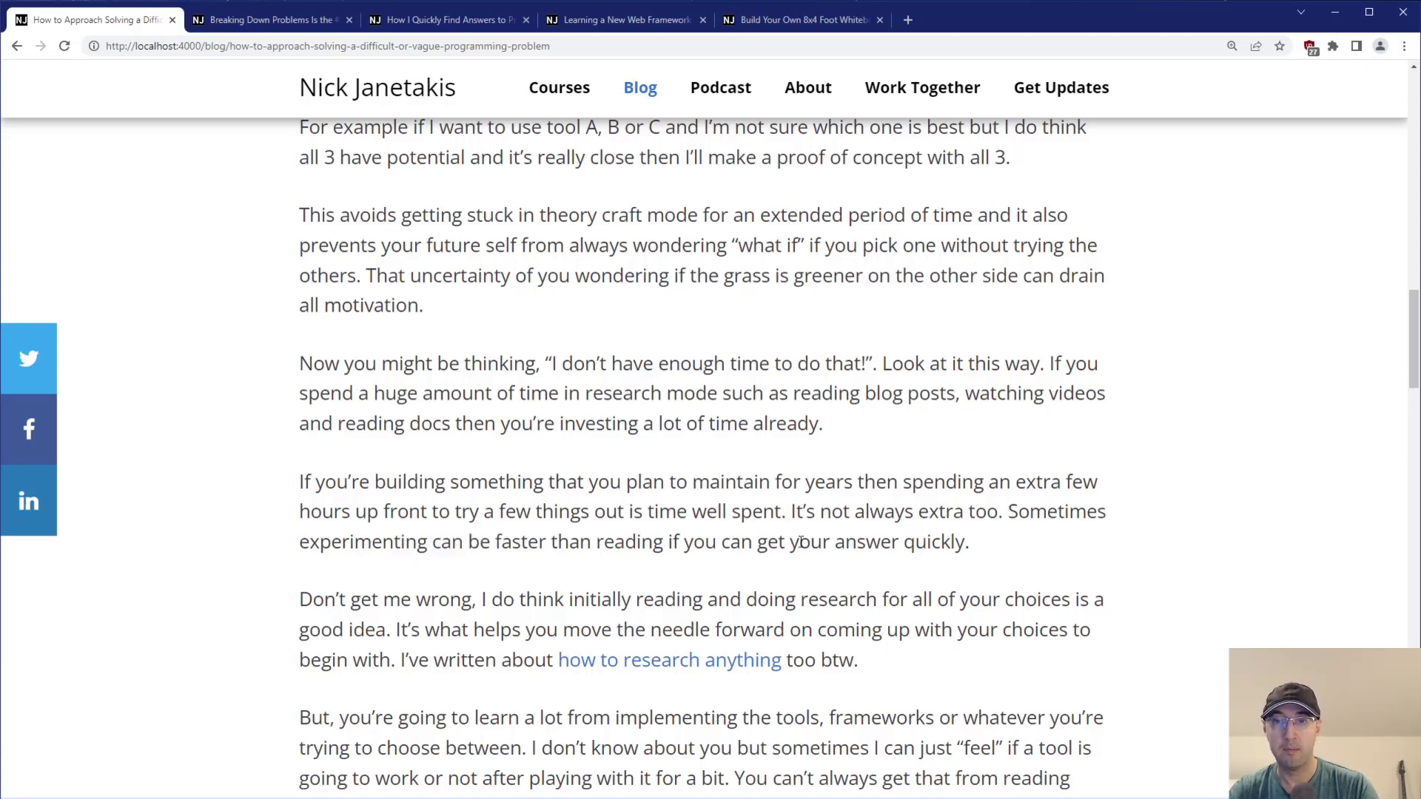
# Scroll to the final Experiment paragraphs just above the Short Feedback Loops heading.
pyautogui.scroll(-3)
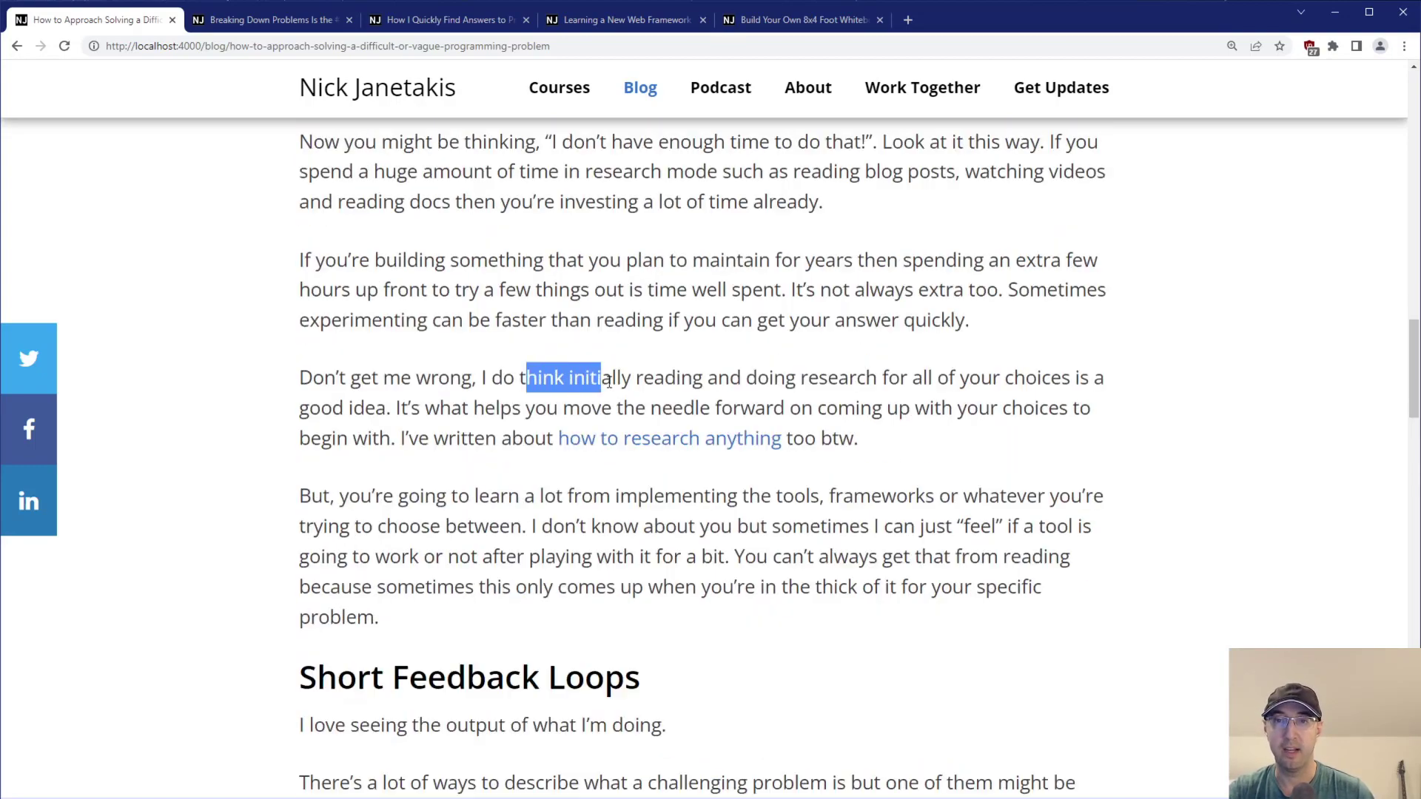
pyautogui.click(1016, 390)
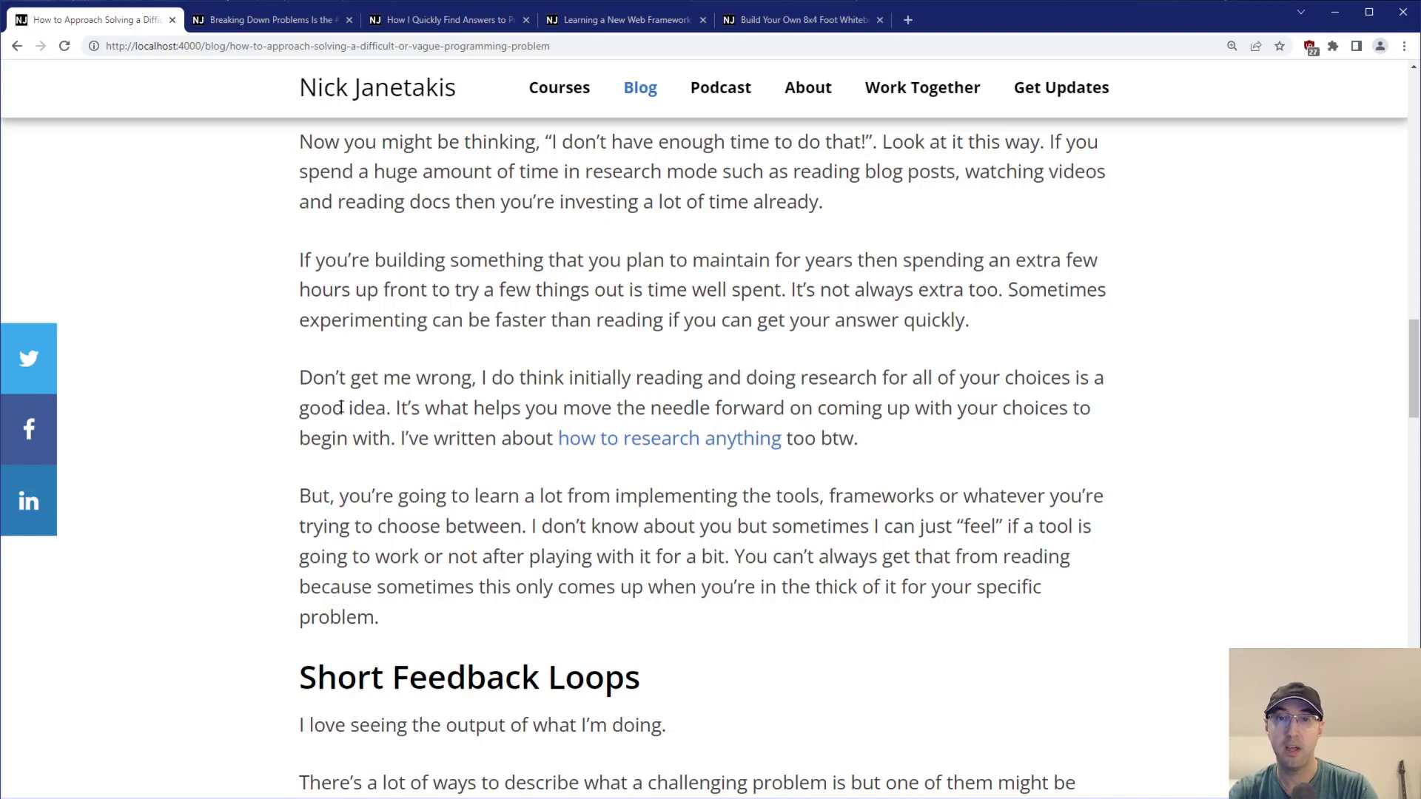
pyautogui.moveTo(897, 408)
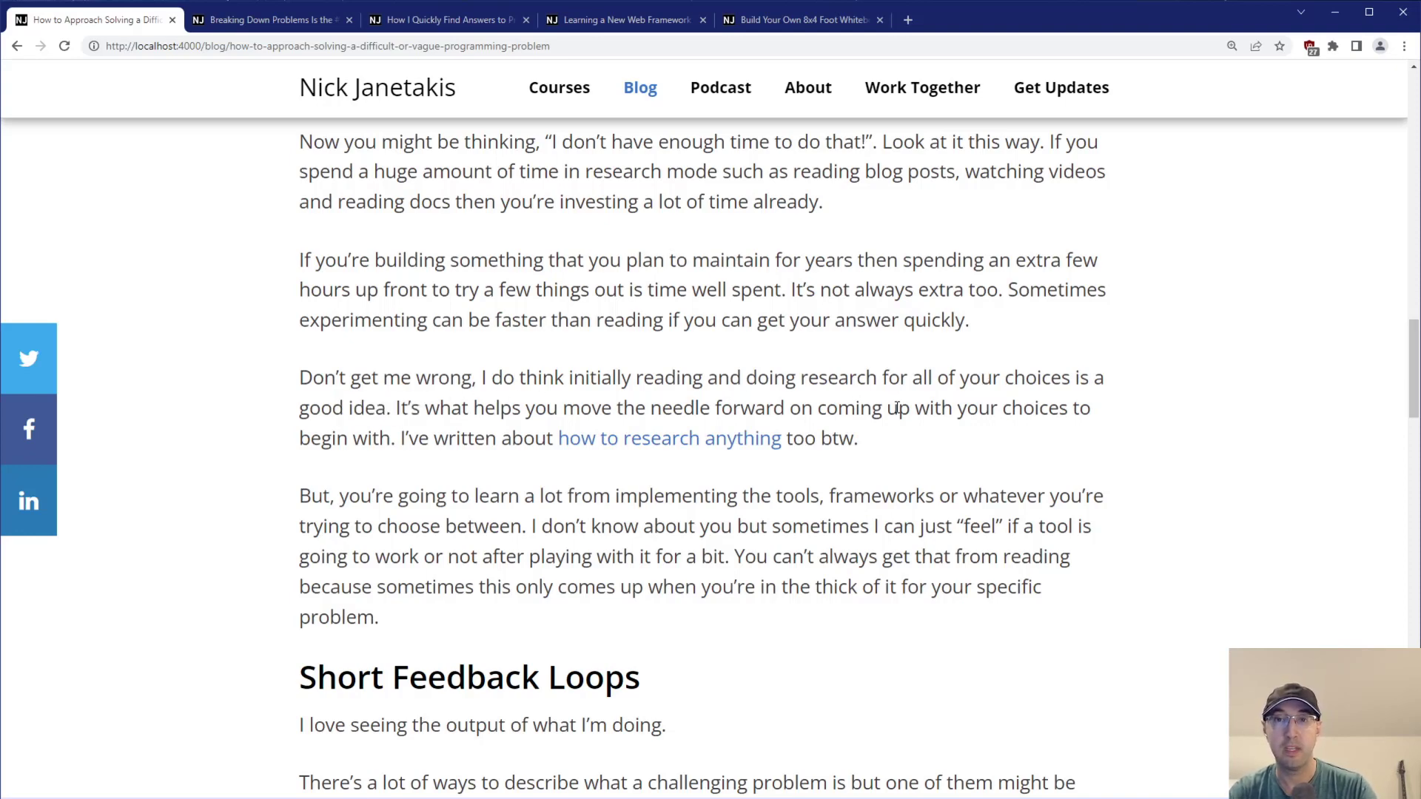
pyautogui.moveTo(934, 398)
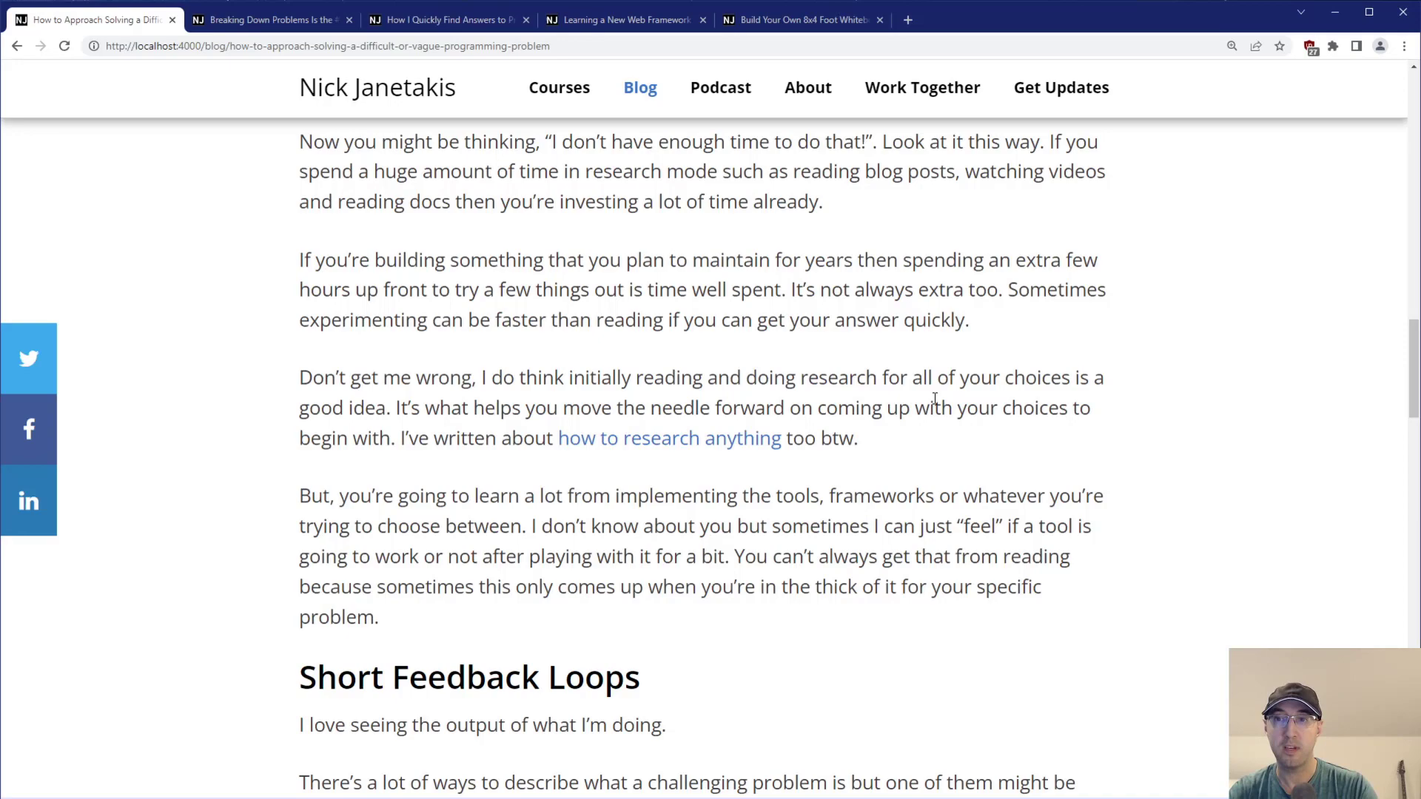
pyautogui.moveTo(689, 404)
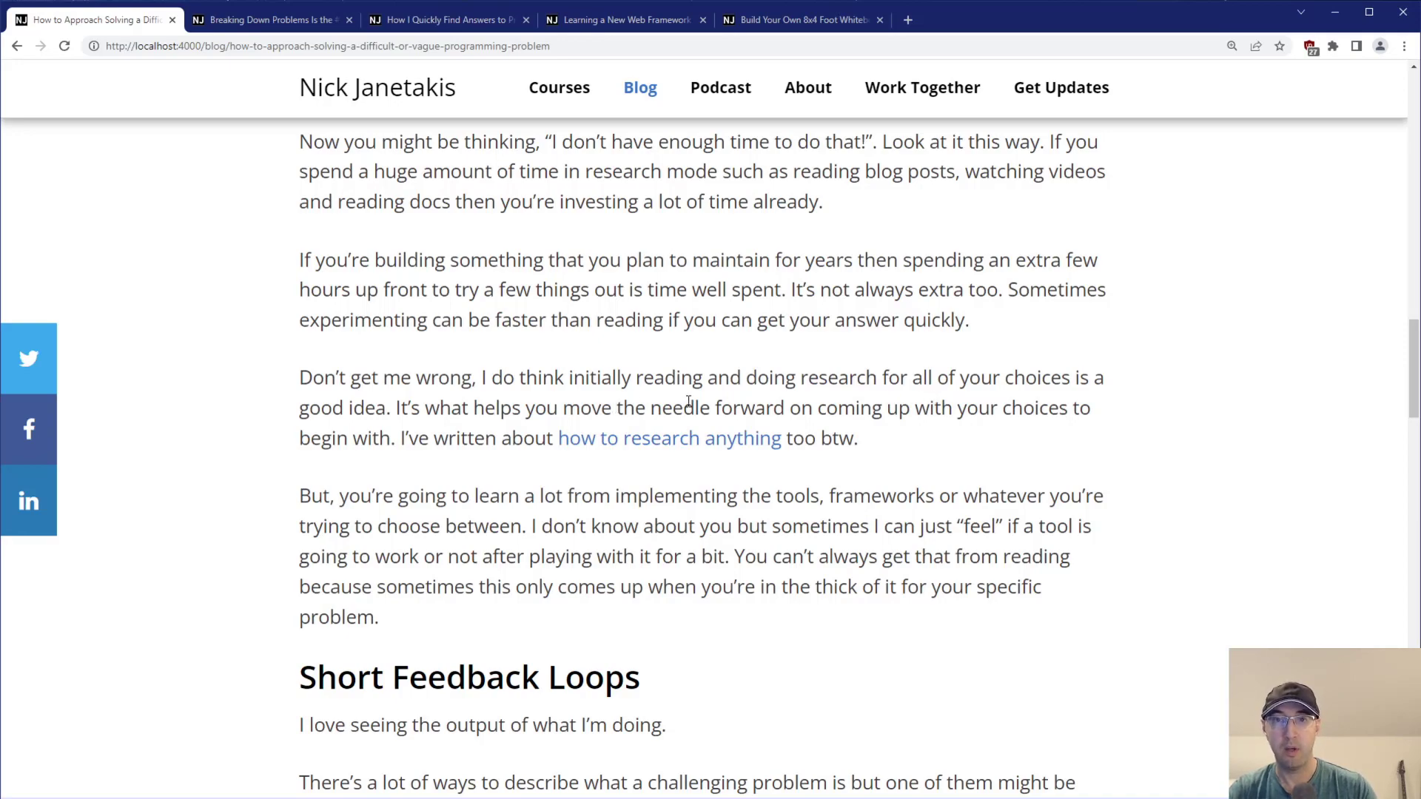
pyautogui.scroll(3)
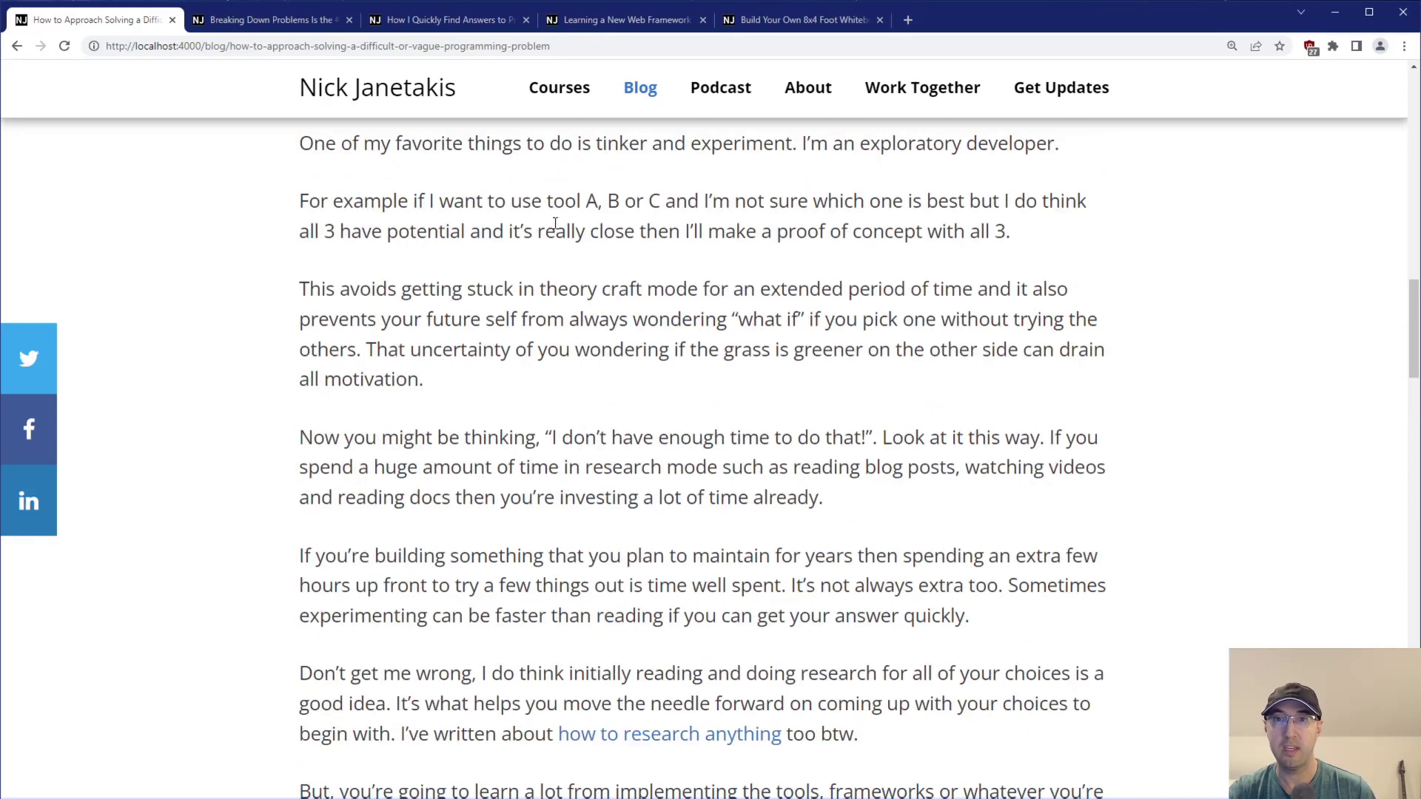
pyautogui.scroll(-3)
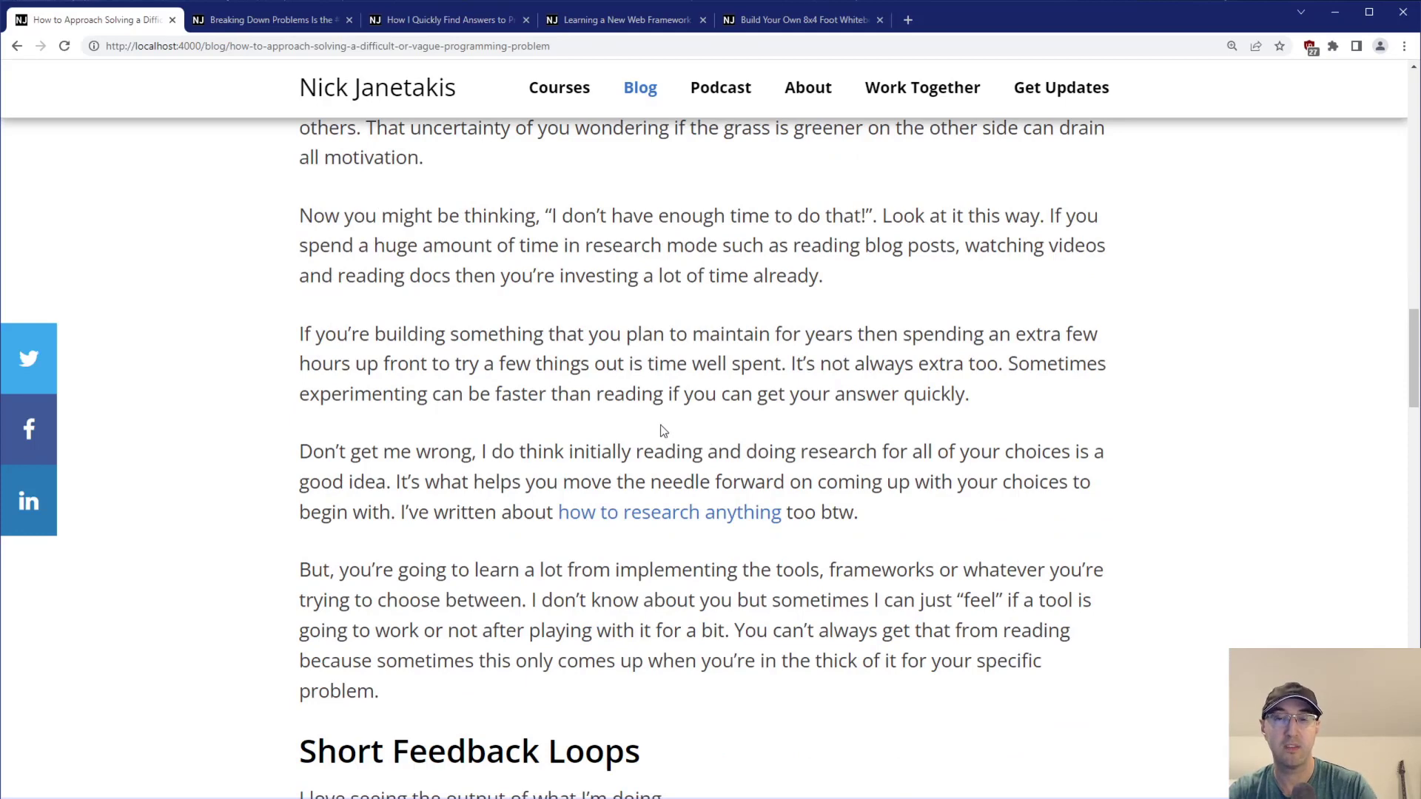
pyautogui.moveTo(494, 512)
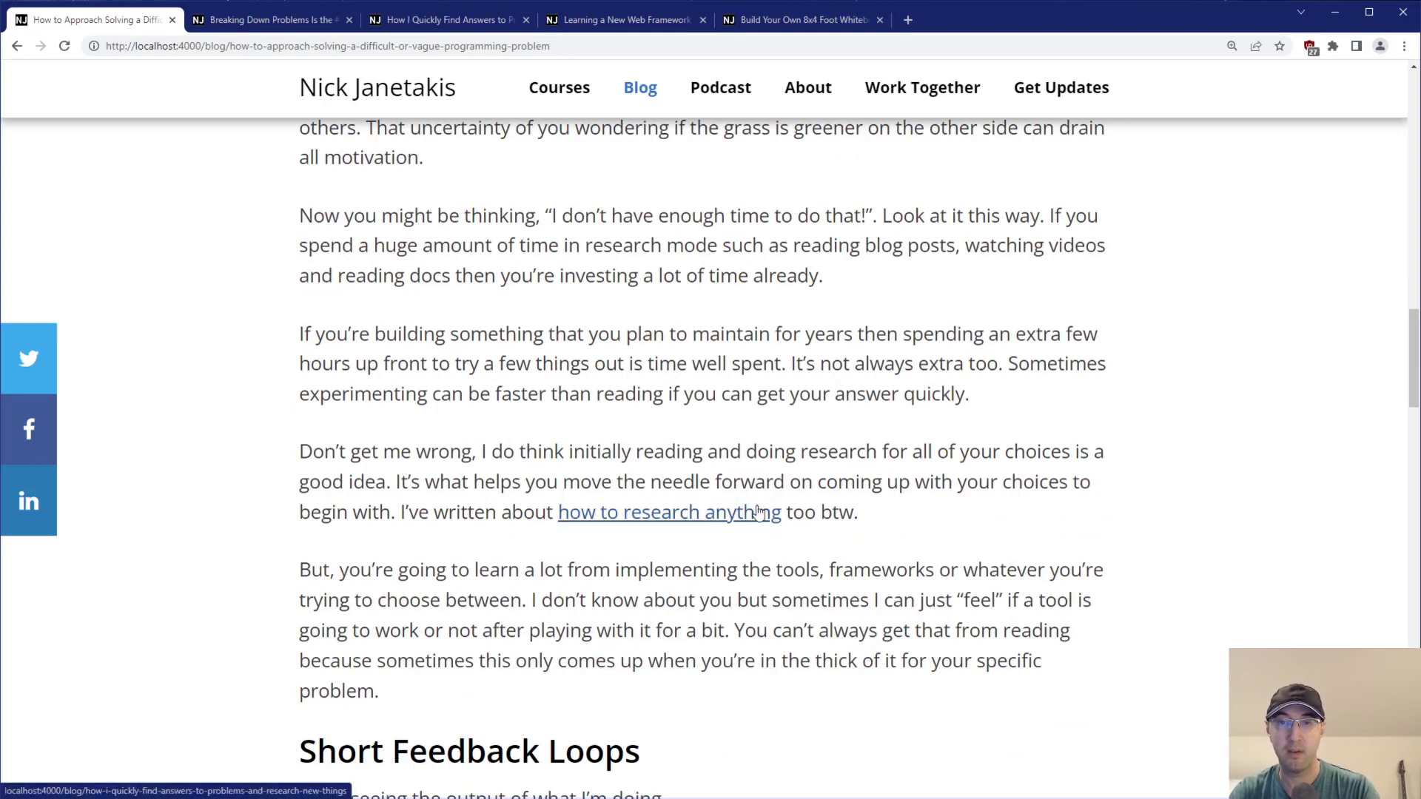
pyautogui.moveTo(446, 22)
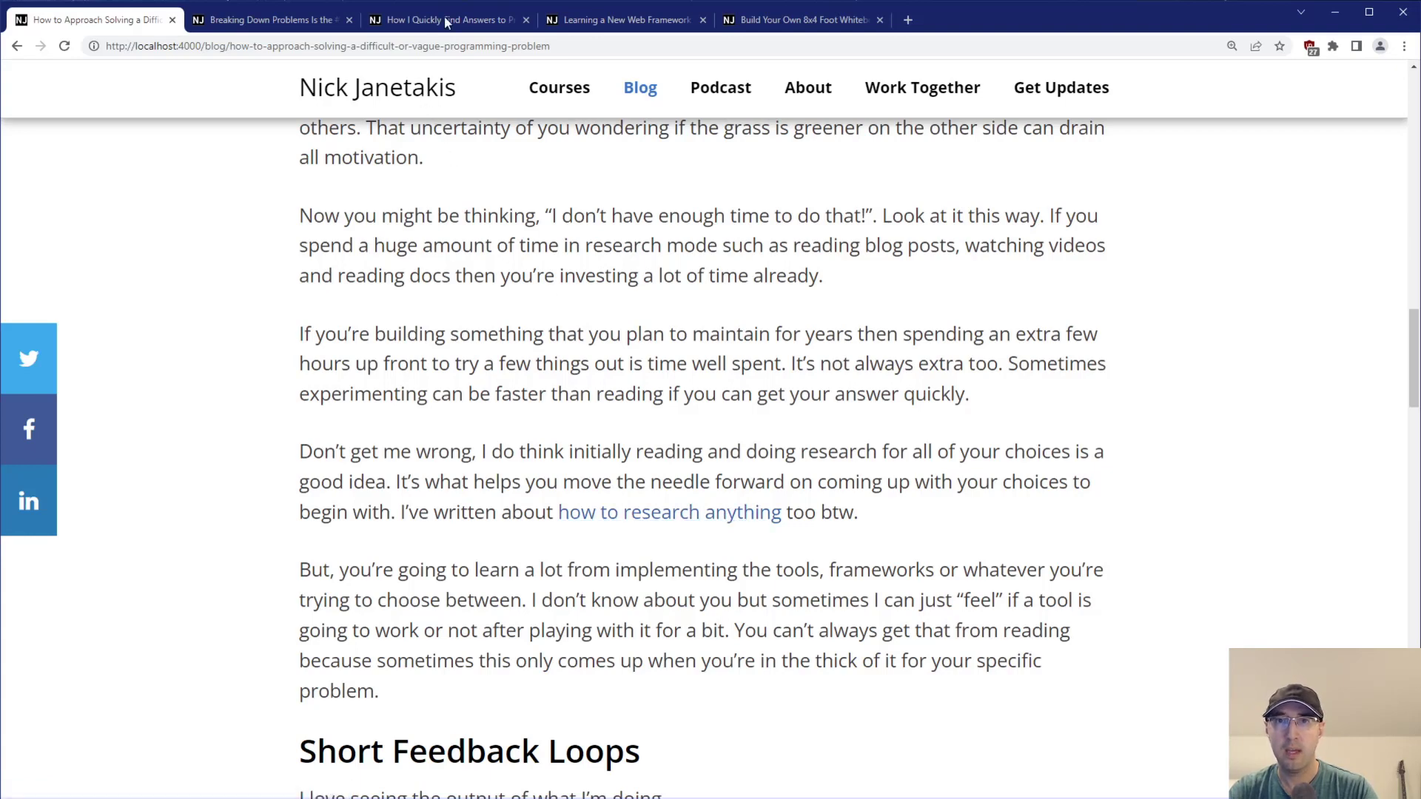
# Switch to the How I Quickly Find Answers post and scroll to its opening sentence.
pyautogui.click(445, 19)
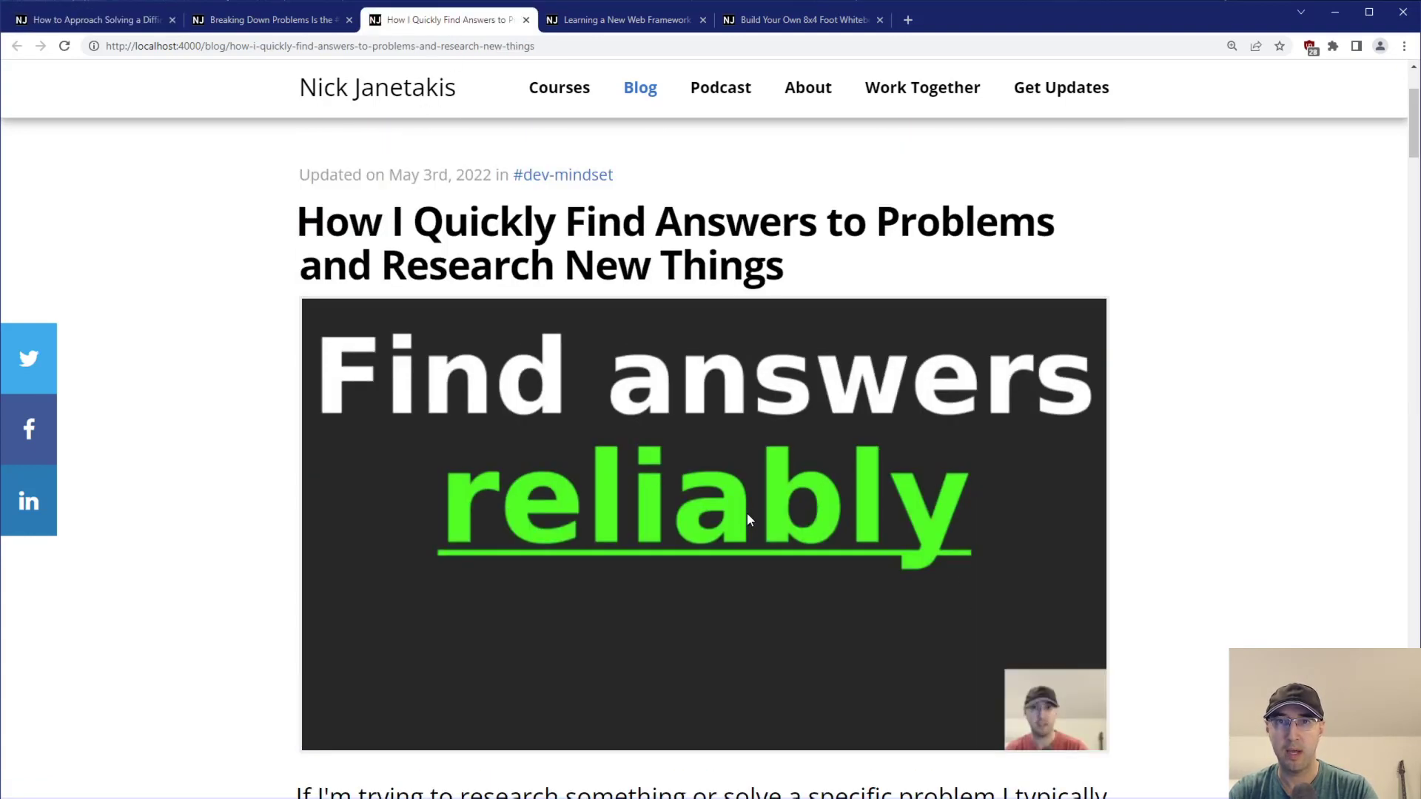
pyautogui.moveTo(320, 444)
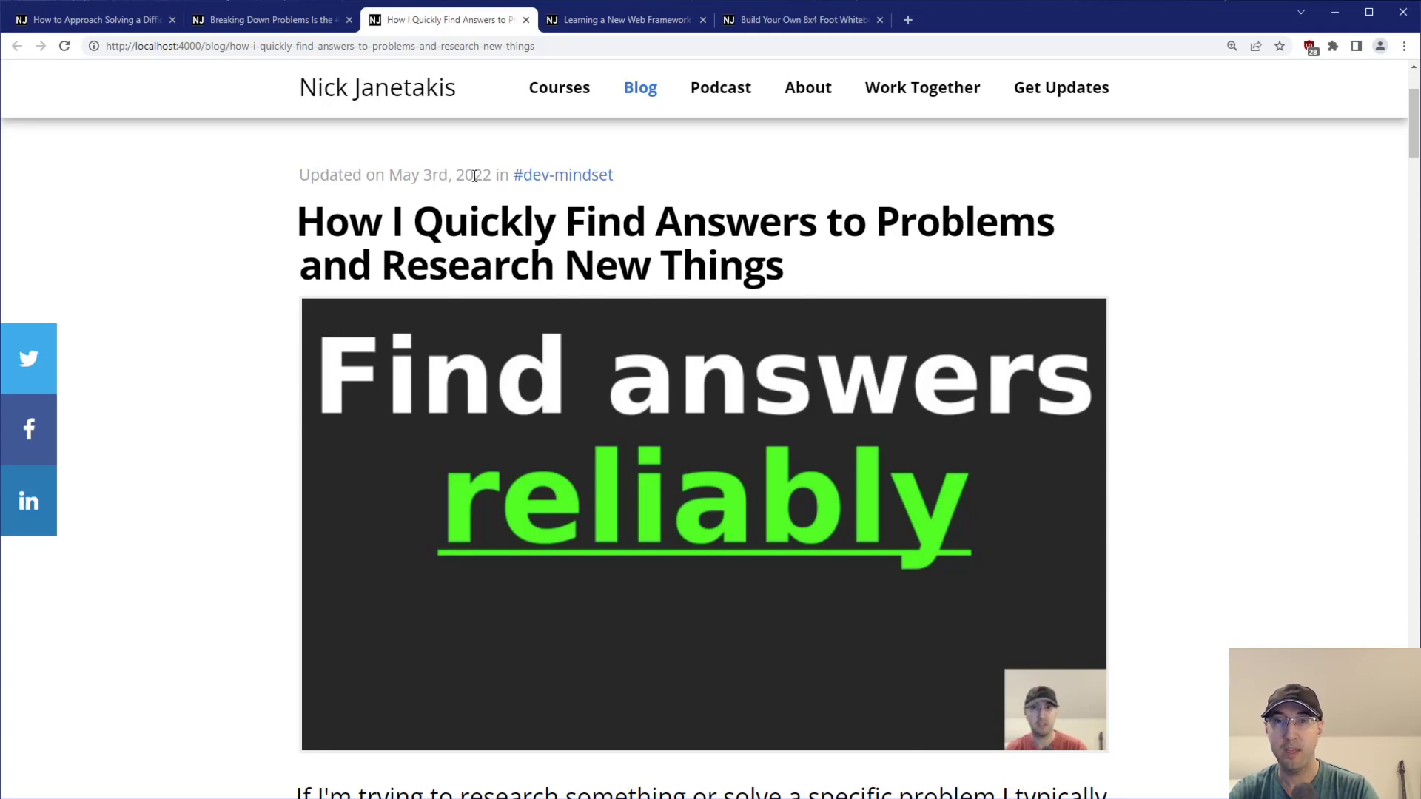
pyautogui.moveTo(341, 398)
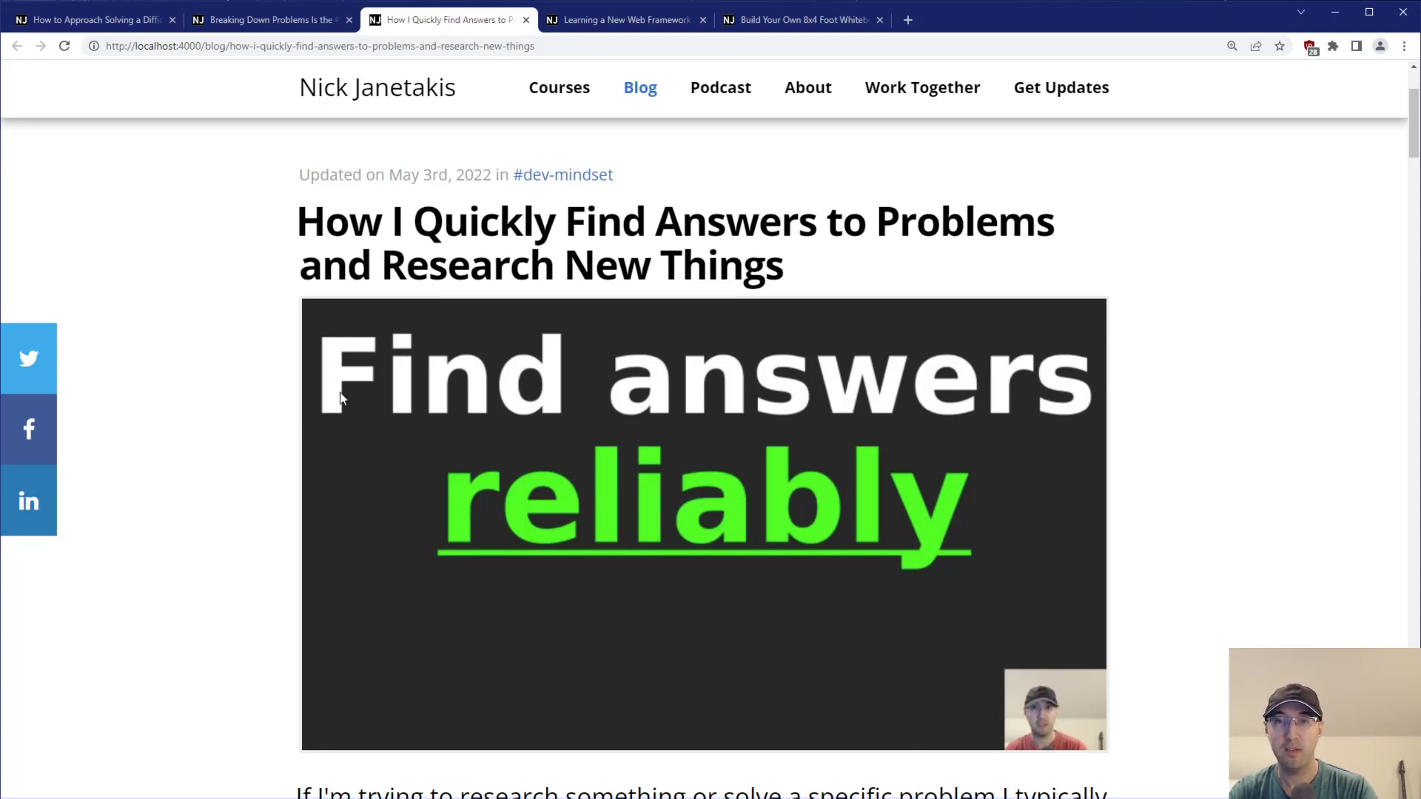
pyautogui.scroll(-3)
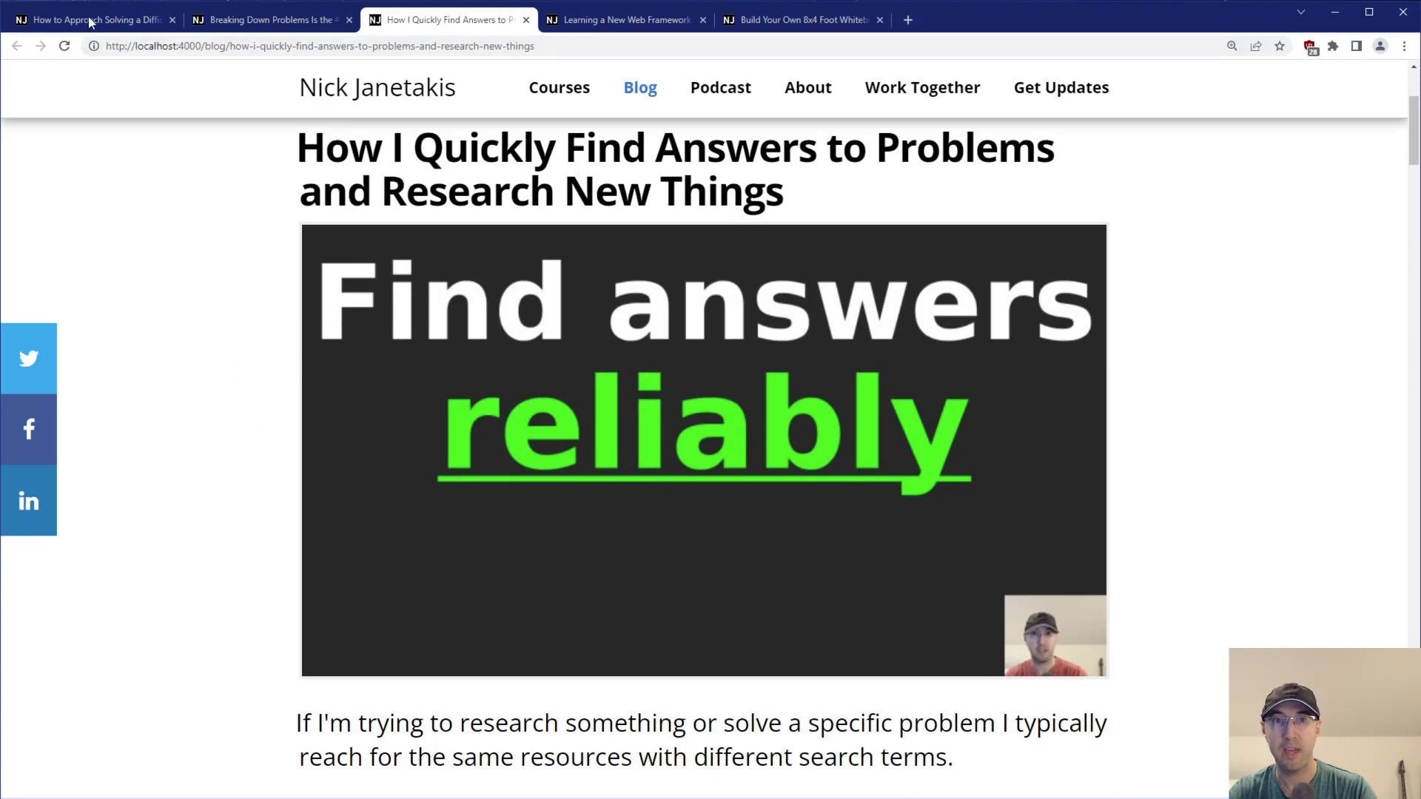
pyautogui.click(89, 20)
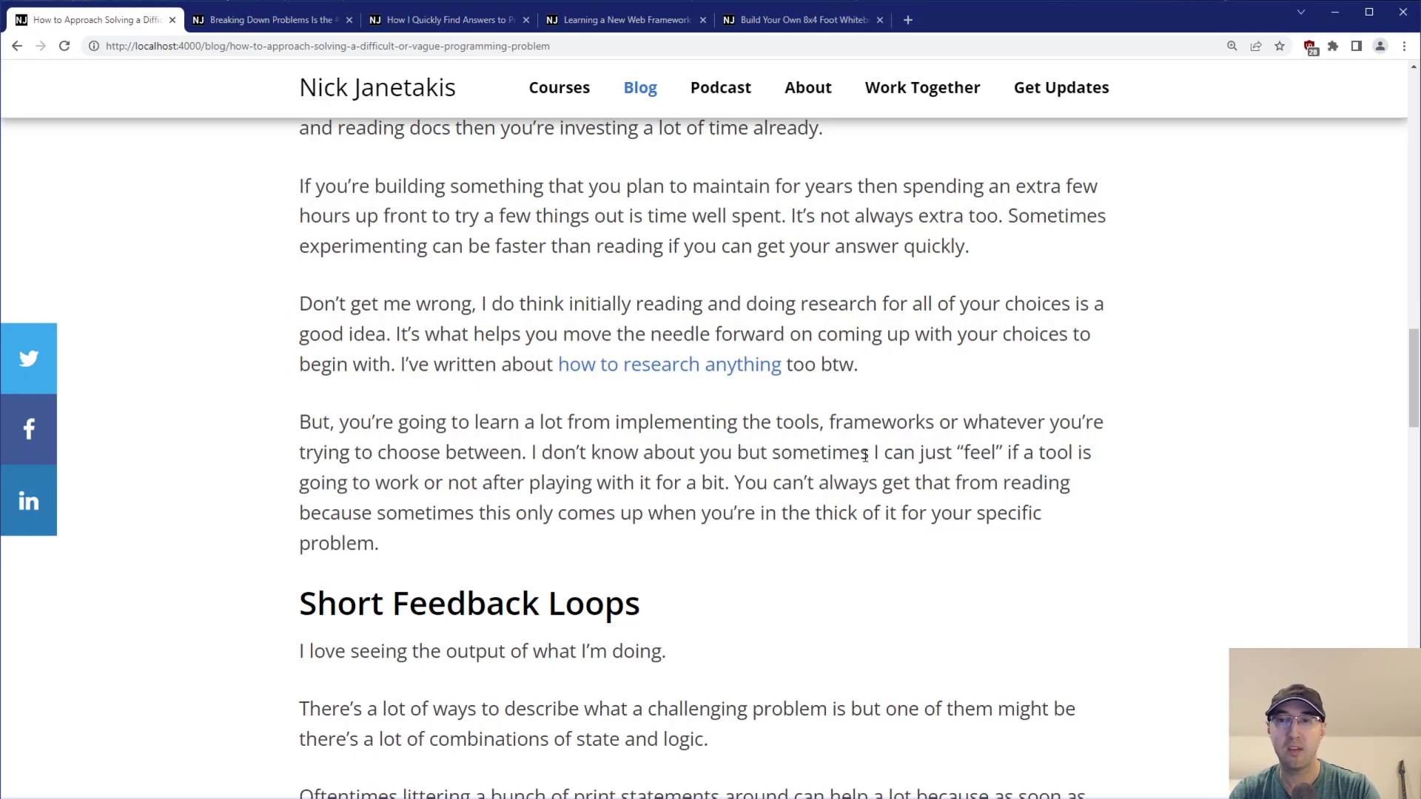
pyautogui.moveTo(827, 452)
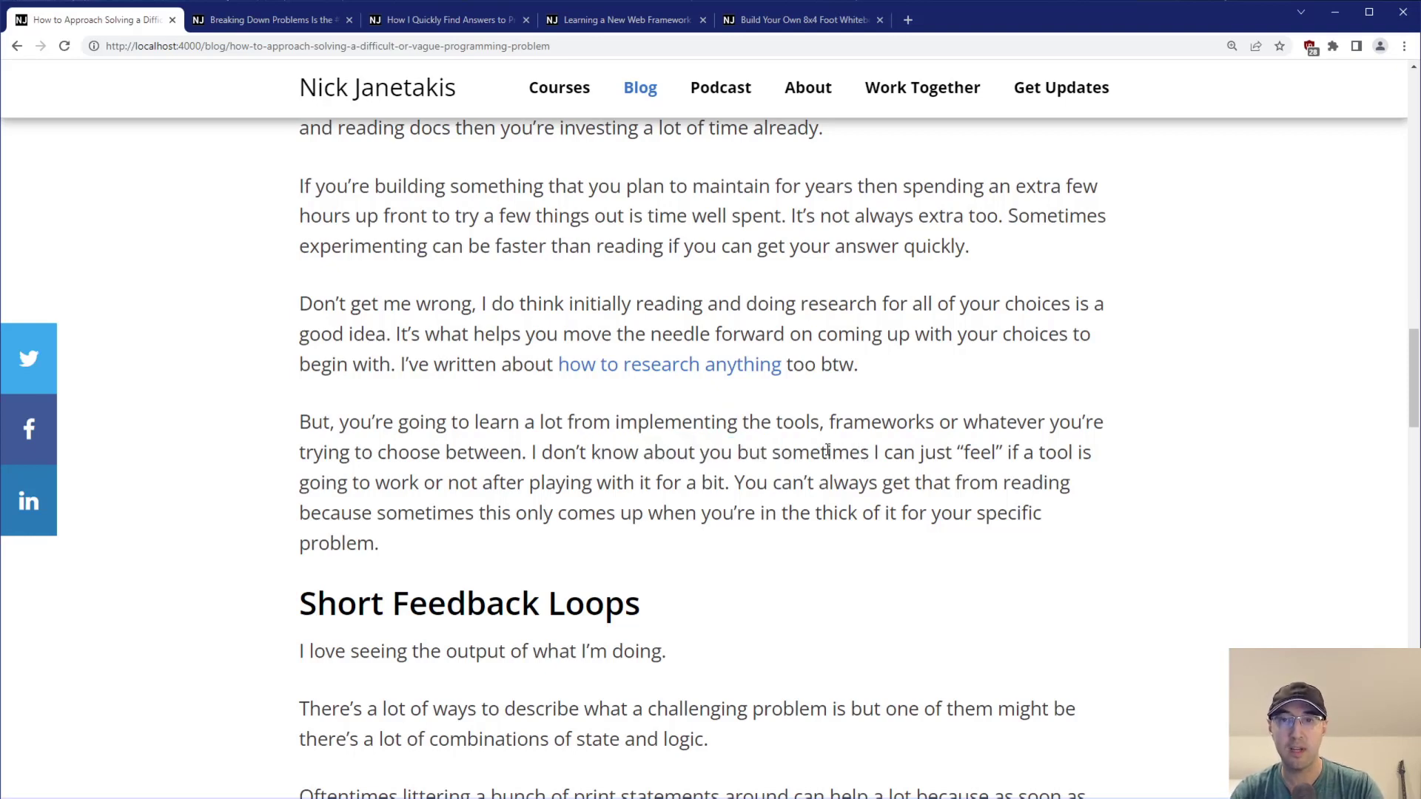
pyautogui.moveTo(769, 487)
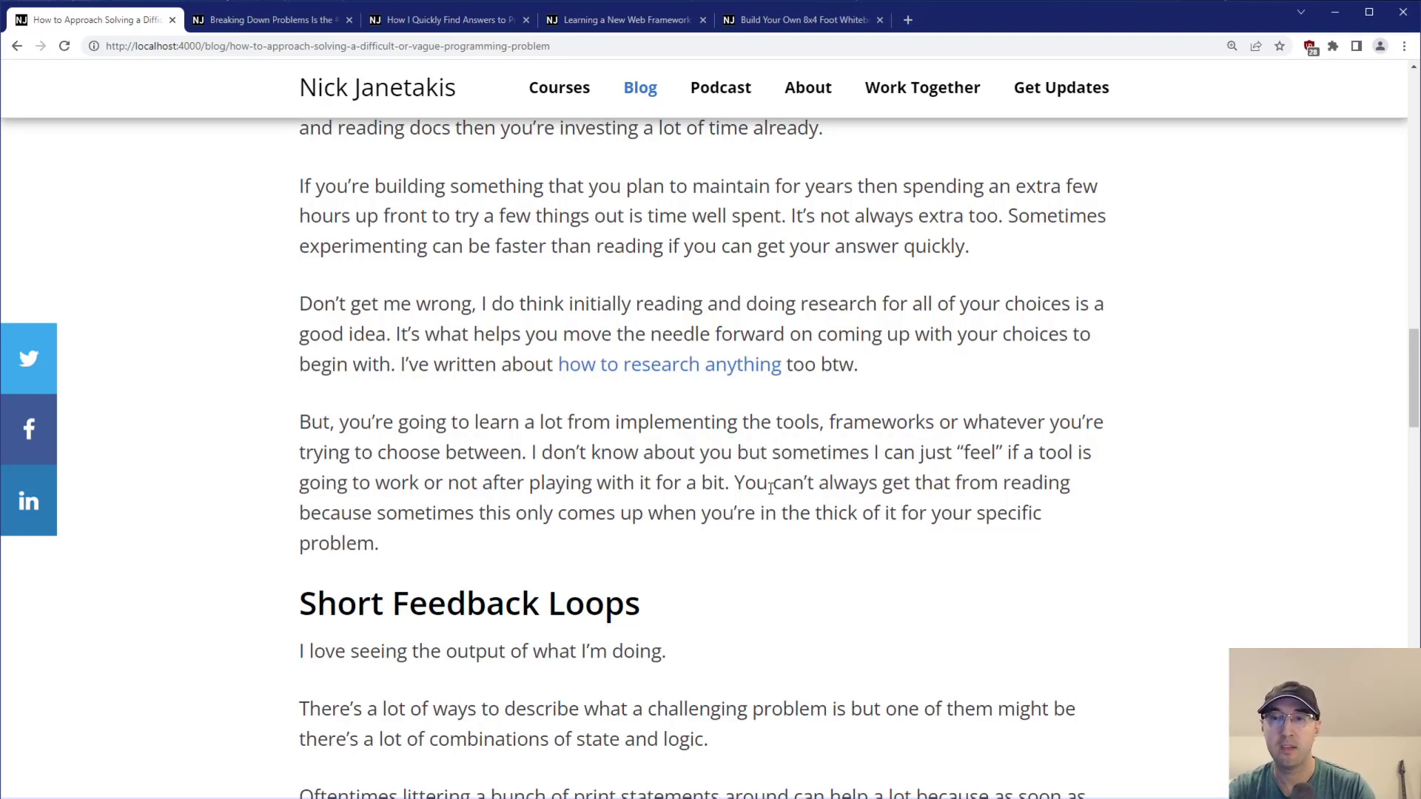
pyautogui.moveTo(769, 482); pyautogui.dragTo(891, 483)
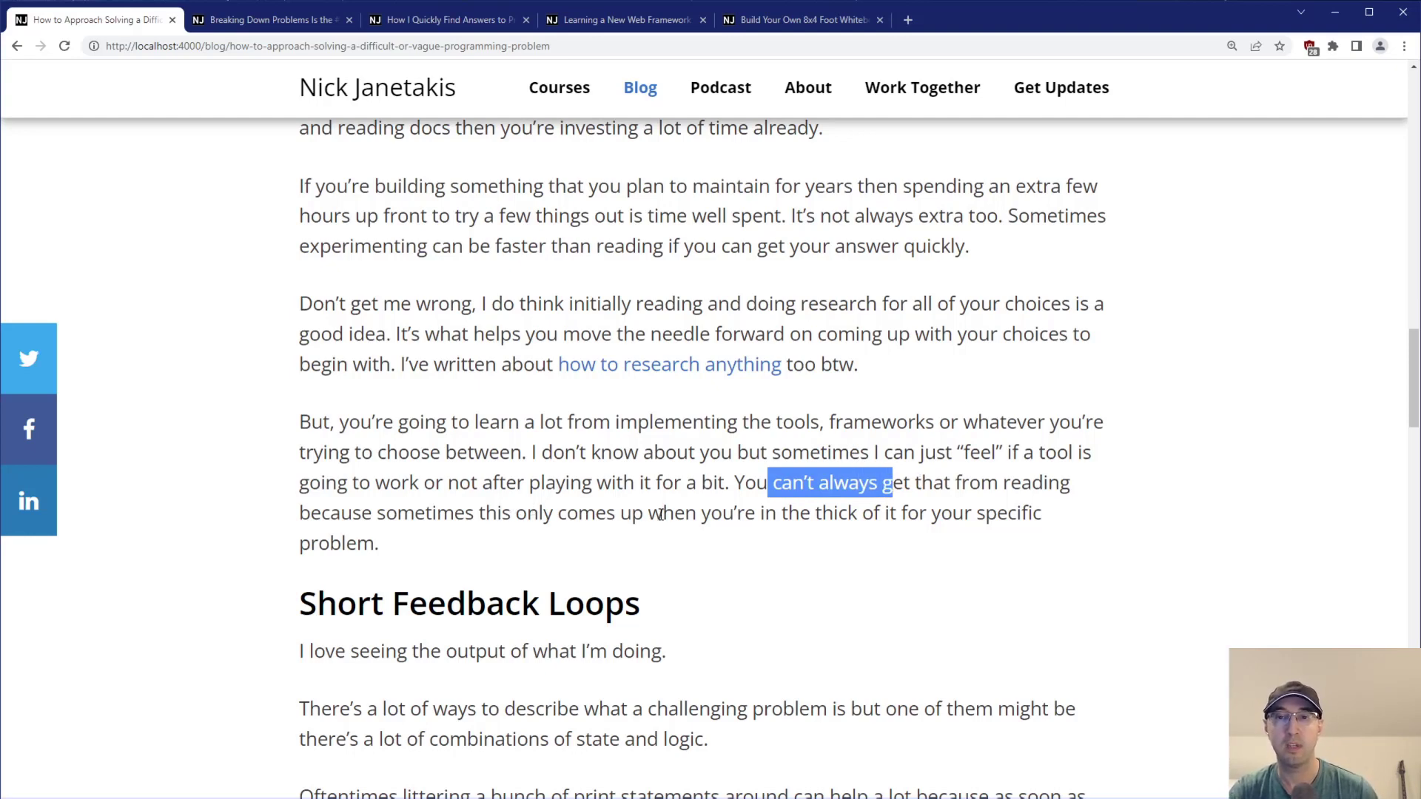
pyautogui.click(776, 512)
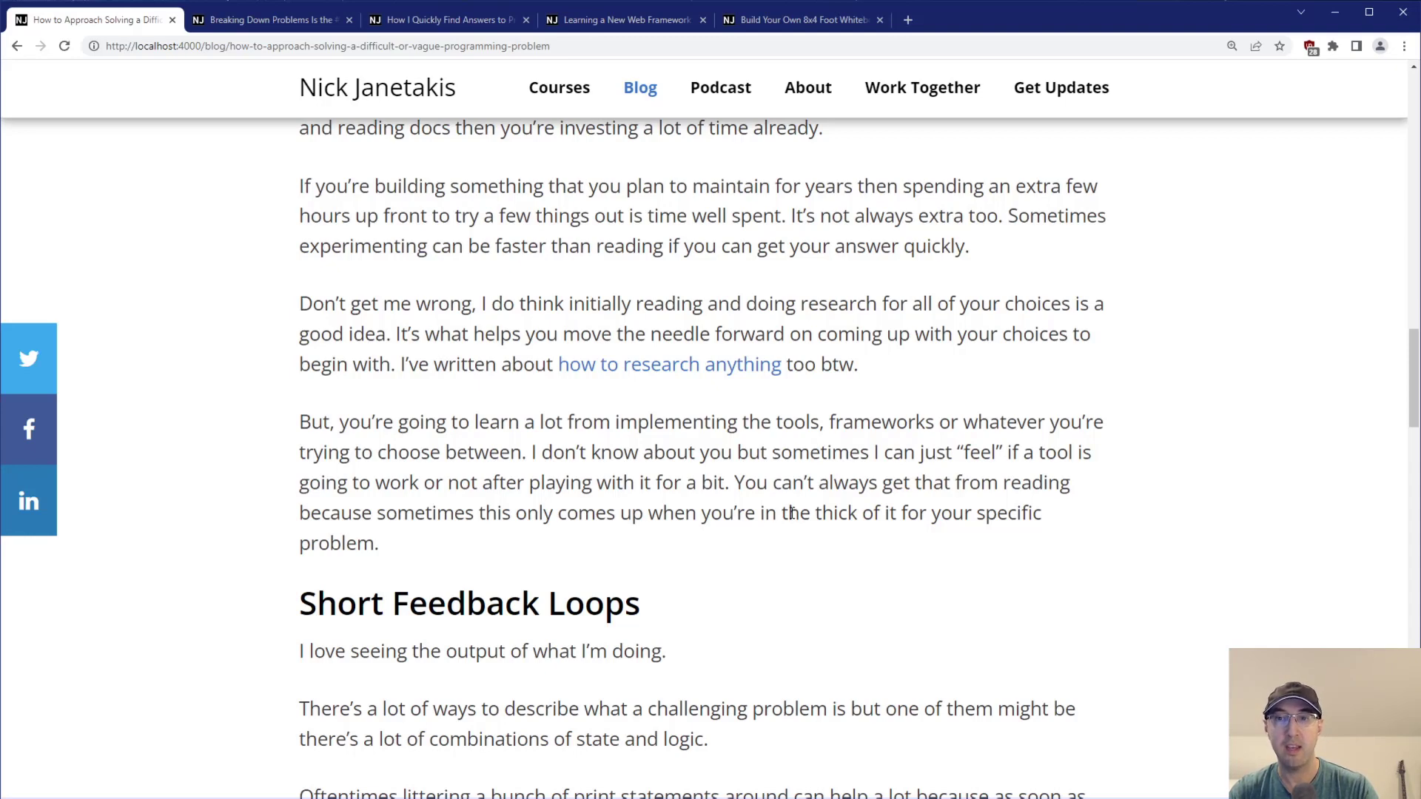
pyautogui.moveTo(934, 513); pyautogui.dragTo(1024, 513)
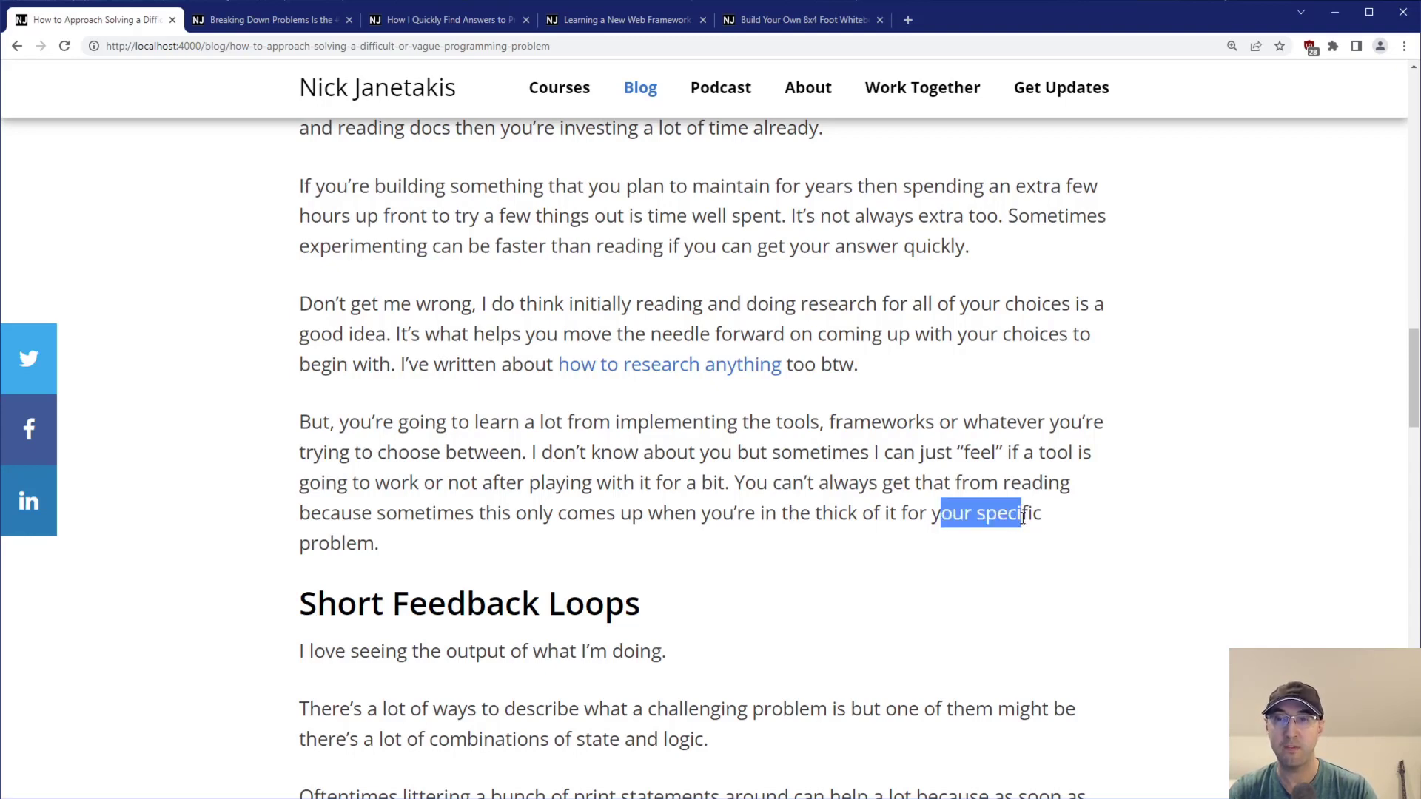
pyautogui.click(973, 513)
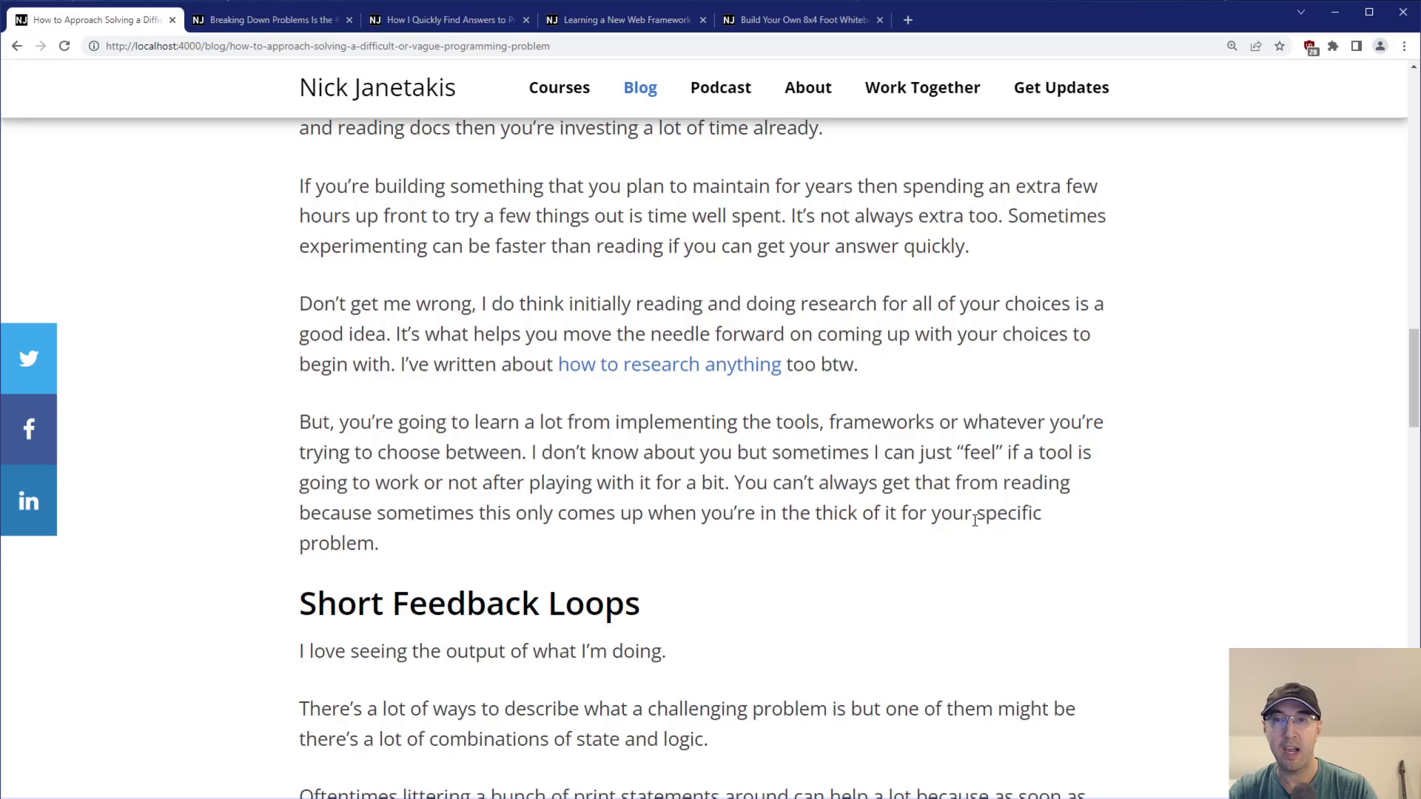
pyautogui.moveTo(1167, 500)
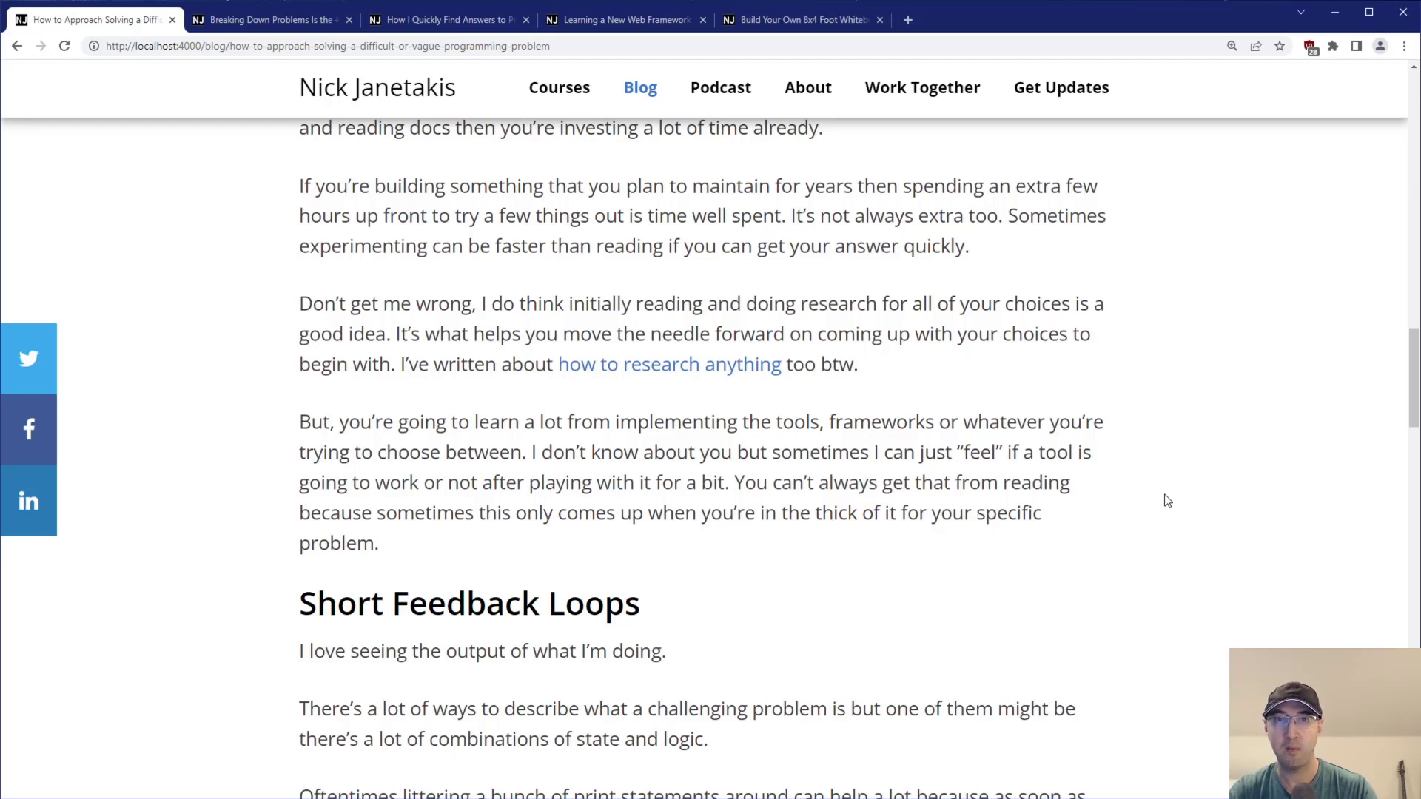
pyautogui.moveTo(1059, 452)
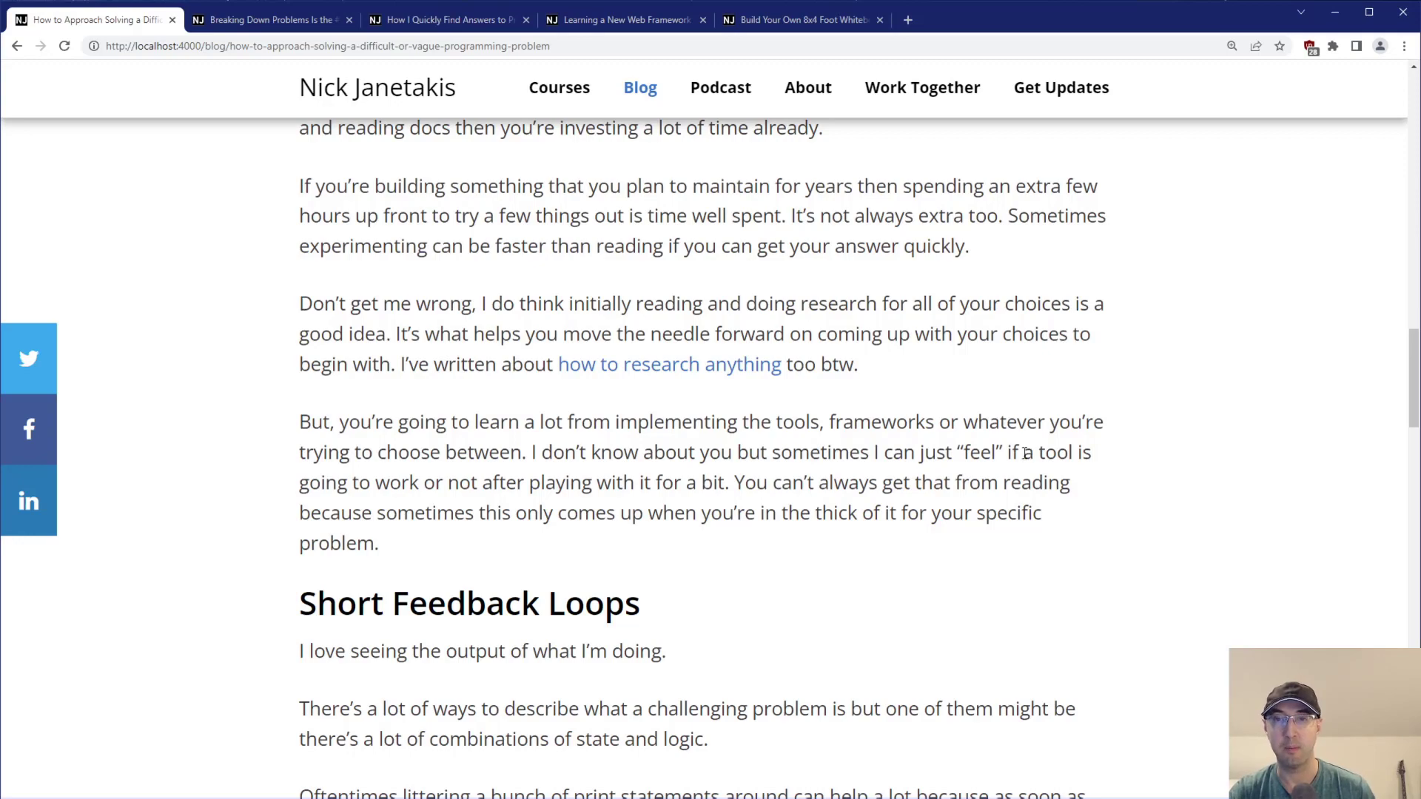
# Scroll into the Short Feedback Loops section and highlight part of the challenging problem sentence.
pyautogui.scroll(-3)
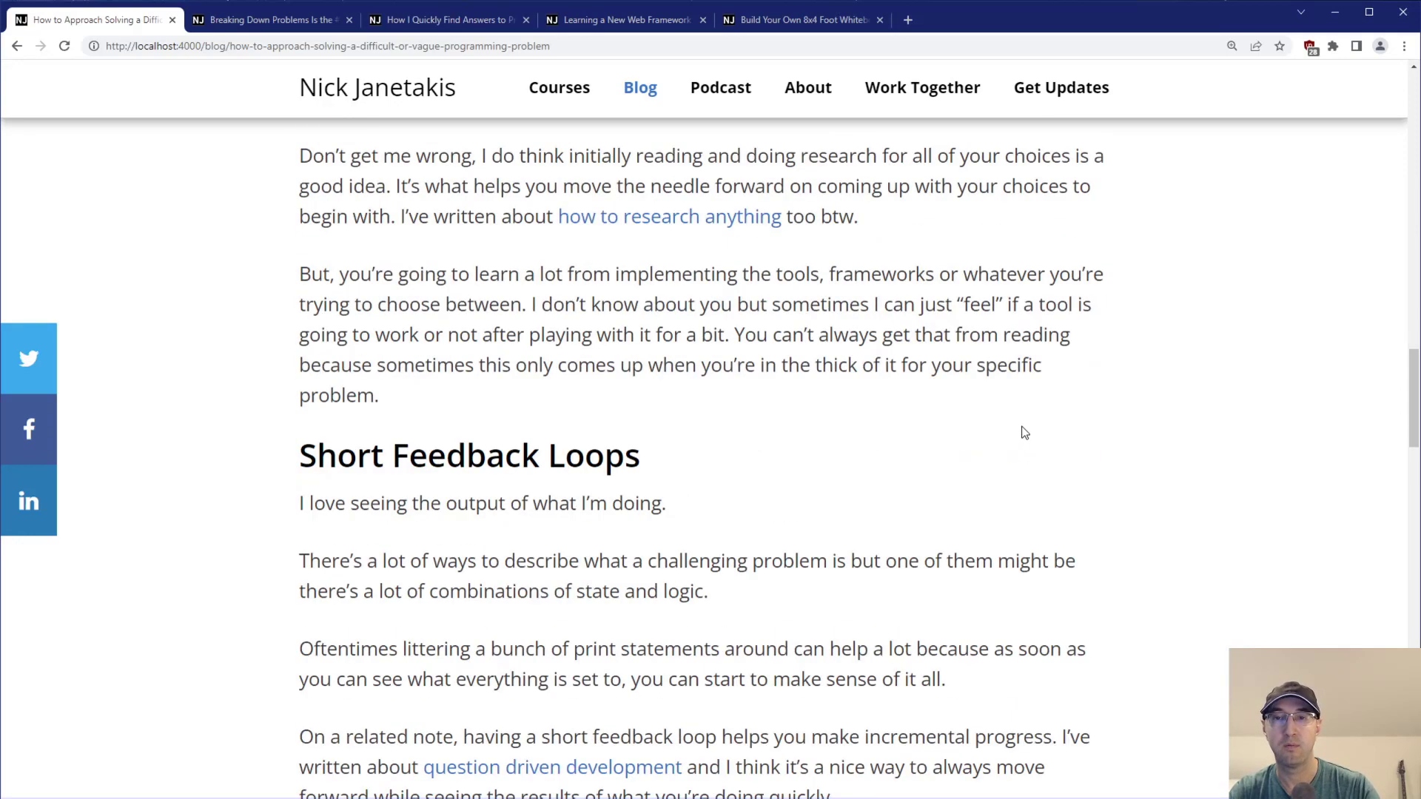
pyautogui.scroll(-3)
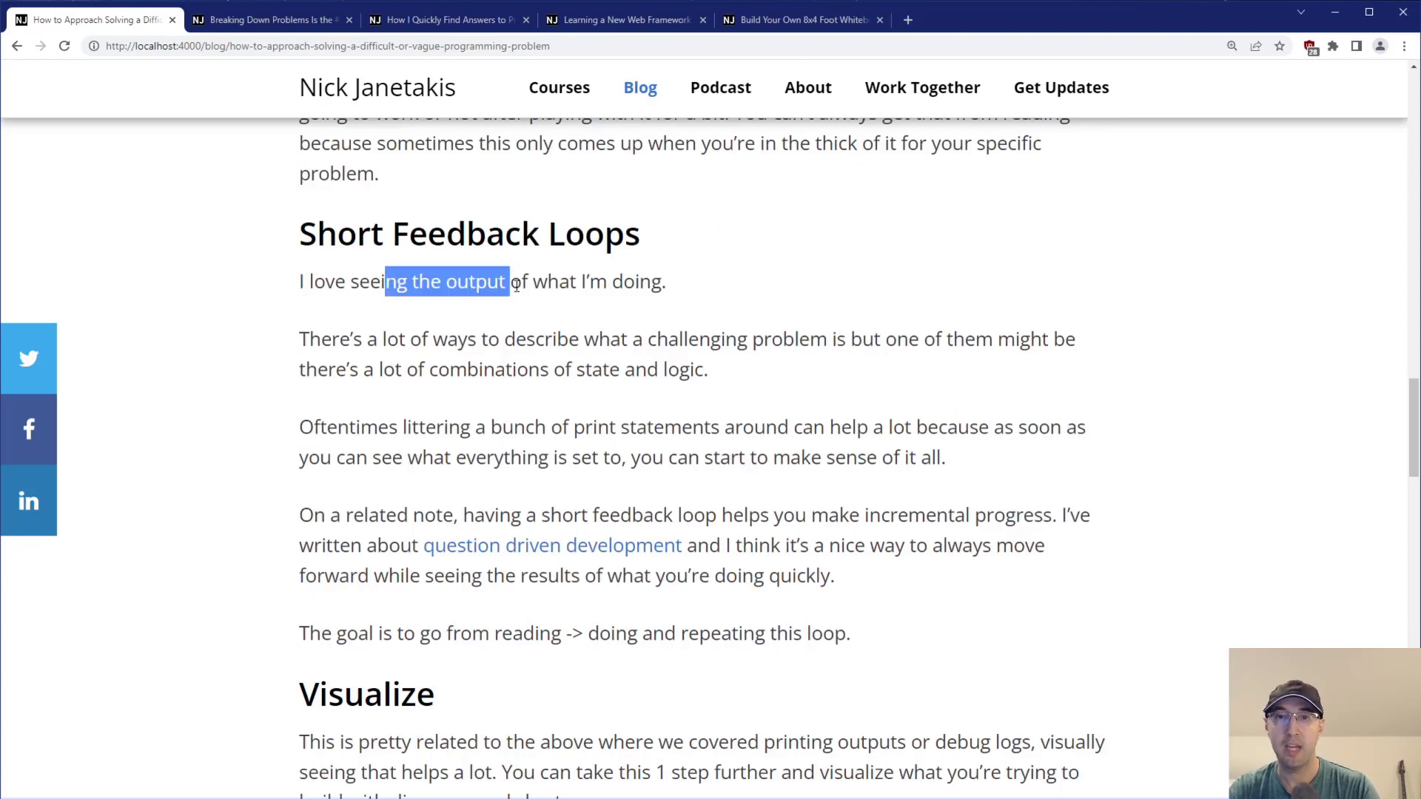
pyautogui.click(704, 281)
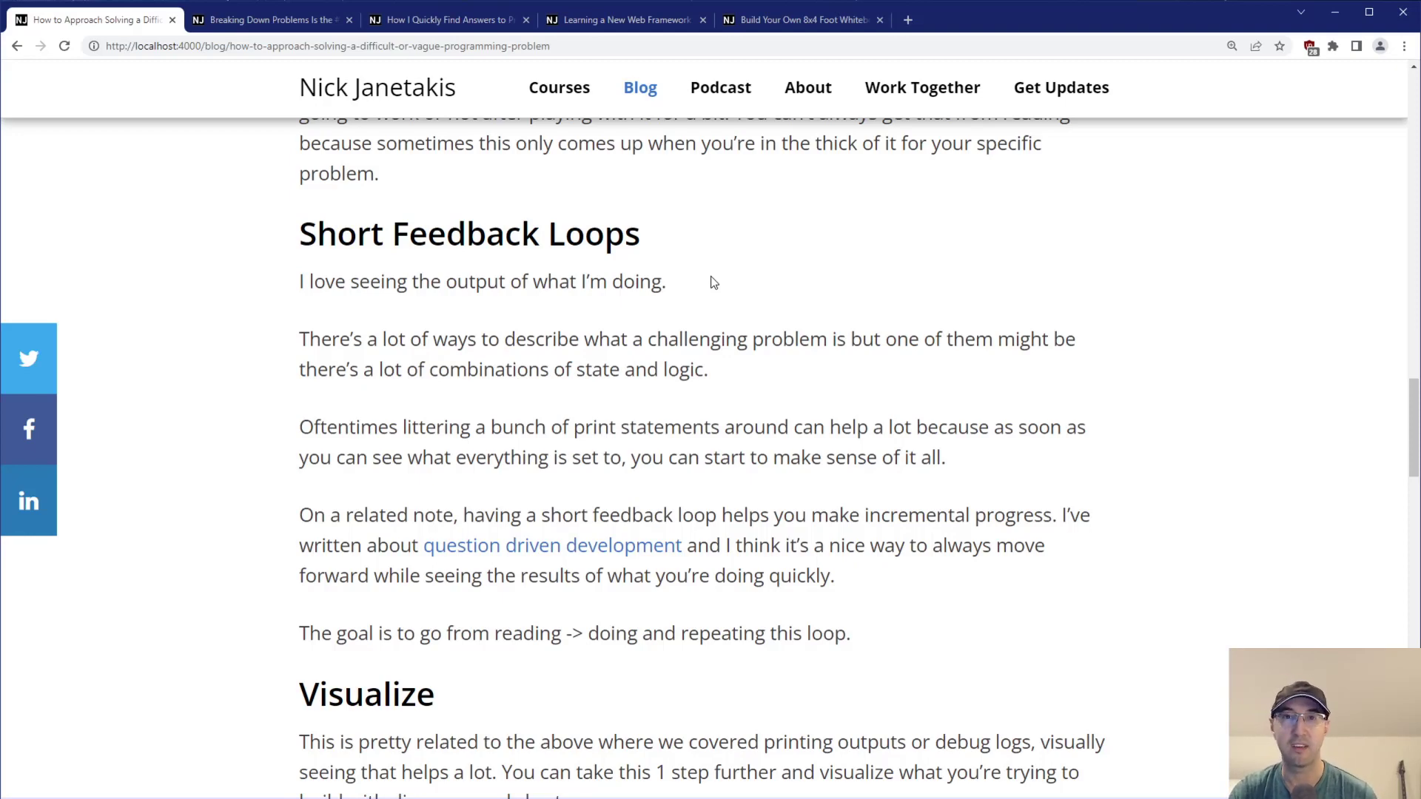
pyautogui.moveTo(478, 339); pyautogui.dragTo(581, 339)
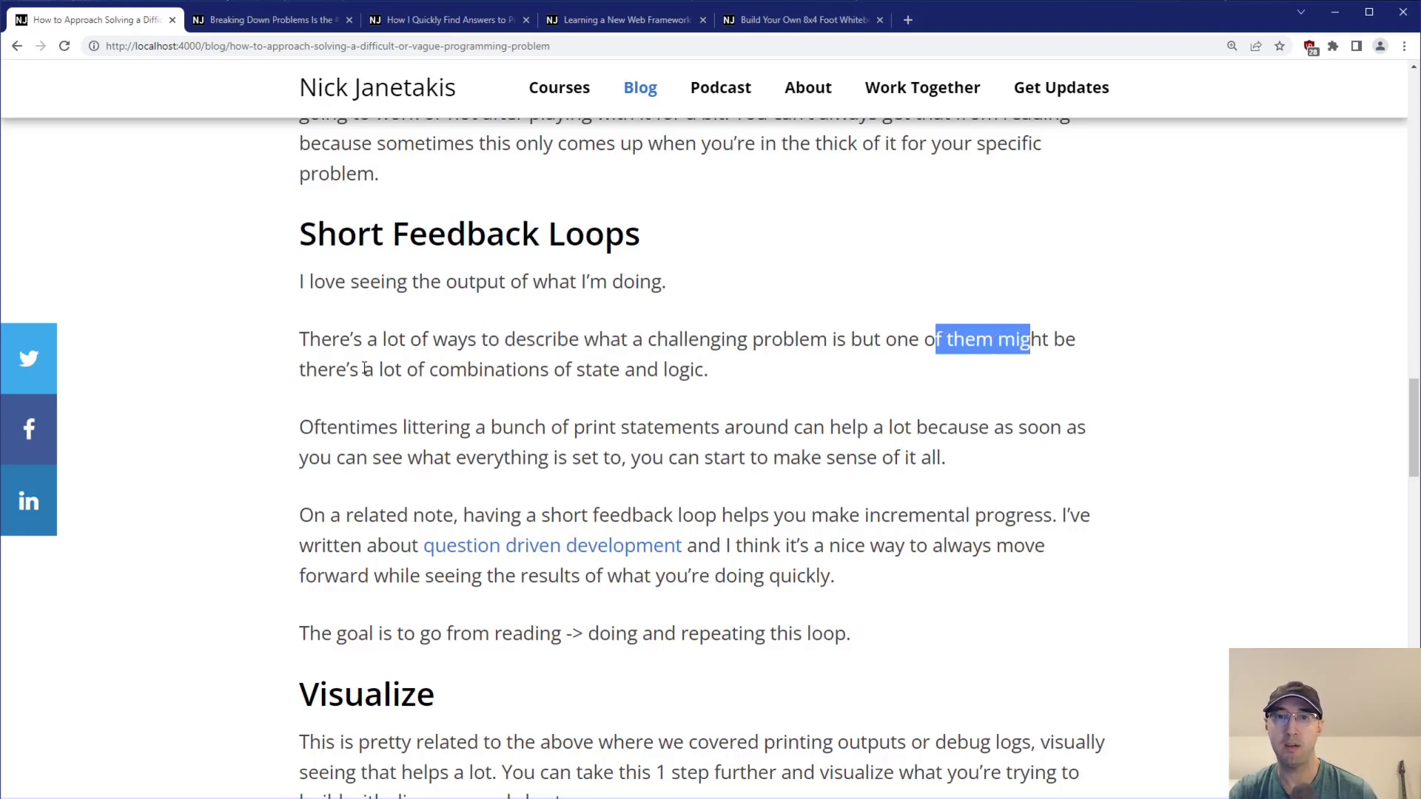
pyautogui.click(630, 373)
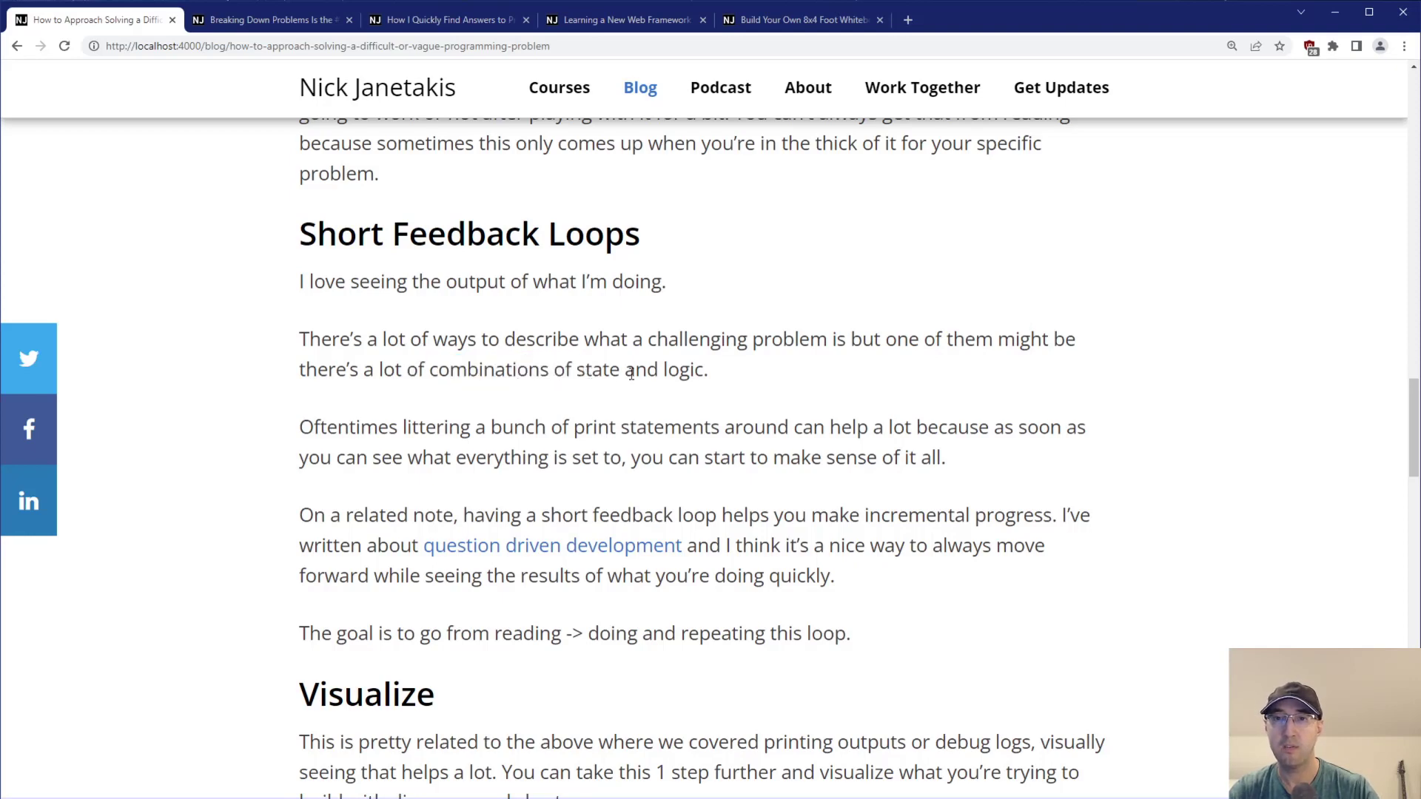
pyautogui.moveTo(903, 376)
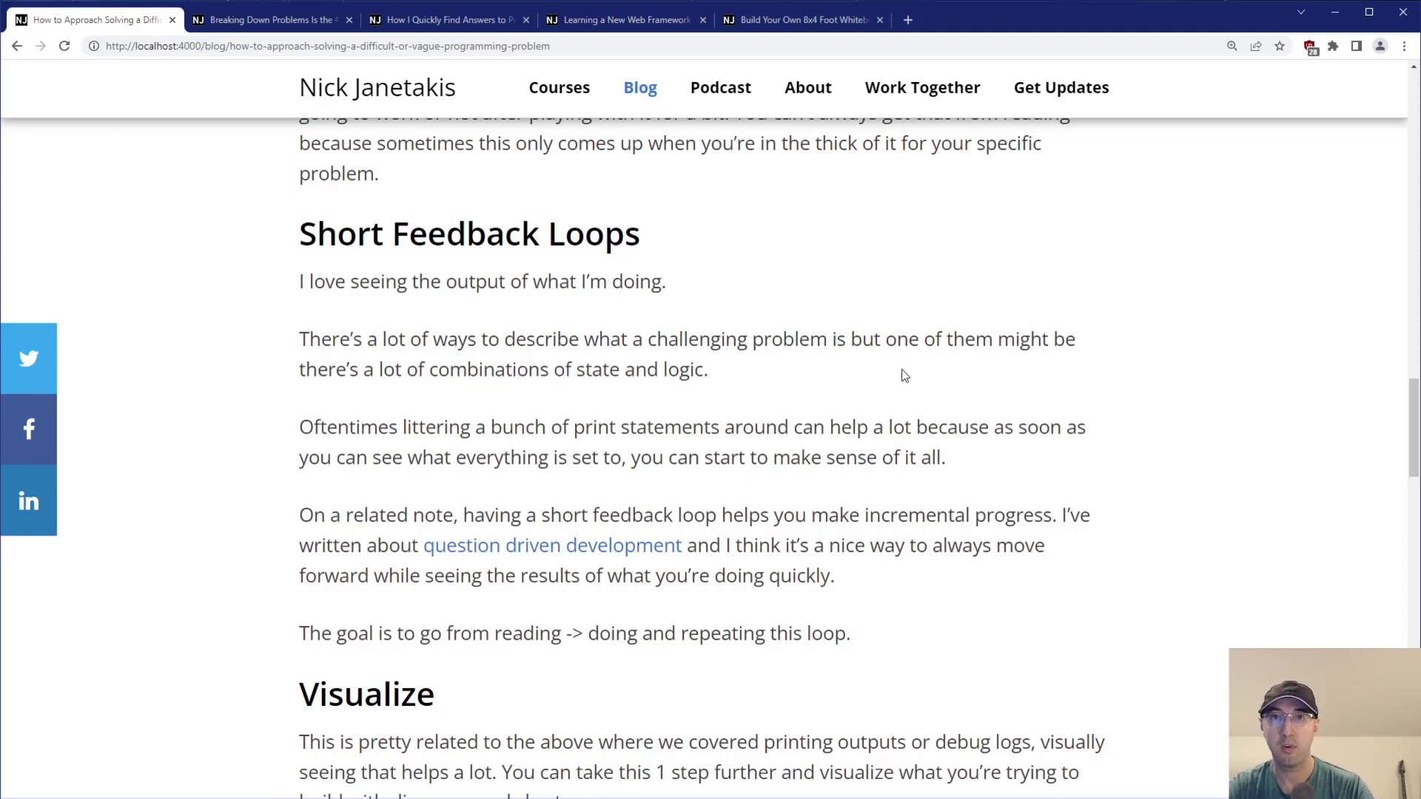
pyautogui.moveTo(1113, 368)
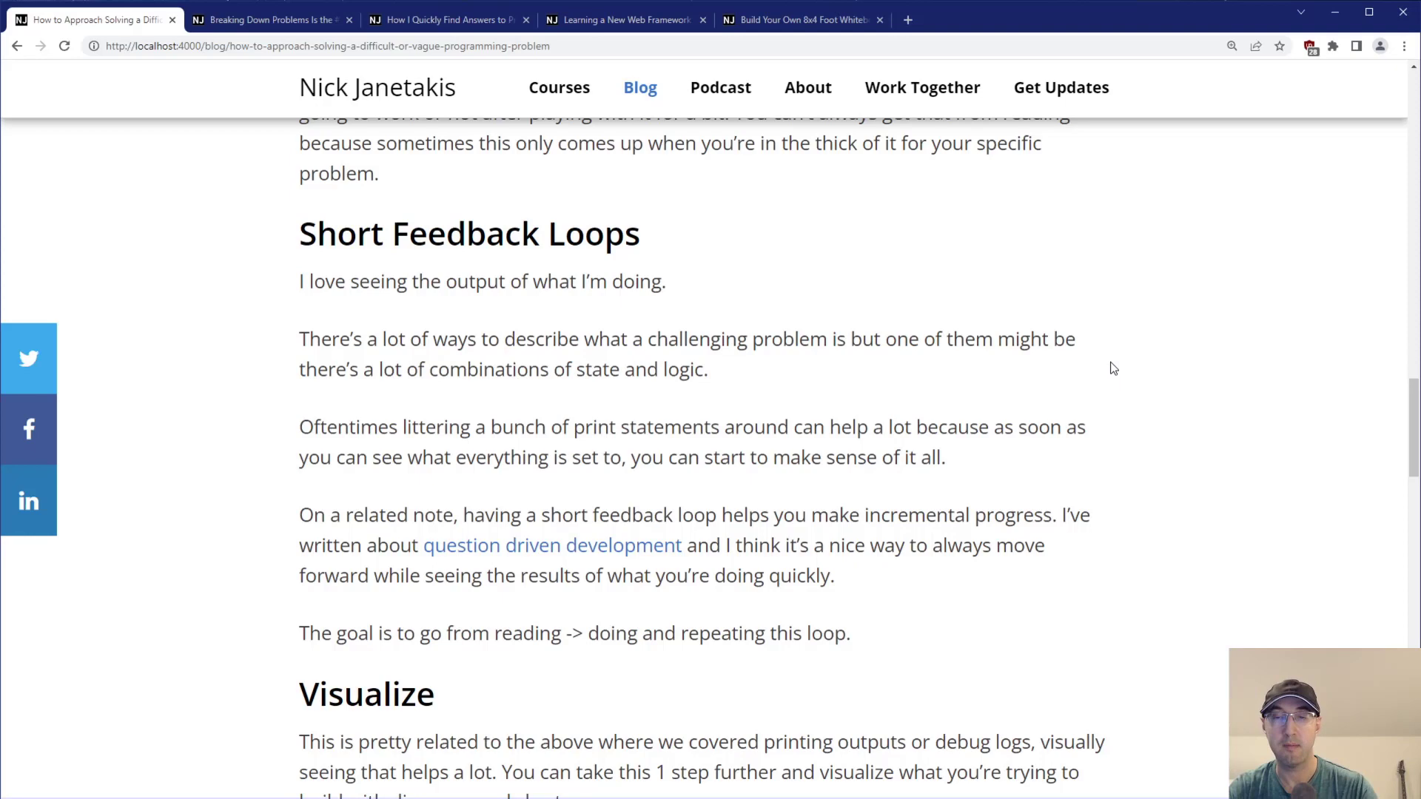
# Highlight a later line and the reading-to-doing goal sentence while reading the section.
pyautogui.moveTo(312, 426); pyautogui.dragTo(514, 427)
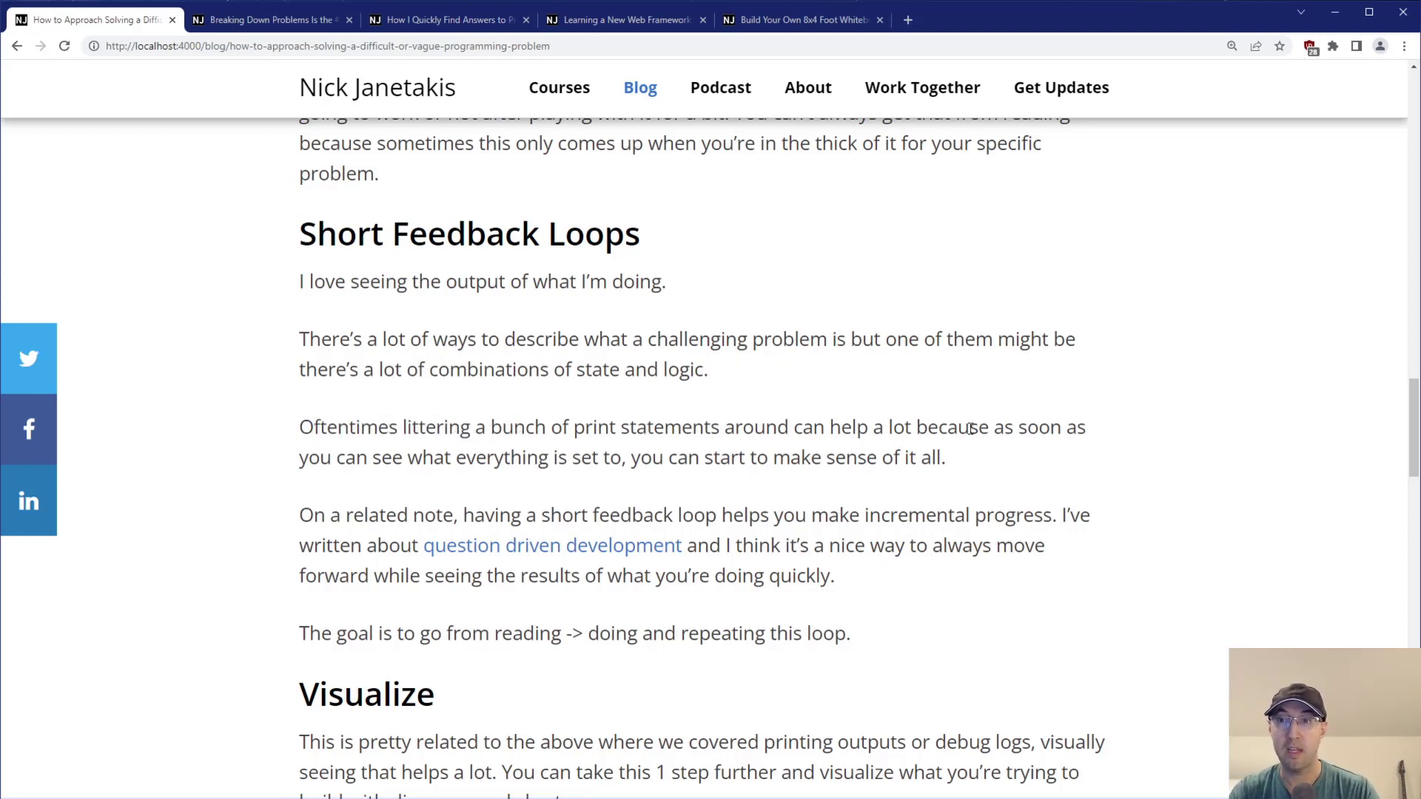
pyautogui.moveTo(551, 450)
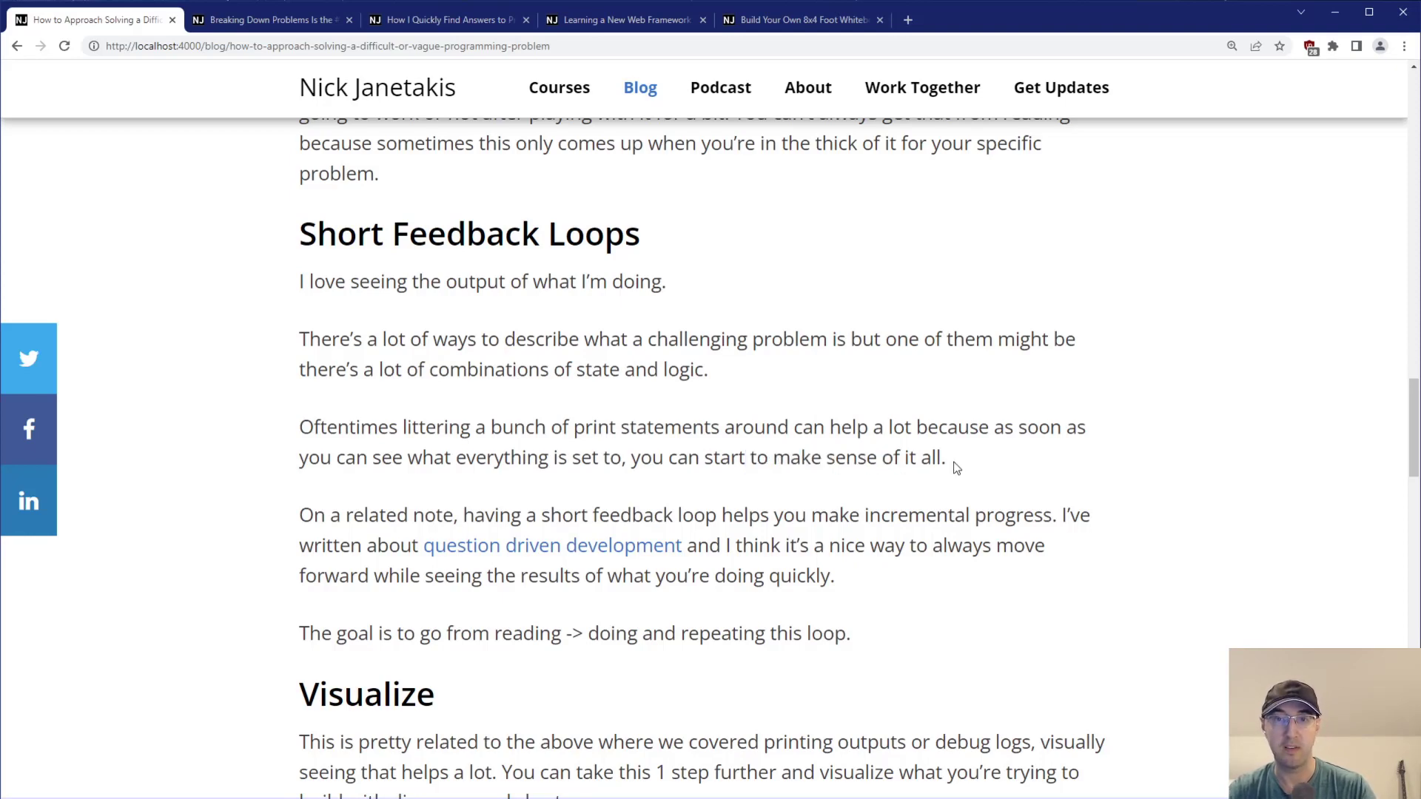
pyautogui.moveTo(503, 498)
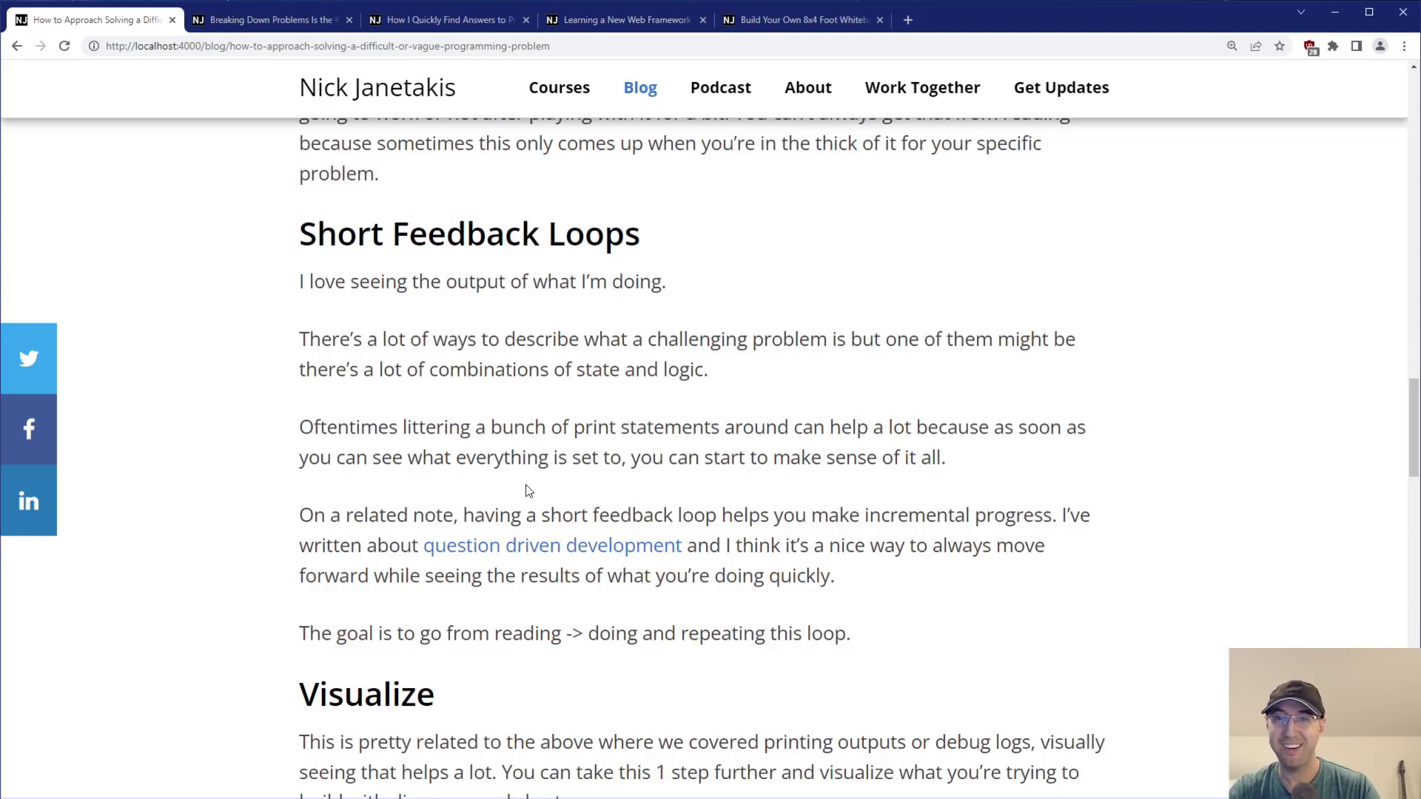
pyautogui.moveTo(816, 514)
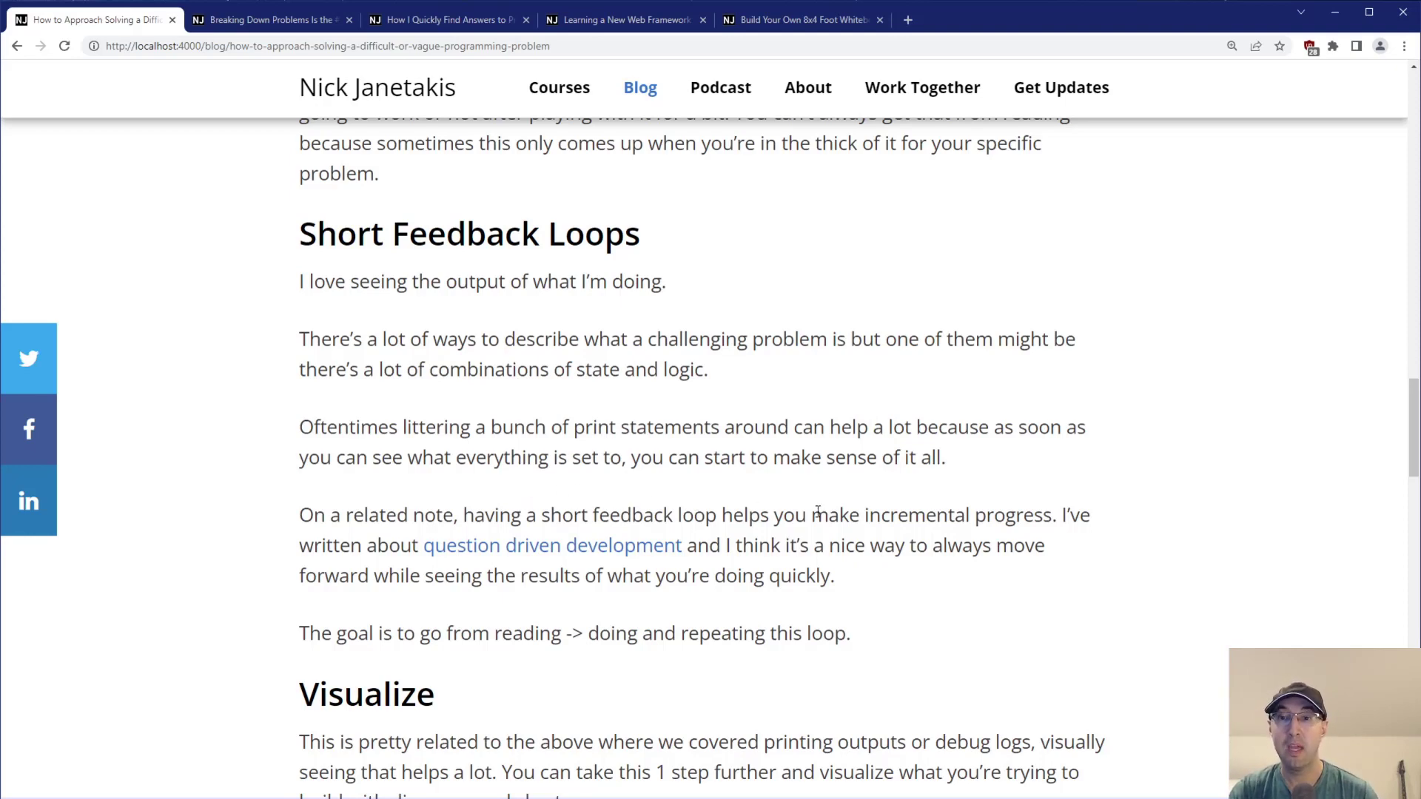
pyautogui.moveTo(580, 549)
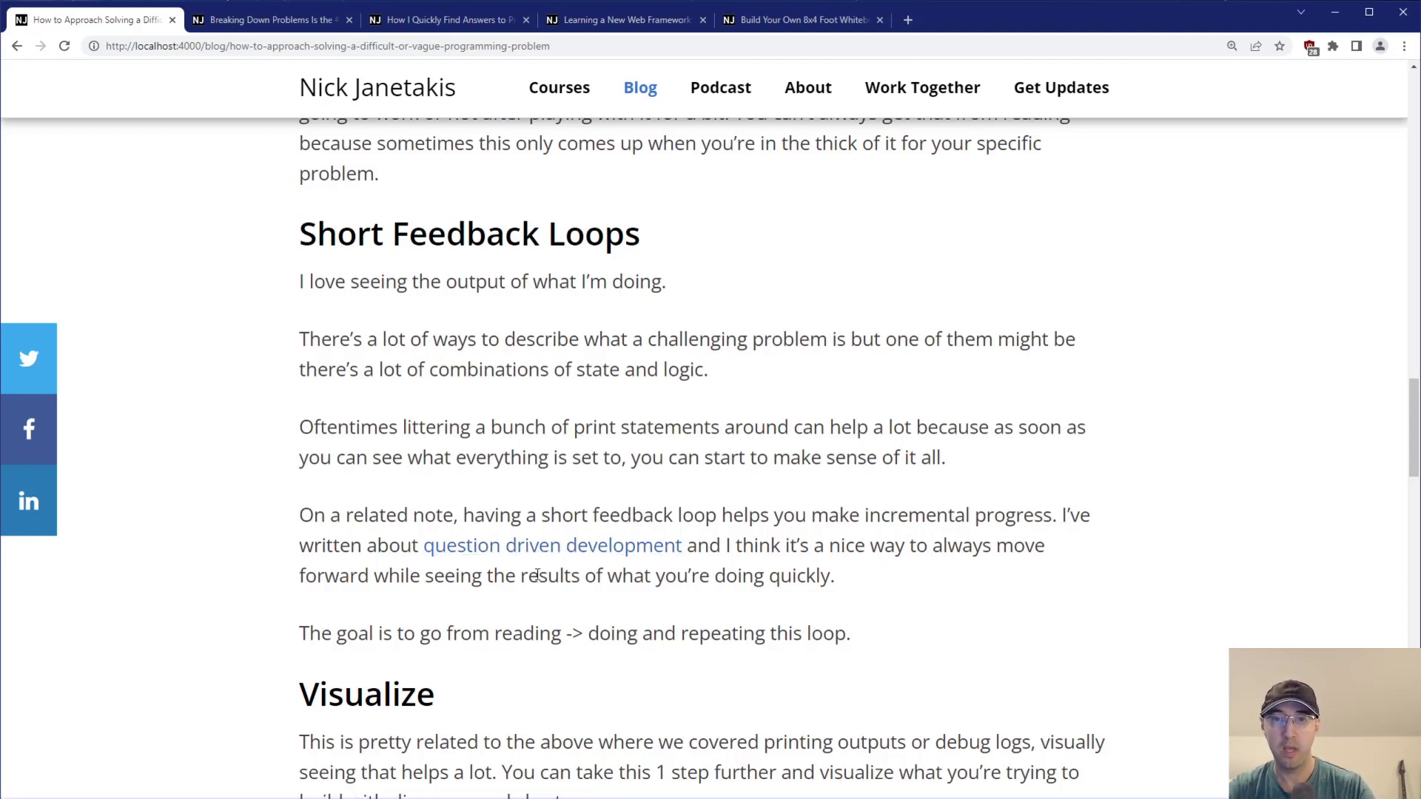
pyautogui.moveTo(321, 632); pyautogui.dragTo(480, 632)
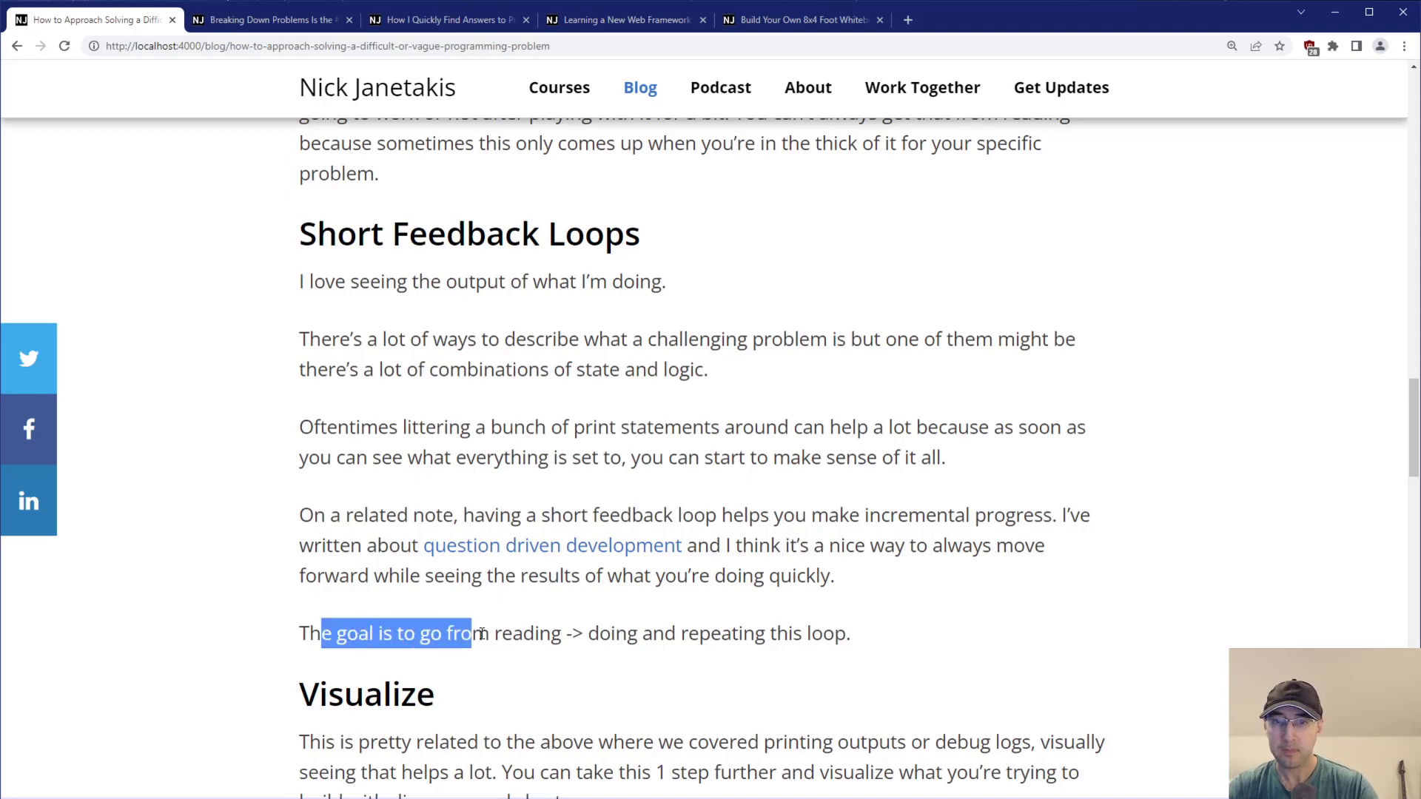
pyautogui.click(790, 424)
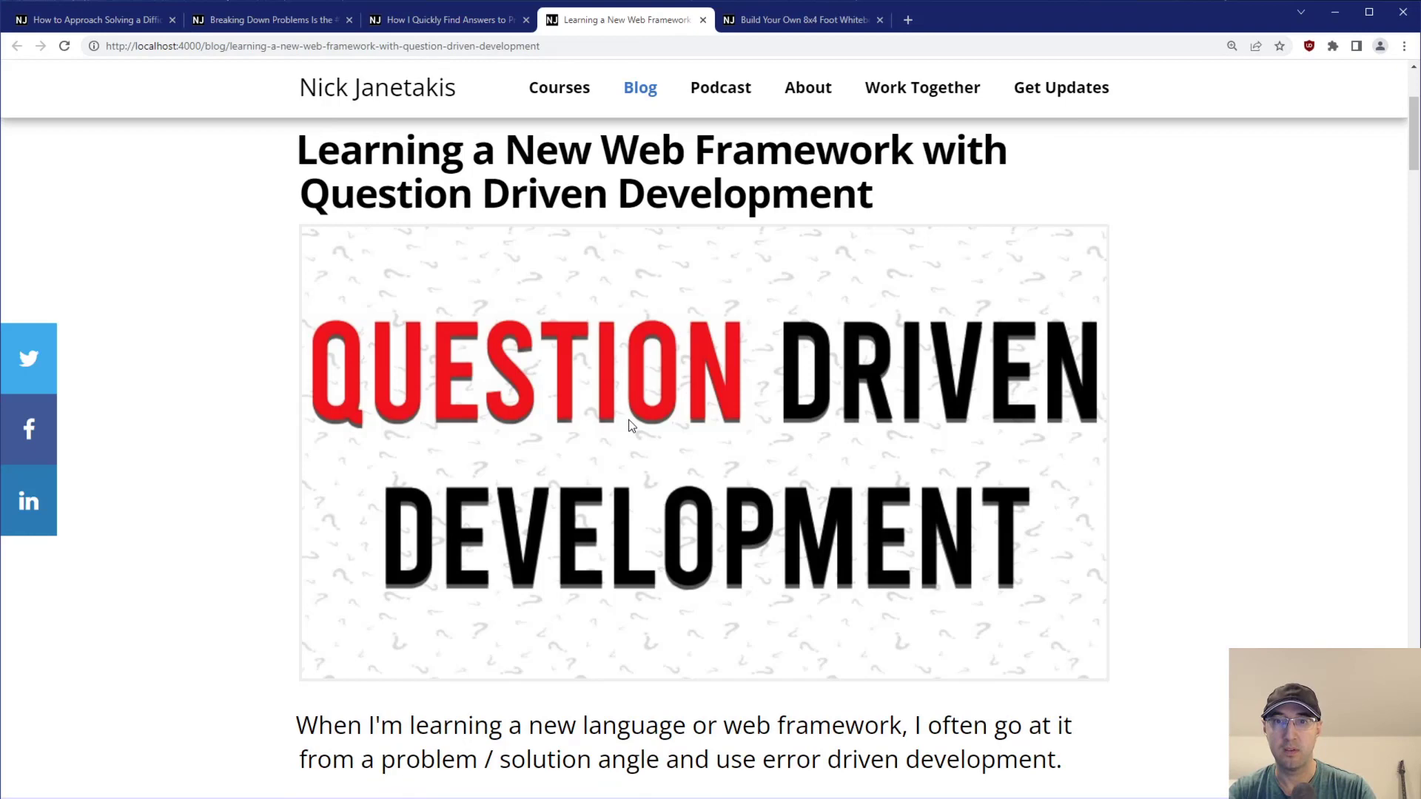
# Glance at the Breaking Down Problems post, then return to the main article's Short Feedback Loops section.
pyautogui.click(269, 19)
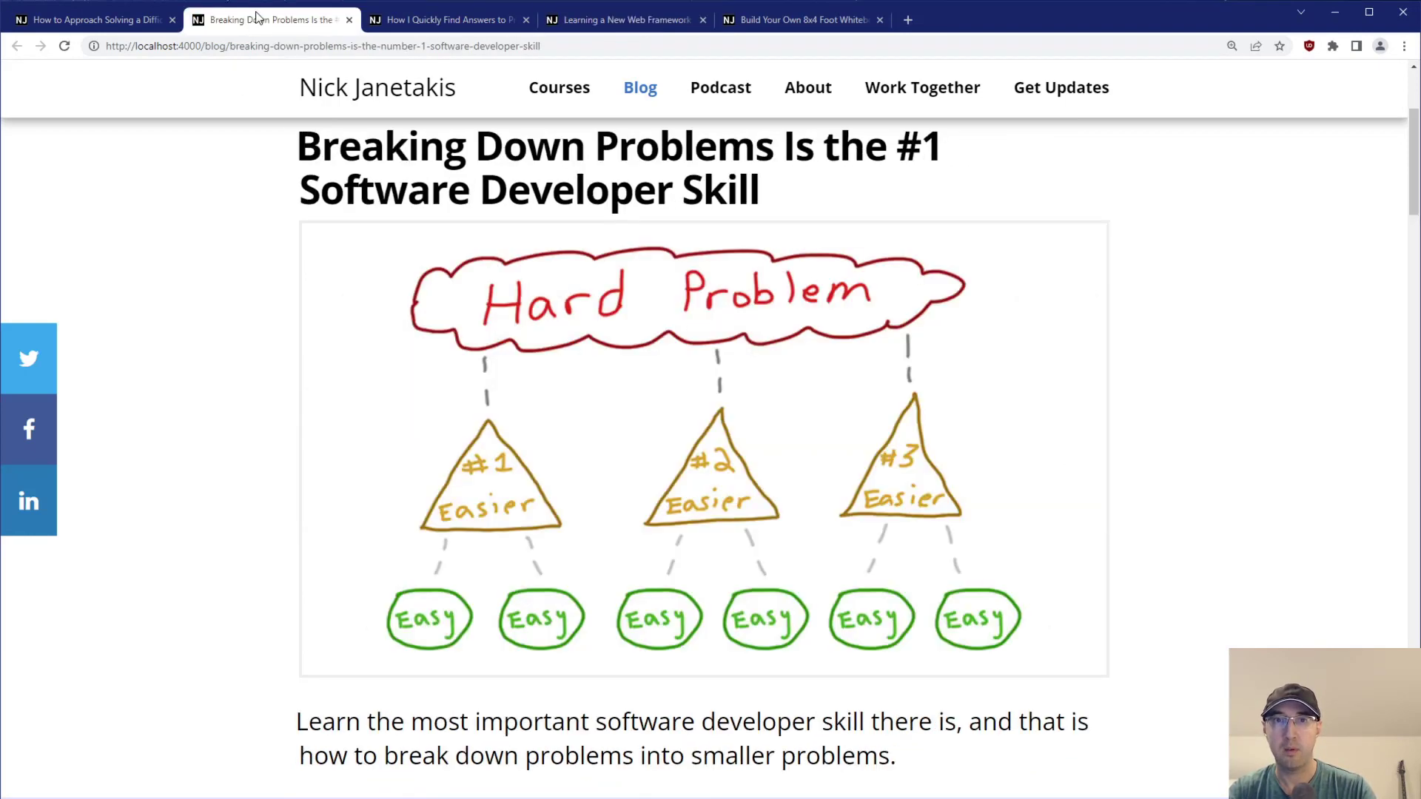
pyautogui.click(89, 20)
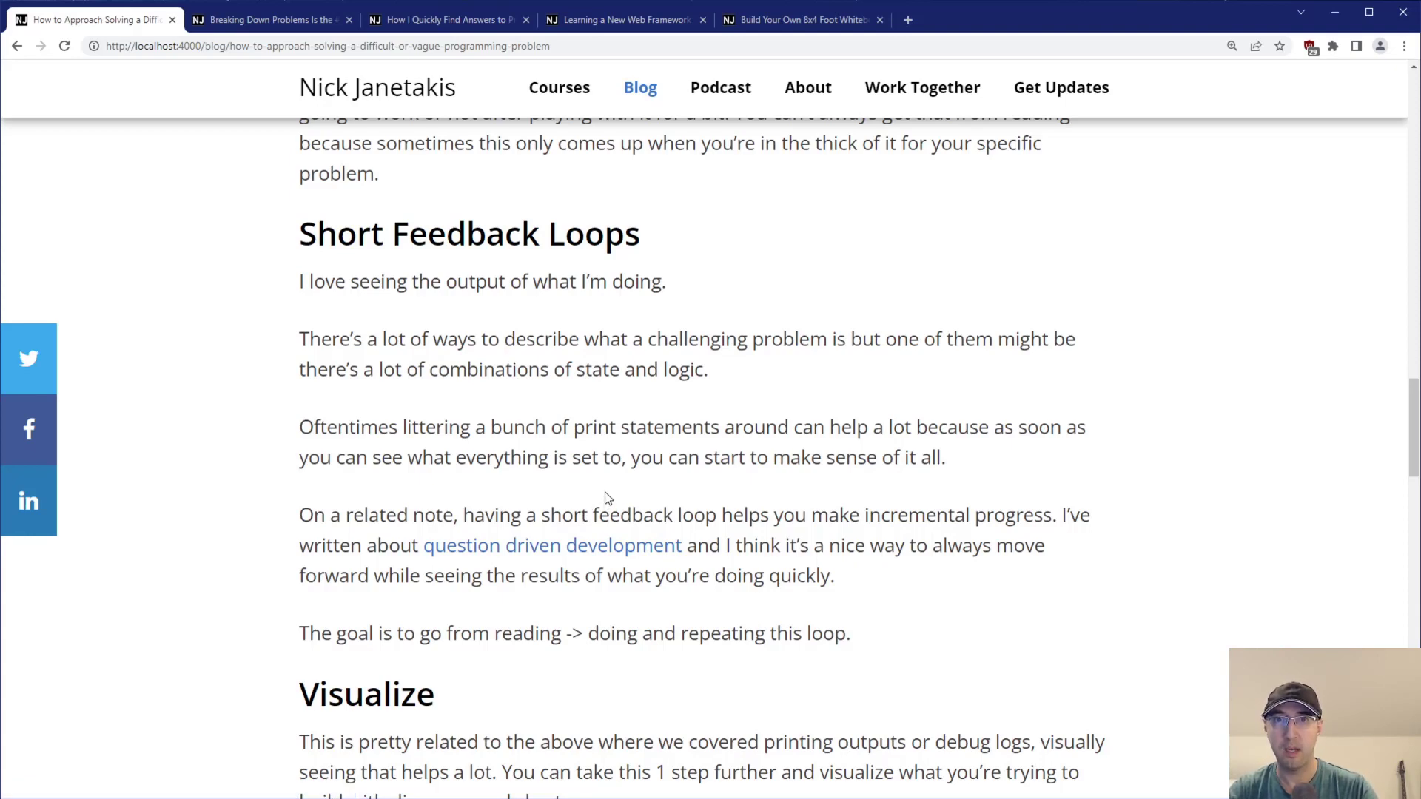
pyautogui.moveTo(787, 490)
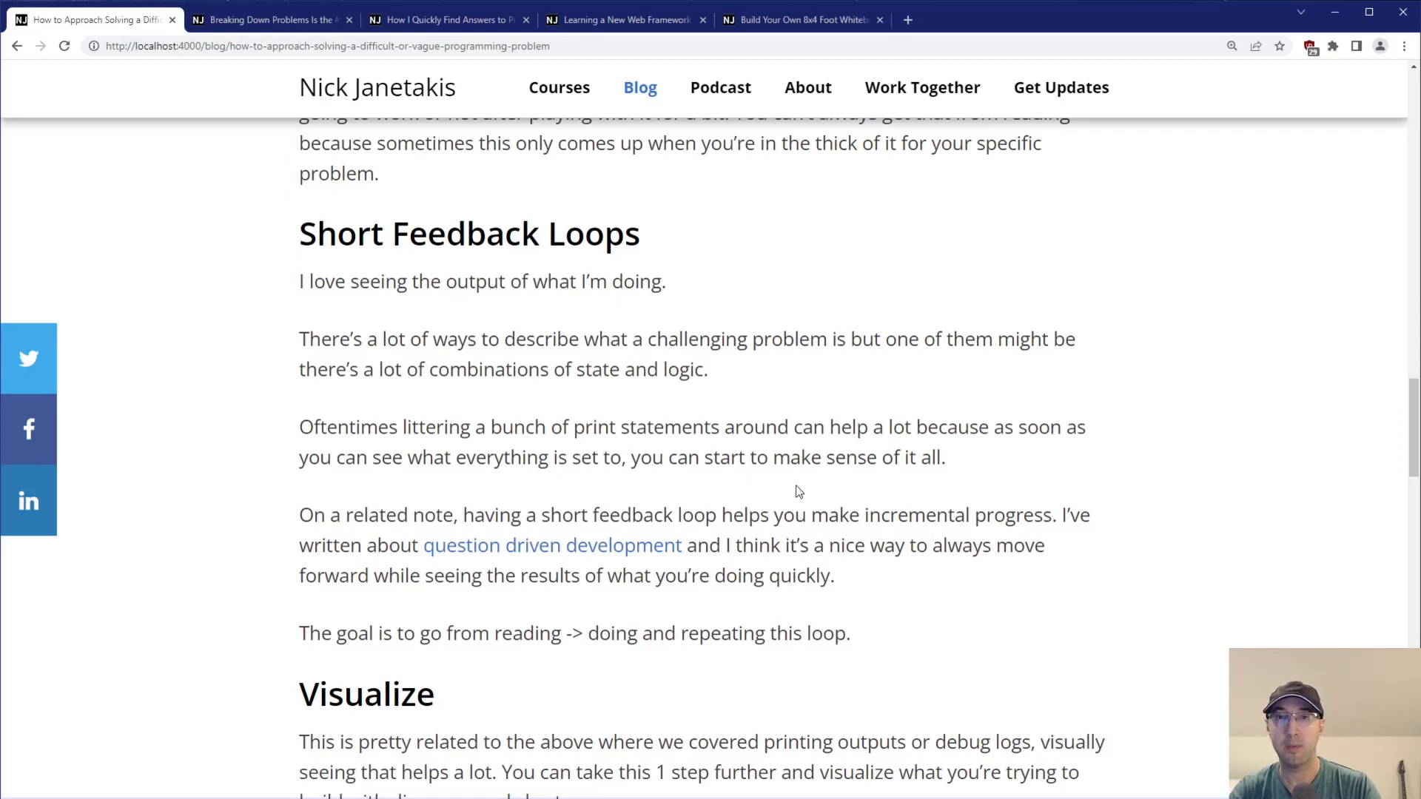
pyautogui.moveTo(753, 481)
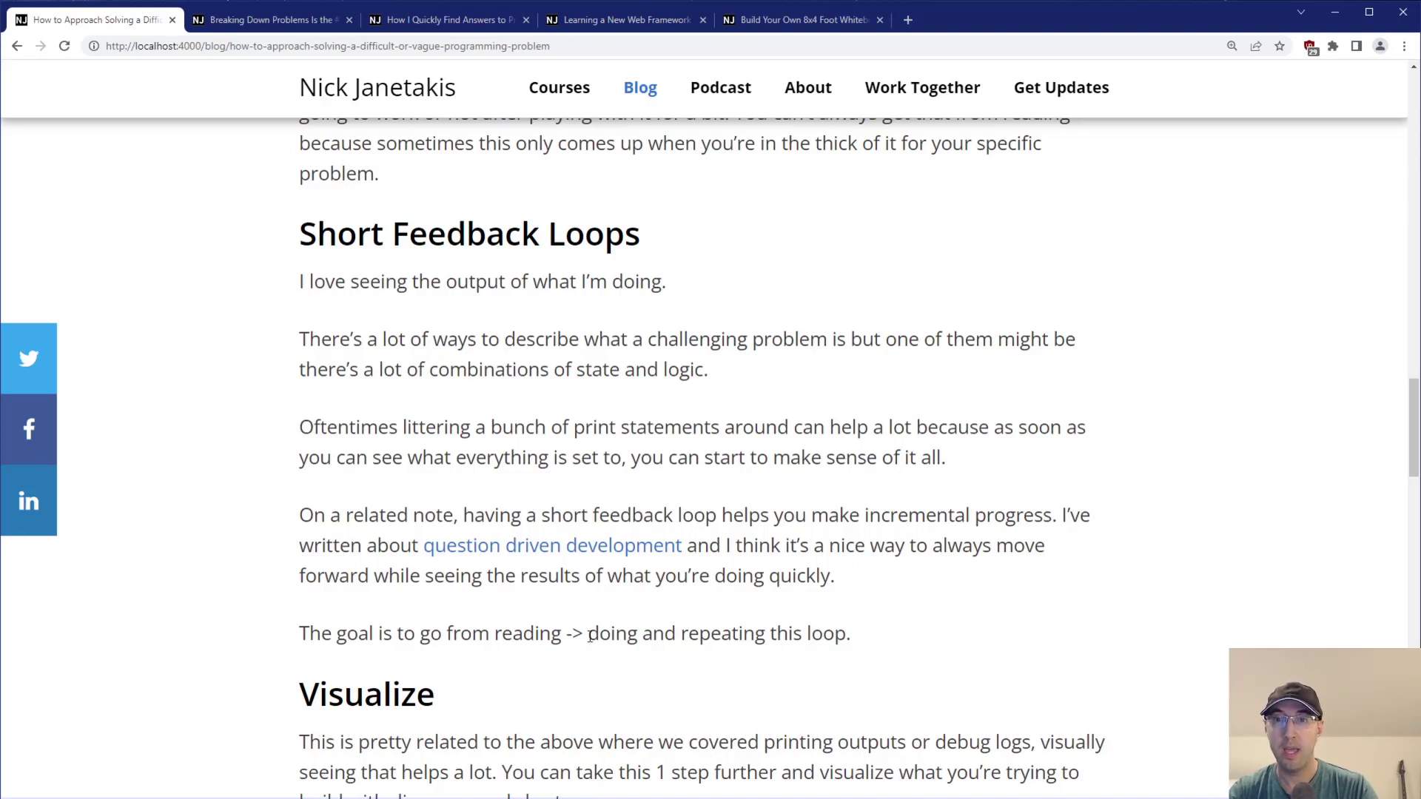
pyautogui.moveTo(681, 625)
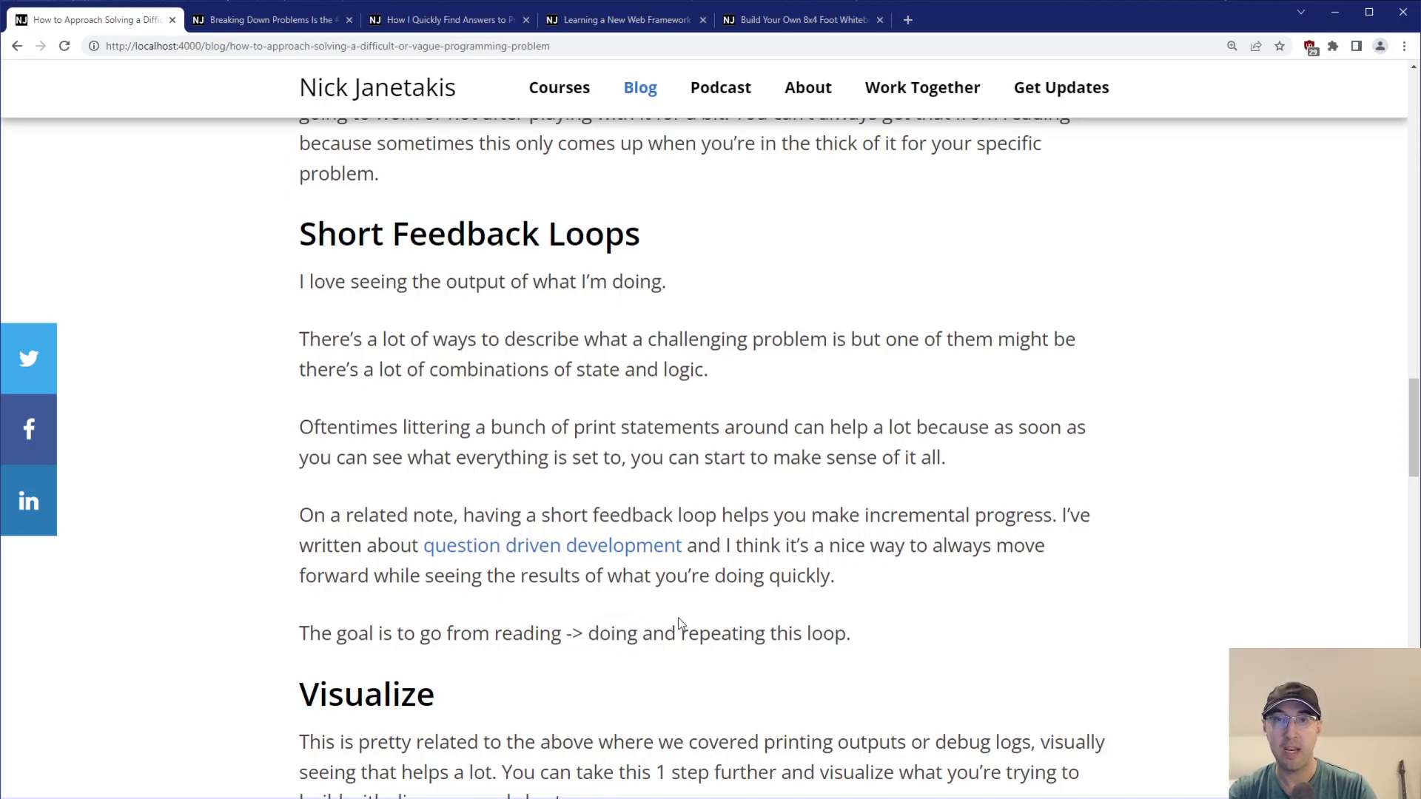
pyautogui.moveTo(595, 481)
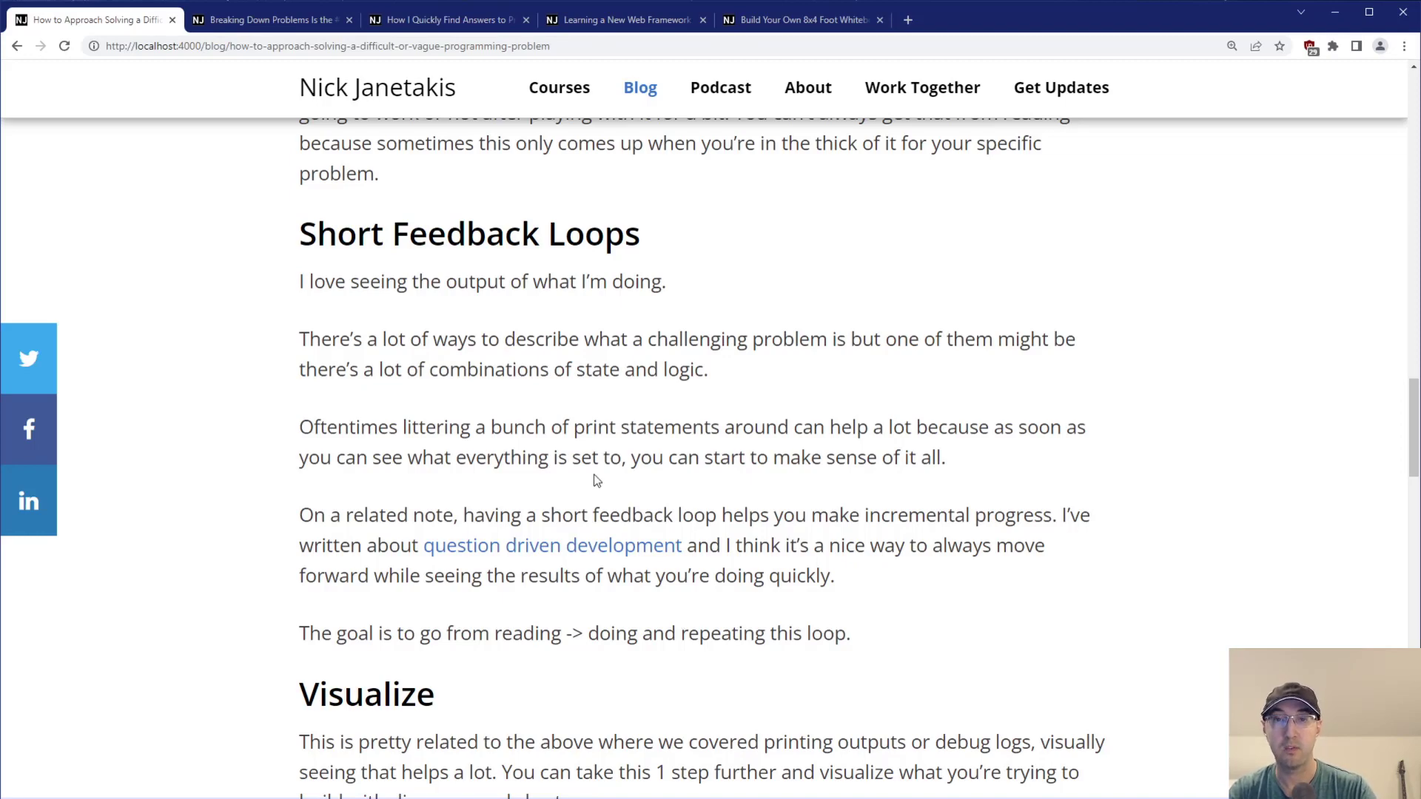
pyautogui.moveTo(634, 175)
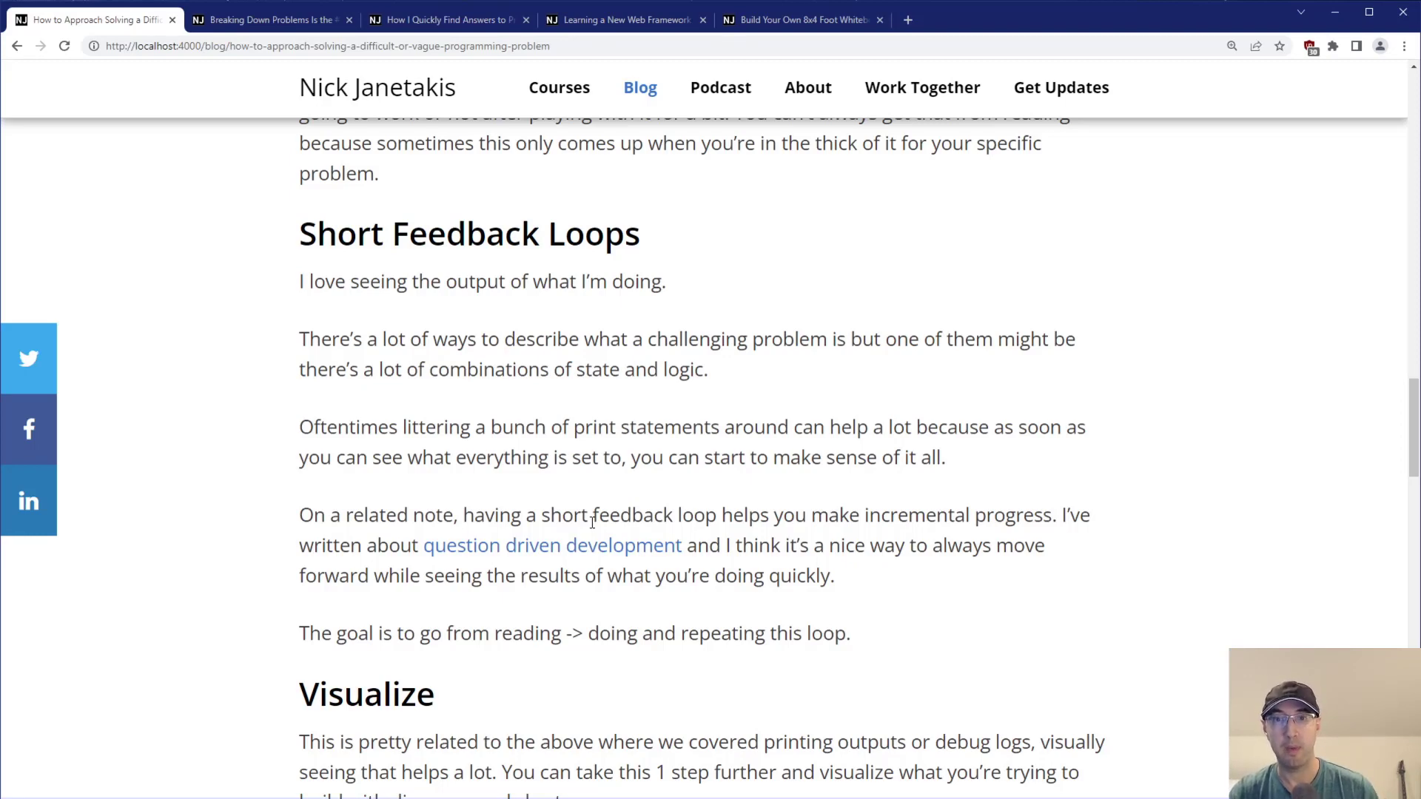
pyautogui.moveTo(519, 408)
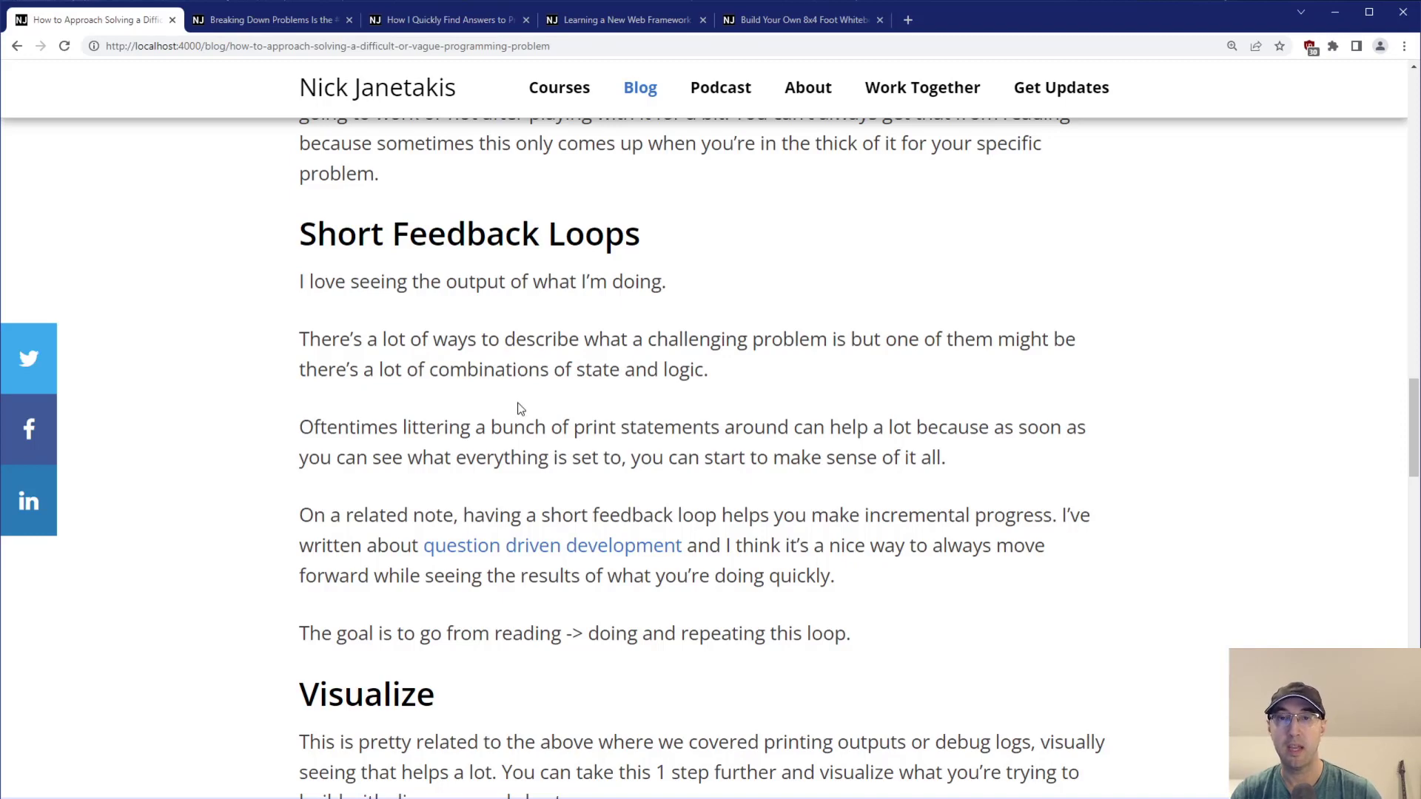
pyautogui.moveTo(500, 132)
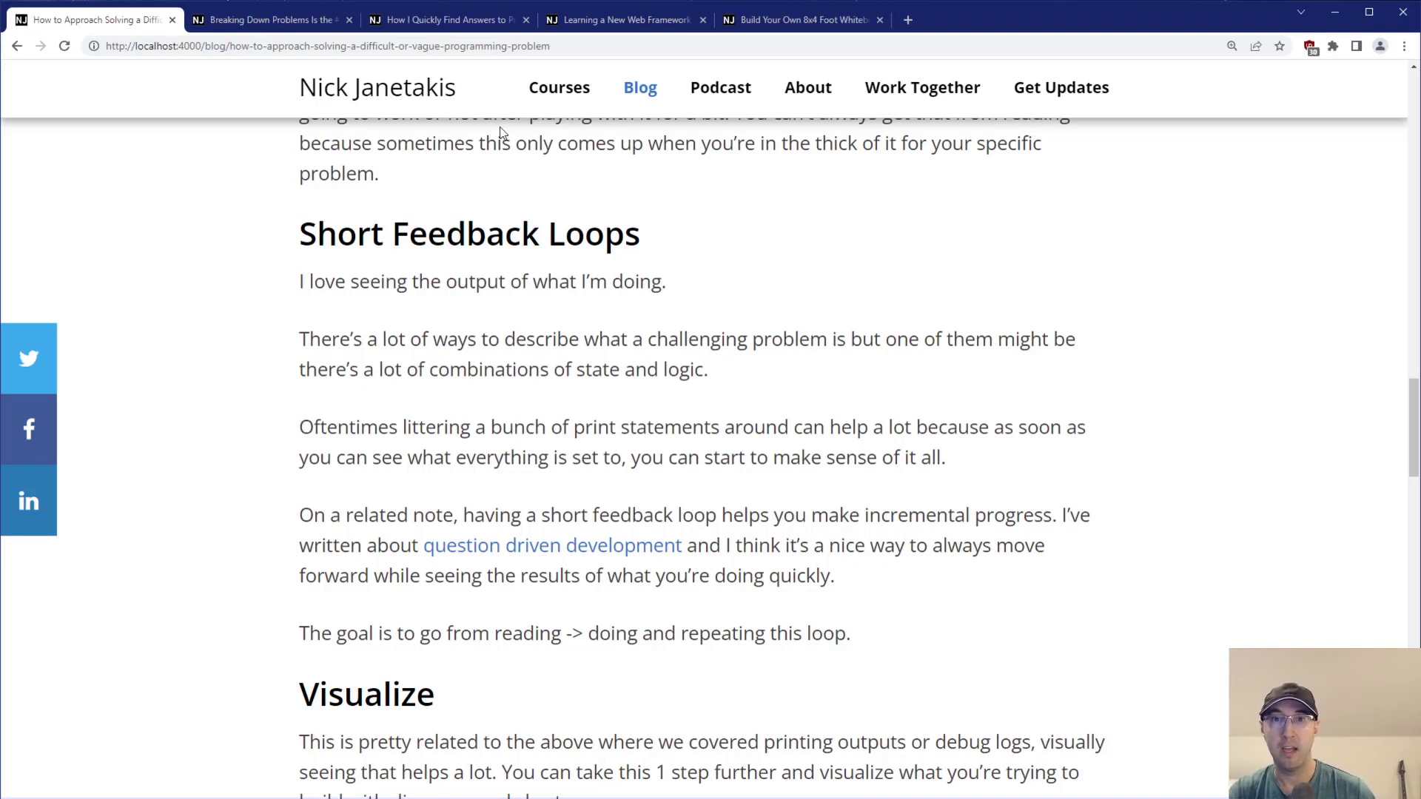
pyautogui.moveTo(728, 525)
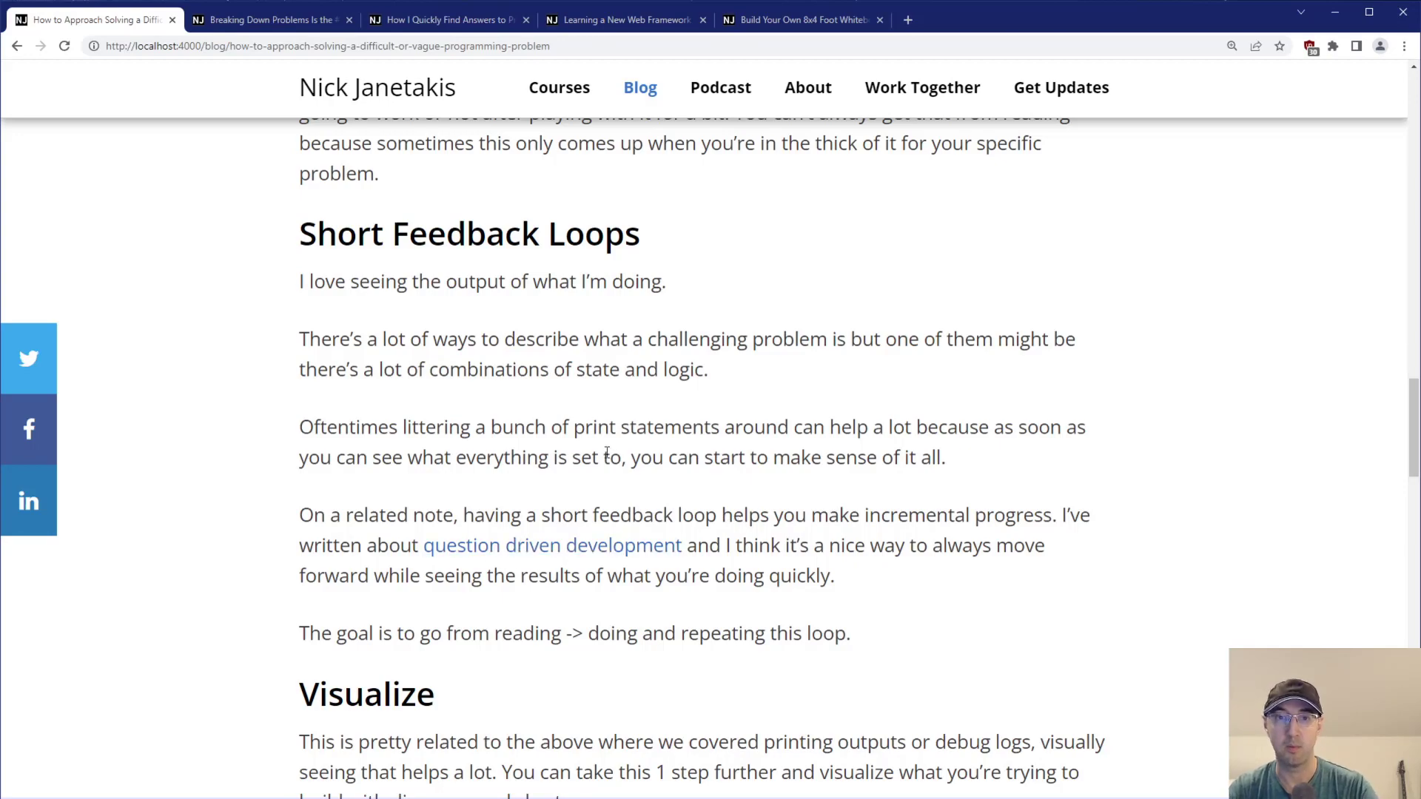
# Read the Visualize section, highlighting the fancy-diagram-tools and pen-and-paper phrases.
pyautogui.scroll(-3)
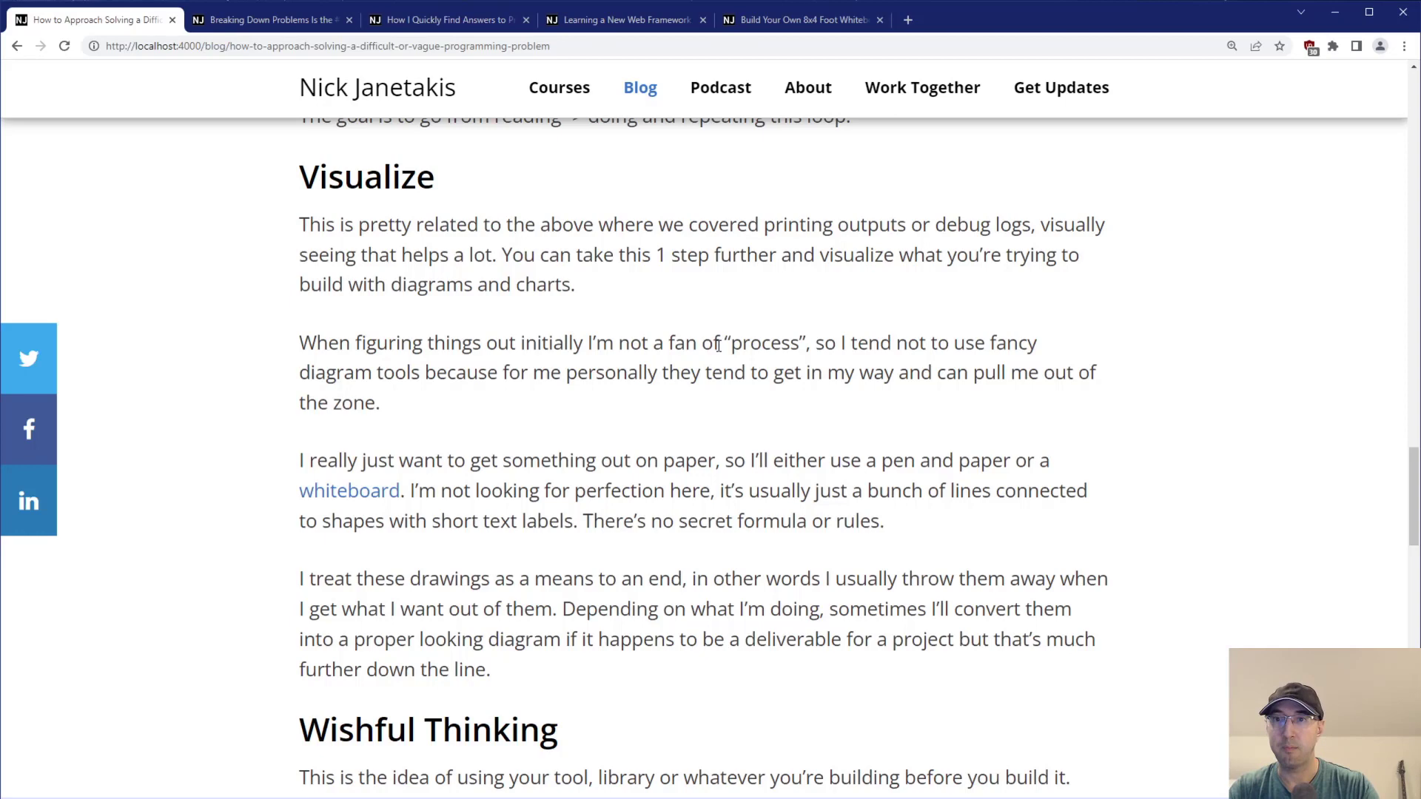
pyautogui.moveTo(934, 342); pyautogui.dragTo(1002, 341)
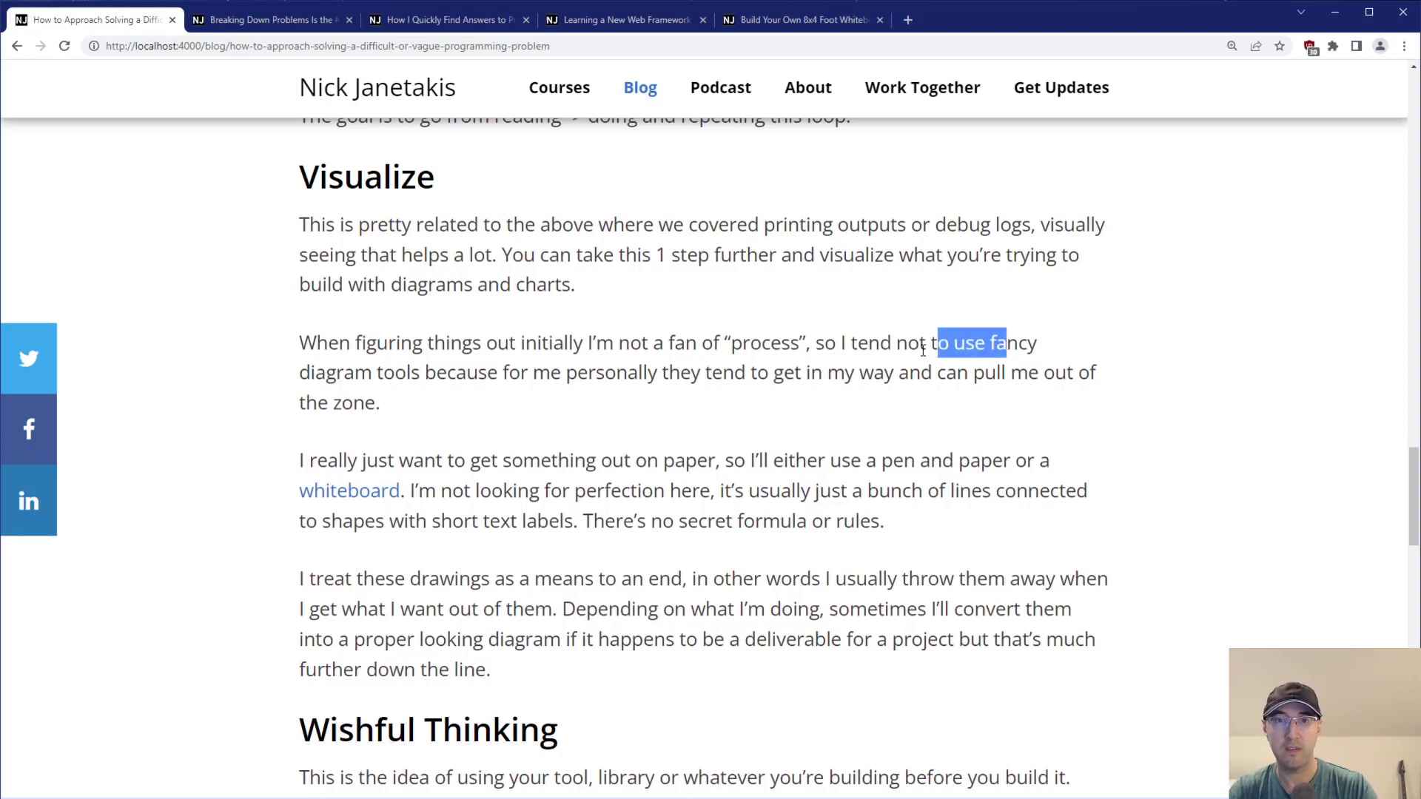
pyautogui.click(491, 371)
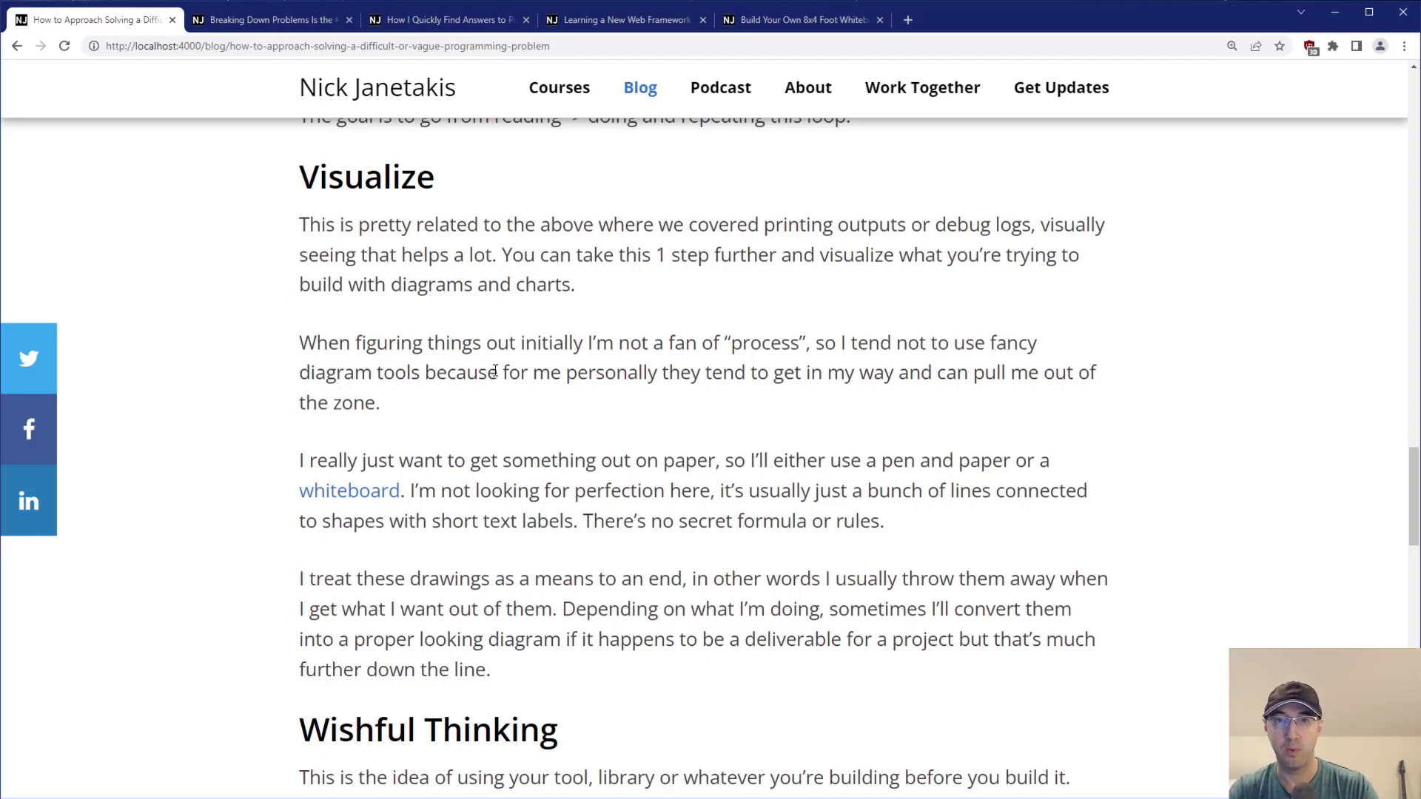
pyautogui.moveTo(551, 371); pyautogui.dragTo(734, 372)
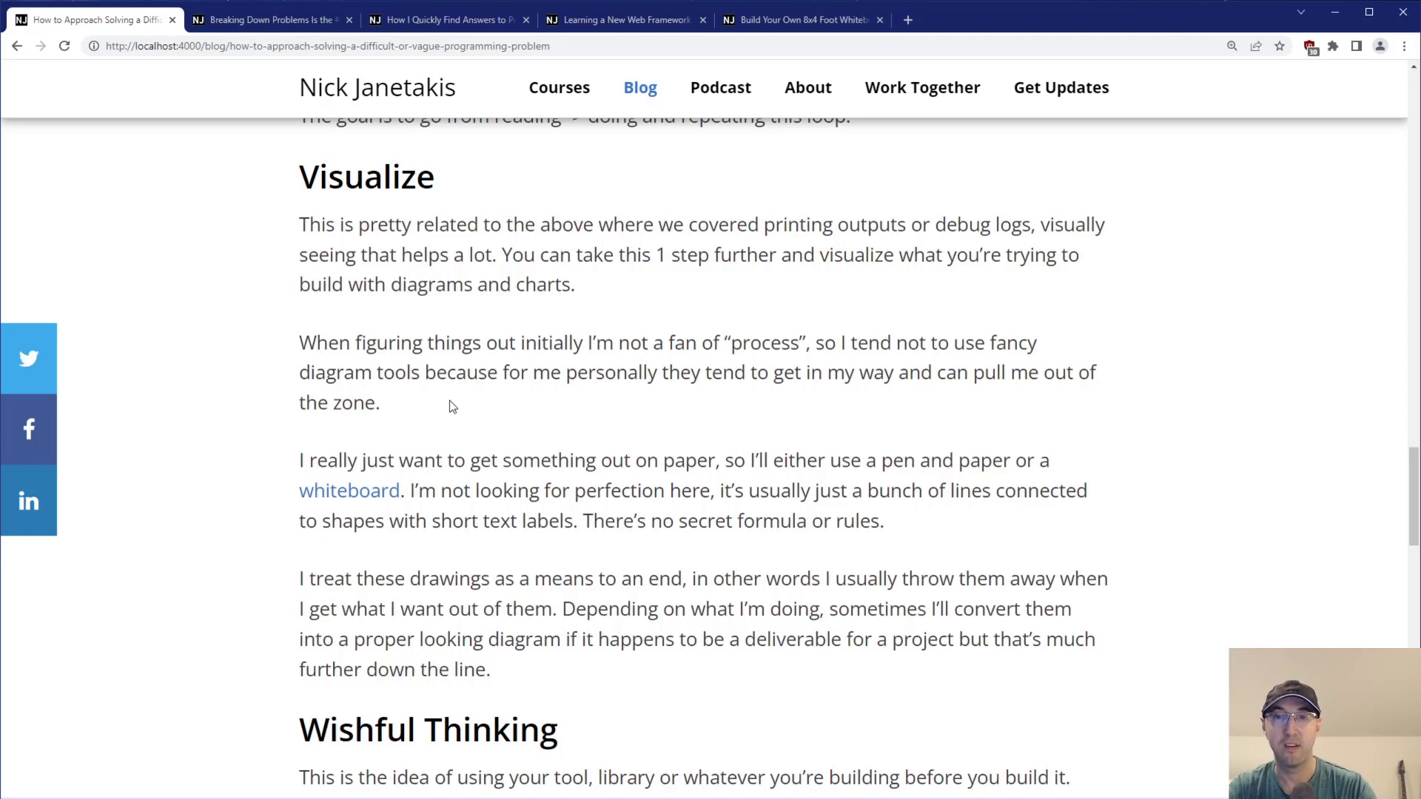
pyautogui.moveTo(523, 458)
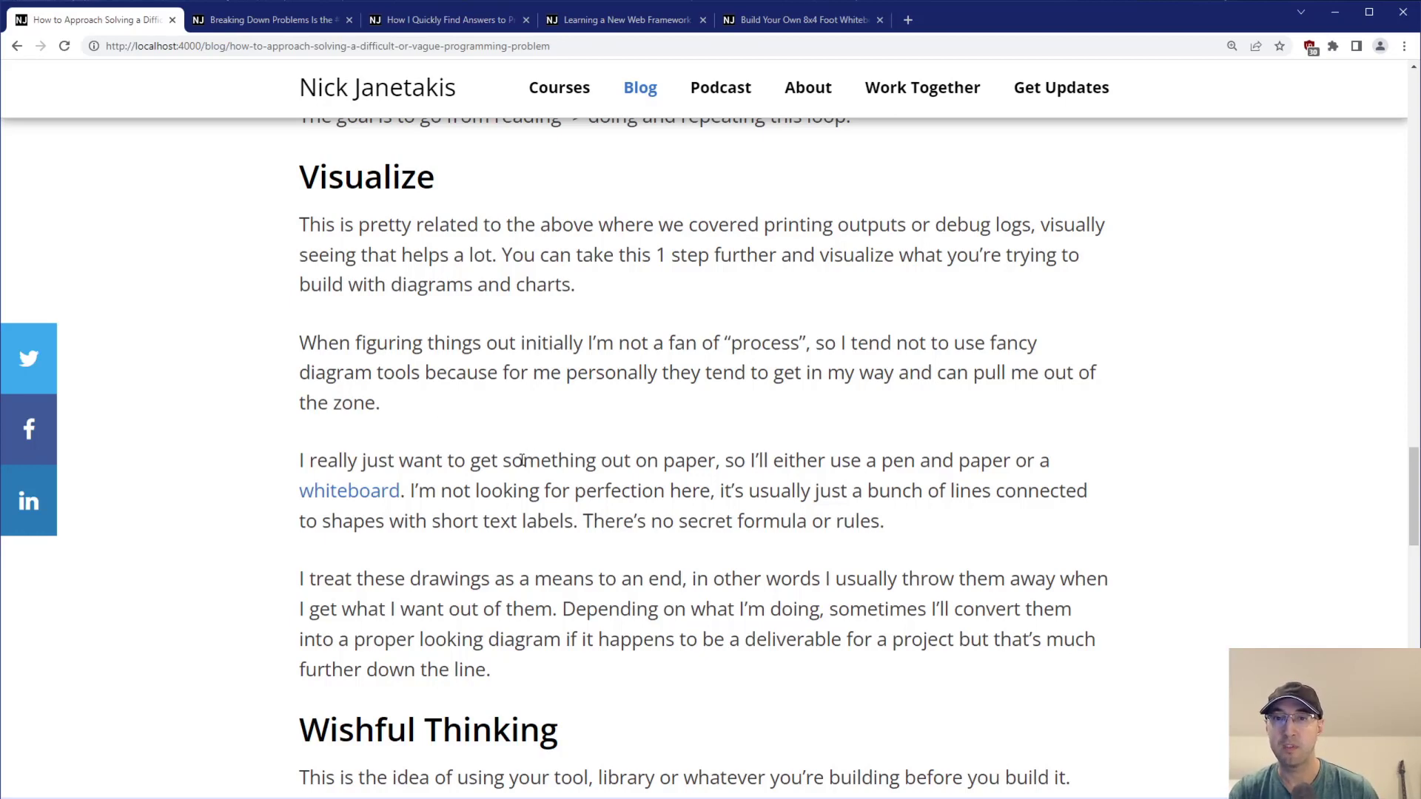
pyautogui.moveTo(482, 460); pyautogui.dragTo(657, 460)
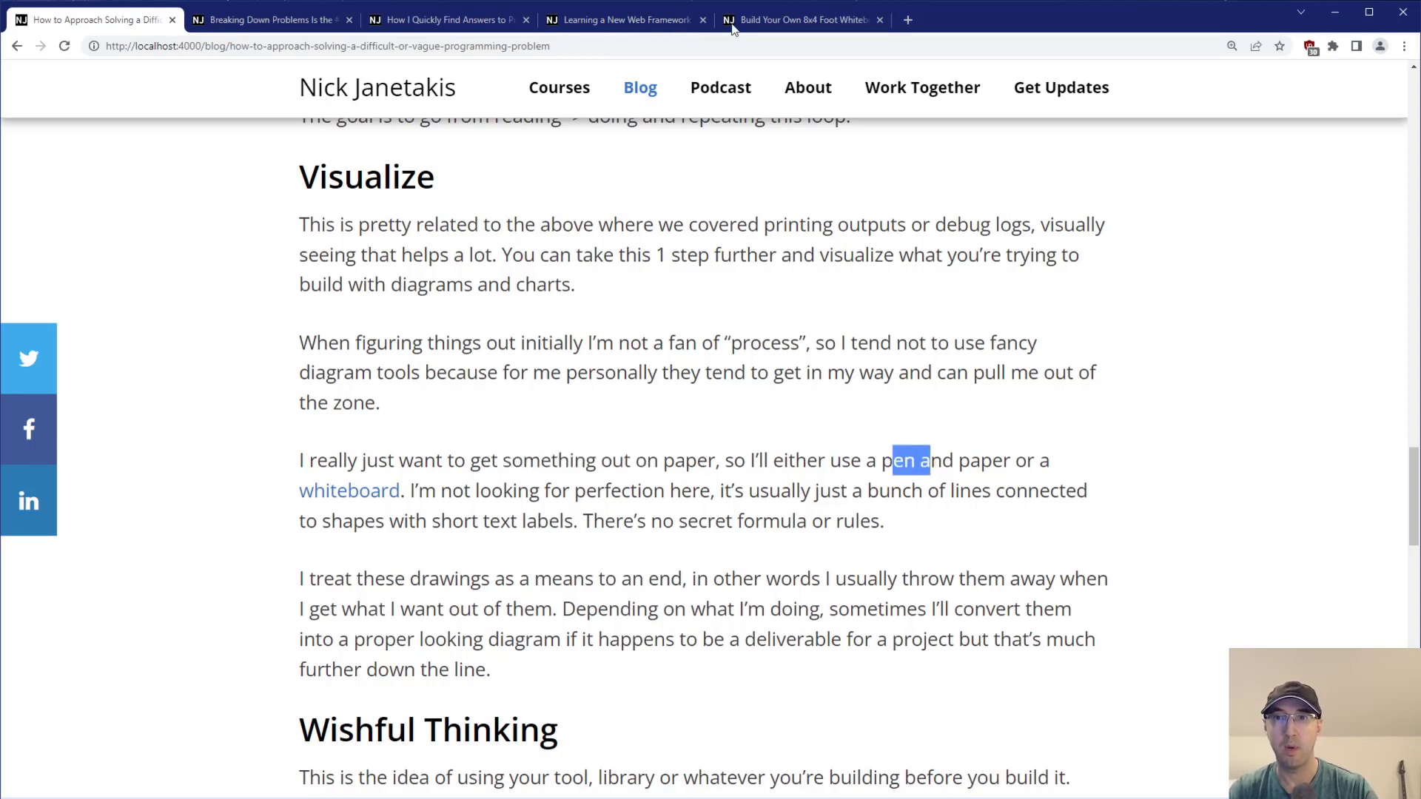
# Switch to the 'Build Your Own 8x4 Foot Whiteboard for $15' article tab.
pyautogui.click(794, 19)
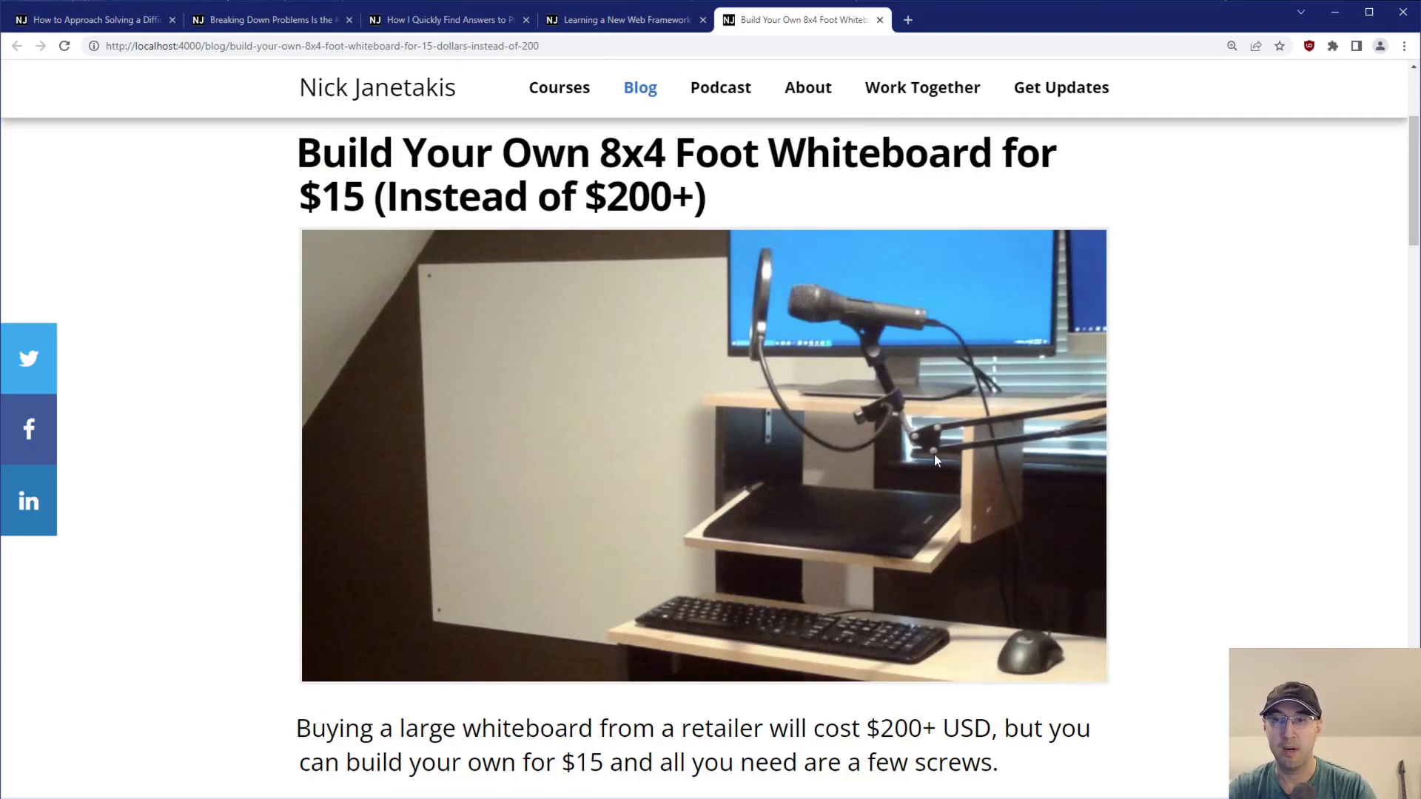
pyautogui.moveTo(1240, 313)
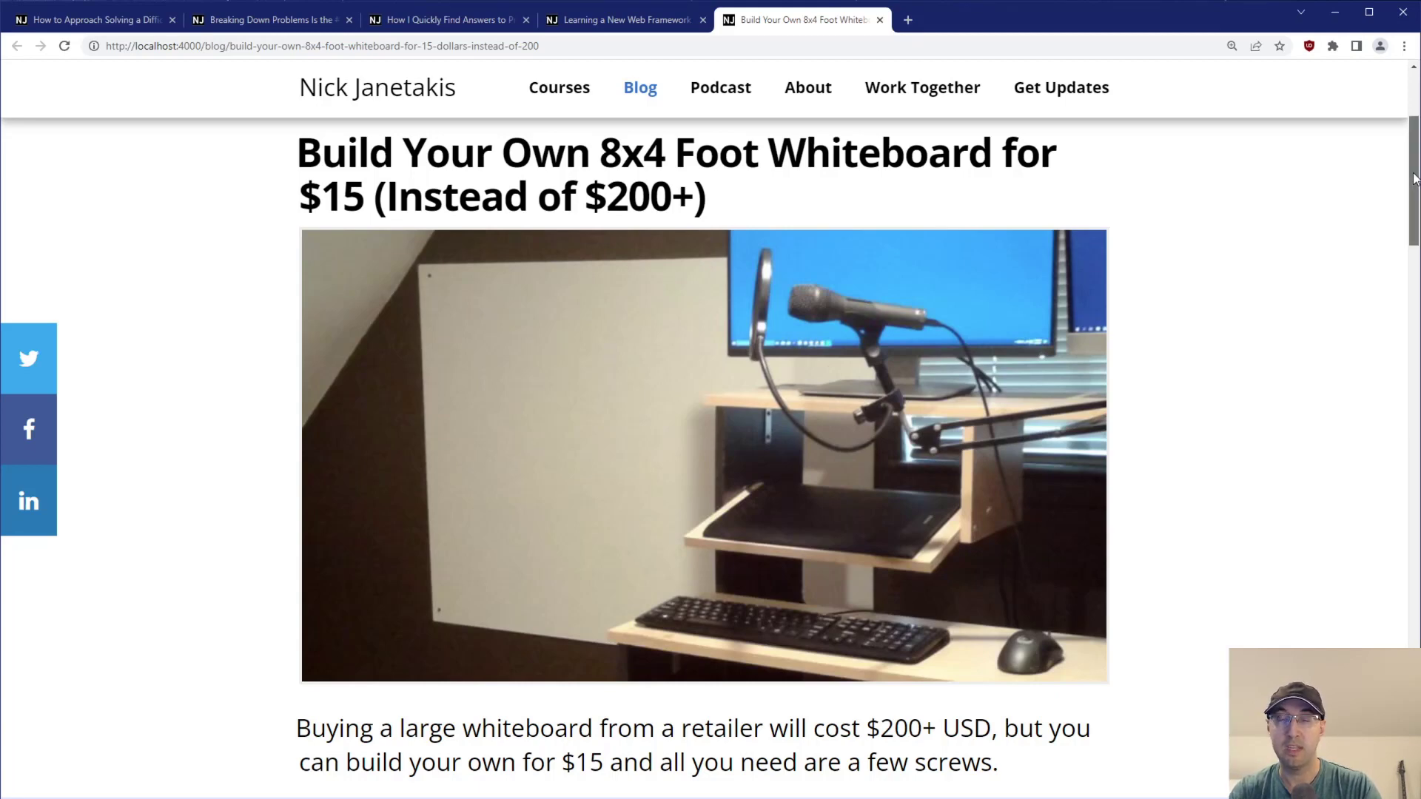
pyautogui.moveTo(530, 292)
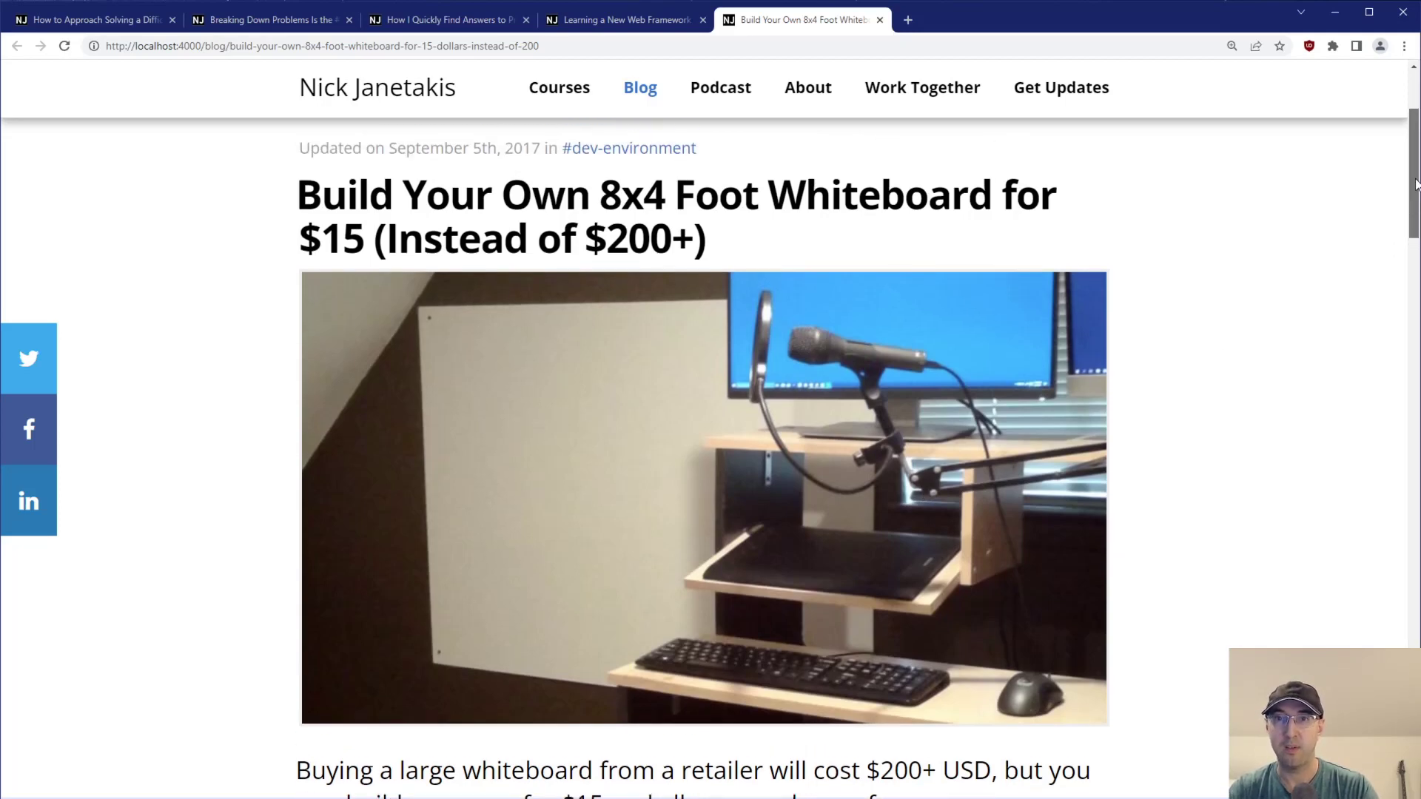
# Skim the whiteboard article and return to the first tab with the programming-problems post.
pyautogui.scroll(-3)
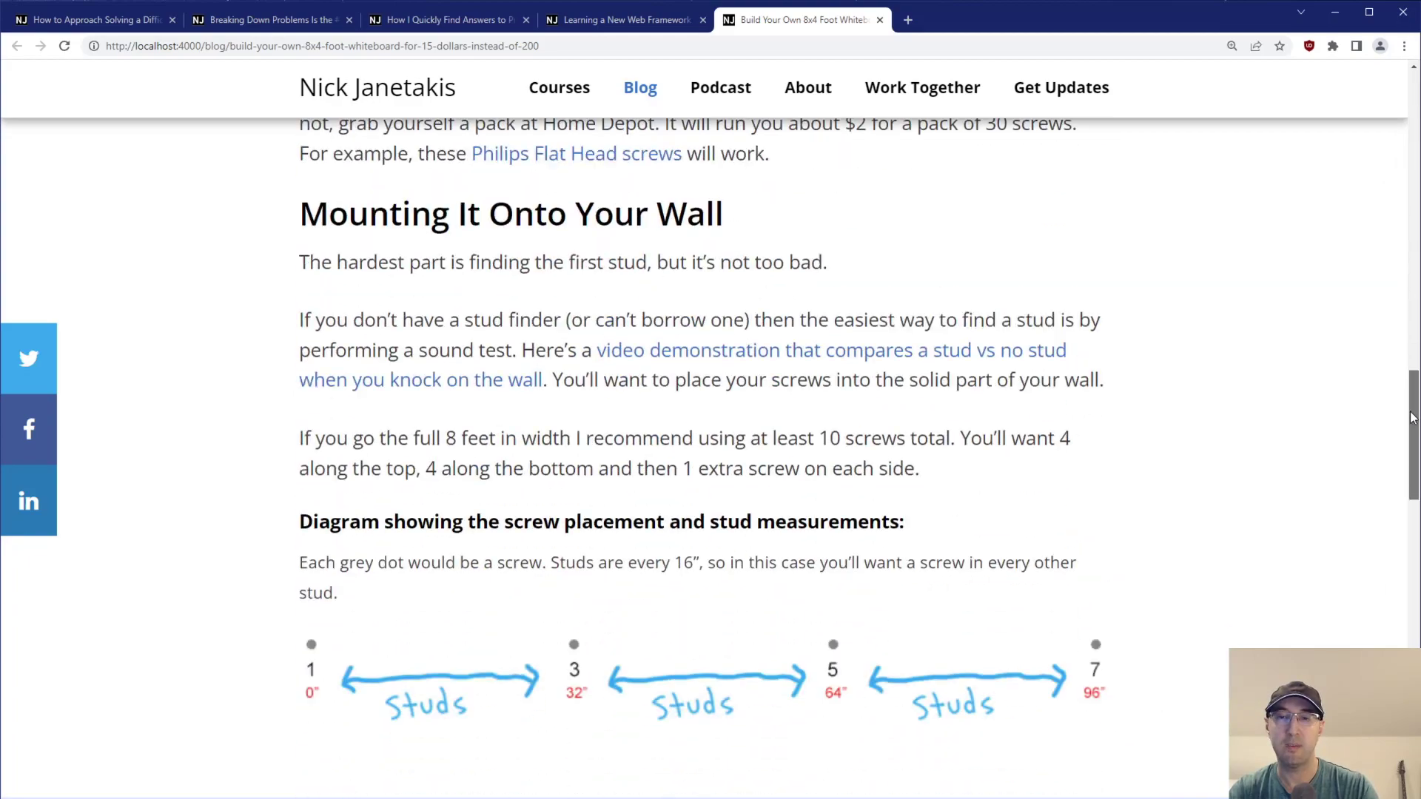
pyautogui.scroll(3)
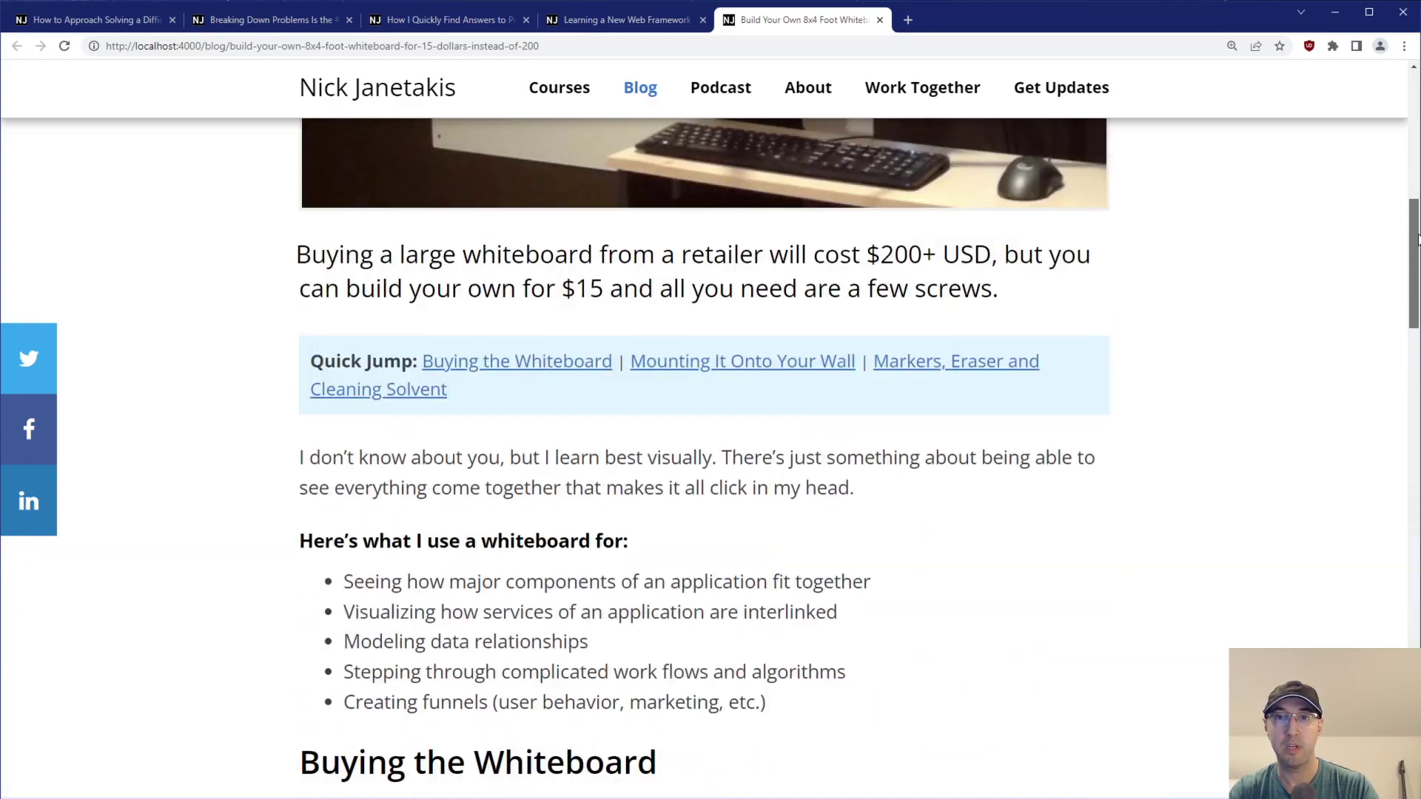
pyautogui.scroll(3)
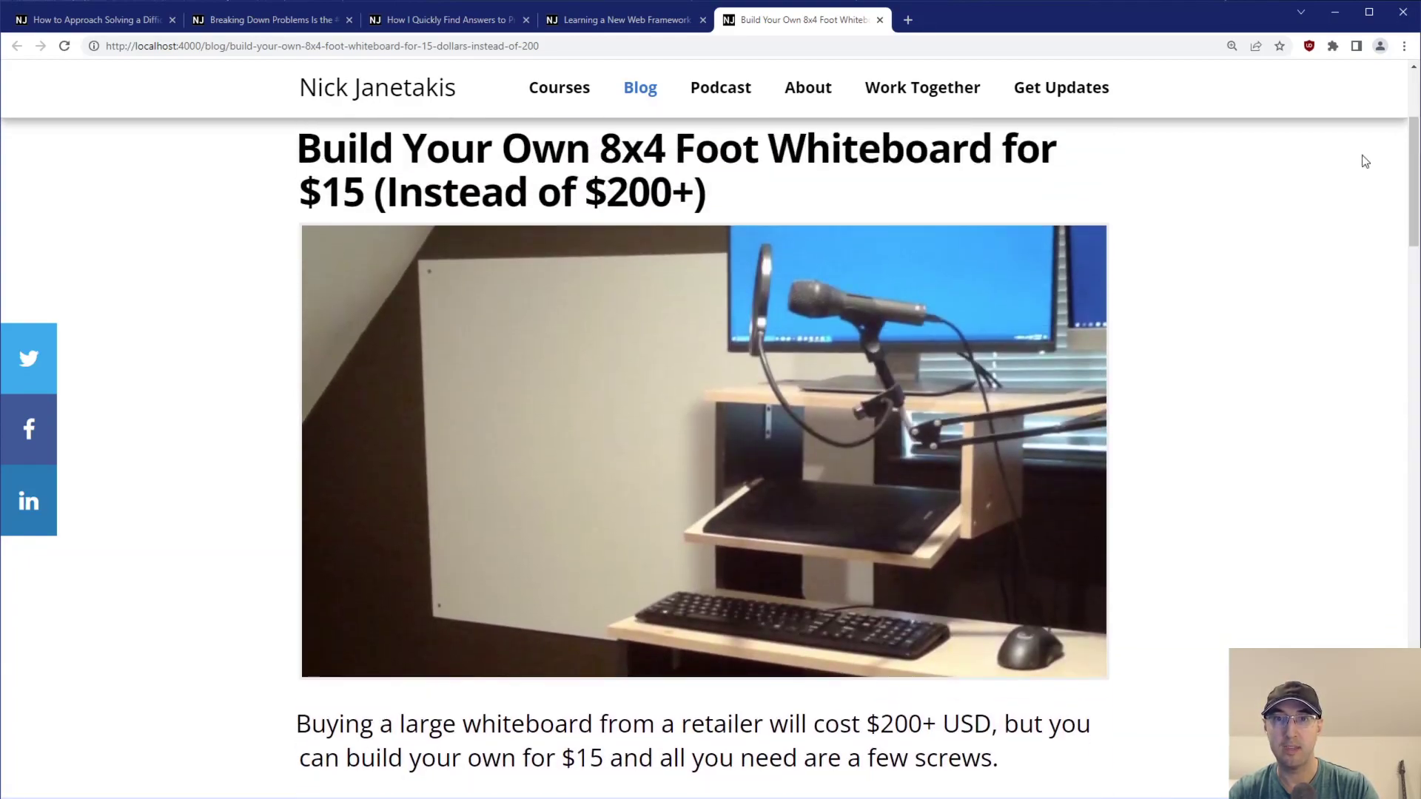
pyautogui.click(89, 17)
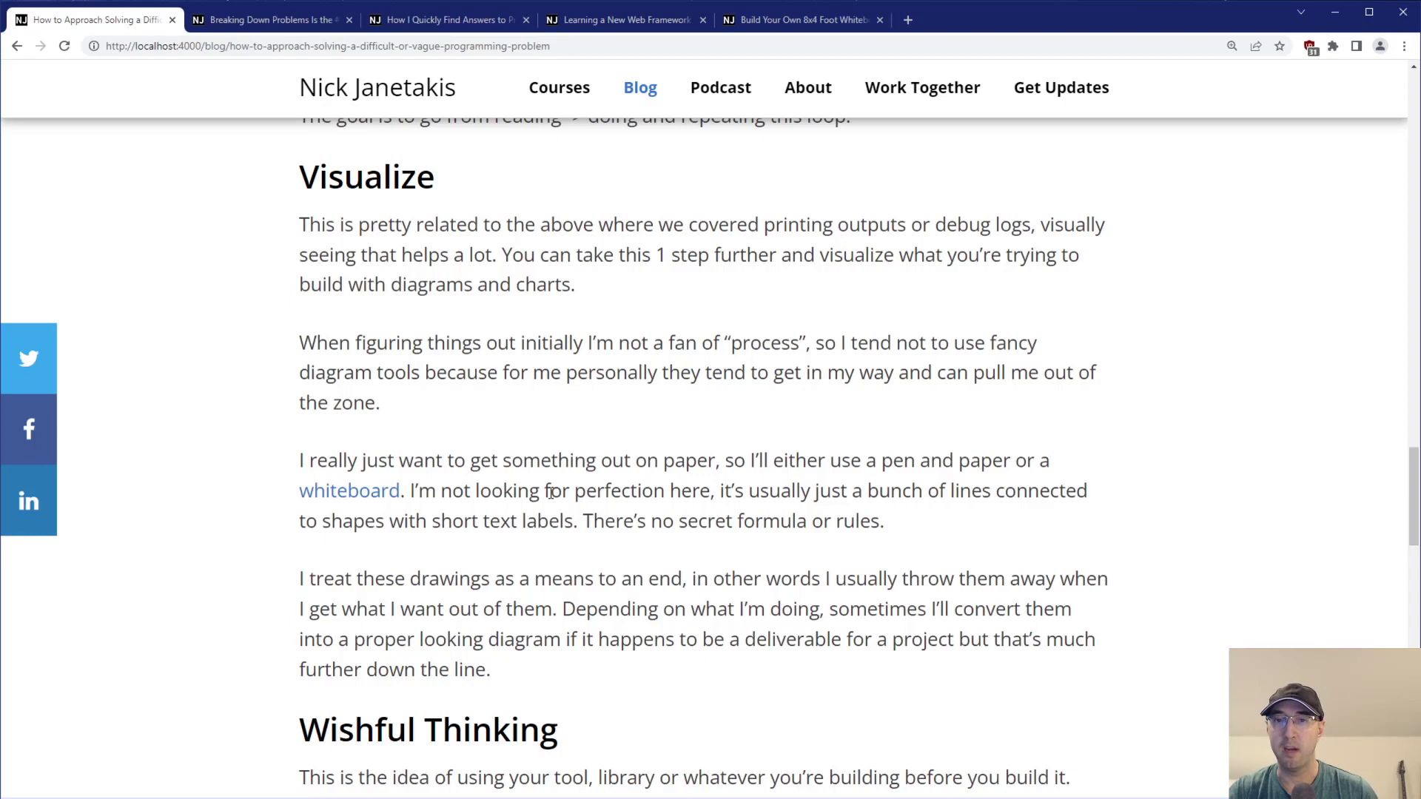
pyautogui.moveTo(624, 499)
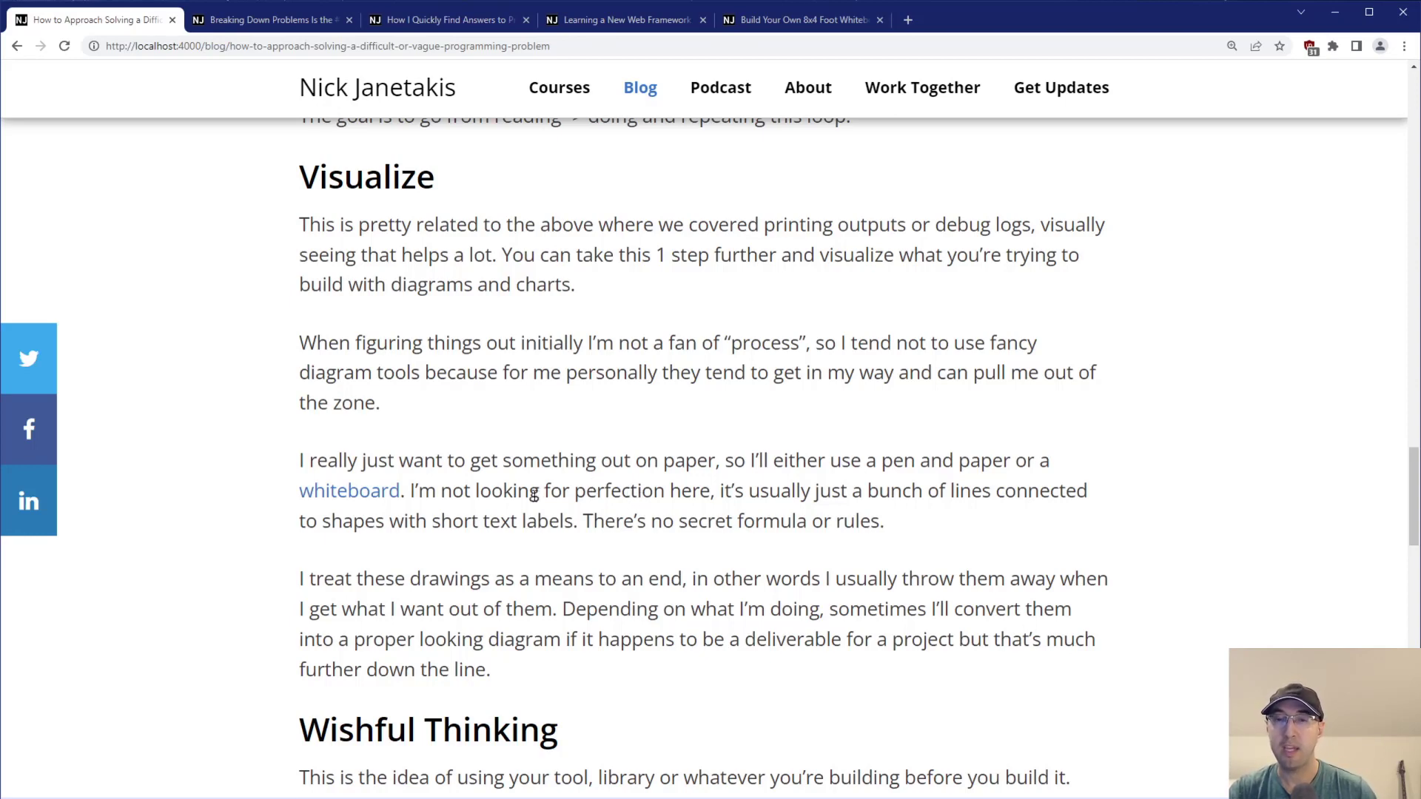
# Highlight the no-secret-formula sentence, the proper-looking-diagram phrase and the word deliverable while reading.
pyautogui.moveTo(502, 490); pyautogui.dragTo(653, 490)
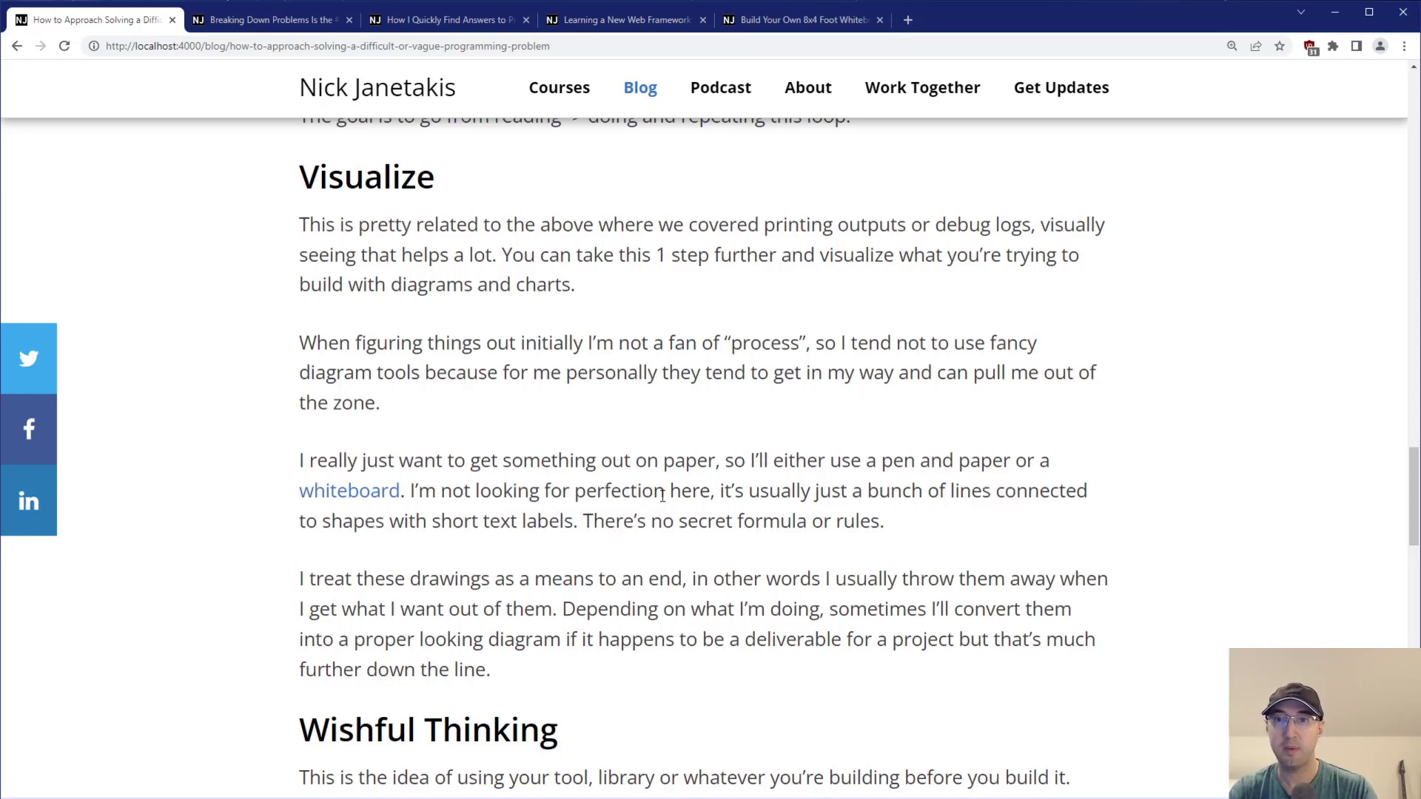
pyautogui.moveTo(578, 519); pyautogui.dragTo(685, 519)
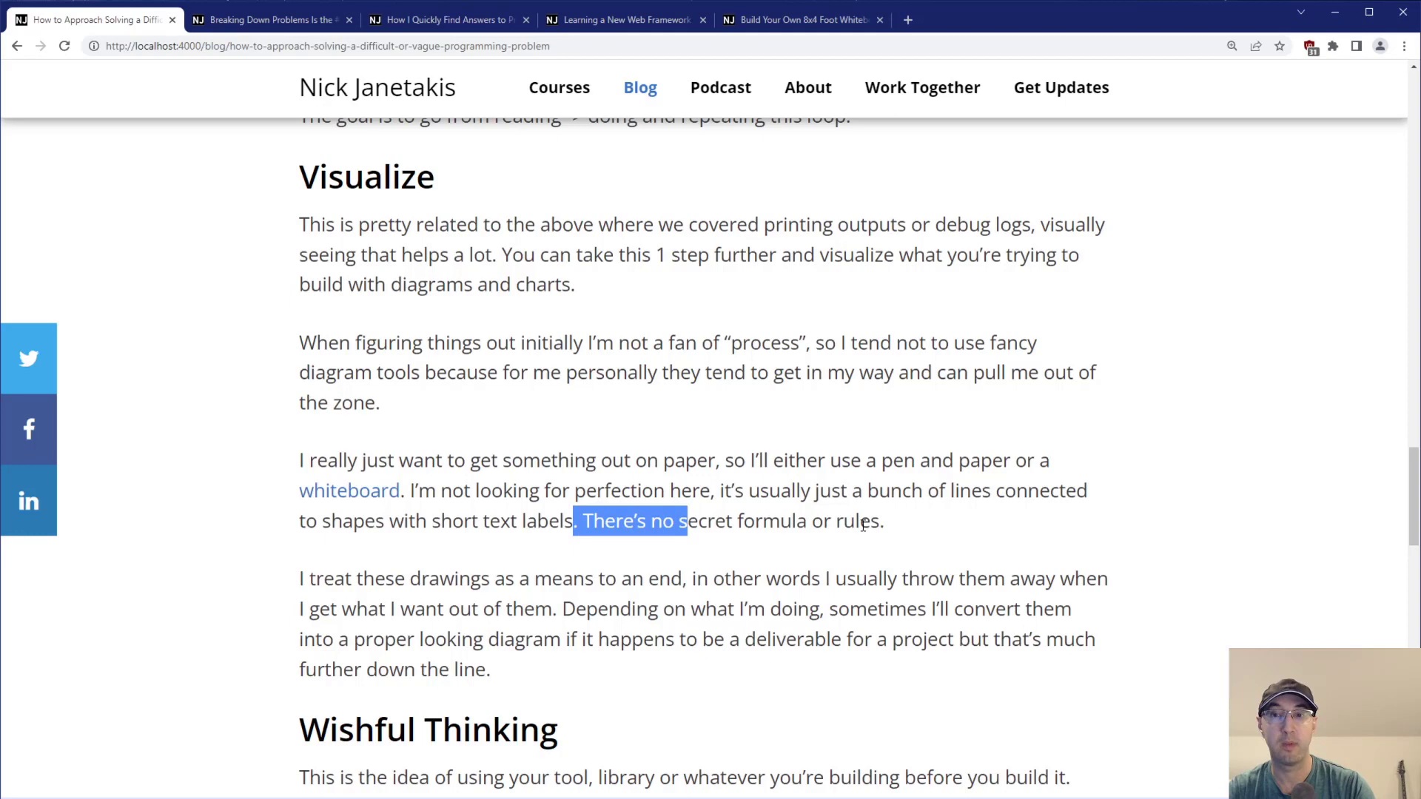
pyautogui.click(1101, 472)
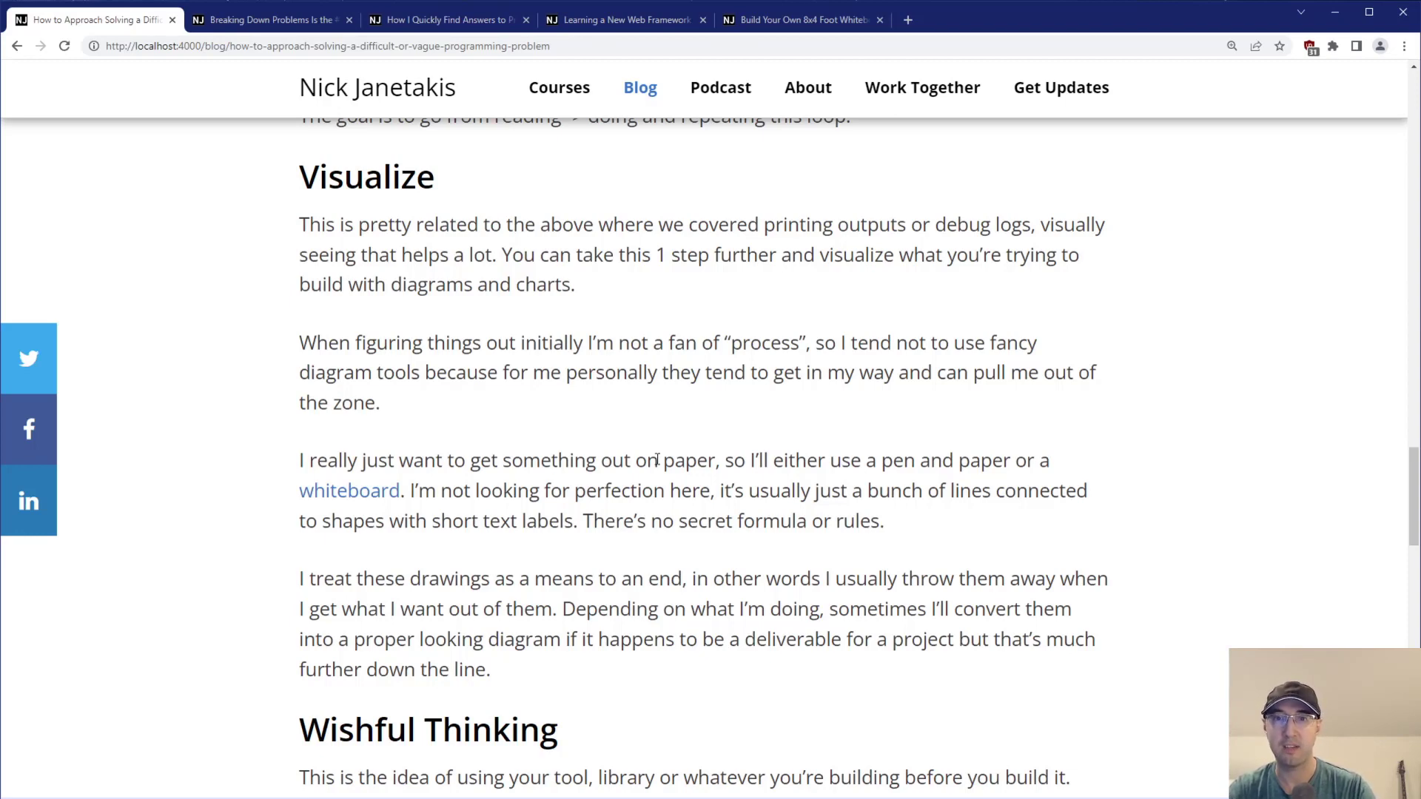
pyautogui.moveTo(573, 441)
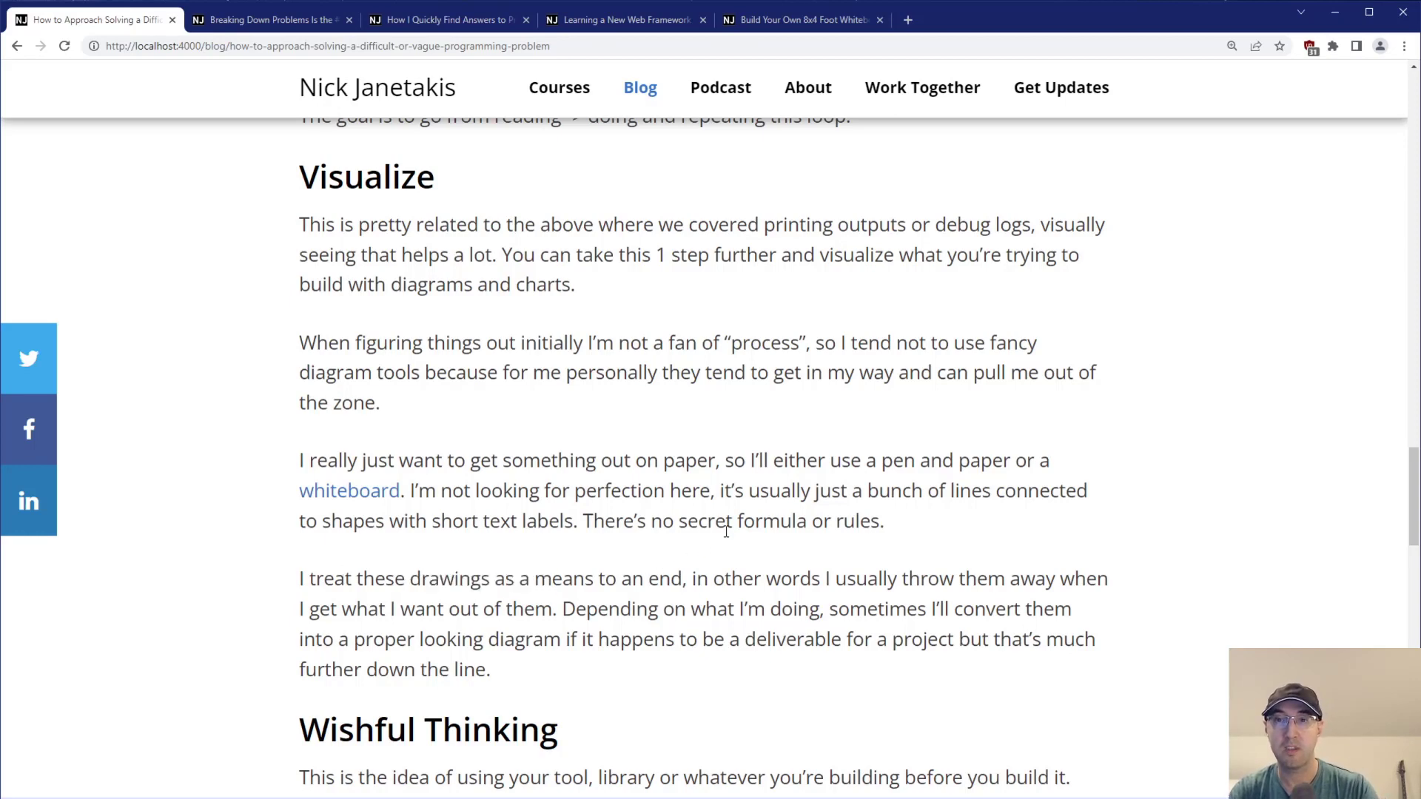
pyautogui.moveTo(993, 580)
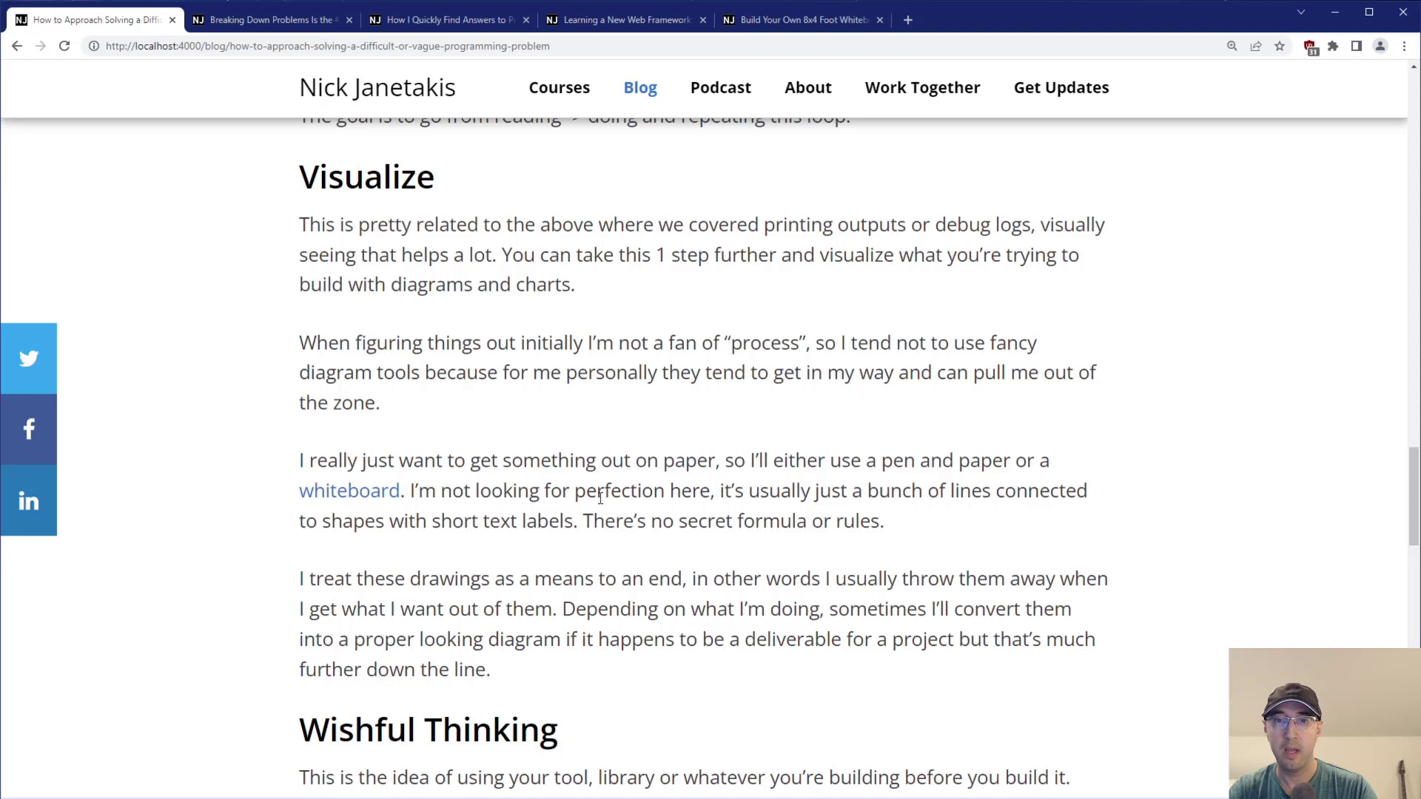
pyautogui.moveTo(679, 483)
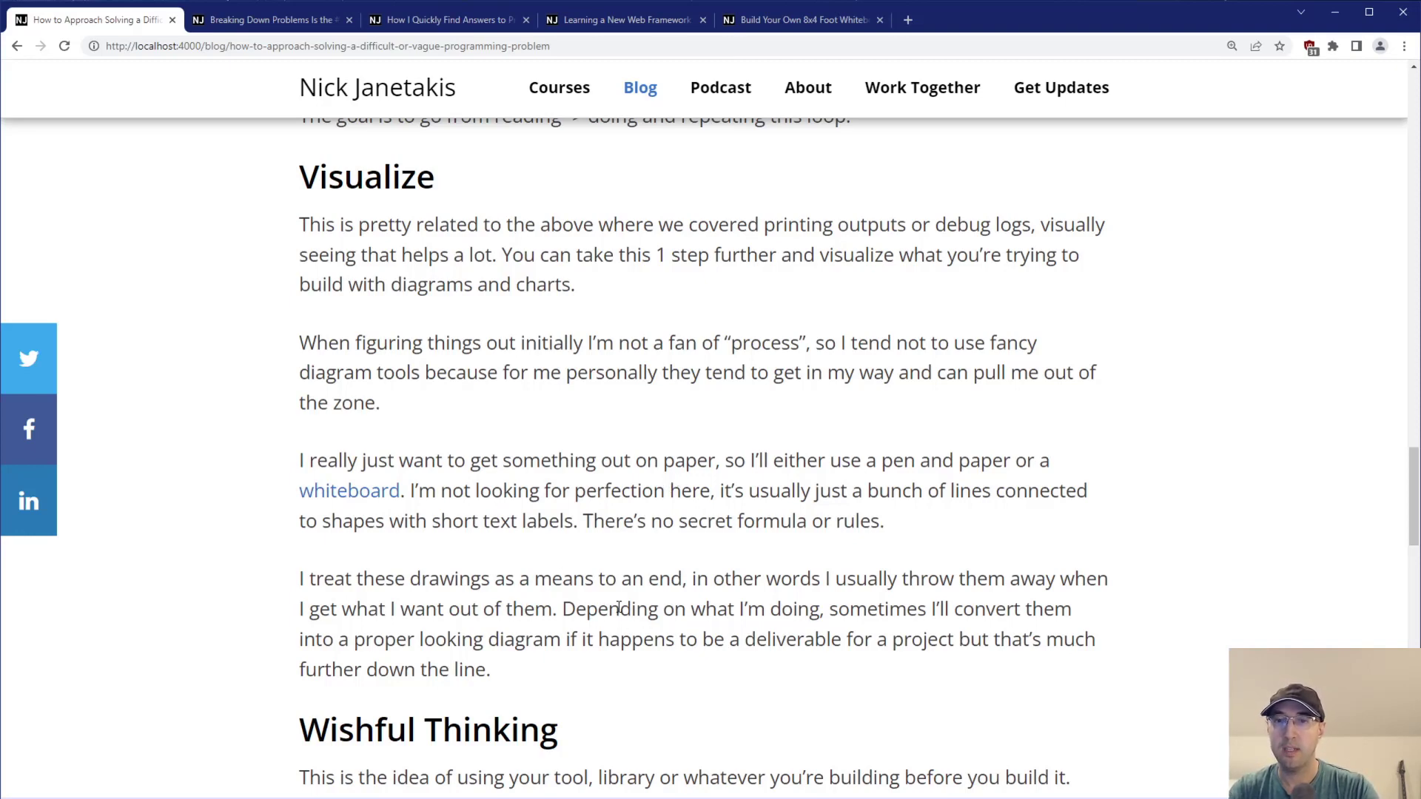
pyautogui.moveTo(608, 609); pyautogui.dragTo(790, 608)
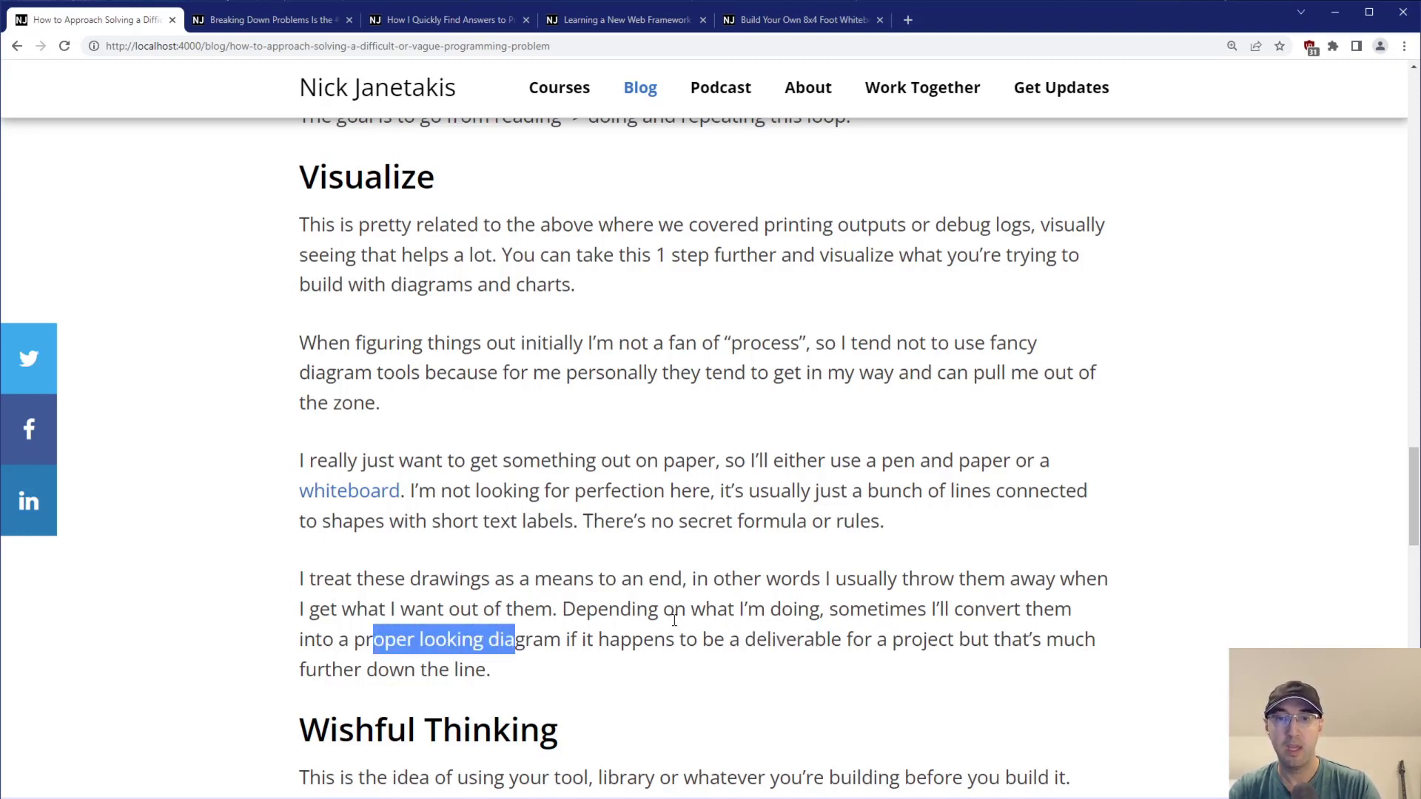
pyautogui.click(748, 616)
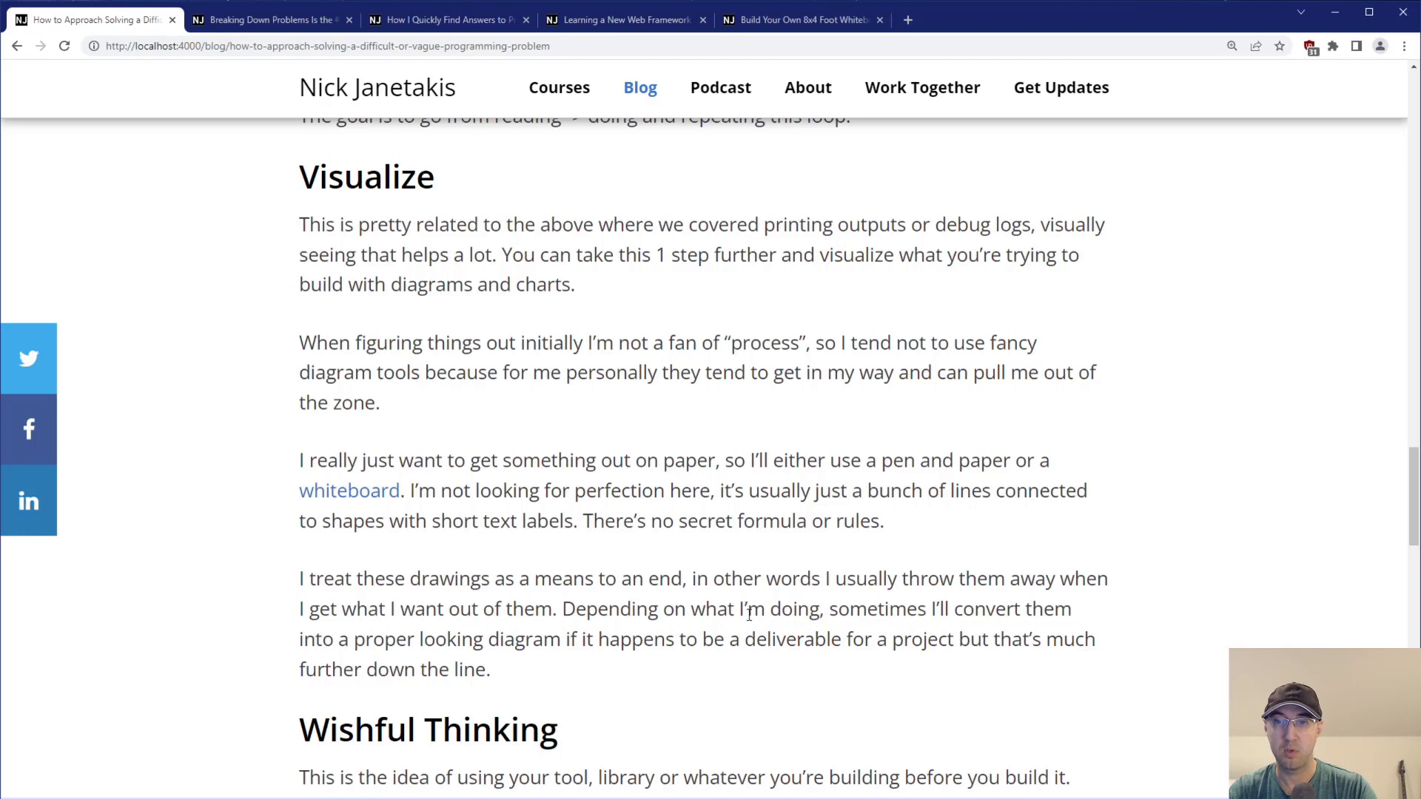
pyautogui.moveTo(824, 639); pyautogui.dragTo(857, 639)
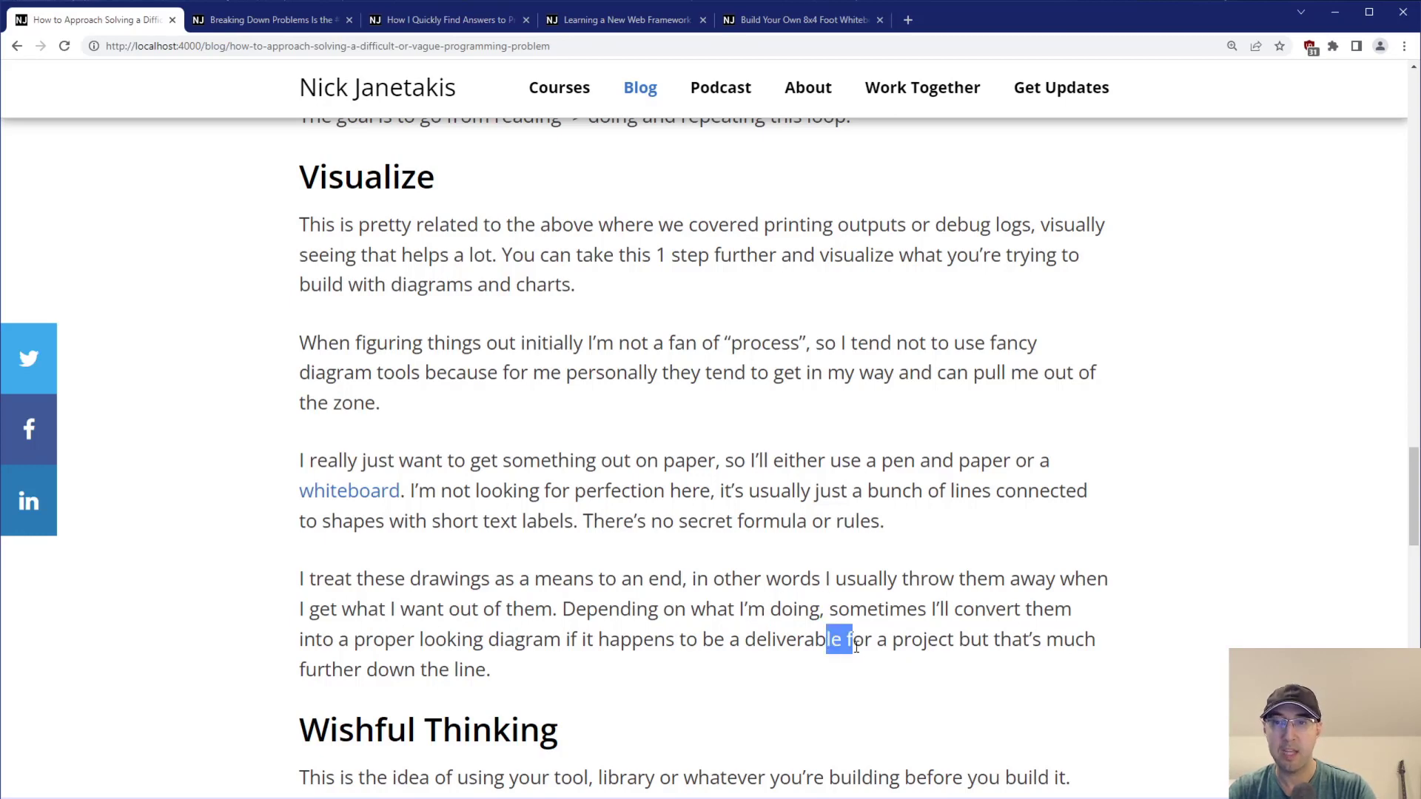
pyautogui.click(526, 669)
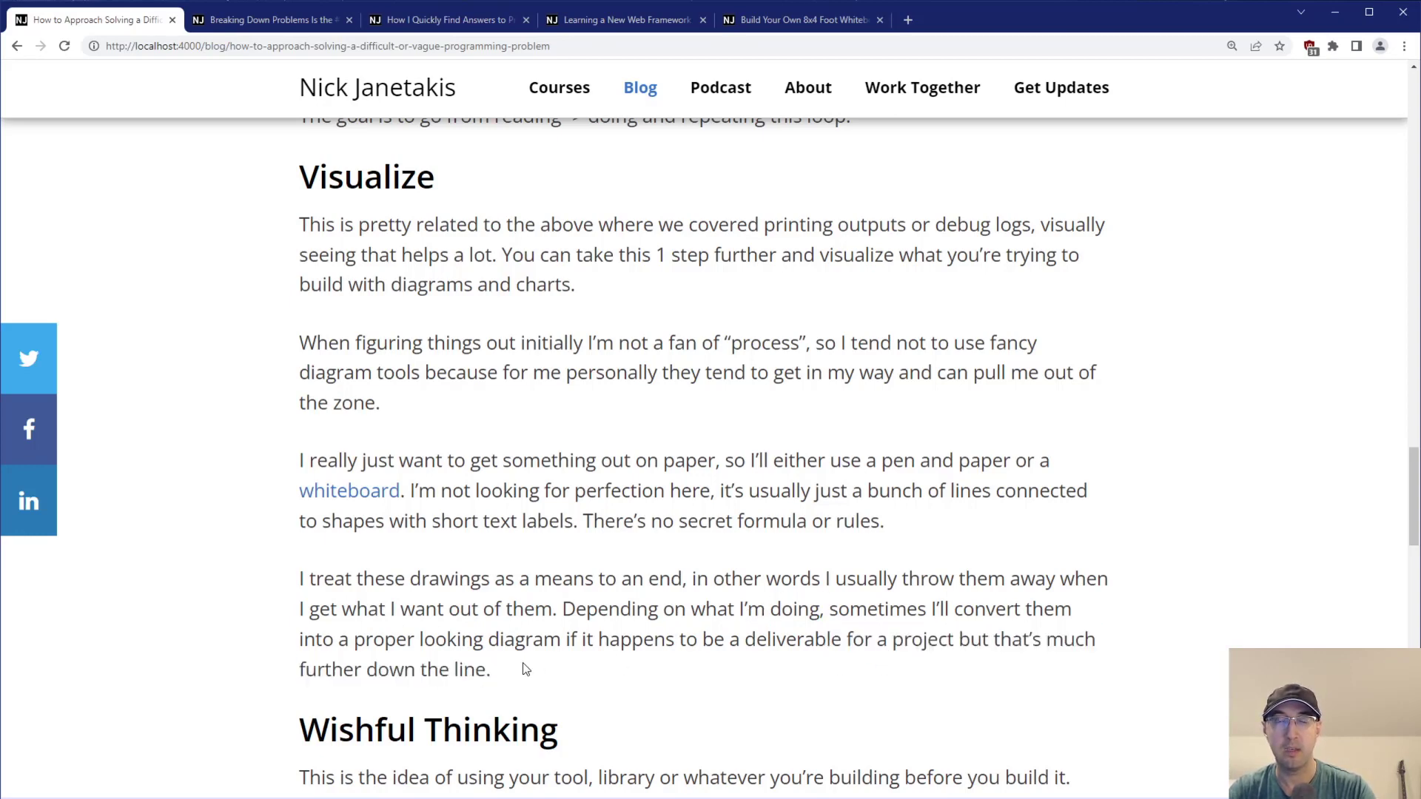
pyautogui.moveTo(592, 481)
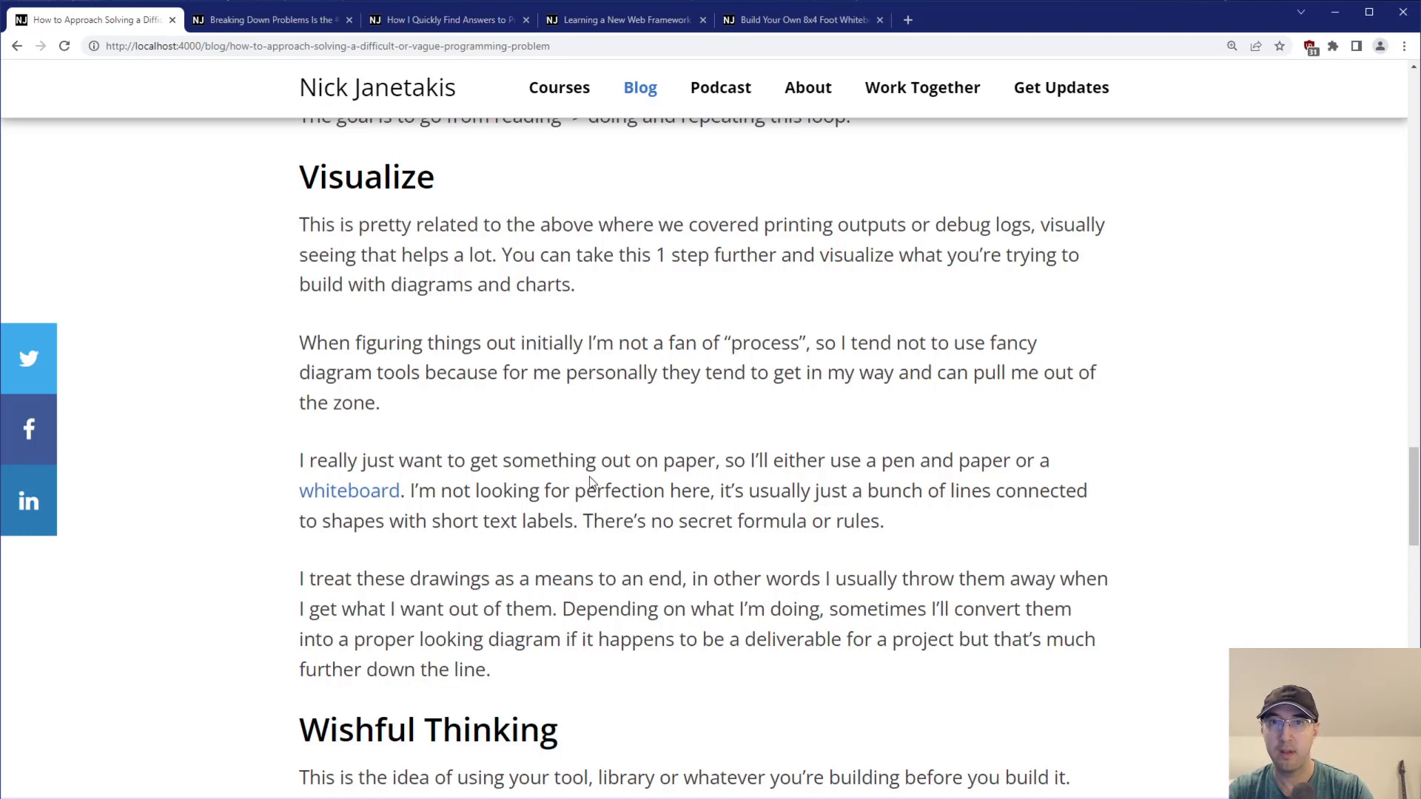
pyautogui.moveTo(601, 480)
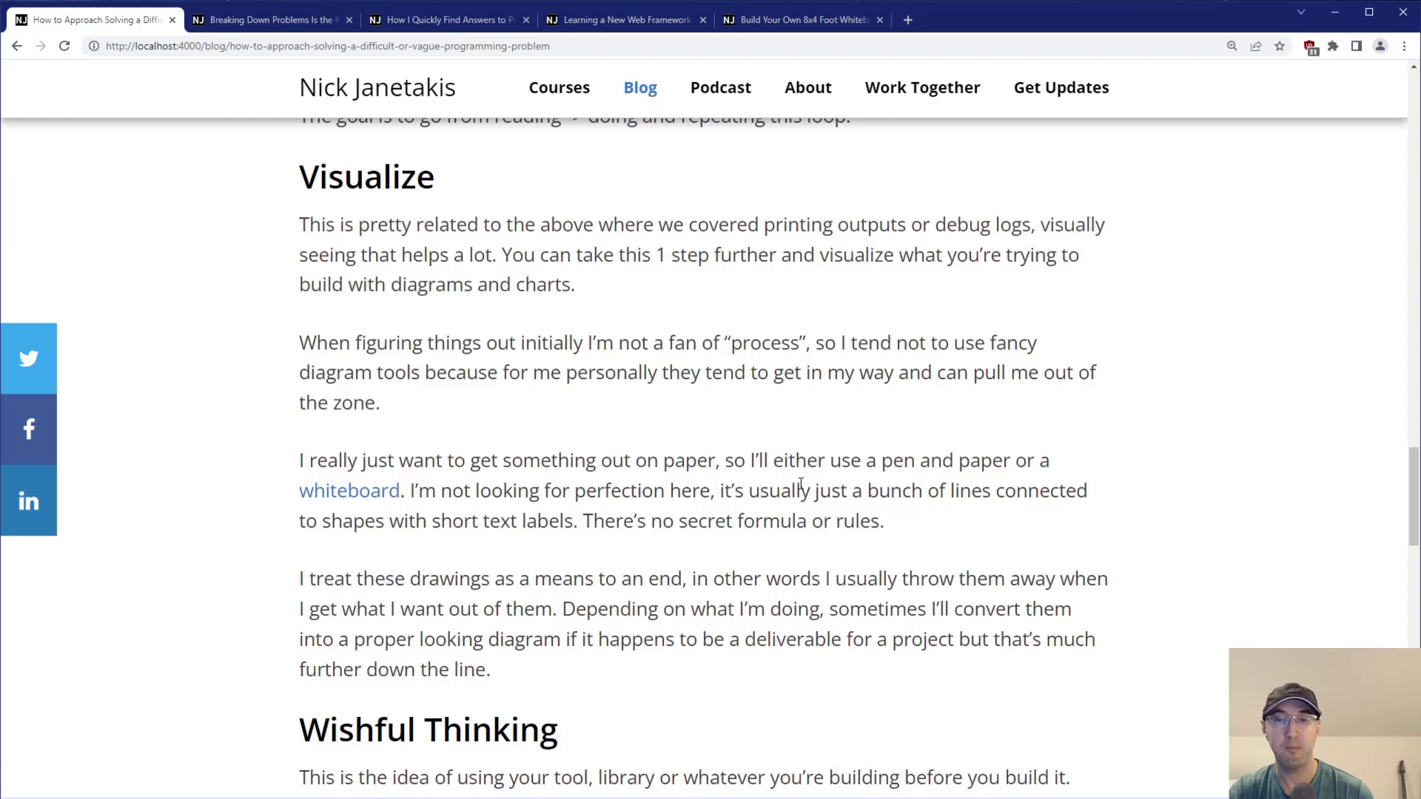
# Move down to bring the Wishful Thinking section into view.
pyautogui.scroll(-3)
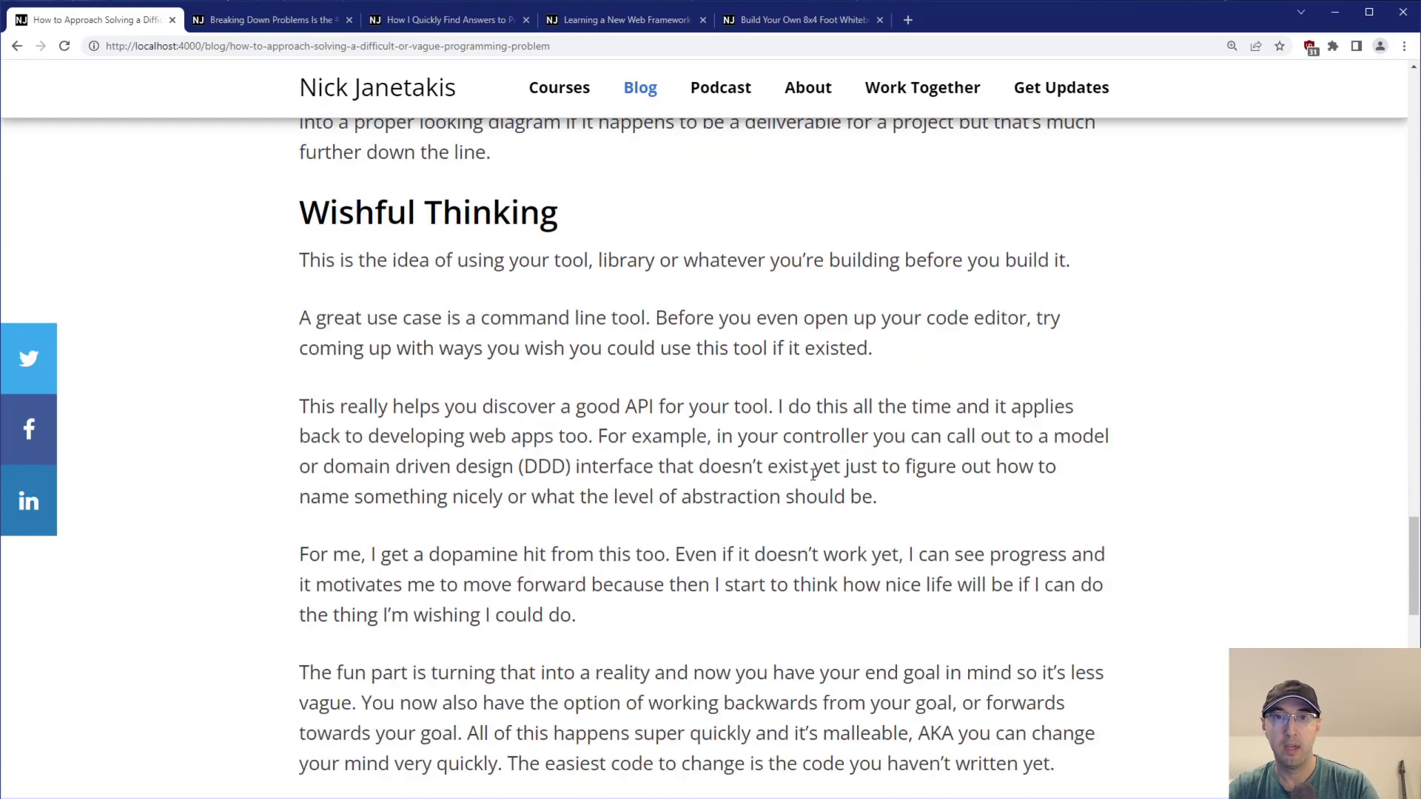
pyautogui.moveTo(795, 367)
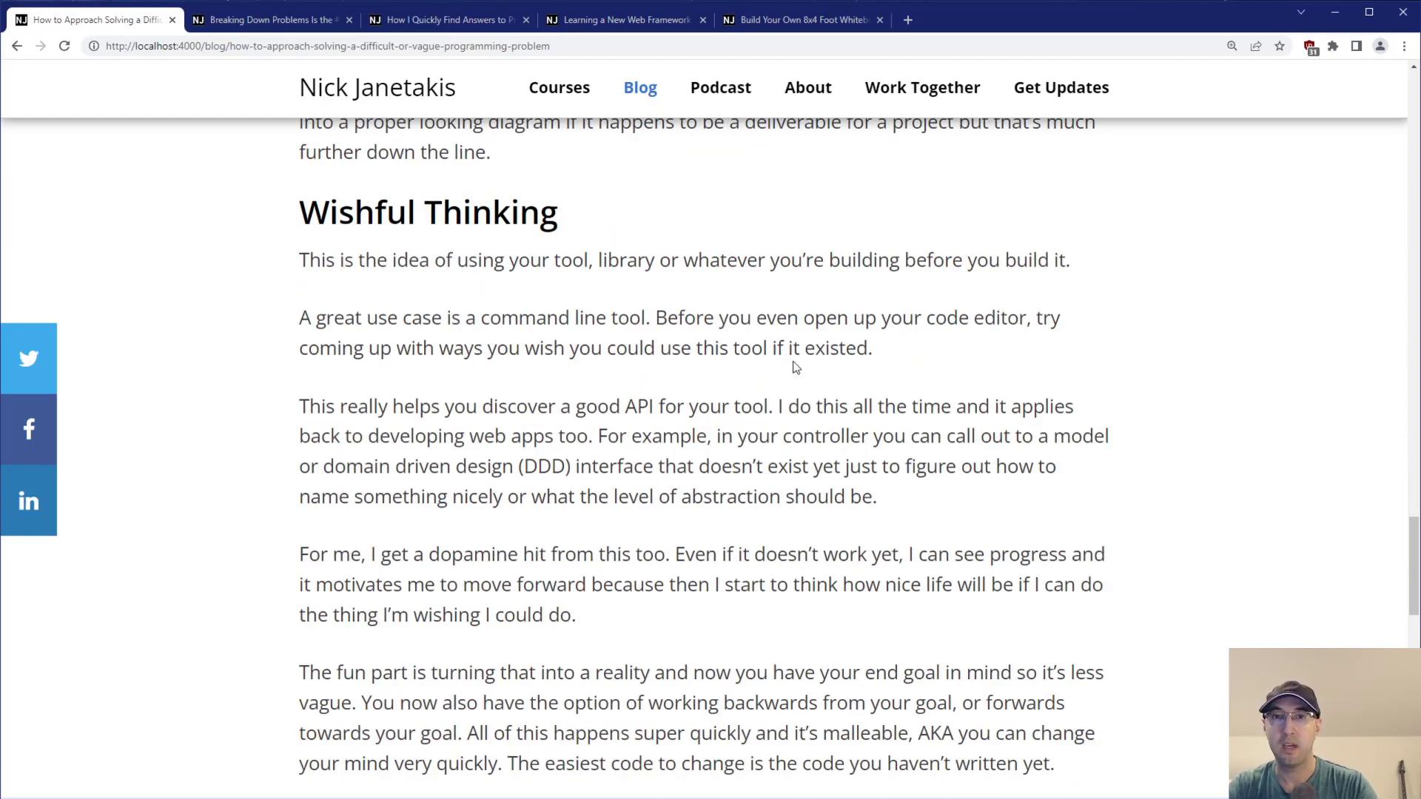
pyautogui.moveTo(881, 381)
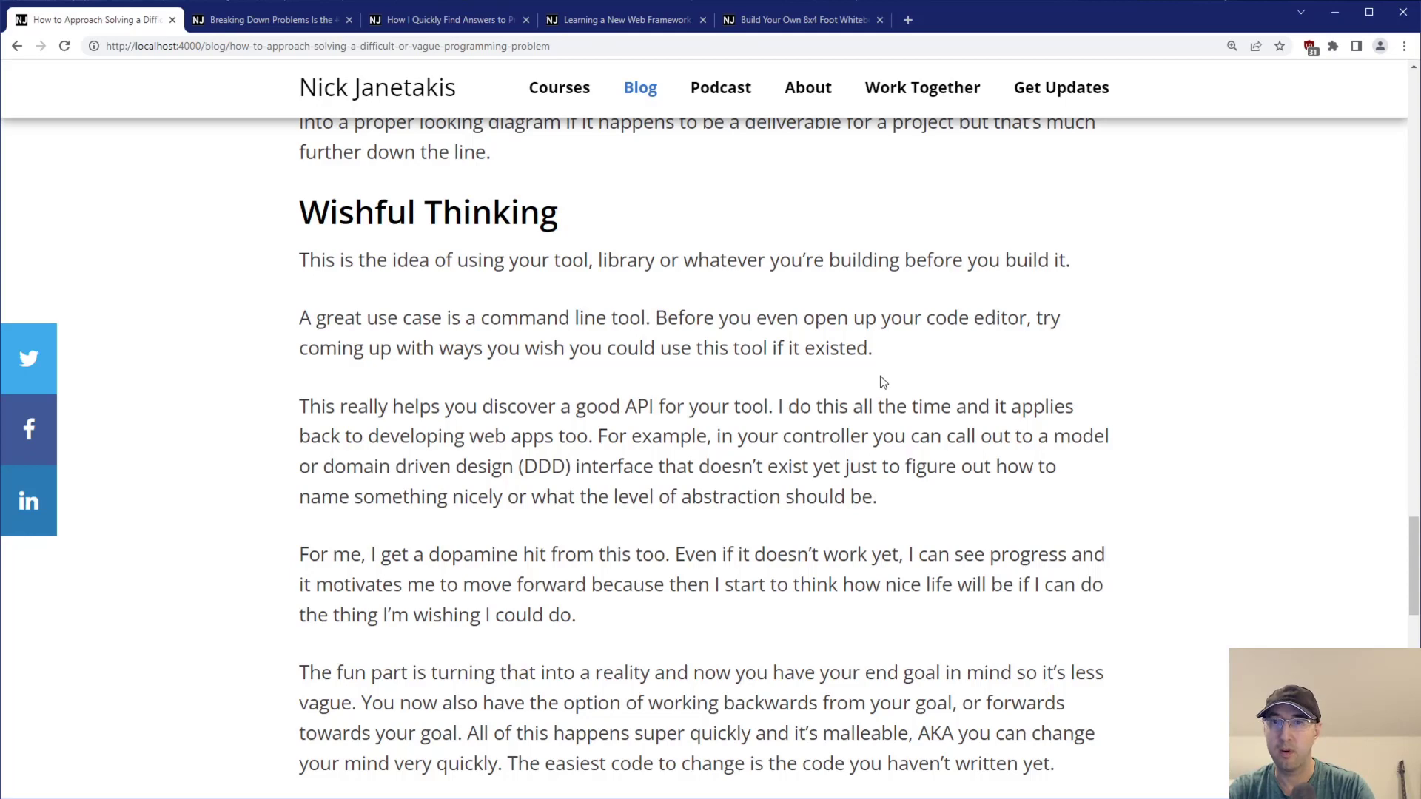
pyautogui.moveTo(889, 387)
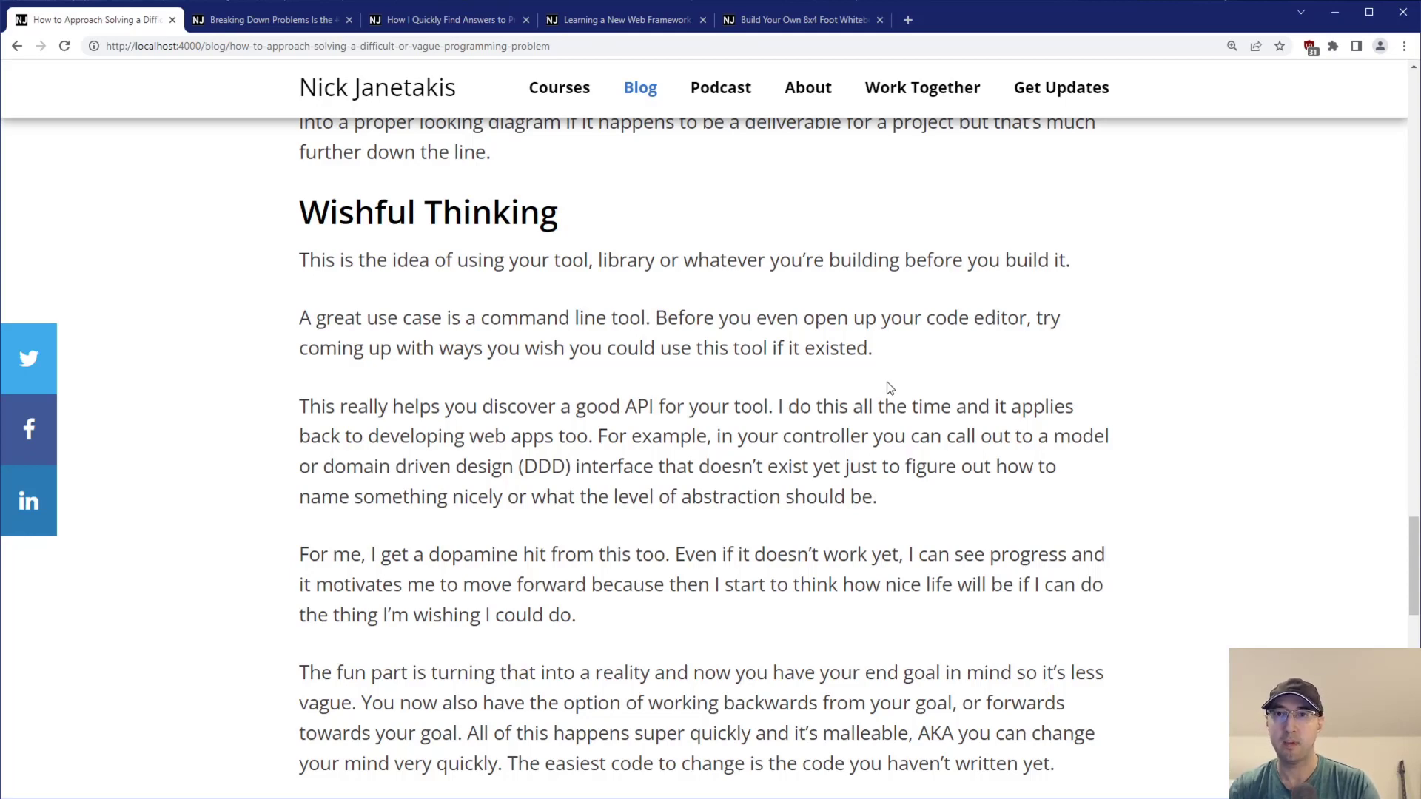
pyautogui.moveTo(1127, 464)
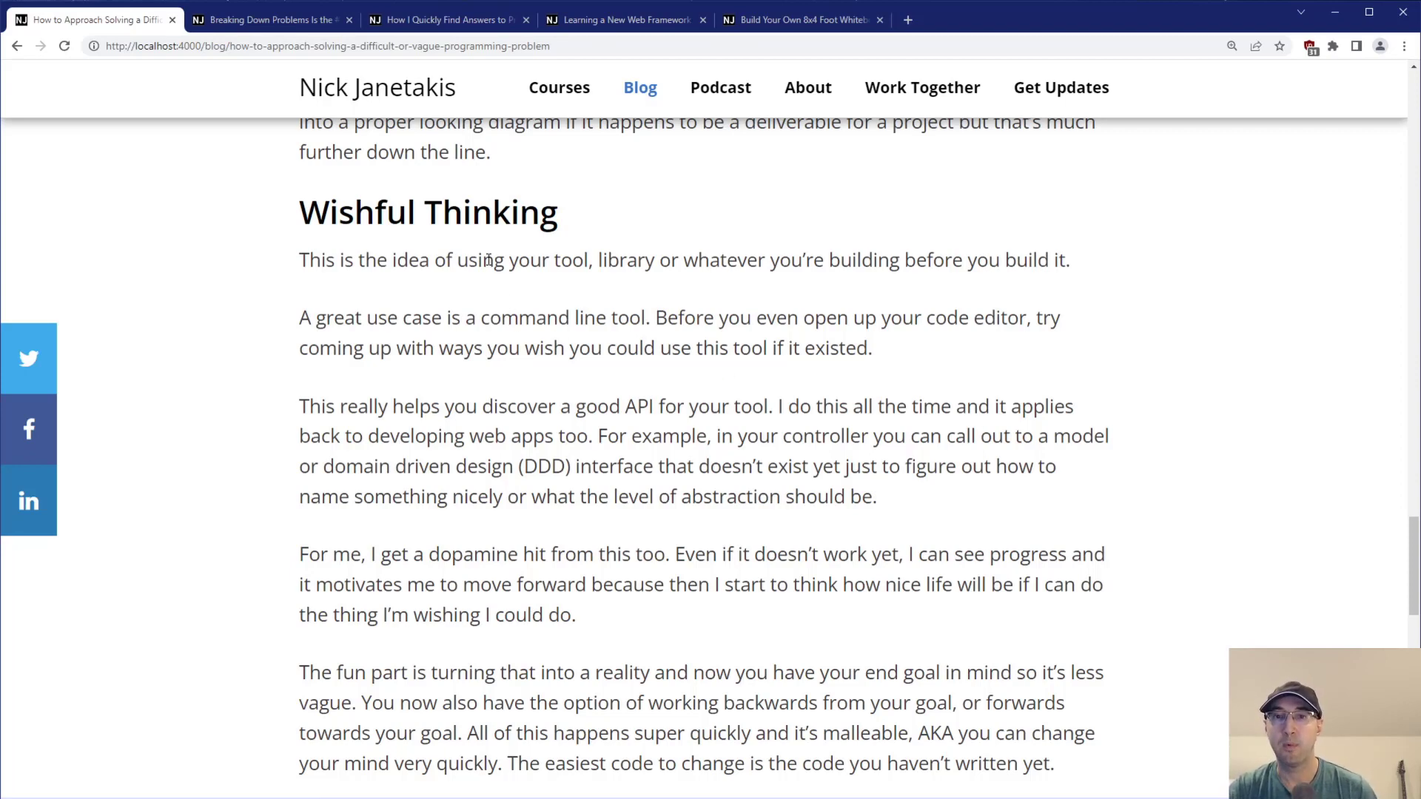
pyautogui.moveTo(324, 260); pyautogui.dragTo(506, 261)
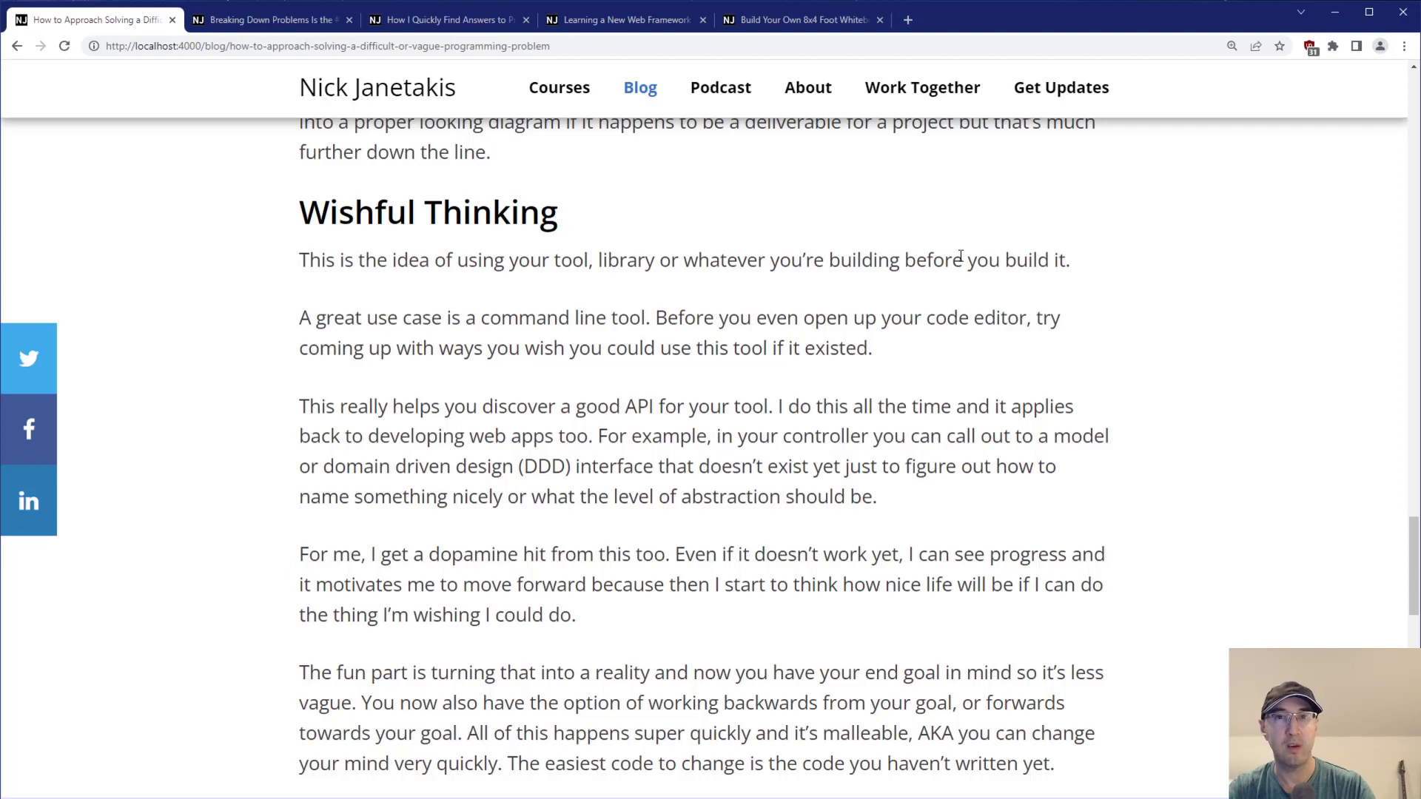
pyautogui.moveTo(847, 270)
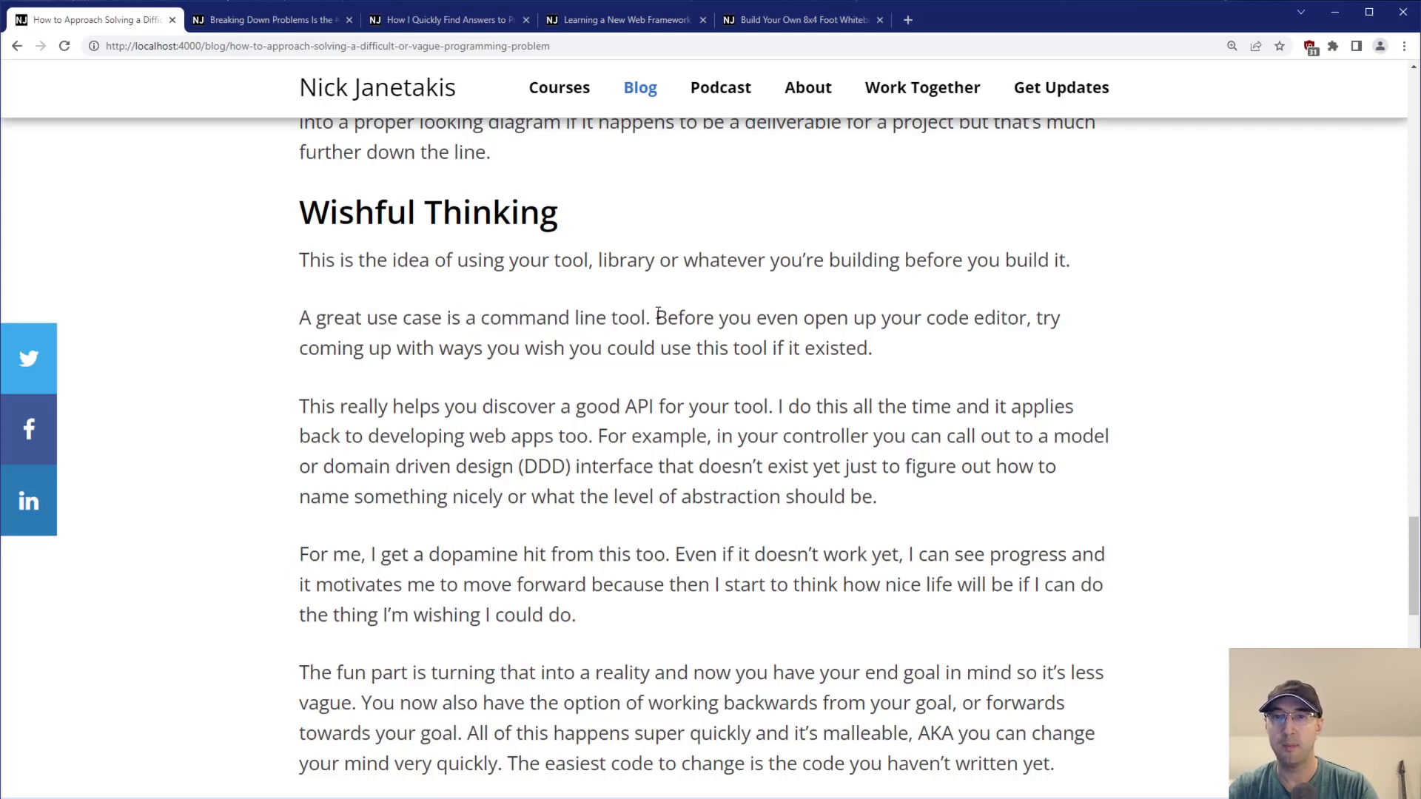
pyautogui.moveTo(694, 341)
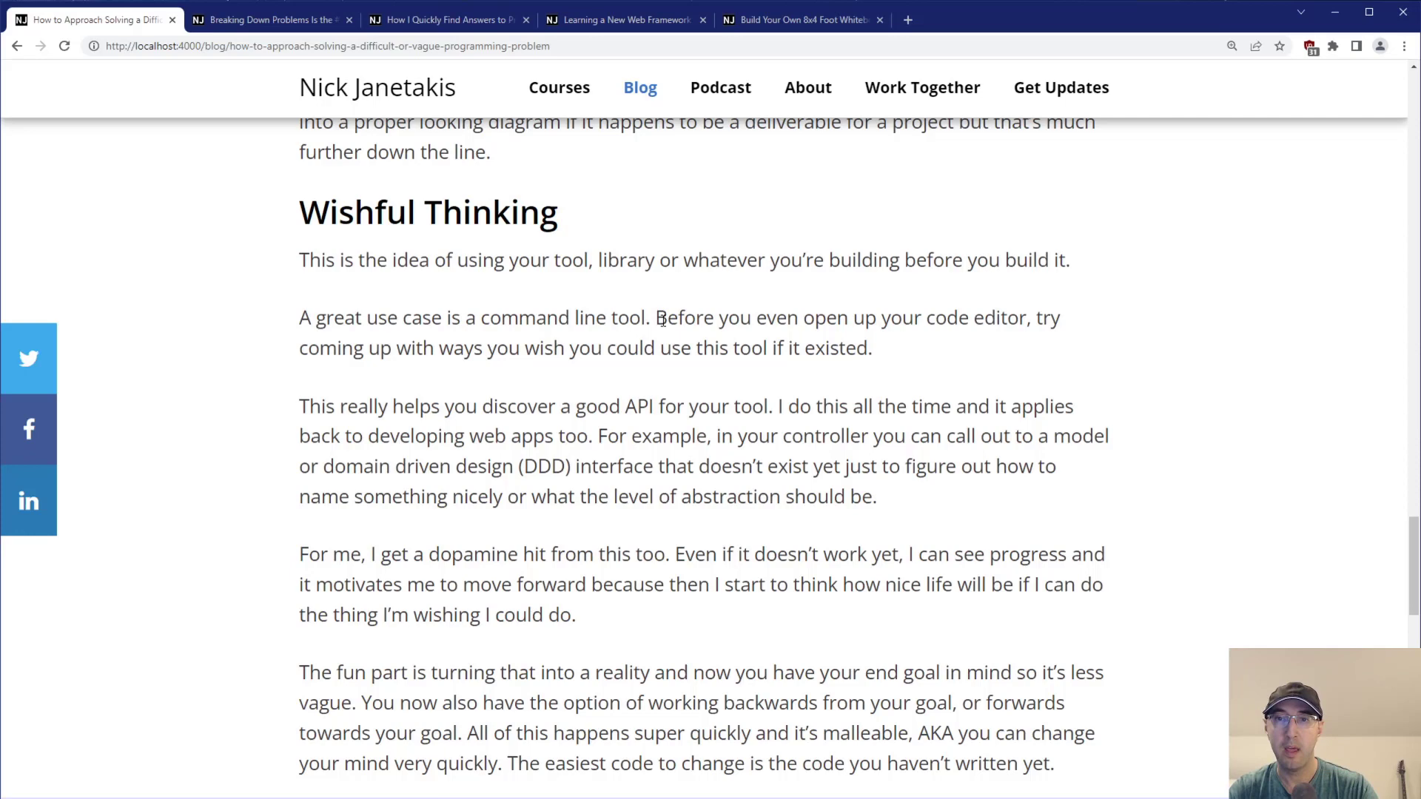
pyautogui.moveTo(655, 317); pyautogui.dragTo(924, 317)
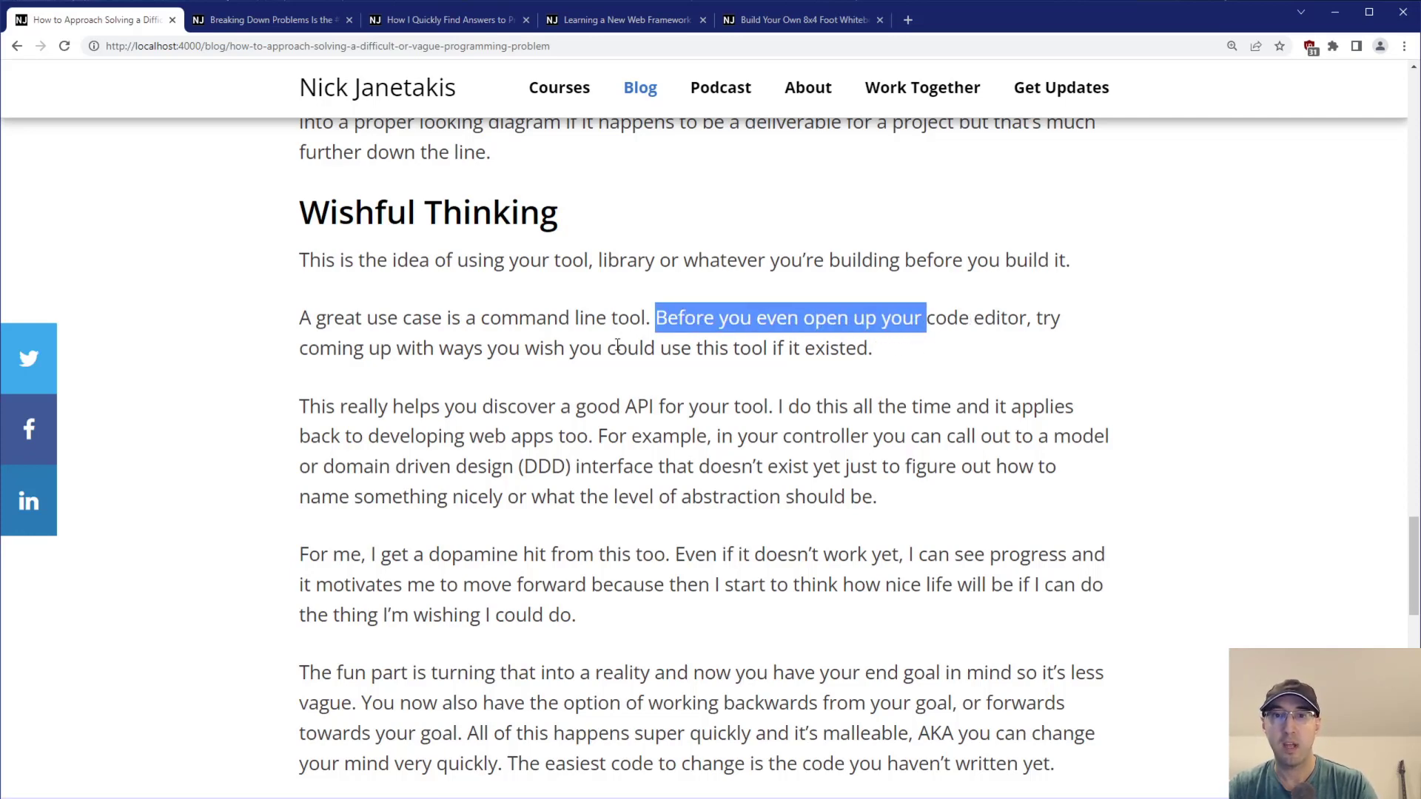
pyautogui.click(925, 355)
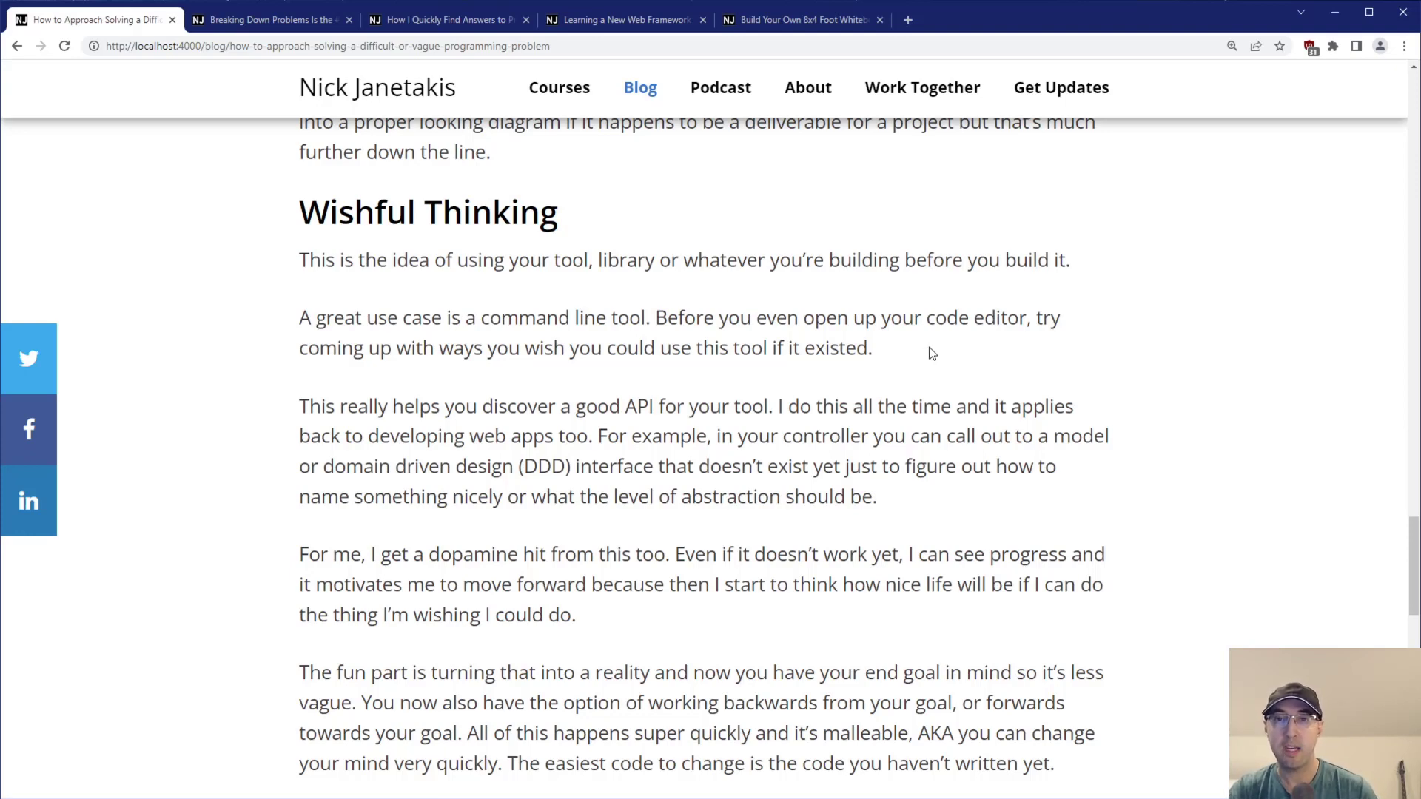
pyautogui.moveTo(462, 317); pyautogui.dragTo(607, 317)
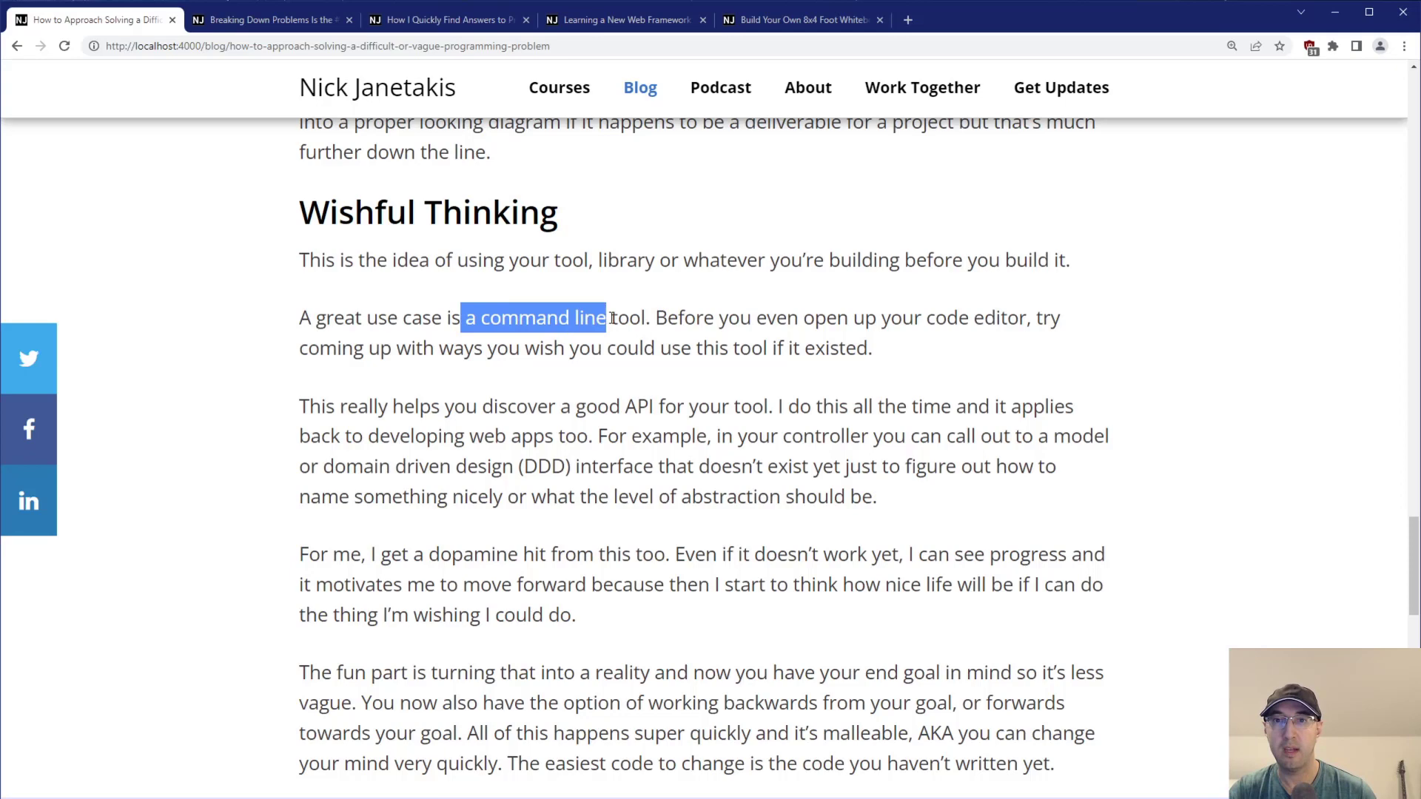
pyautogui.click(666, 316)
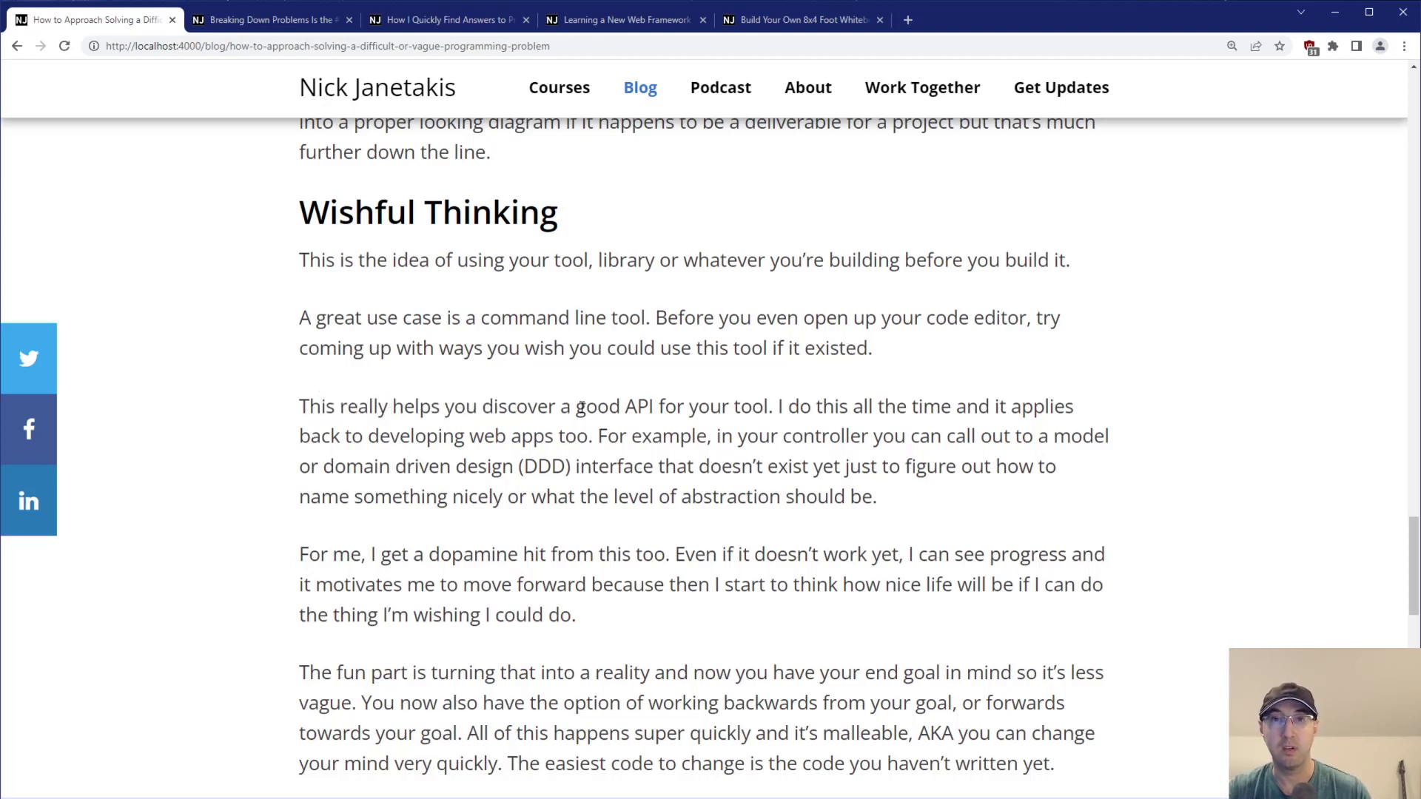
pyautogui.moveTo(606, 405); pyautogui.dragTo(656, 406)
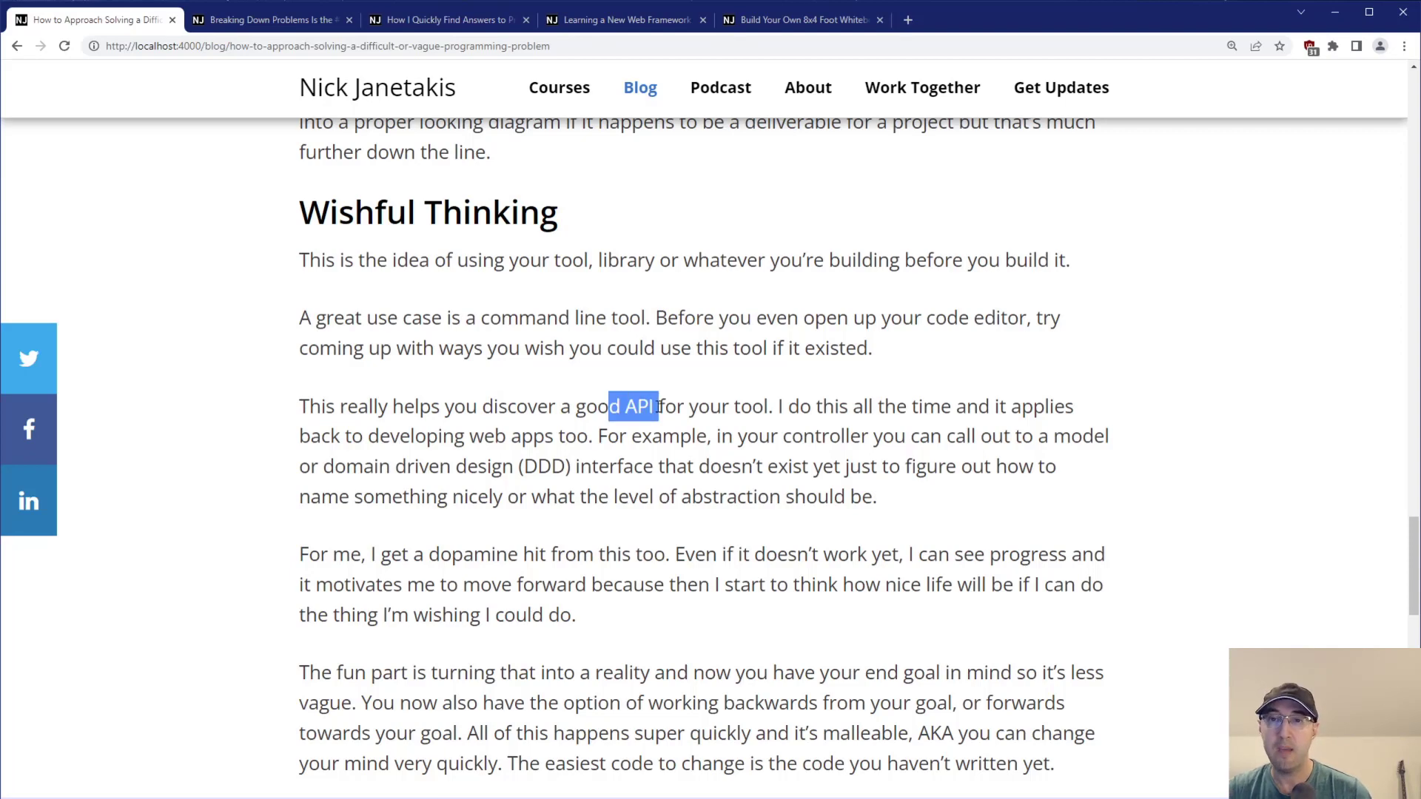
pyautogui.click(673, 399)
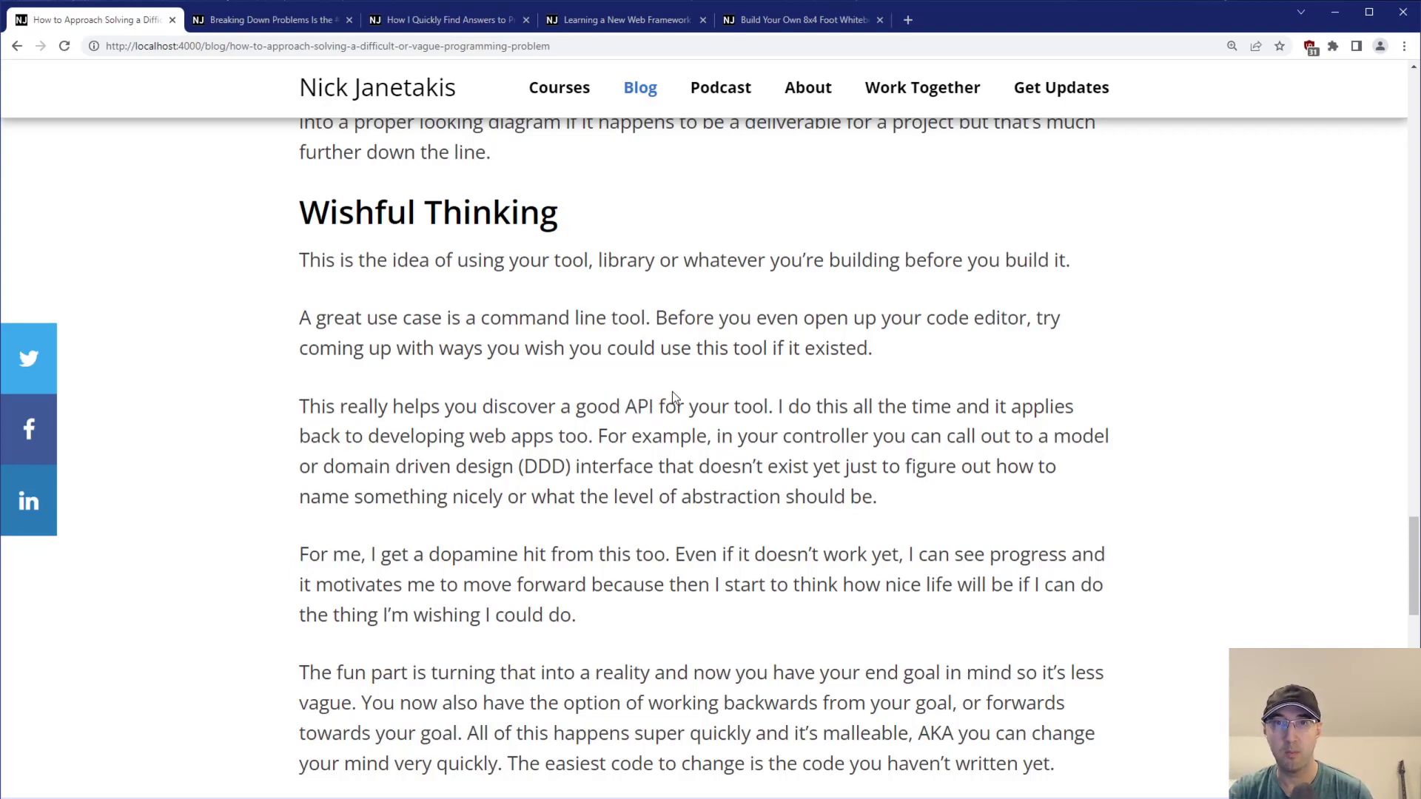
pyautogui.moveTo(608, 358)
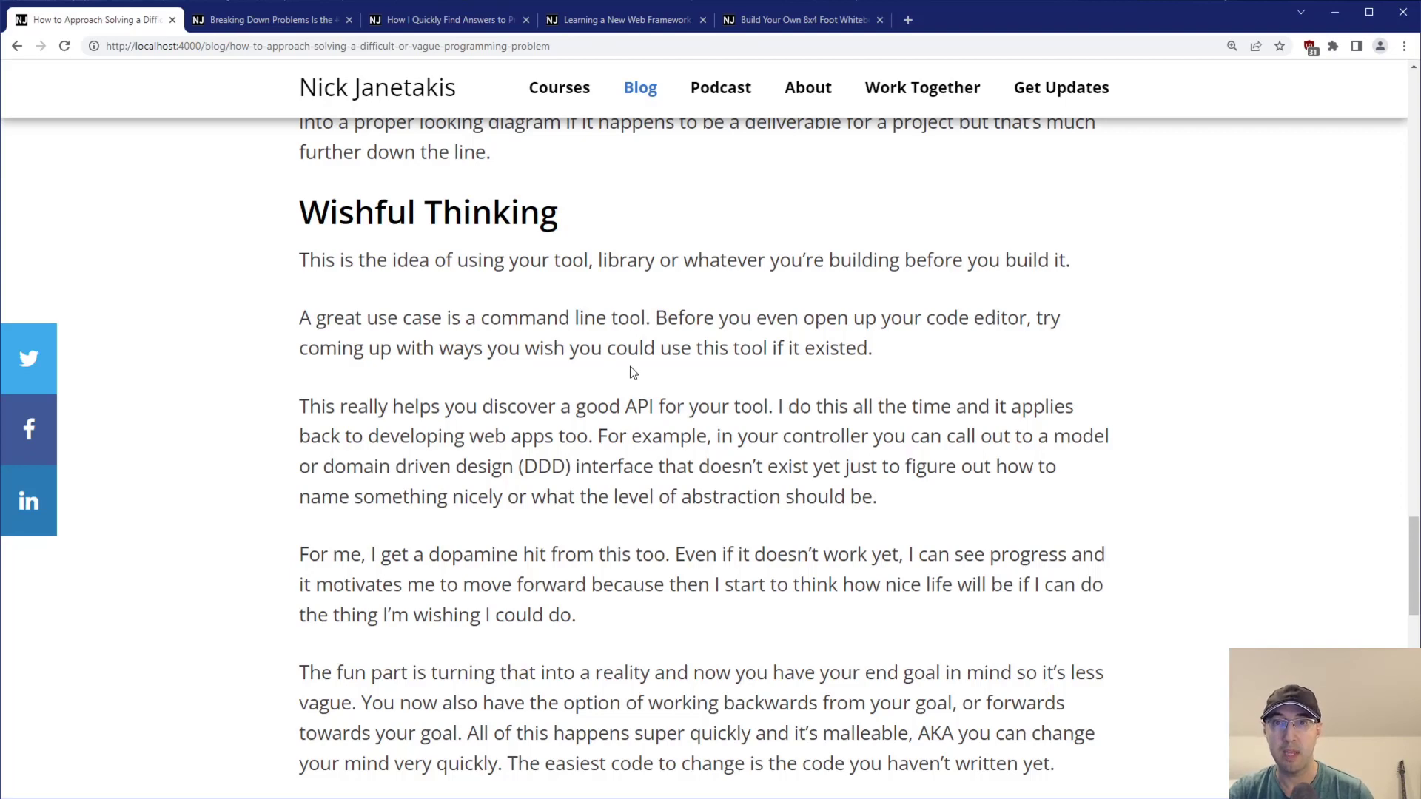
pyautogui.moveTo(622, 373)
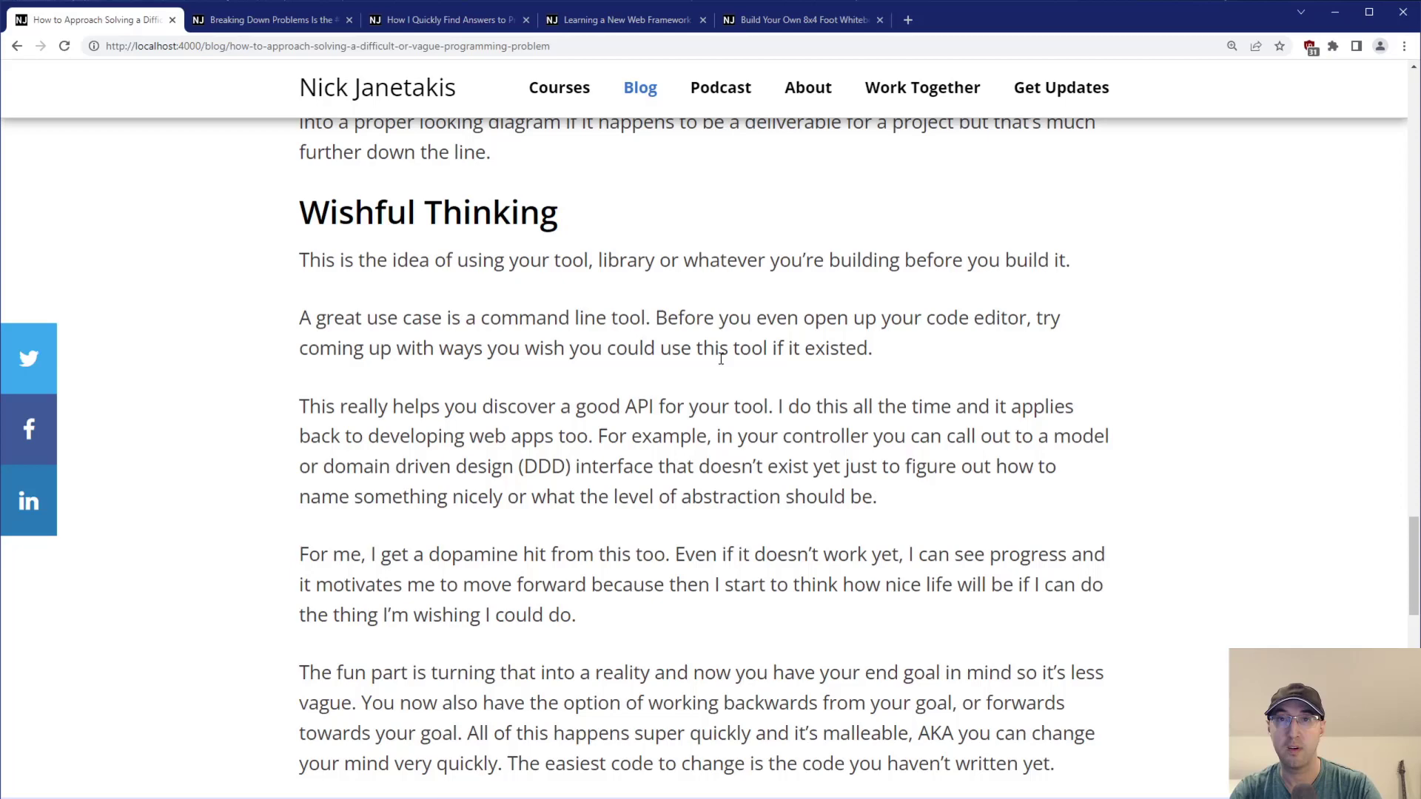
pyautogui.doubleClick(638, 406)
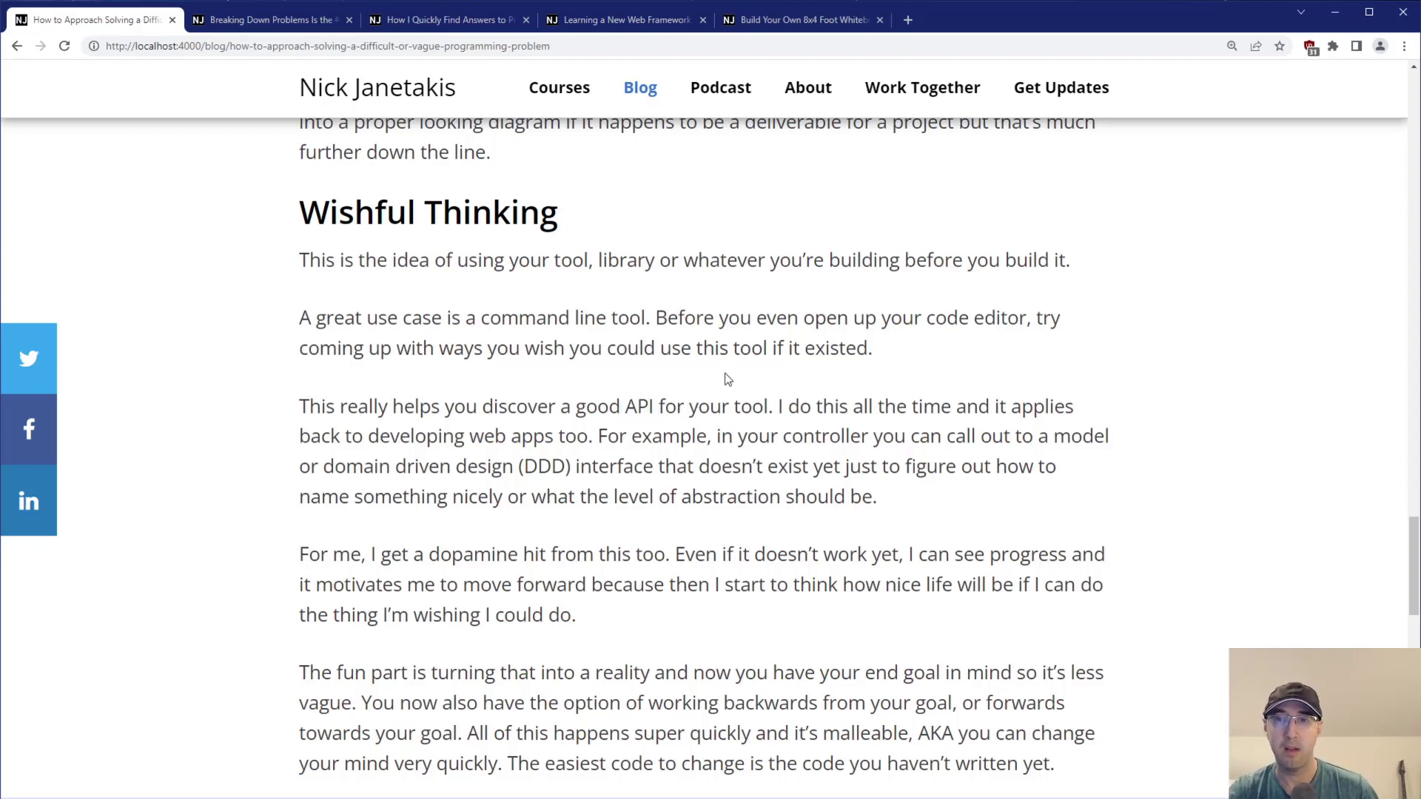
pyautogui.doubleClick(415, 435)
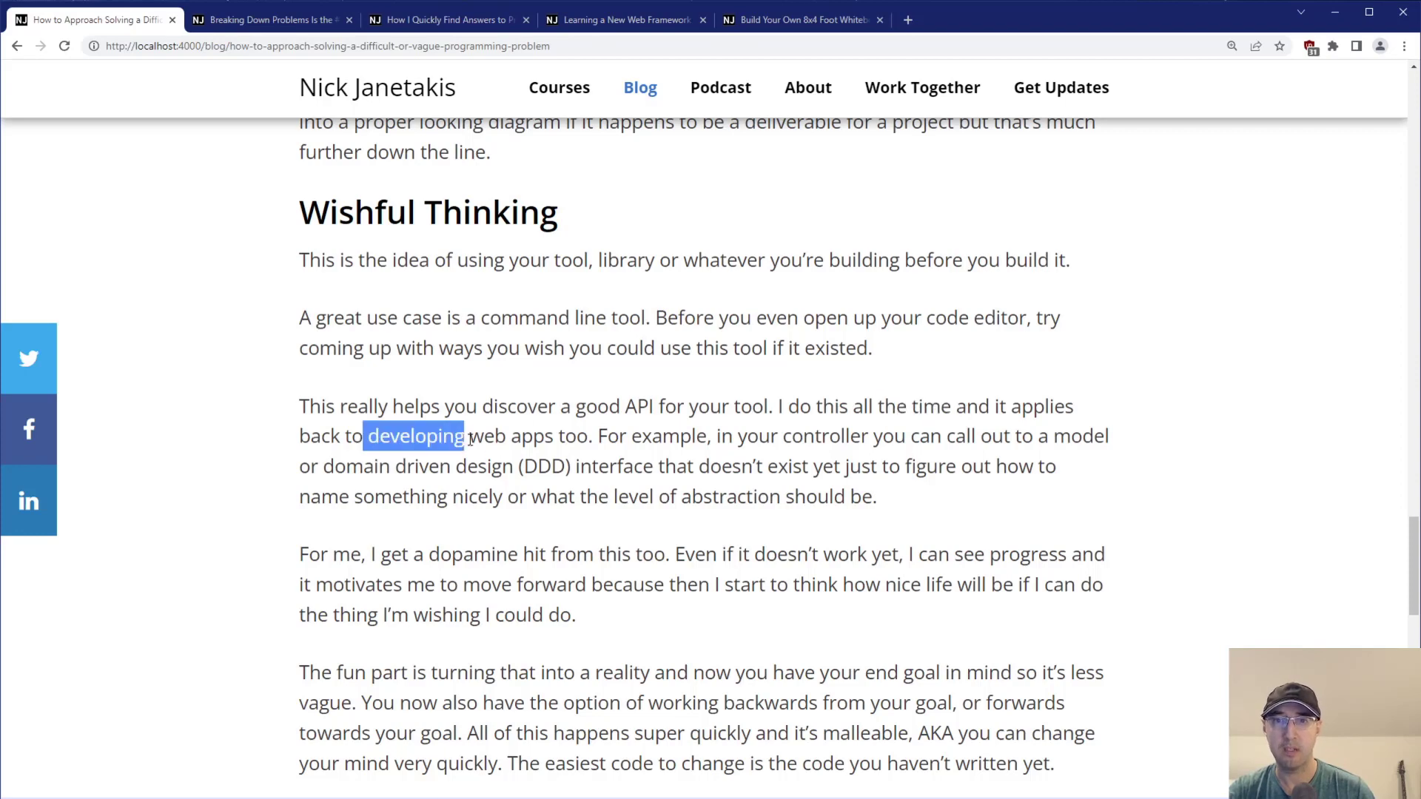
pyautogui.click(737, 447)
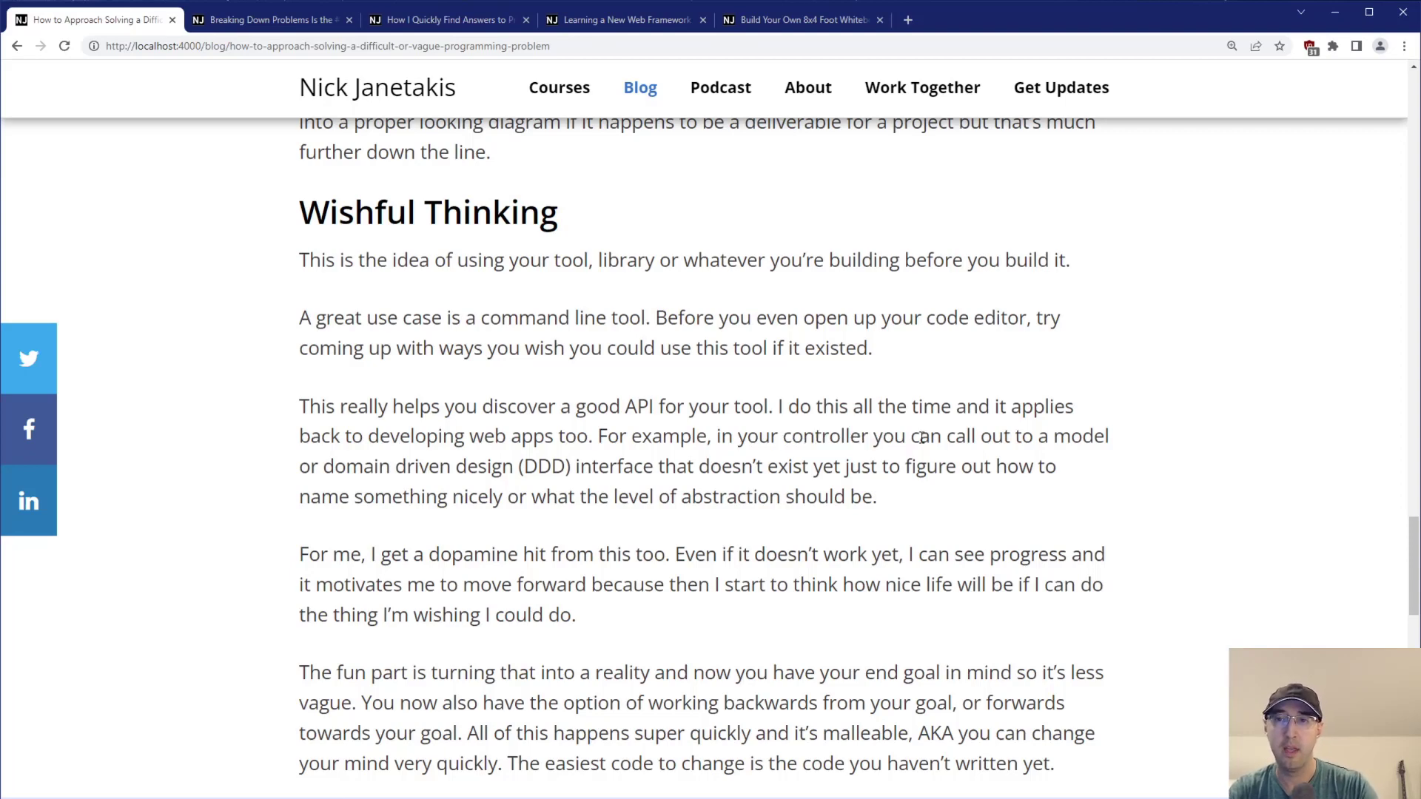
pyautogui.moveTo(904, 450)
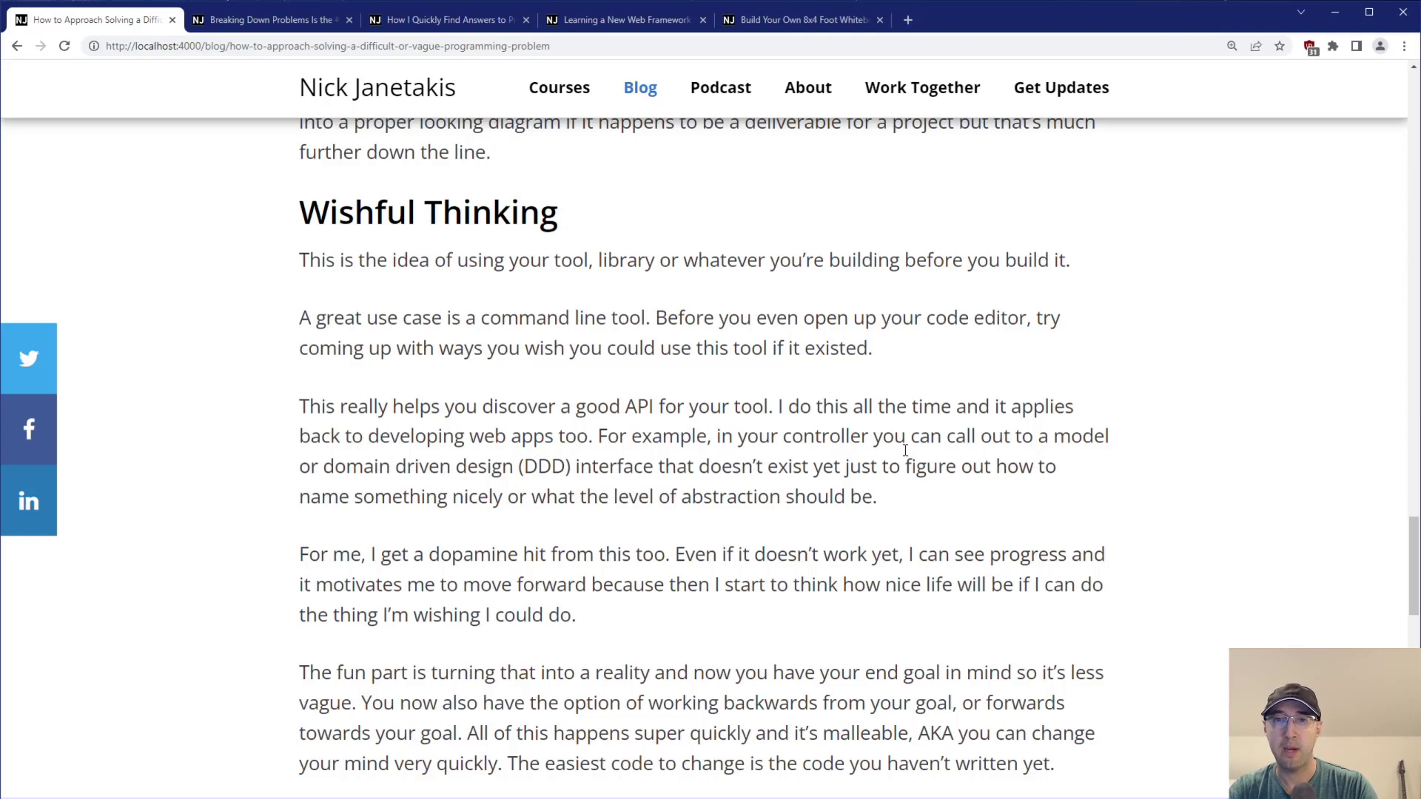
pyautogui.moveTo(370, 466); pyautogui.dragTo(475, 466)
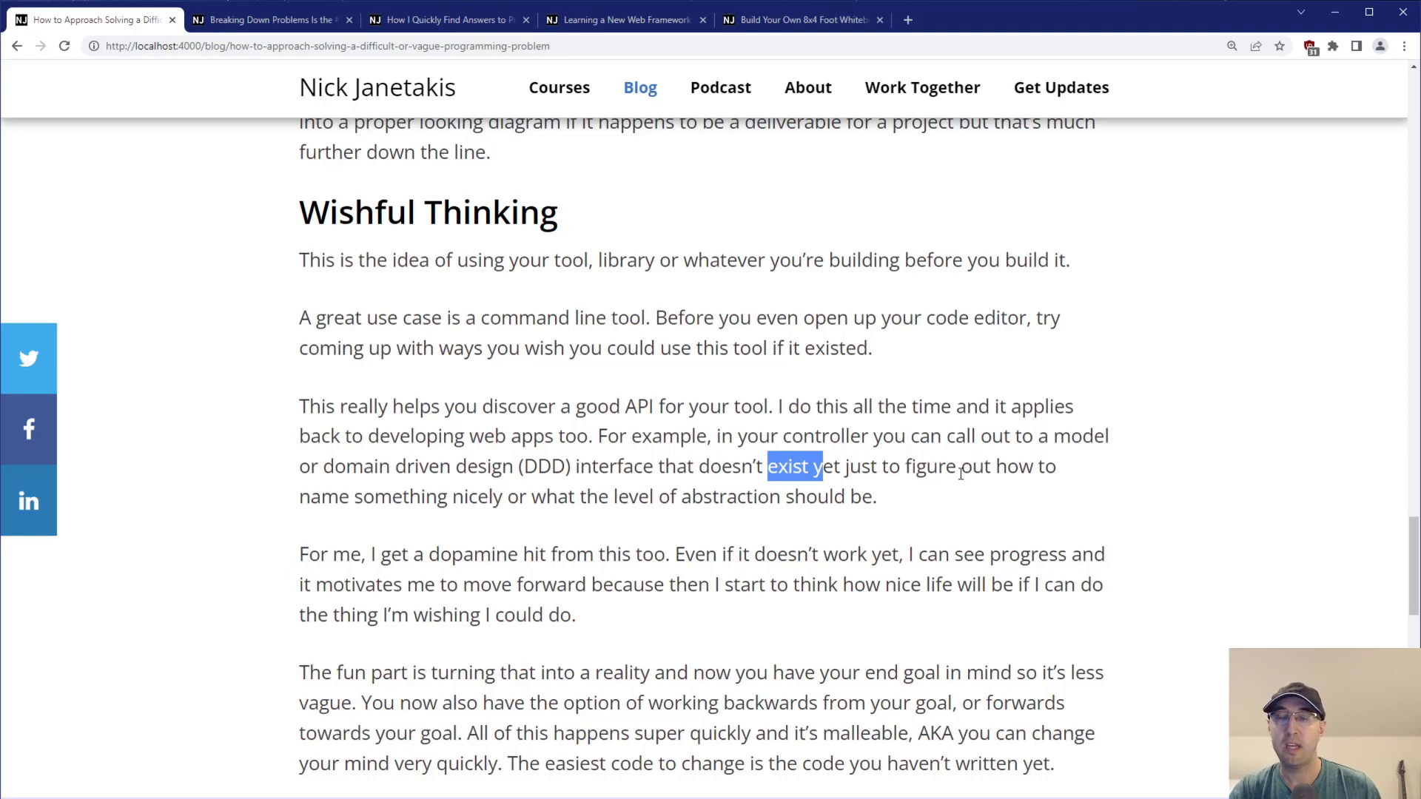
pyautogui.click(527, 496)
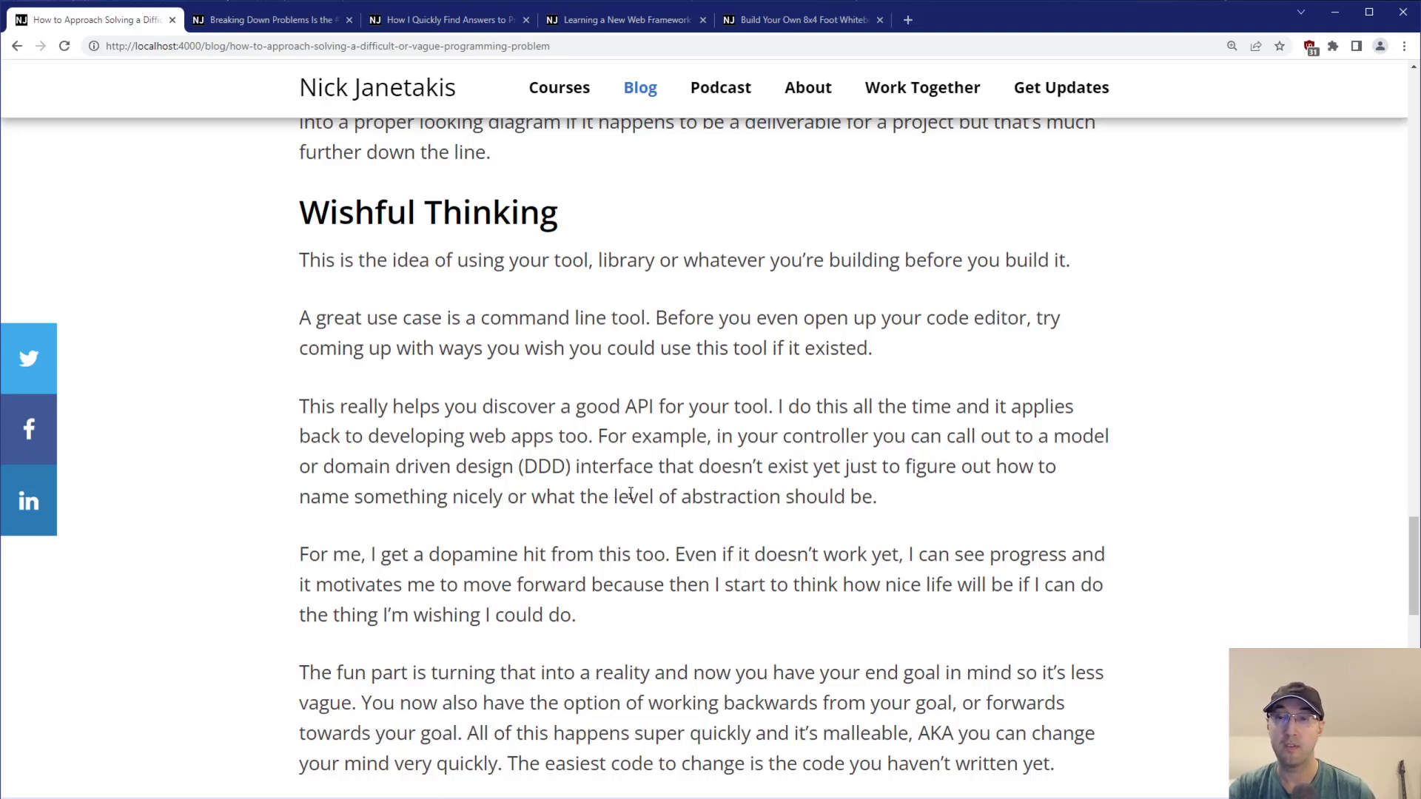
pyautogui.moveTo(971, 493)
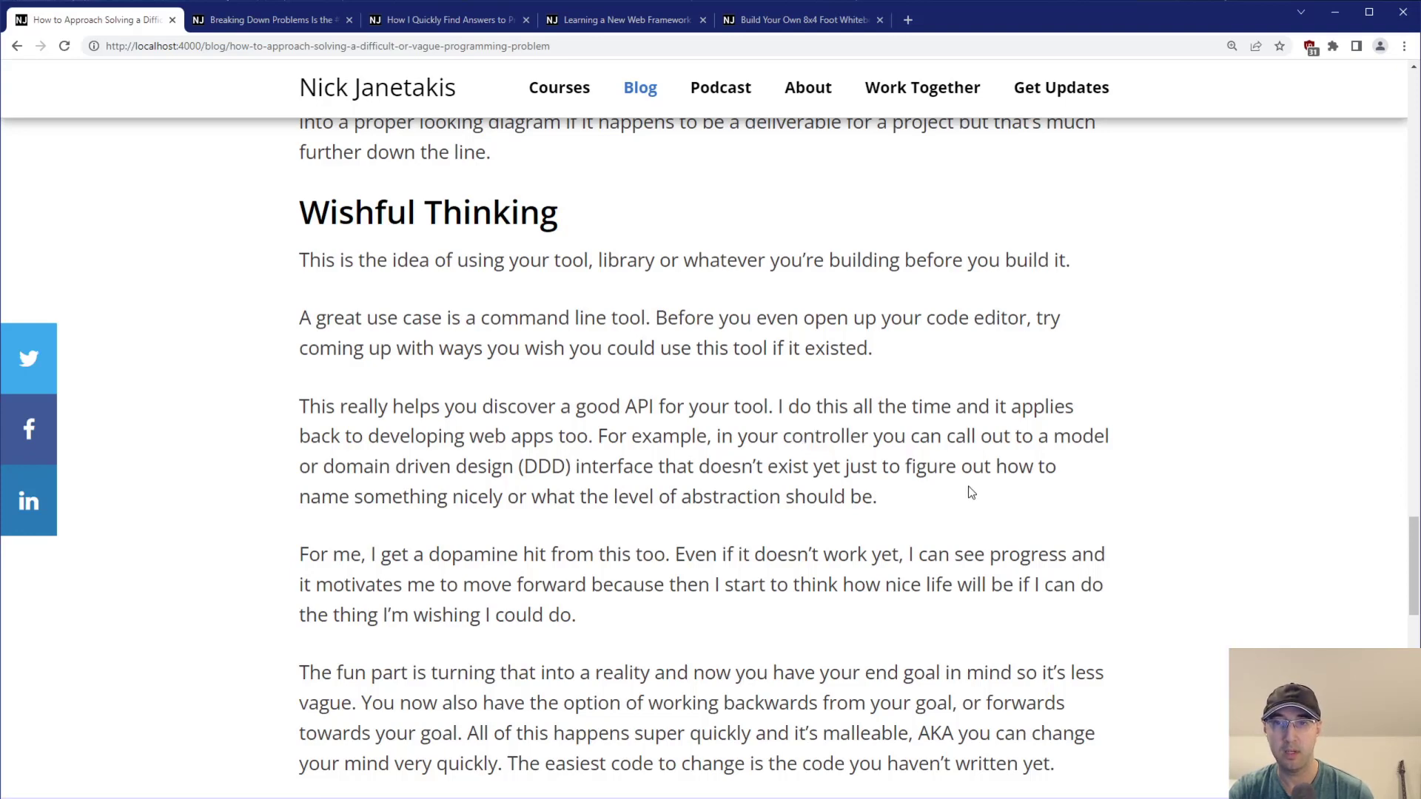
pyautogui.moveTo(1185, 422)
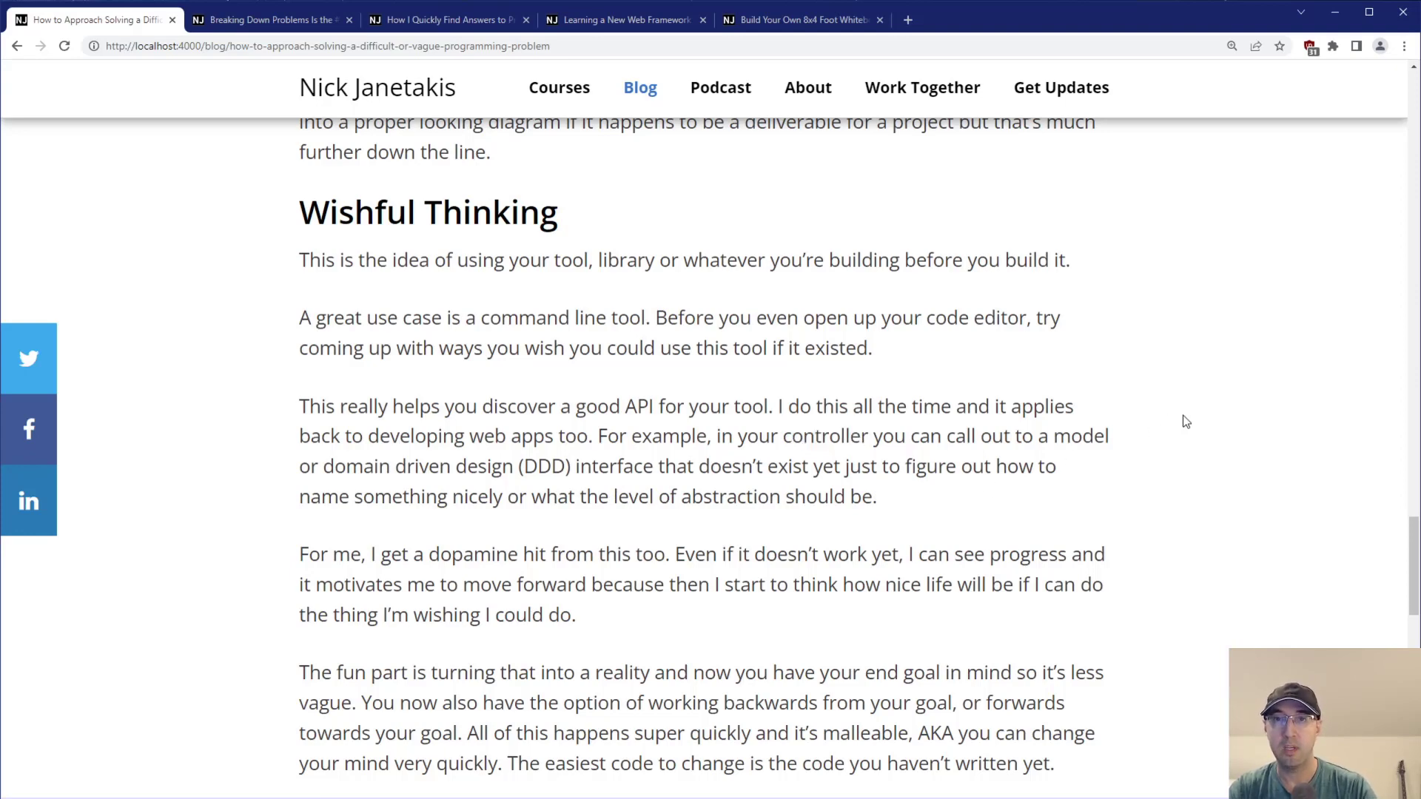
pyautogui.moveTo(1077, 420)
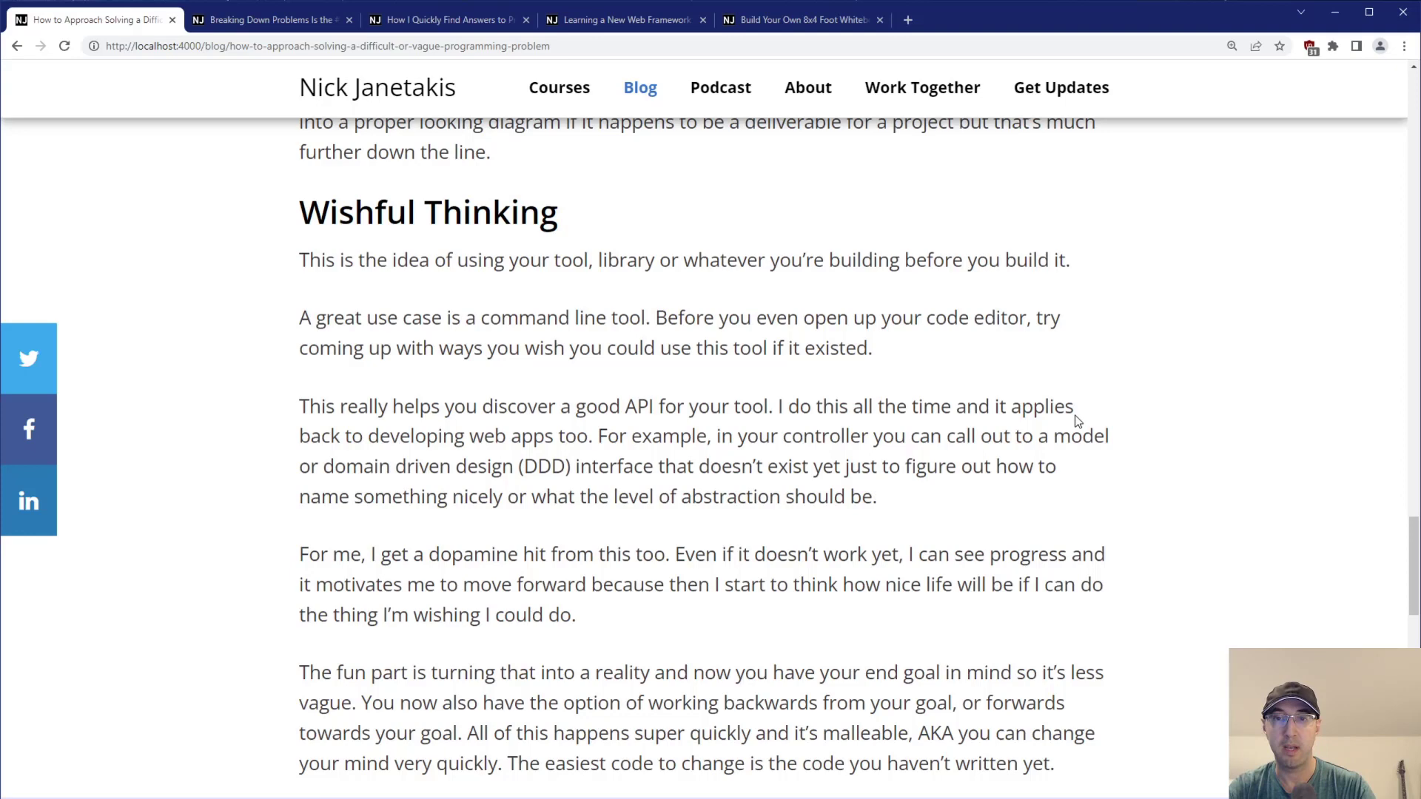
pyautogui.moveTo(651, 458)
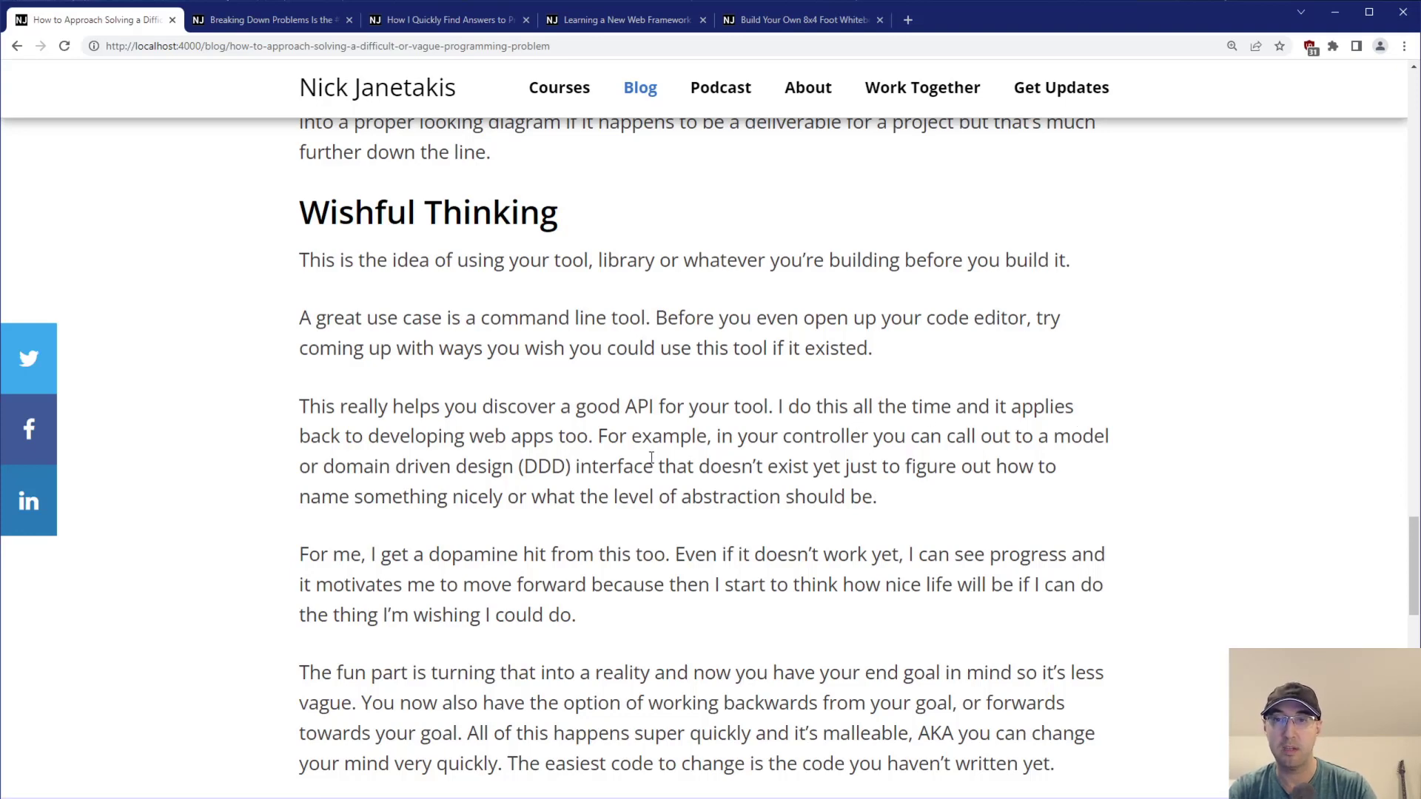
pyautogui.moveTo(778, 473)
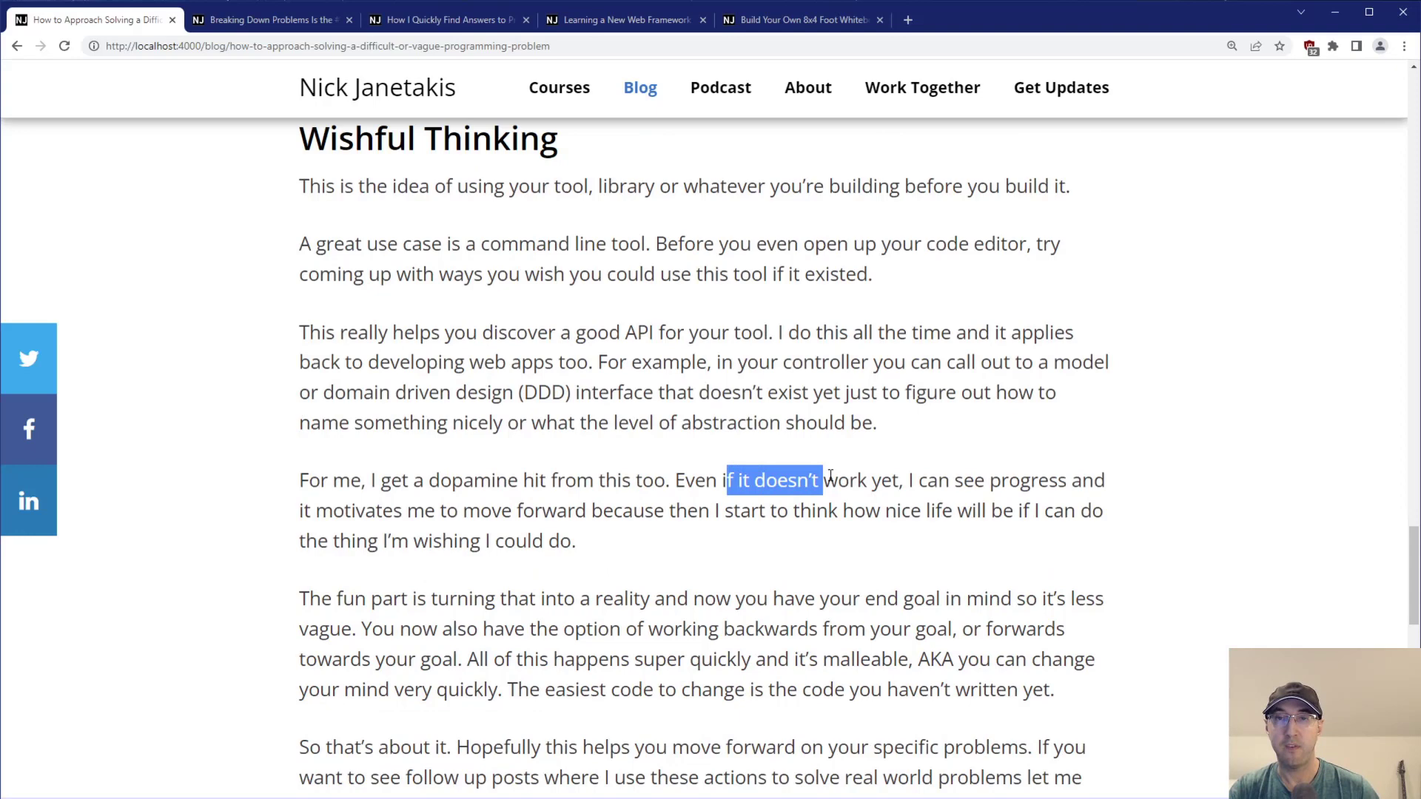
pyautogui.click(989, 480)
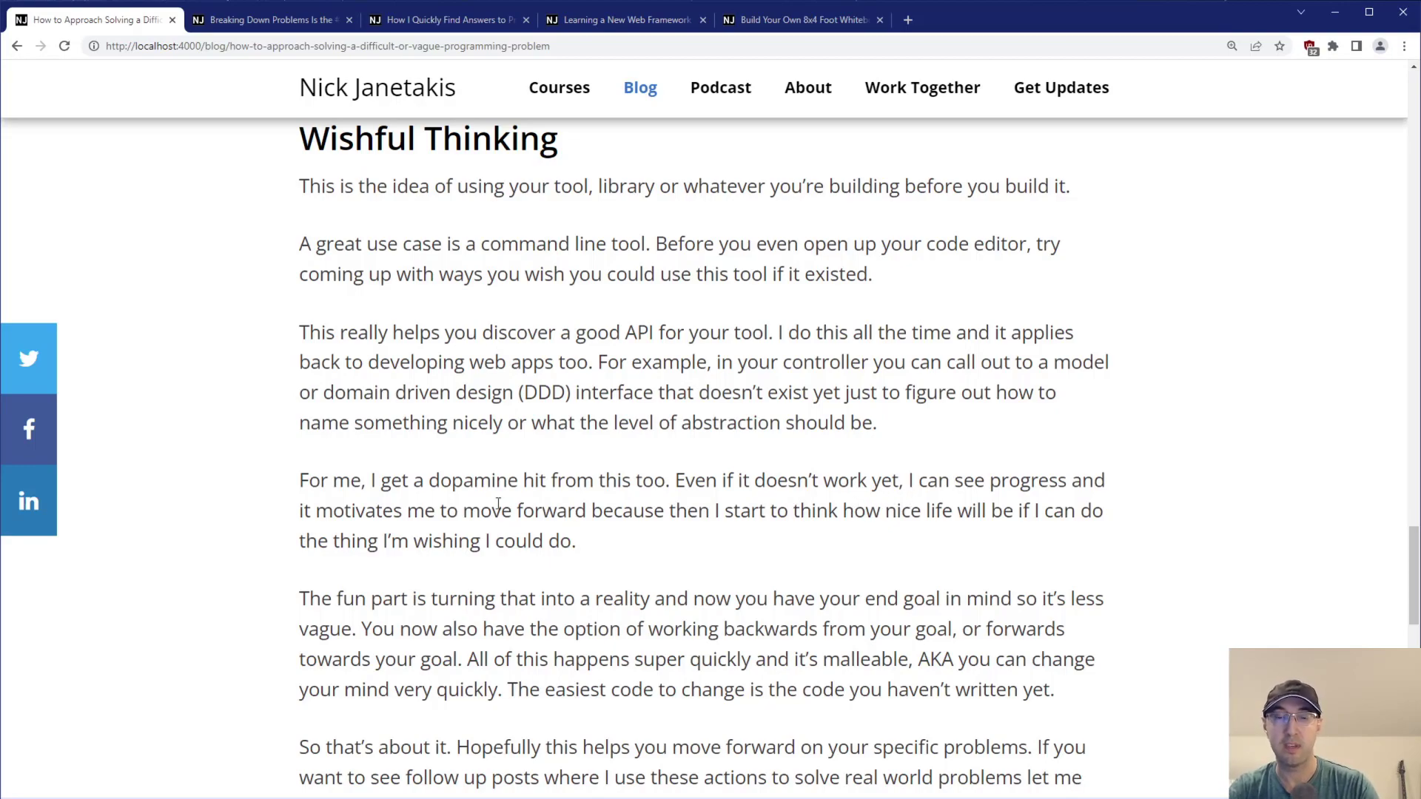
pyautogui.scroll(-3)
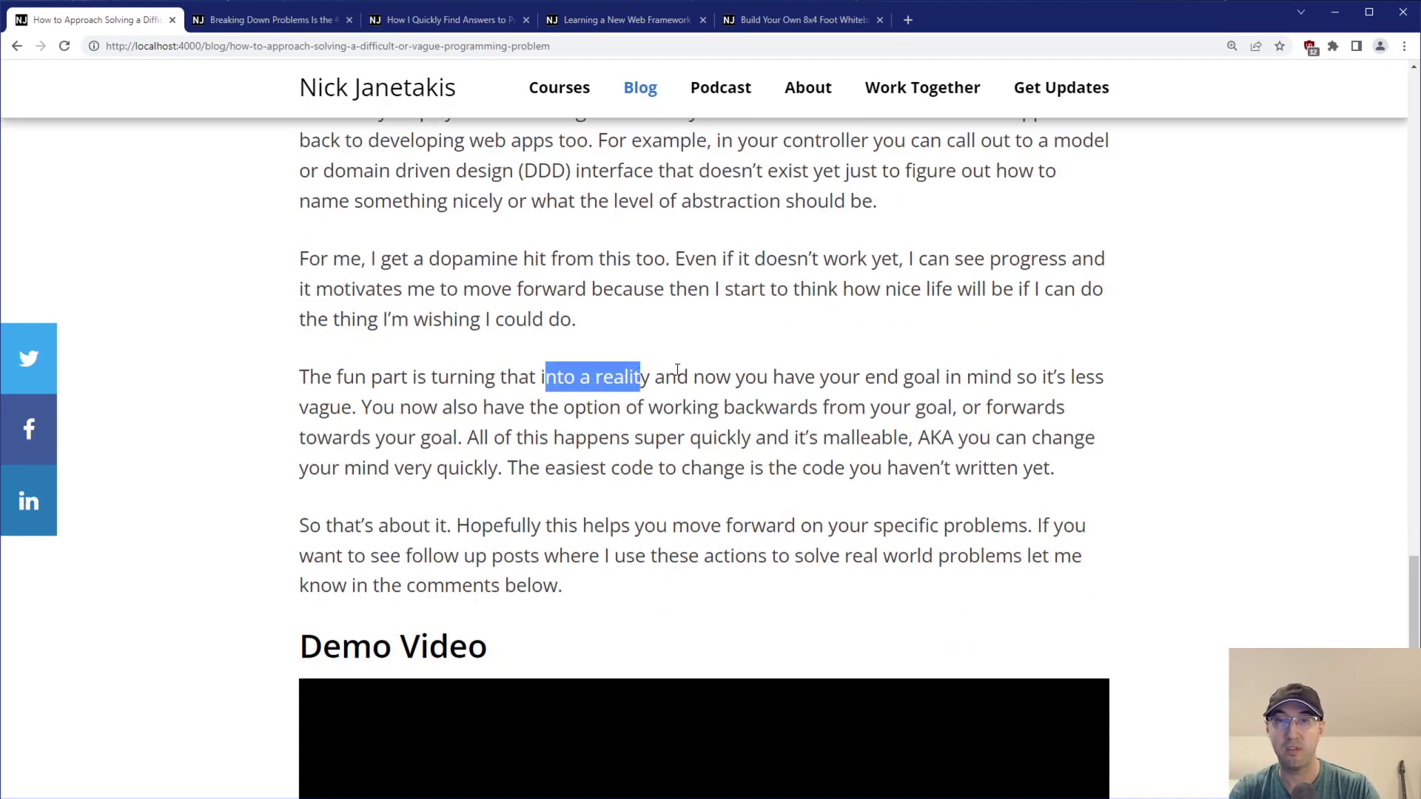
pyautogui.click(837, 376)
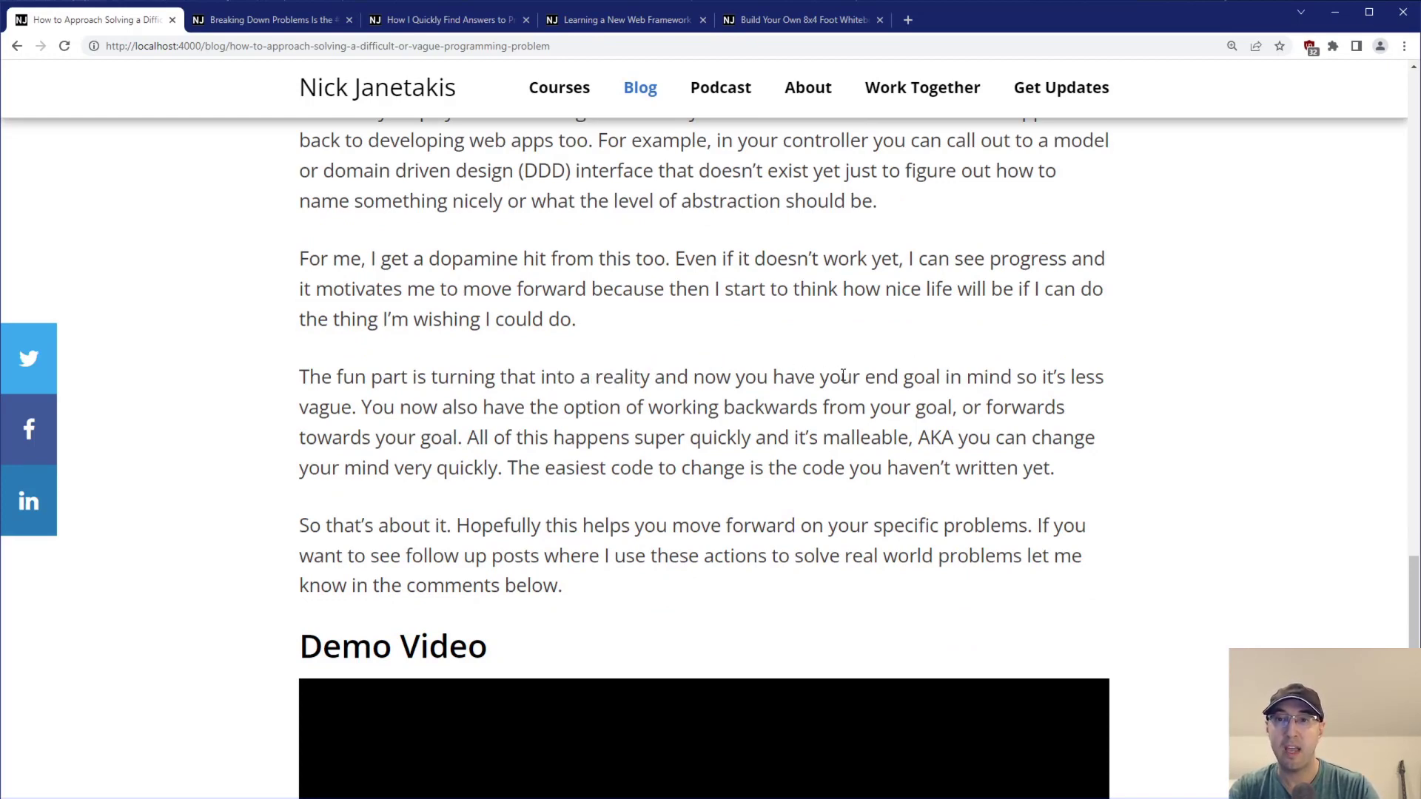
pyautogui.moveTo(389, 420)
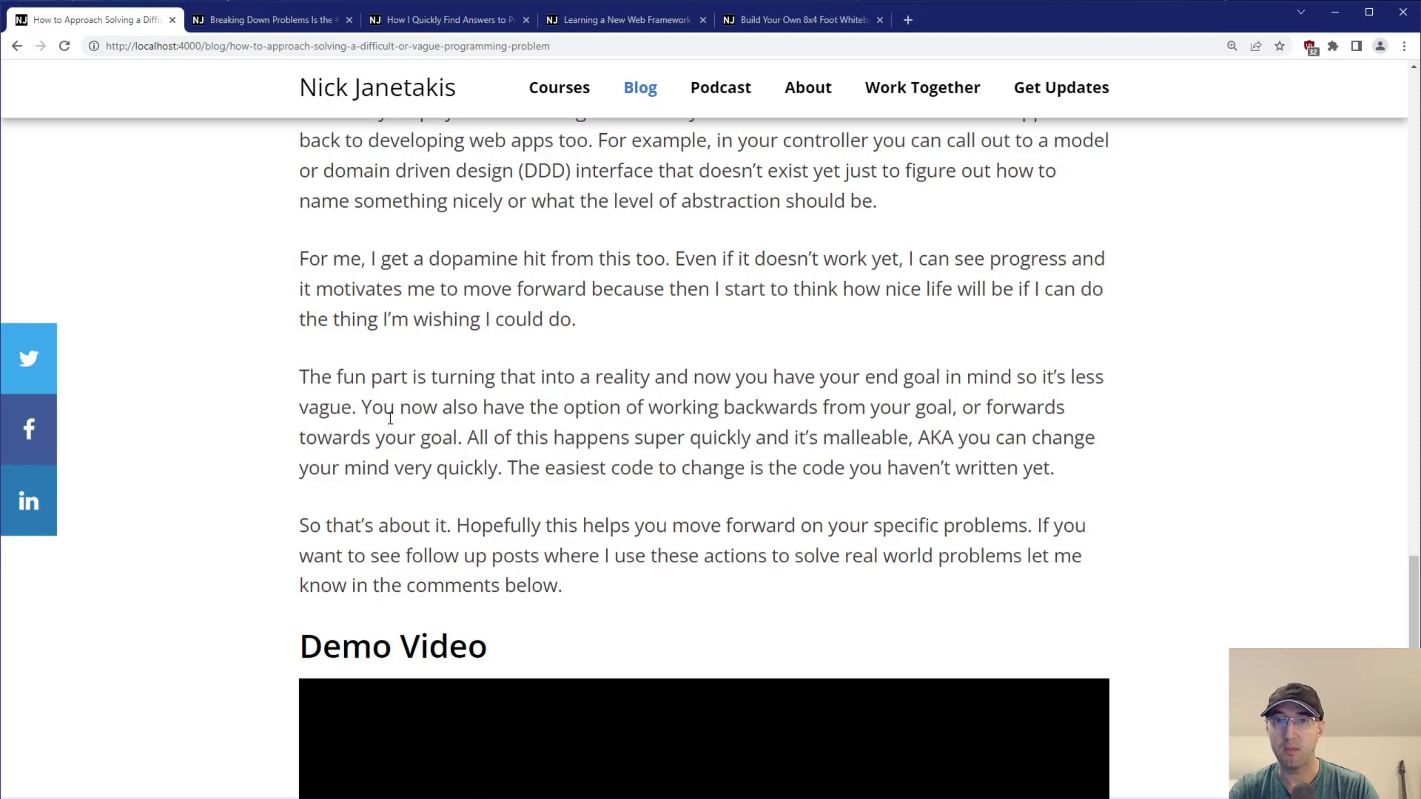
pyautogui.moveTo(650, 407); pyautogui.dragTo(765, 407)
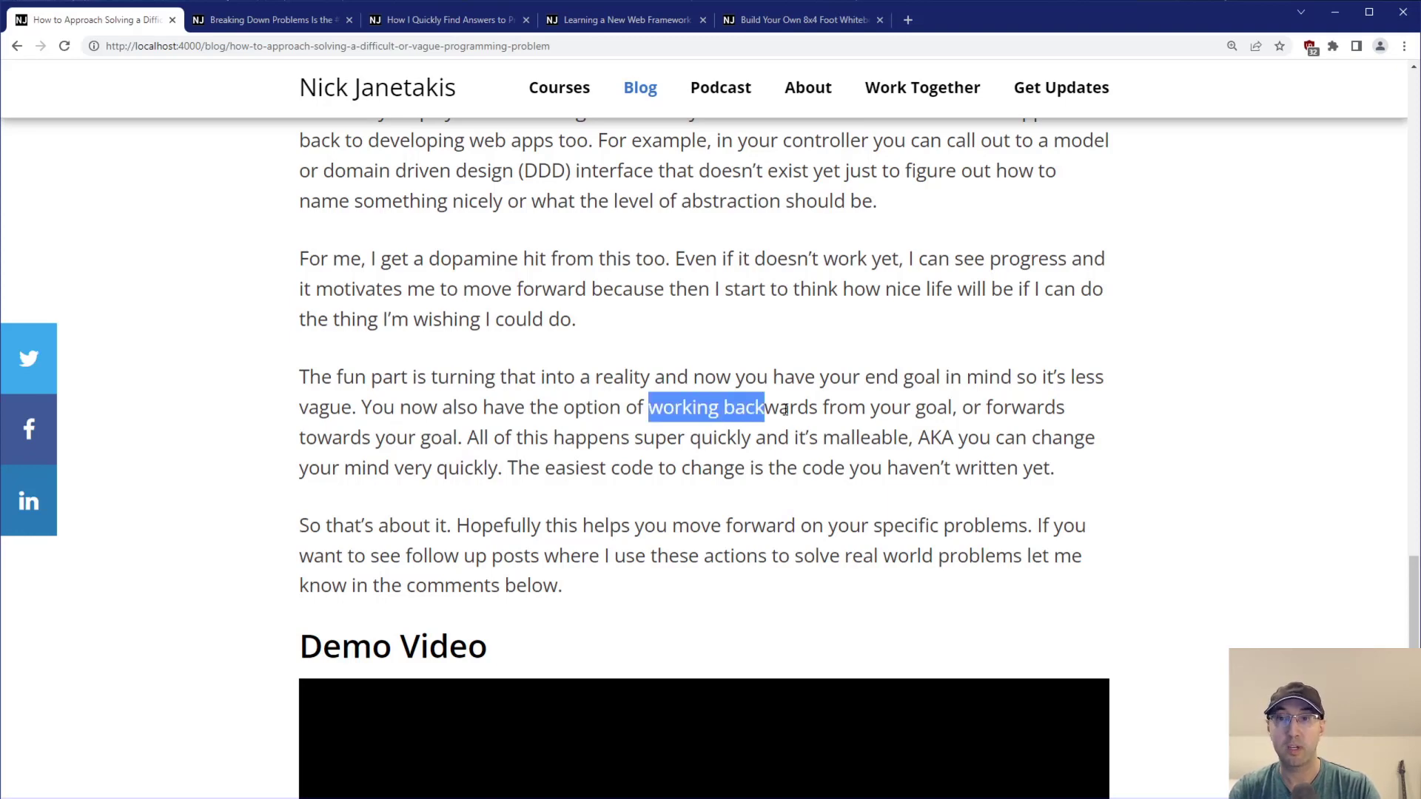
pyautogui.moveTo(763, 407); pyautogui.dragTo(913, 407)
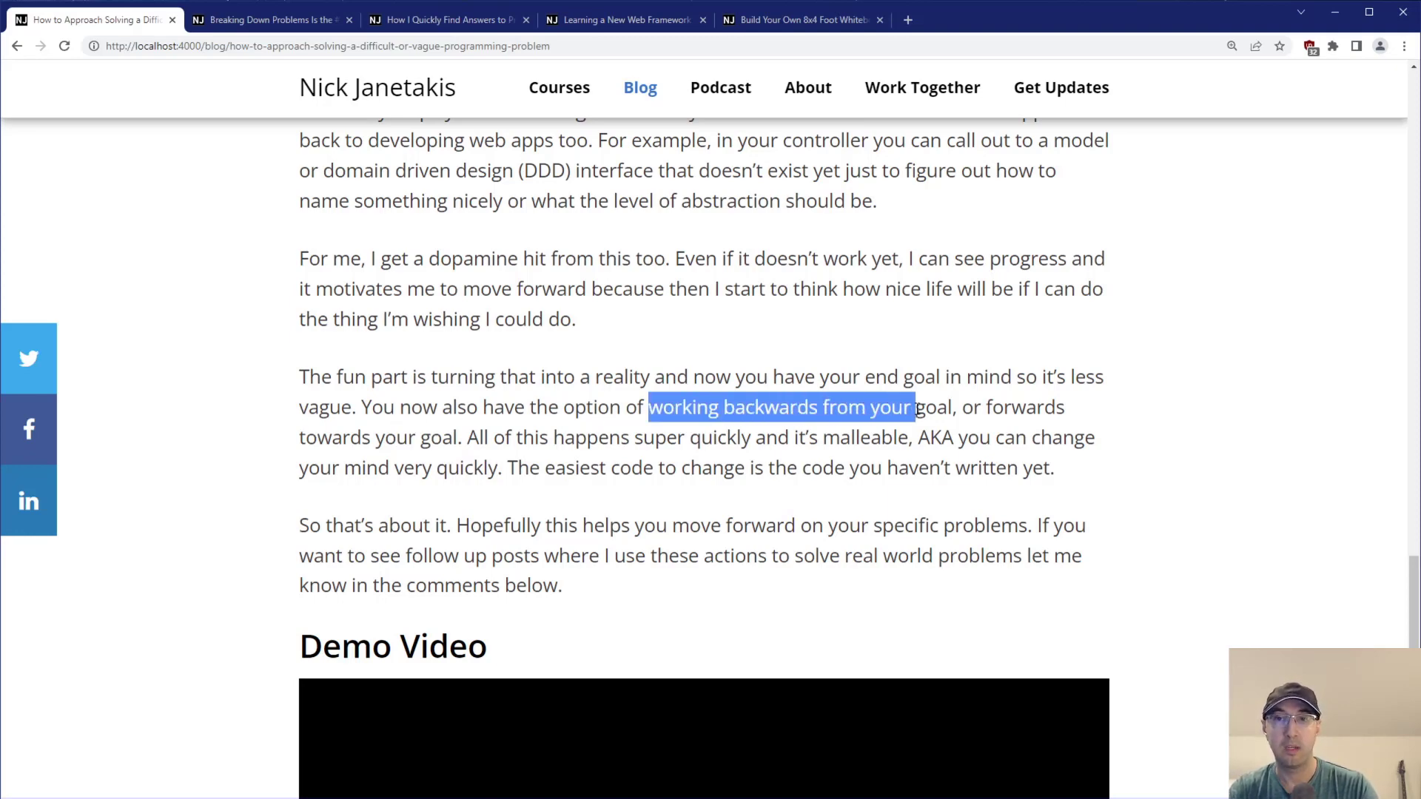
pyautogui.click(814, 406)
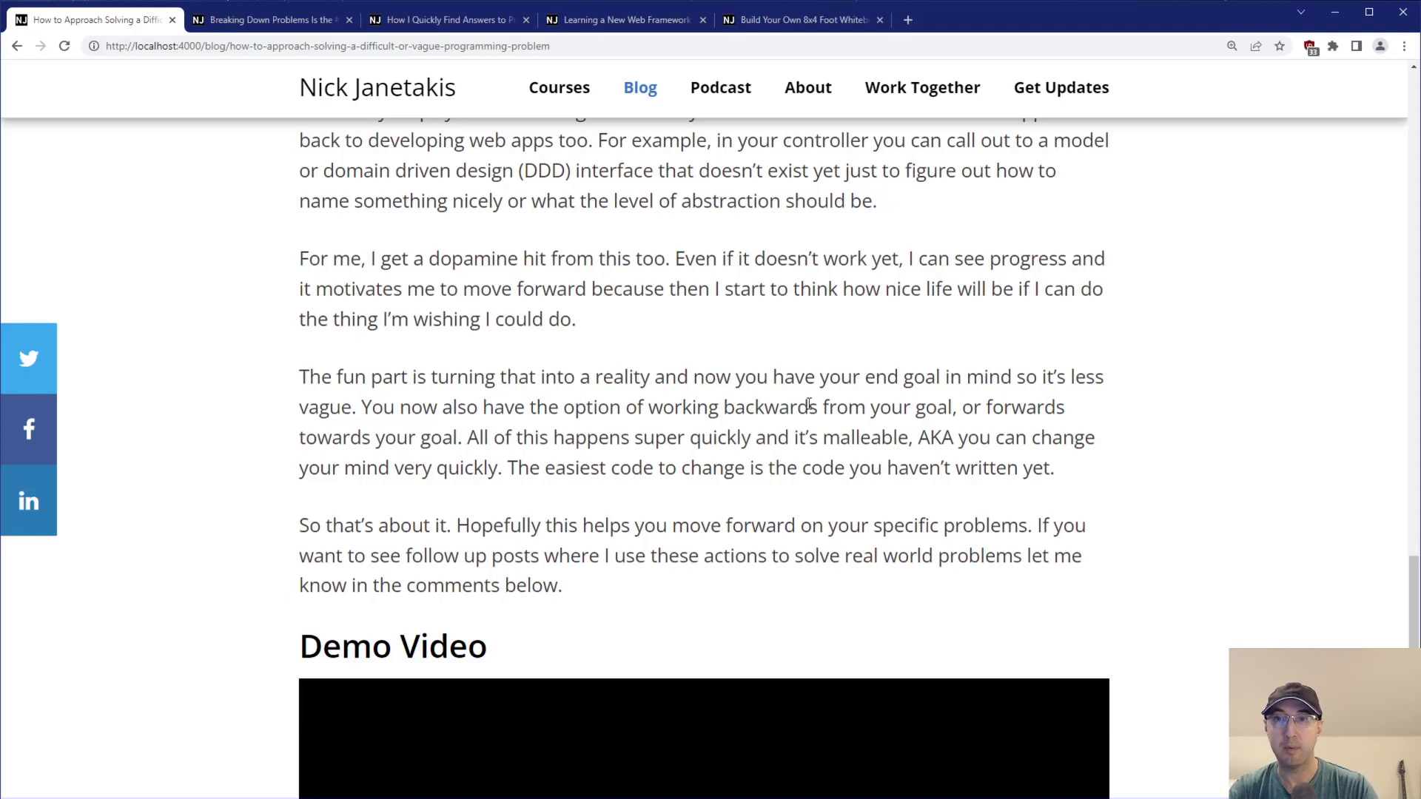
pyautogui.doubleClick(1027, 406)
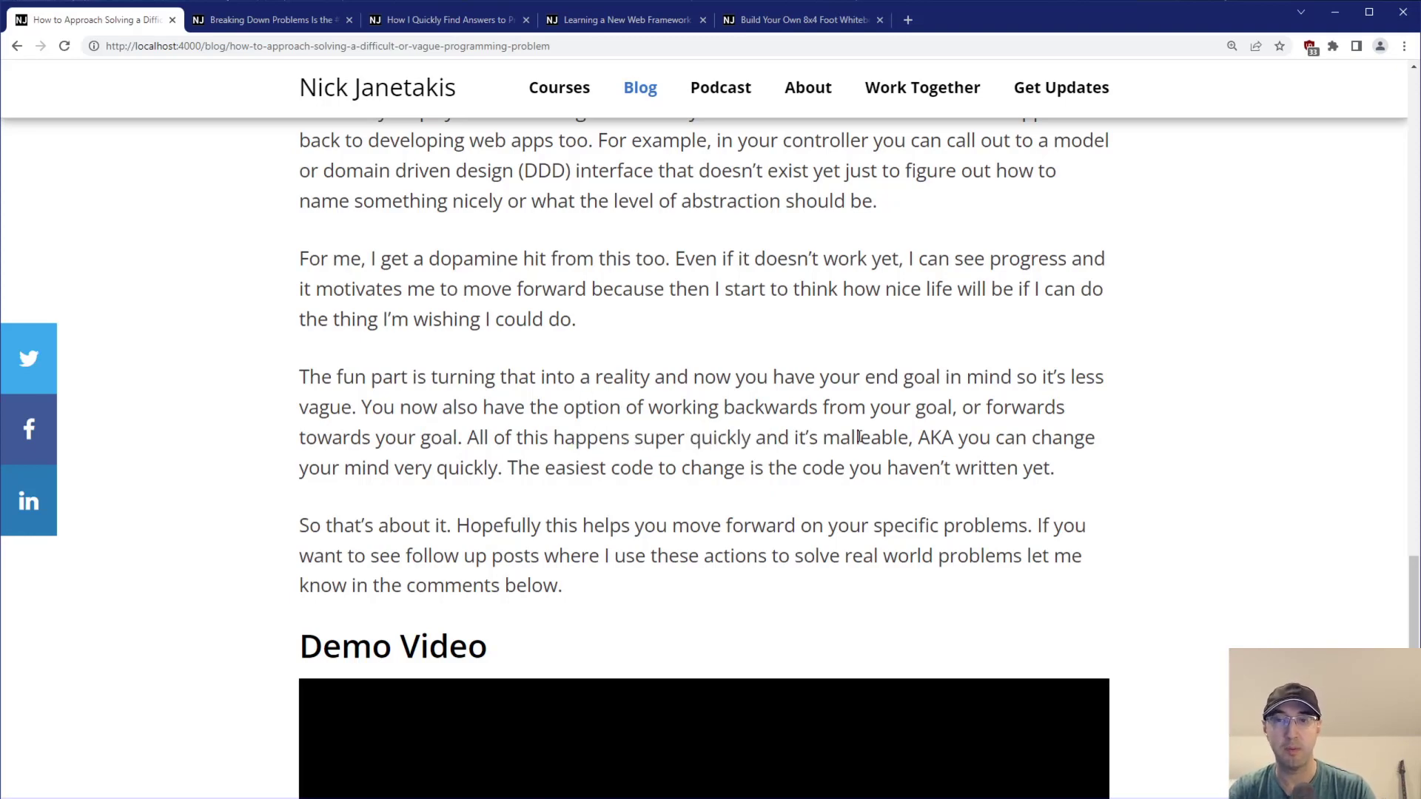
pyautogui.moveTo(484, 432)
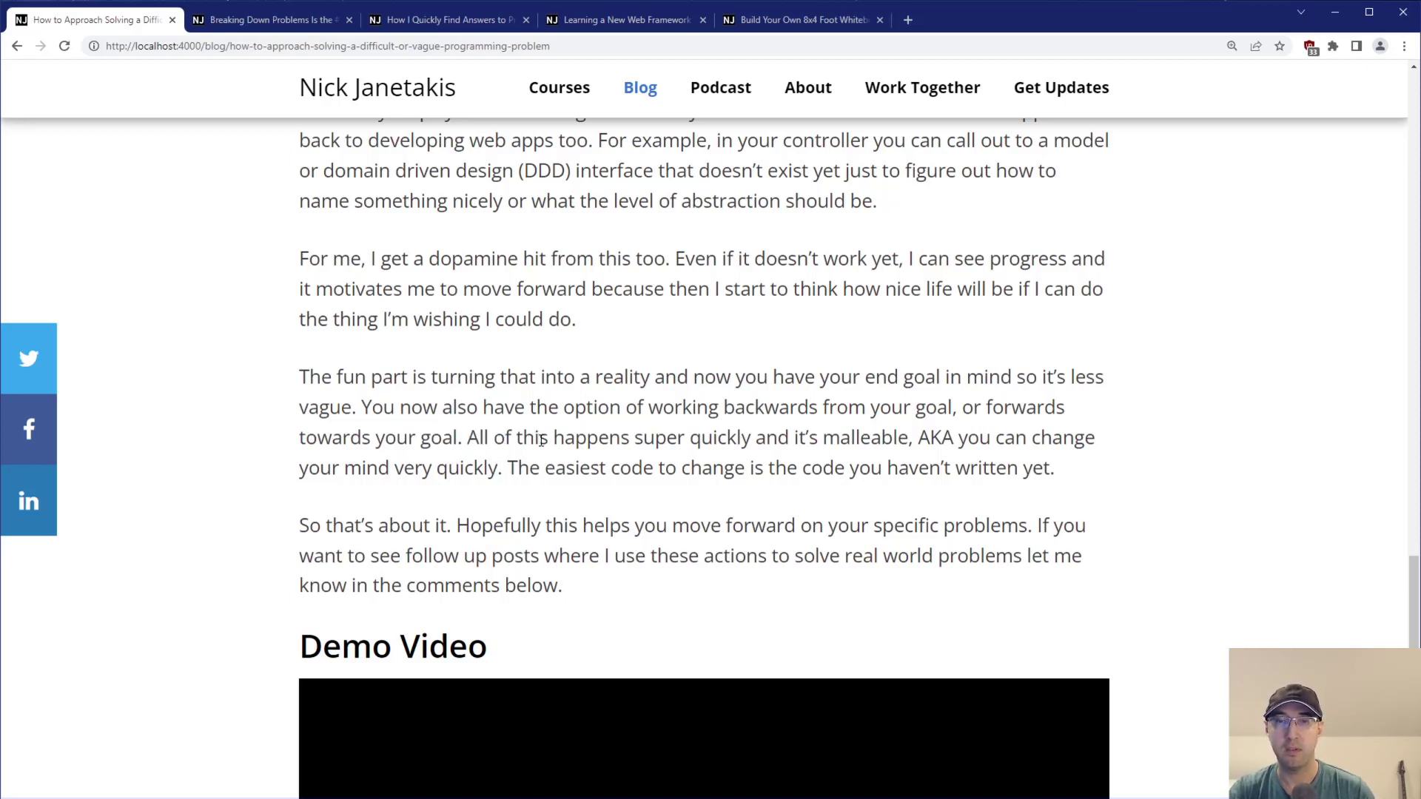
pyautogui.moveTo(521, 248)
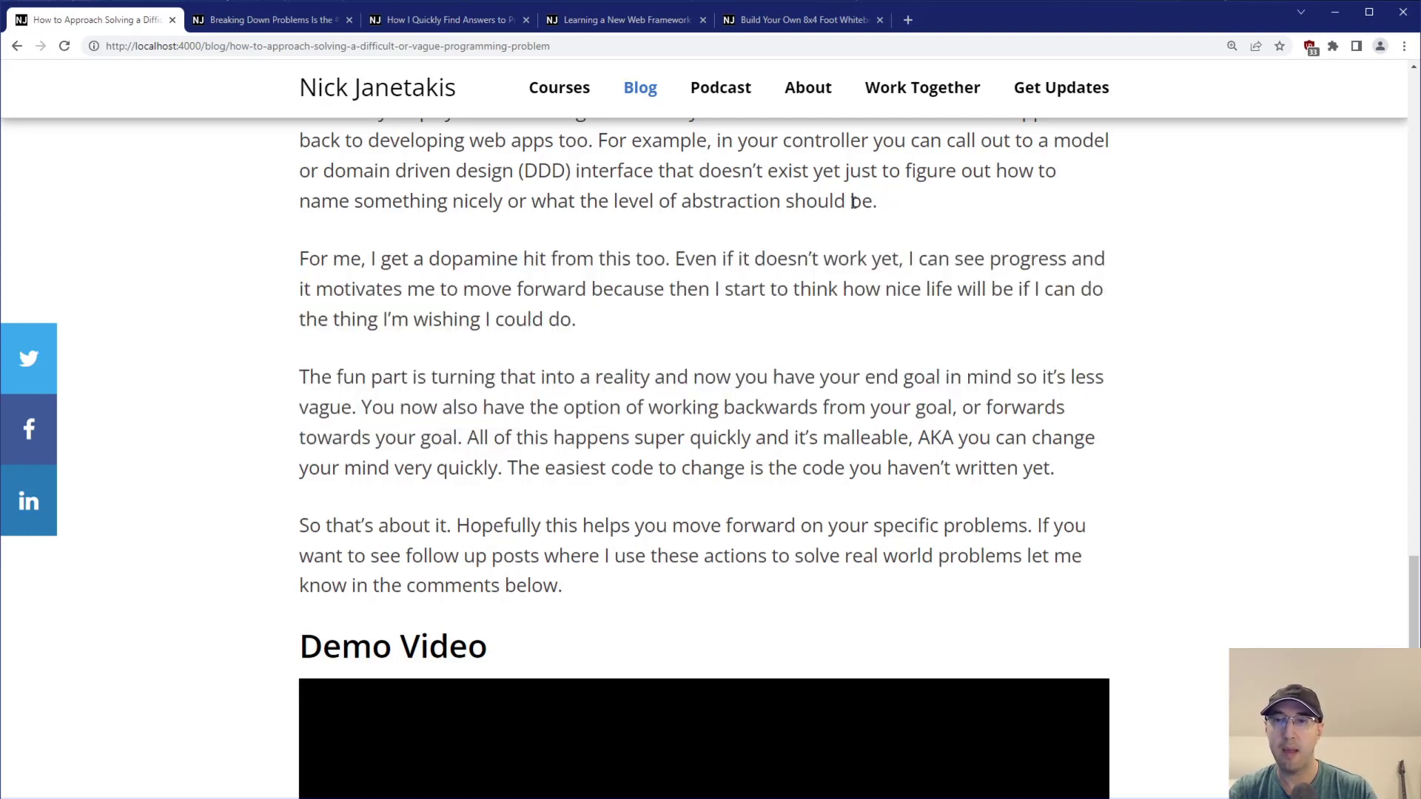
pyautogui.moveTo(850, 244)
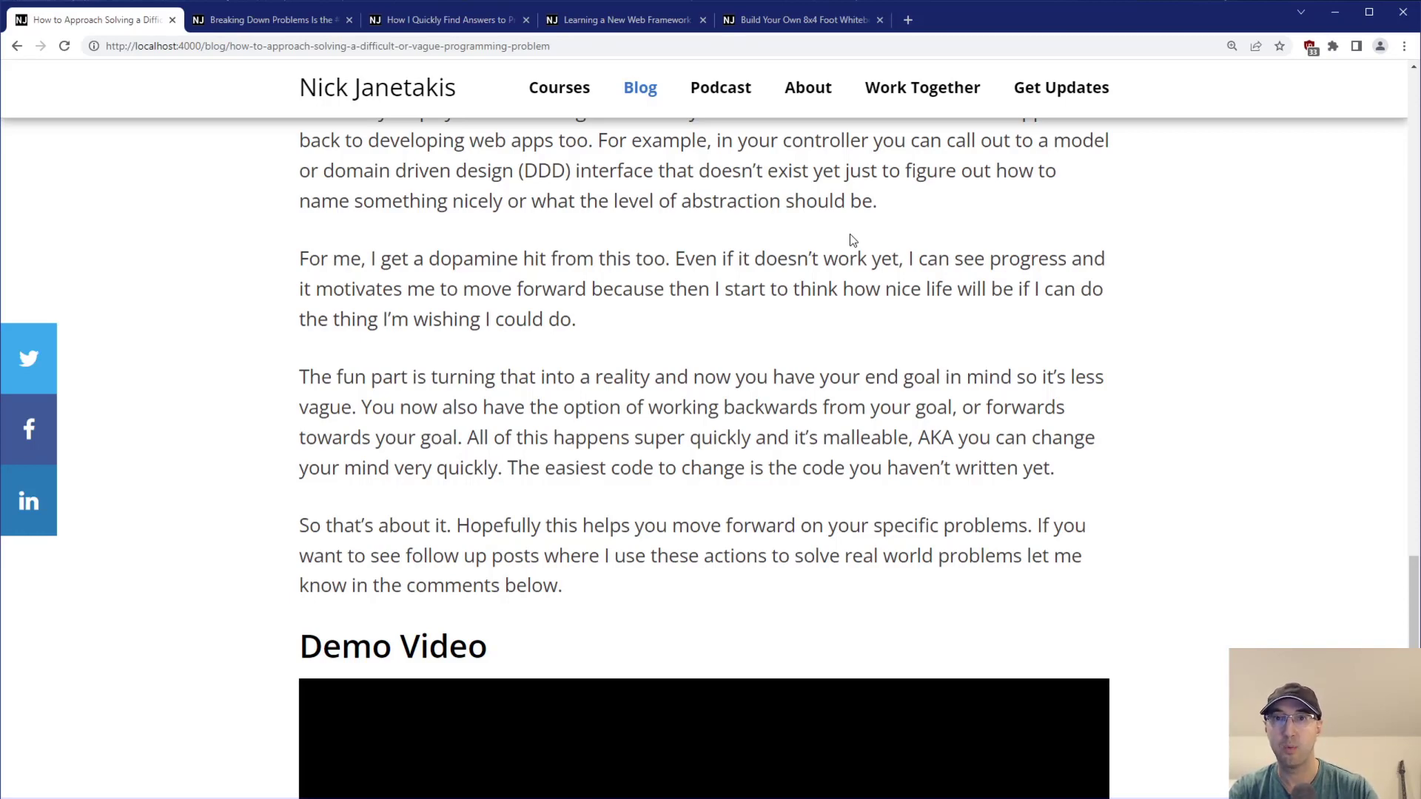
pyautogui.moveTo(790, 249)
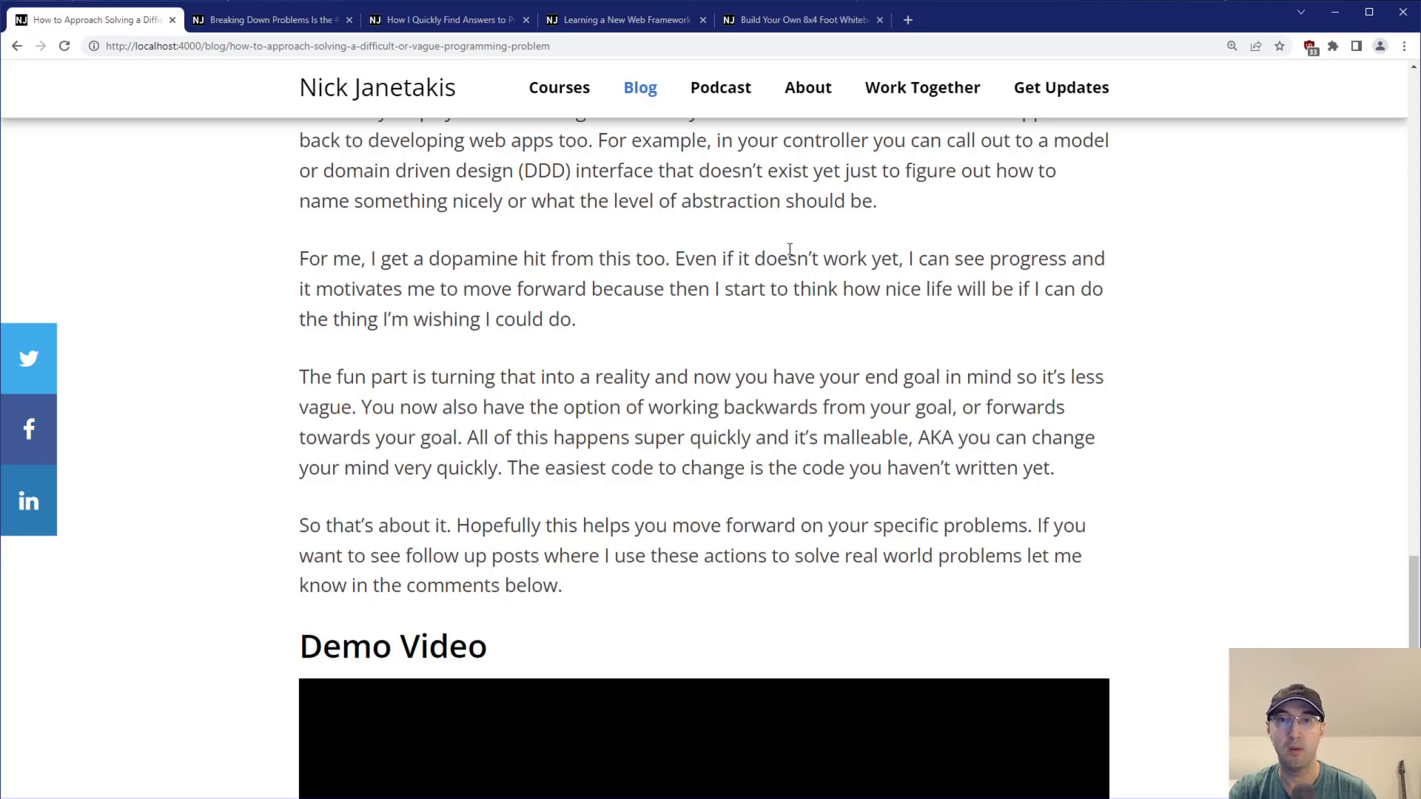
pyautogui.moveTo(781, 259)
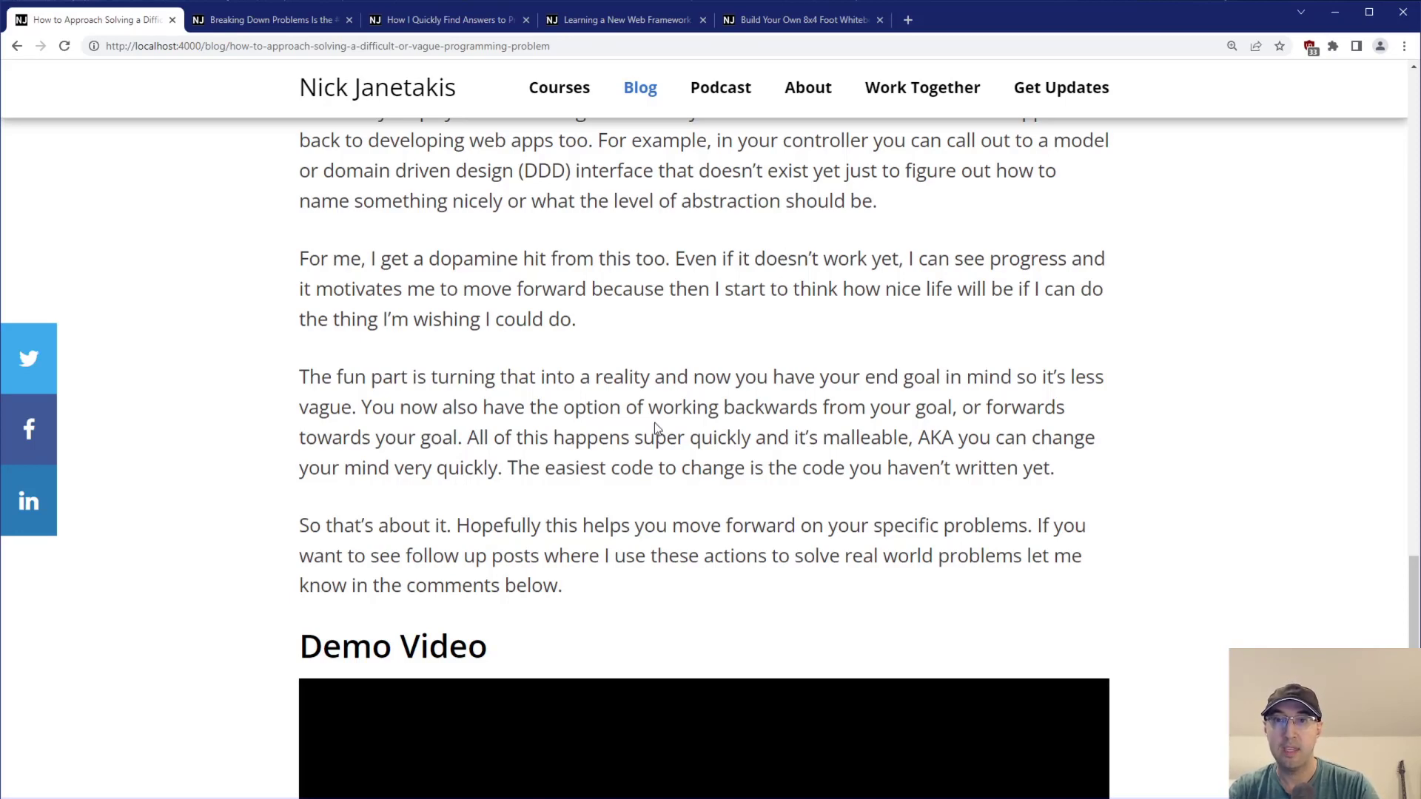
pyautogui.moveTo(1079, 477)
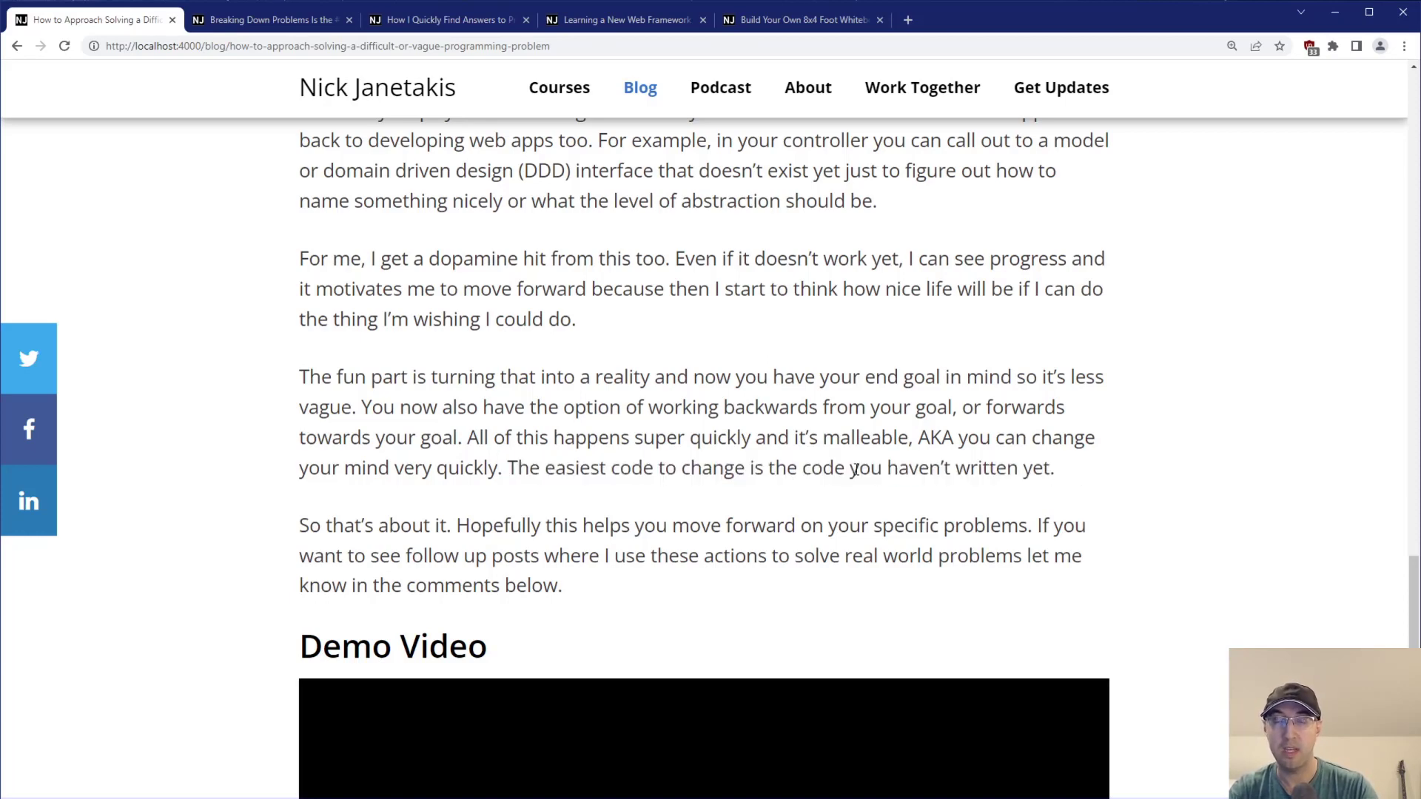
pyautogui.moveTo(1089, 483)
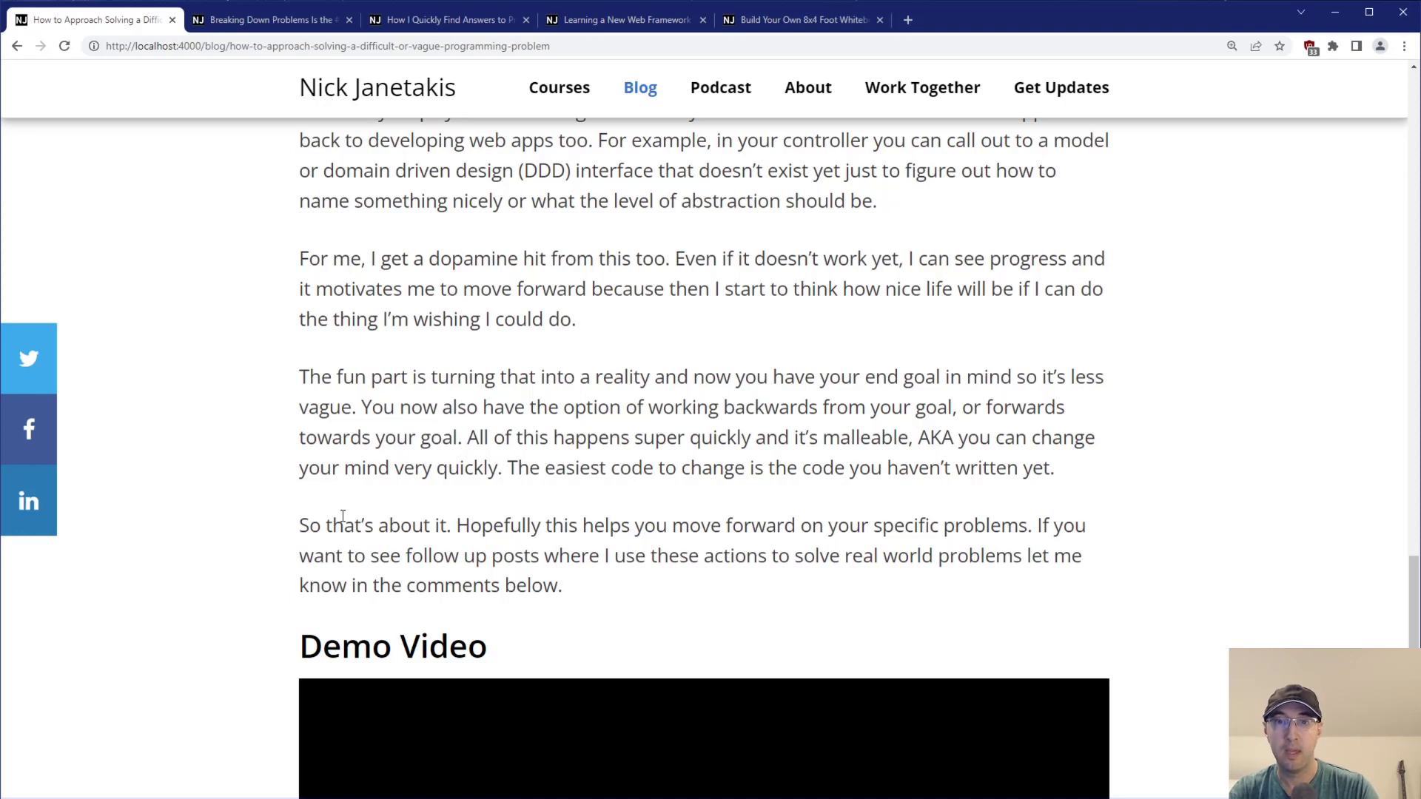
pyautogui.moveTo(467, 515)
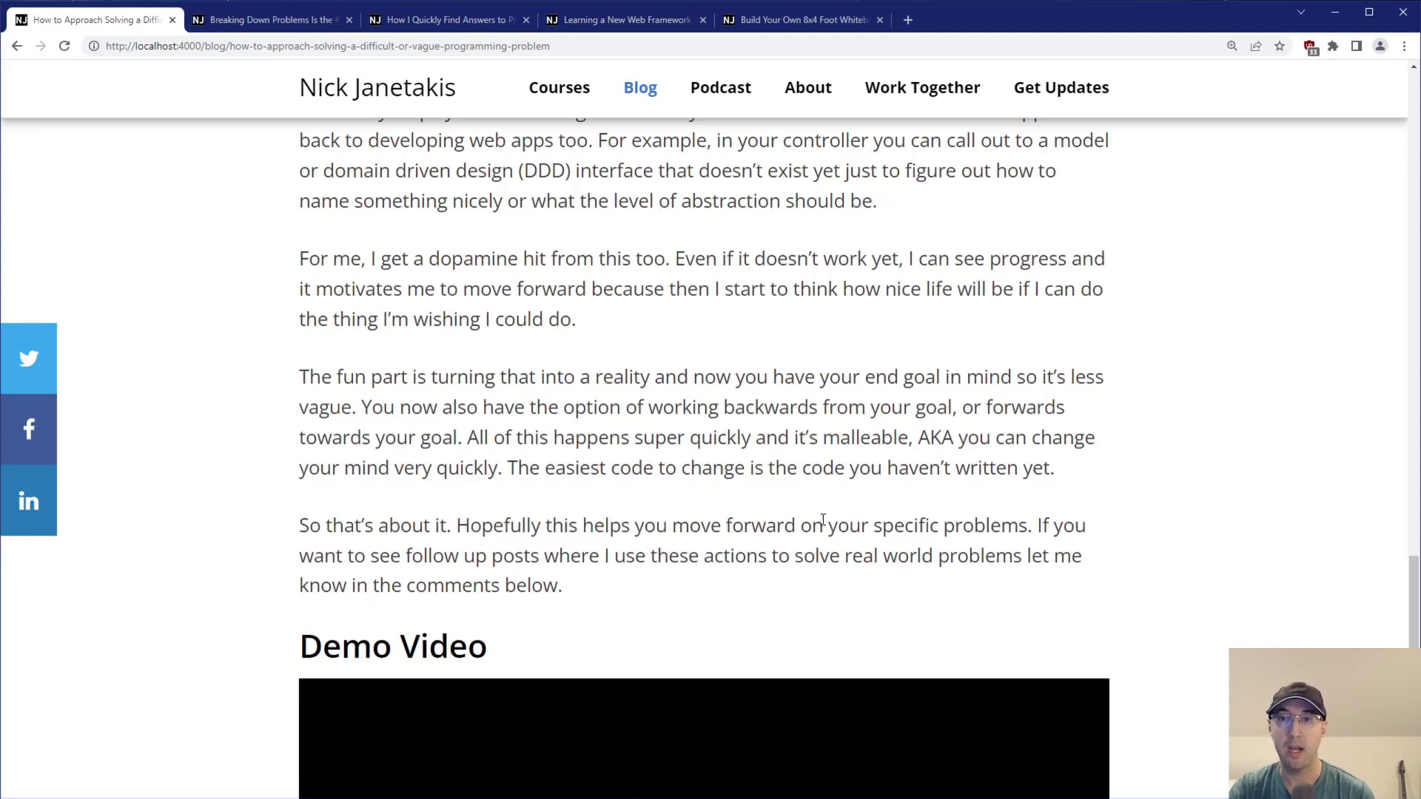
pyautogui.moveTo(1033, 526)
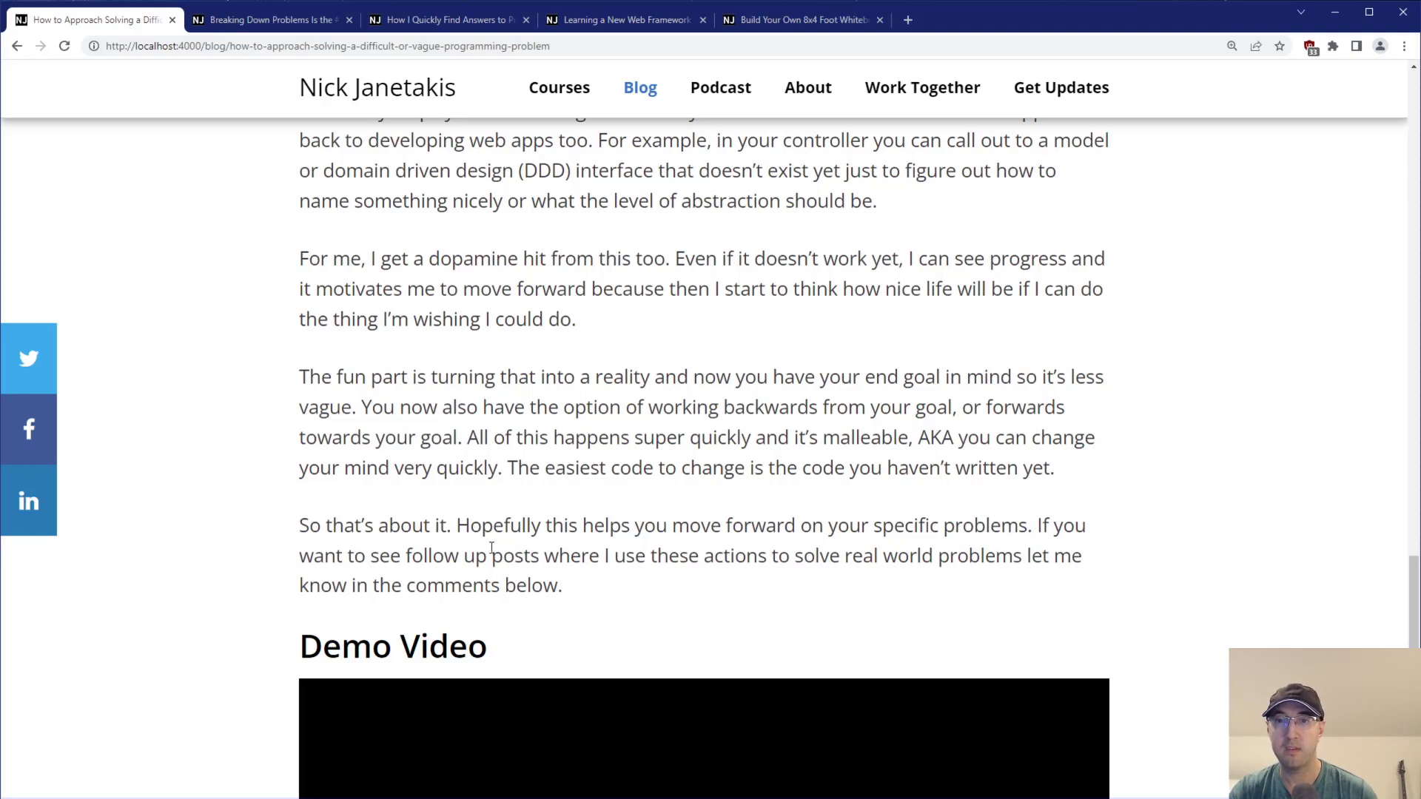
pyautogui.moveTo(758, 555)
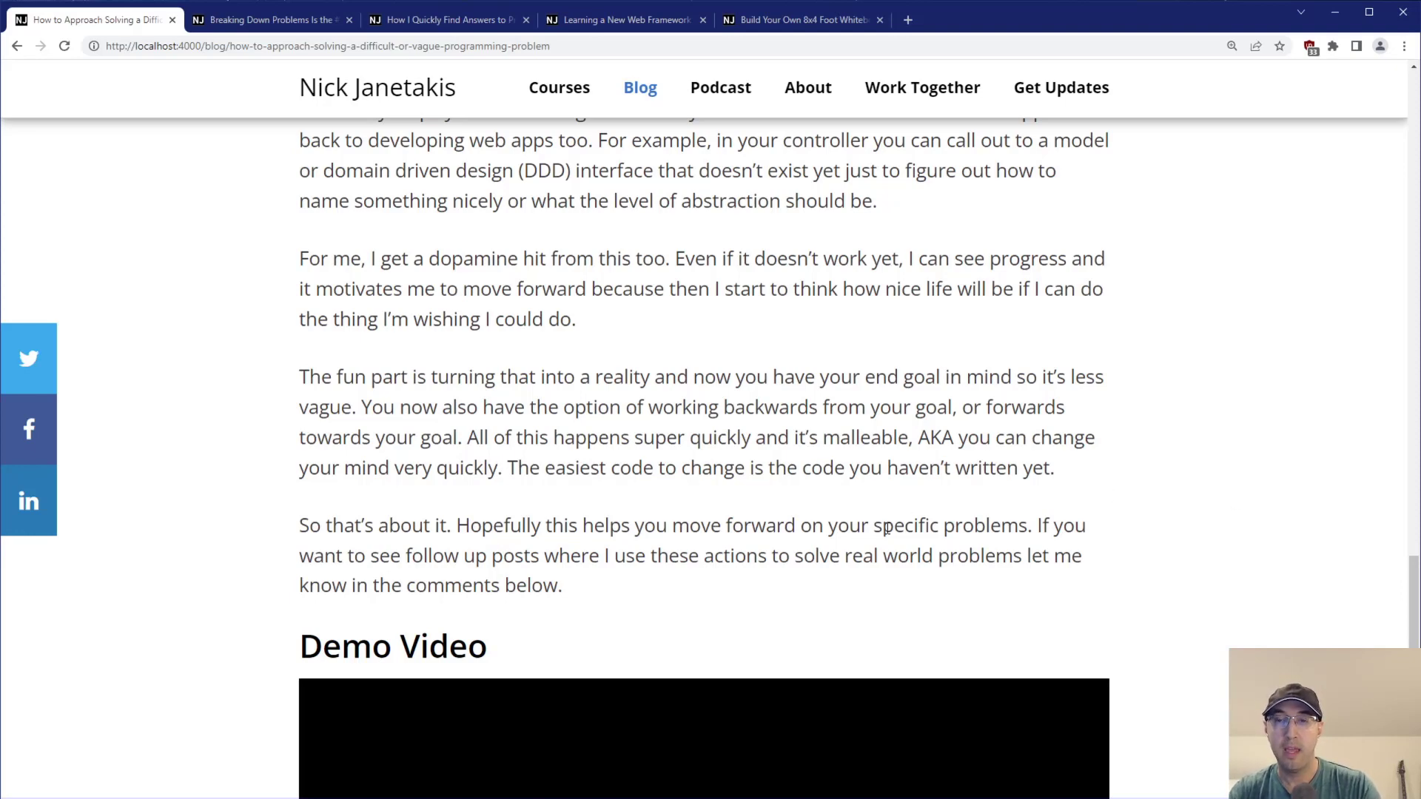
pyautogui.moveTo(1116, 560)
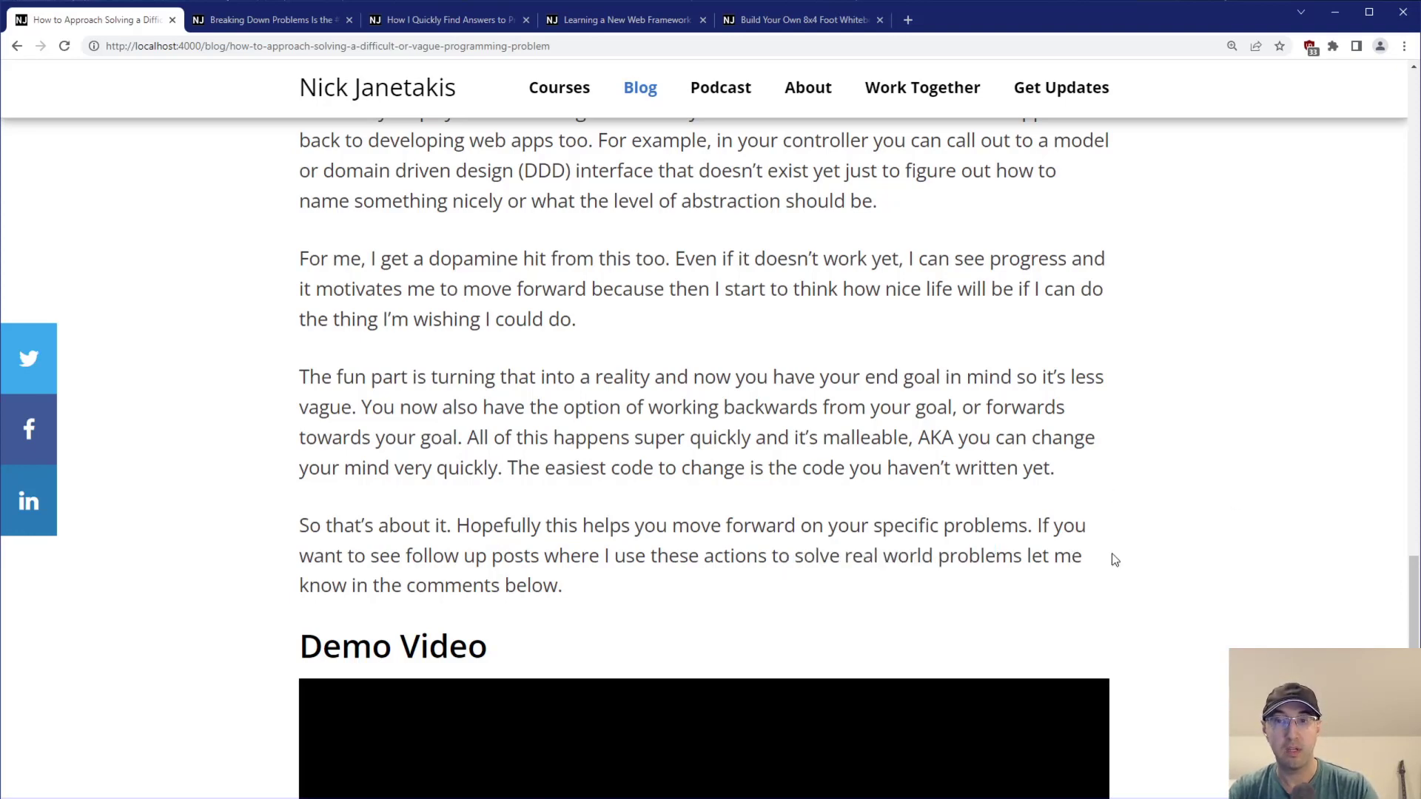
pyautogui.moveTo(1412, 577)
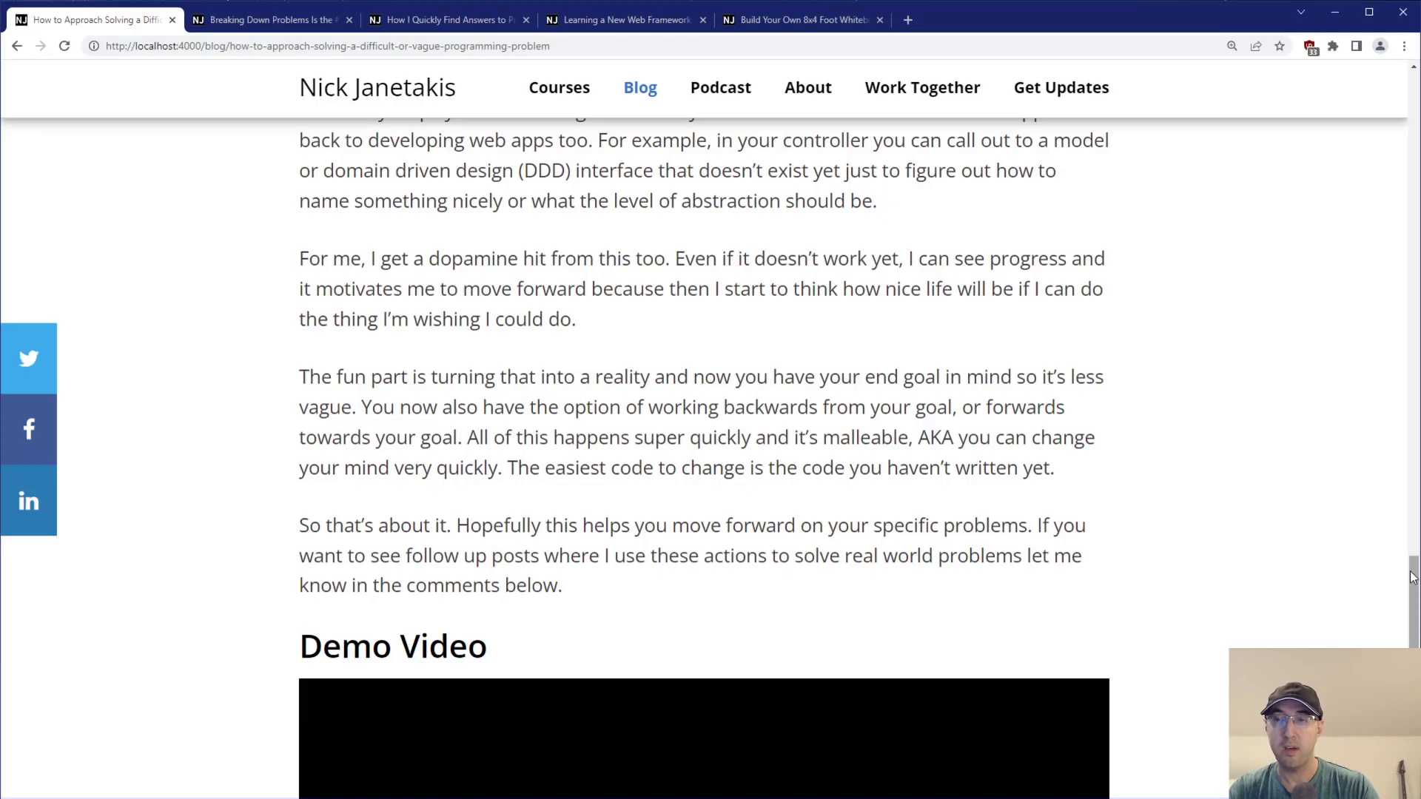
# Return to the intro and briefly highlight part of the HackerNews question about anxiety and paralysis.
pyautogui.scroll(3)
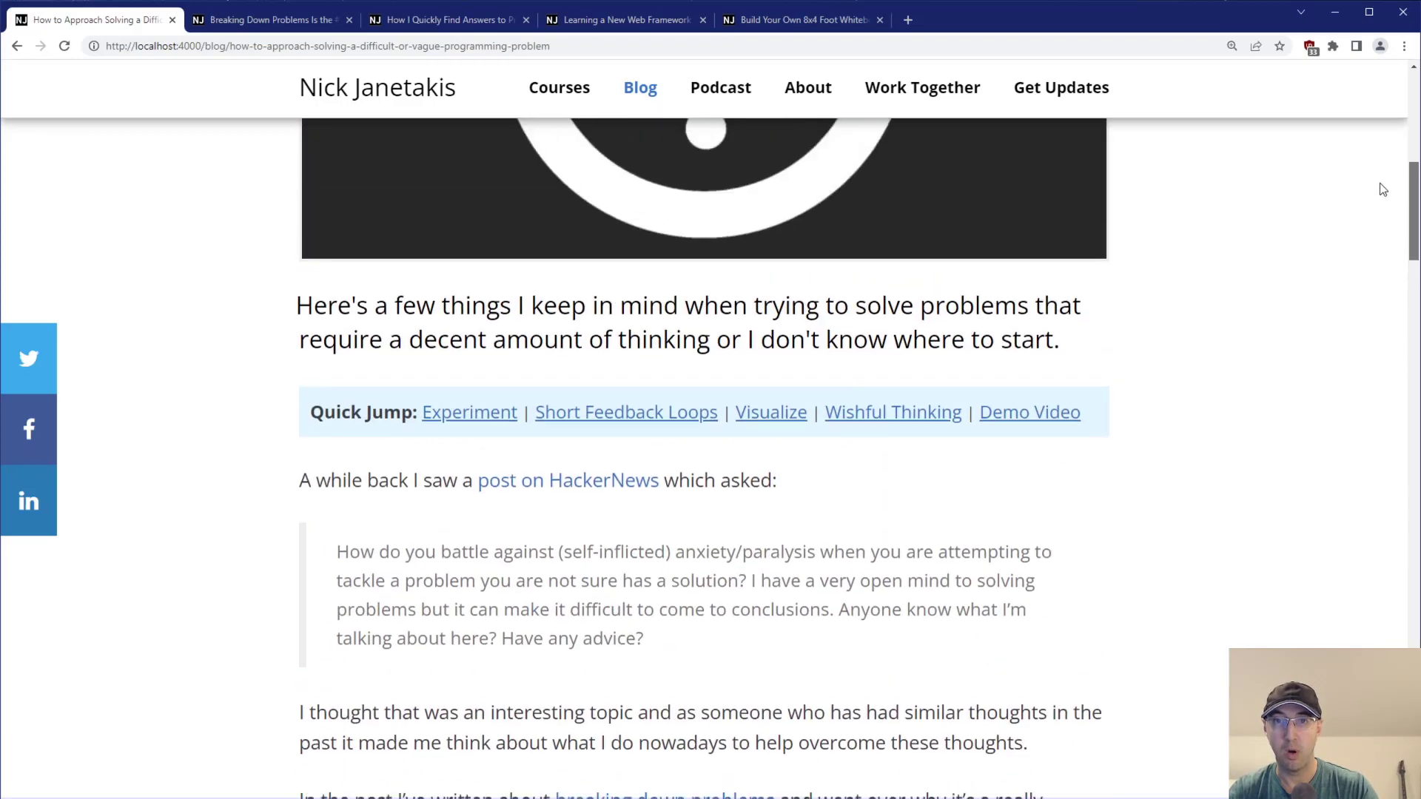
pyautogui.scroll(-3)
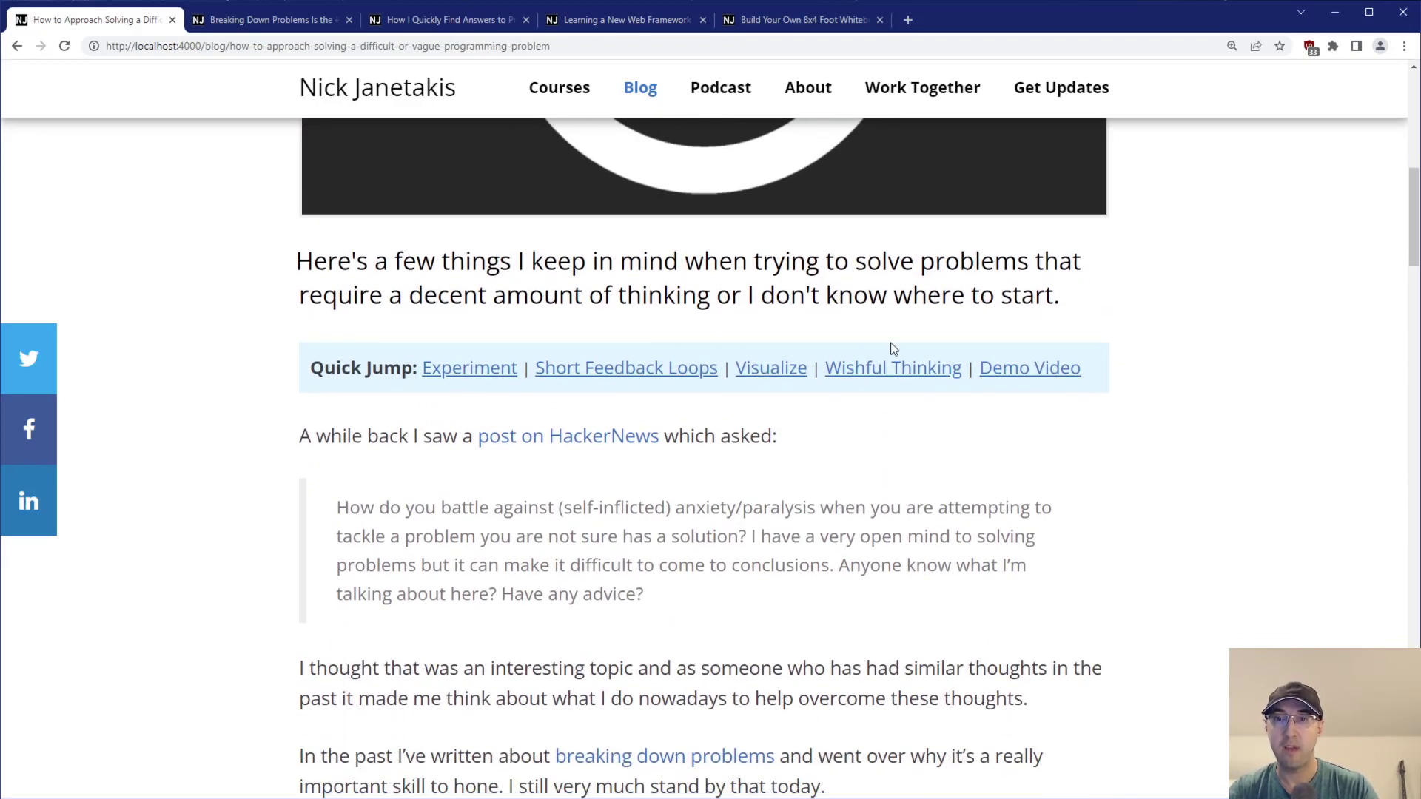
pyautogui.moveTo(1287, 408)
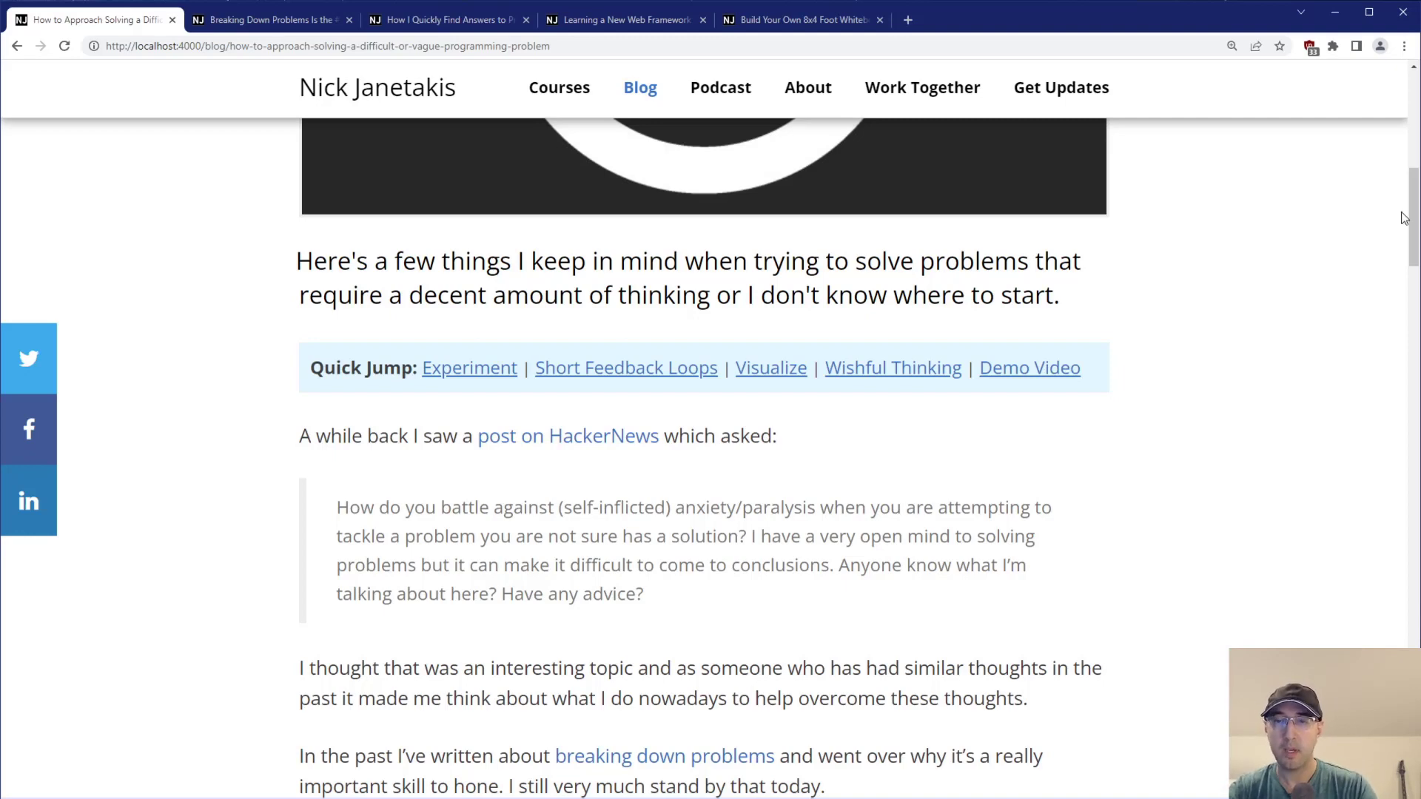
pyautogui.moveTo(1355, 249)
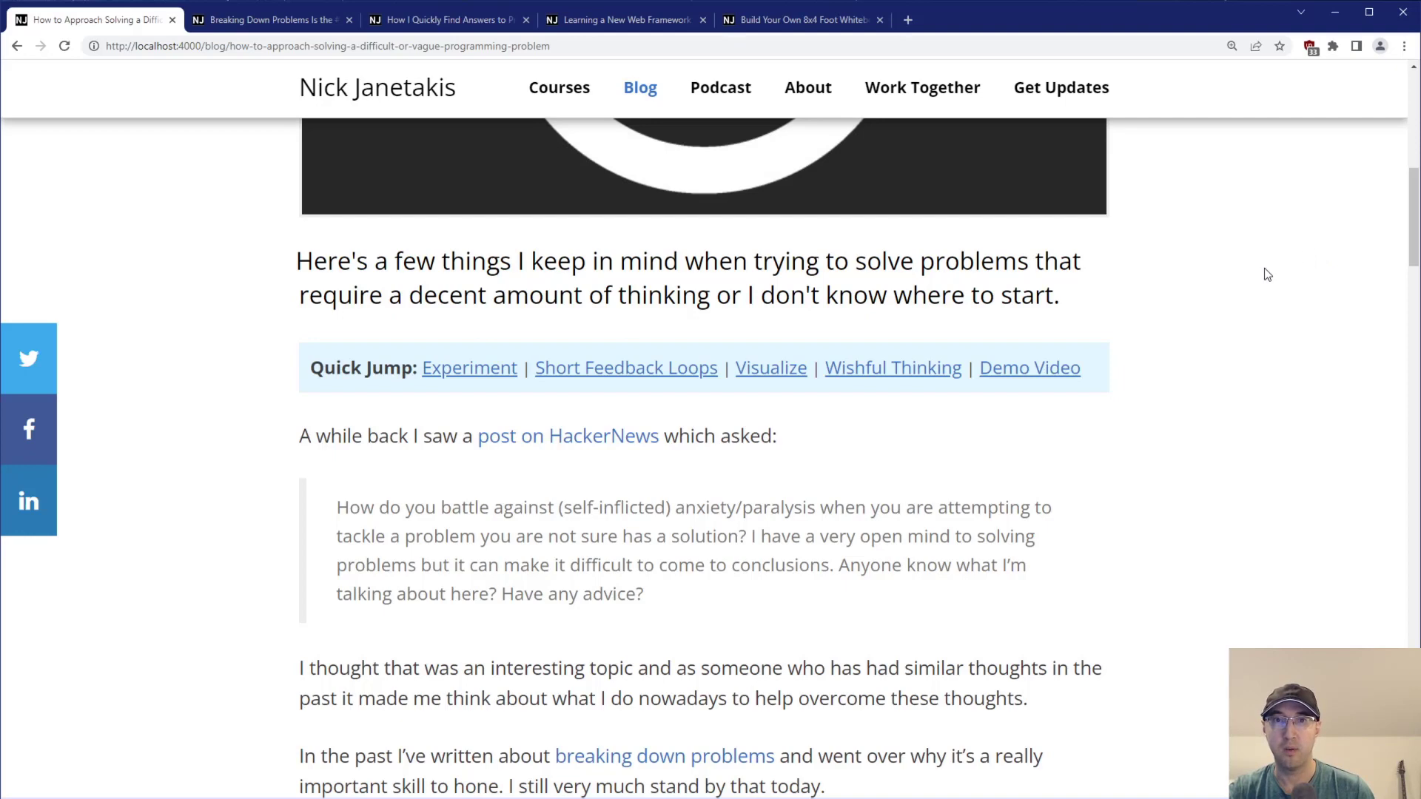
pyautogui.scroll(-3)
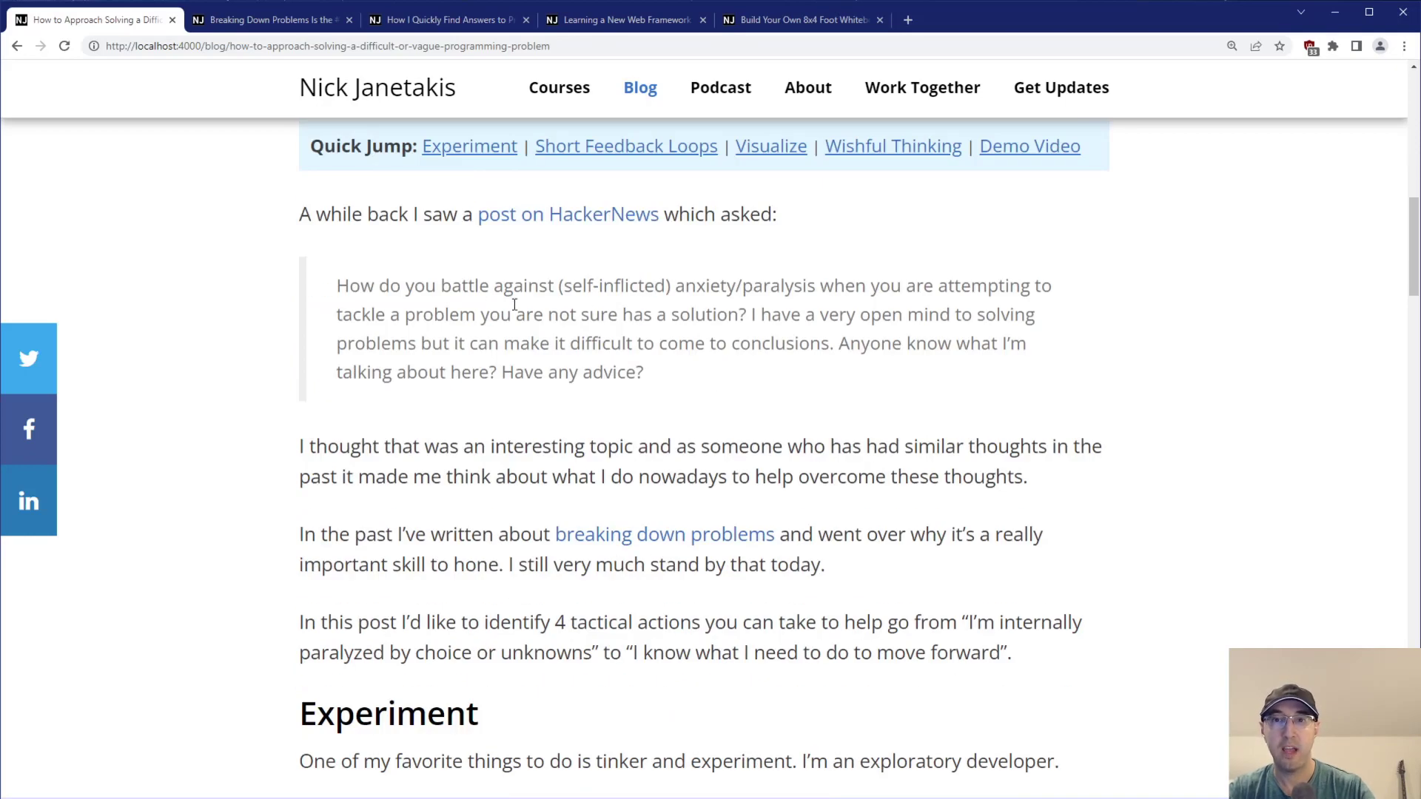
pyautogui.moveTo(528, 286); pyautogui.dragTo(798, 314)
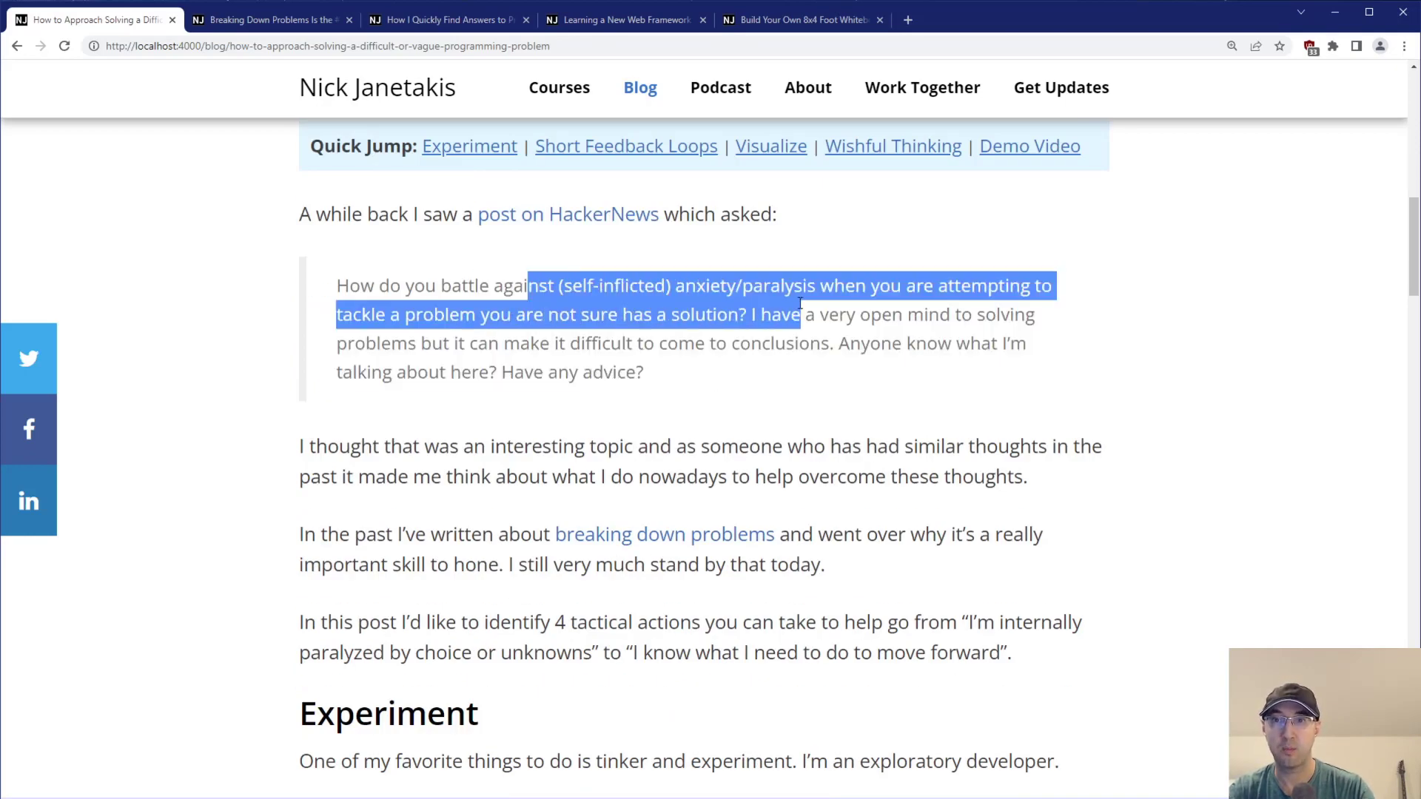
pyautogui.click(734, 376)
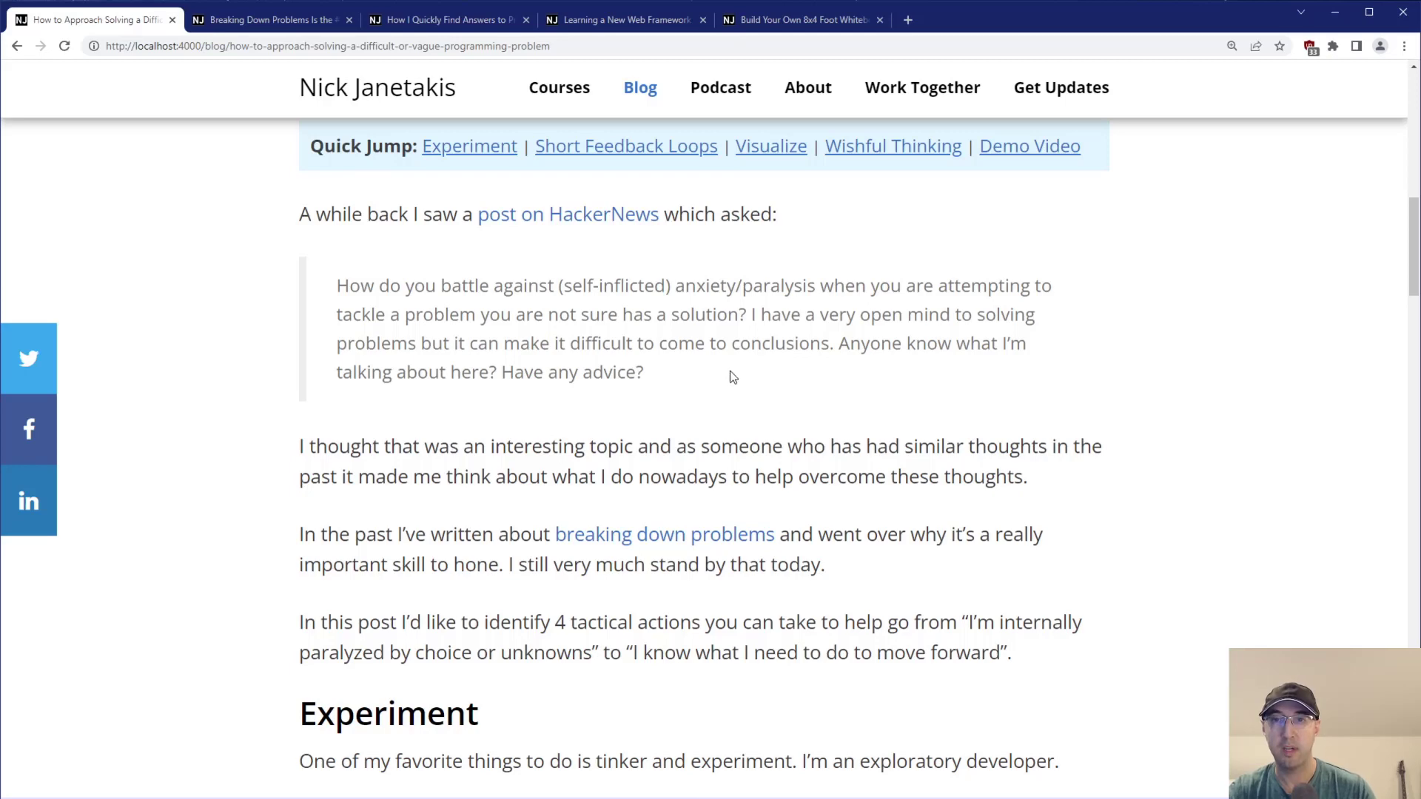
pyautogui.moveTo(1046, 357)
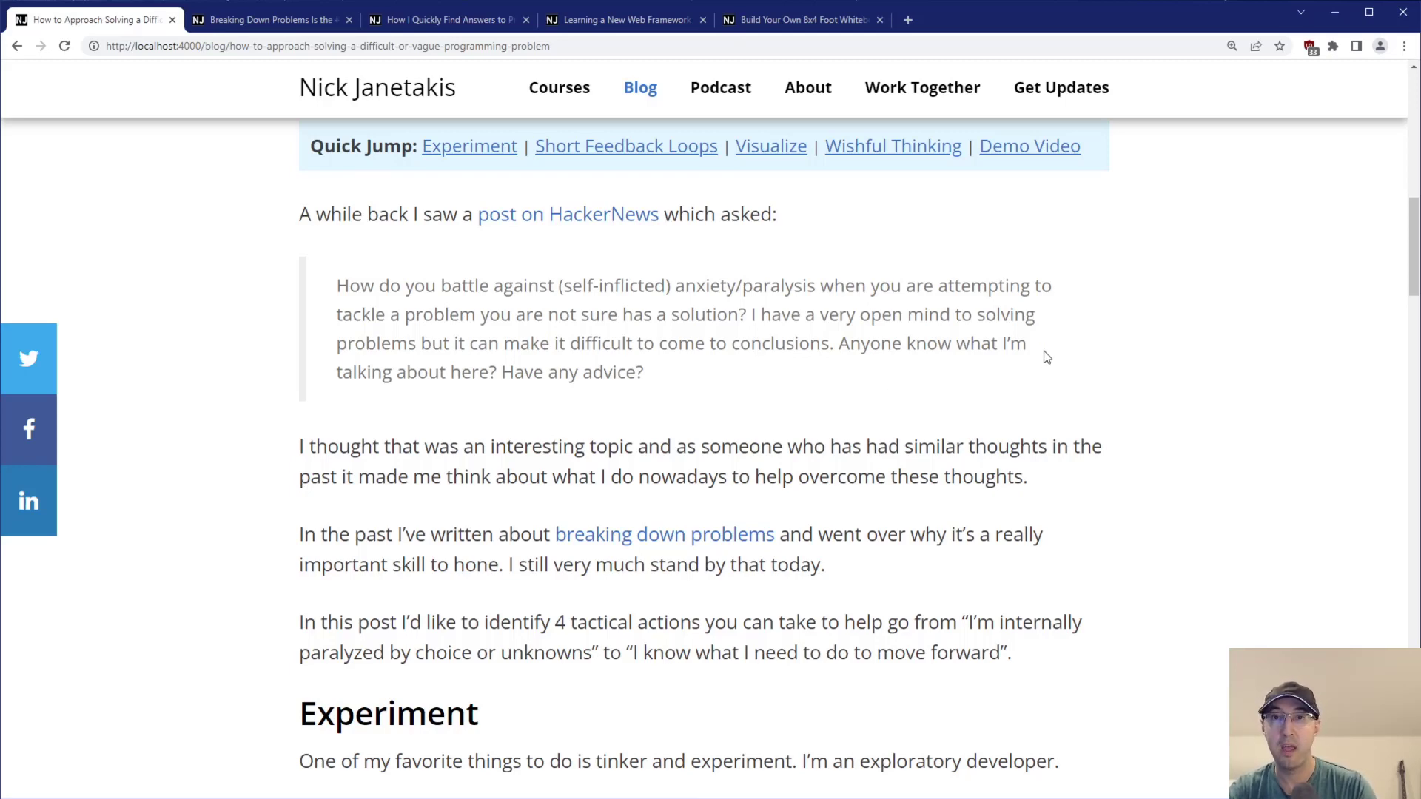
pyautogui.moveTo(1086, 350)
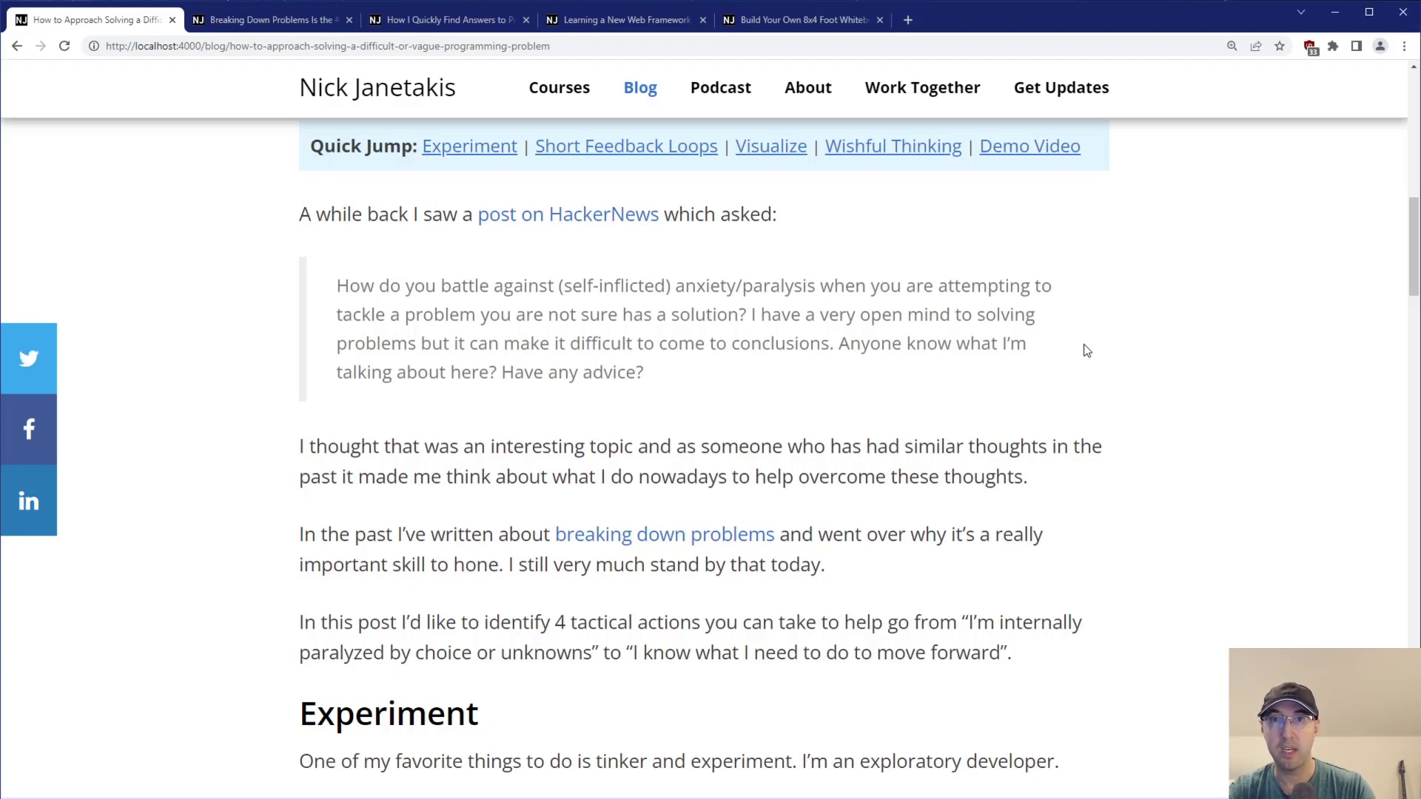